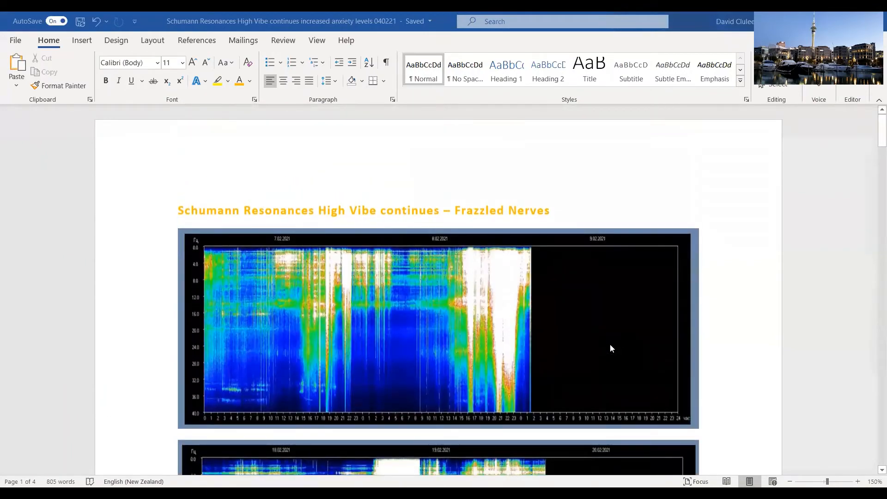
scroll(down, 3)
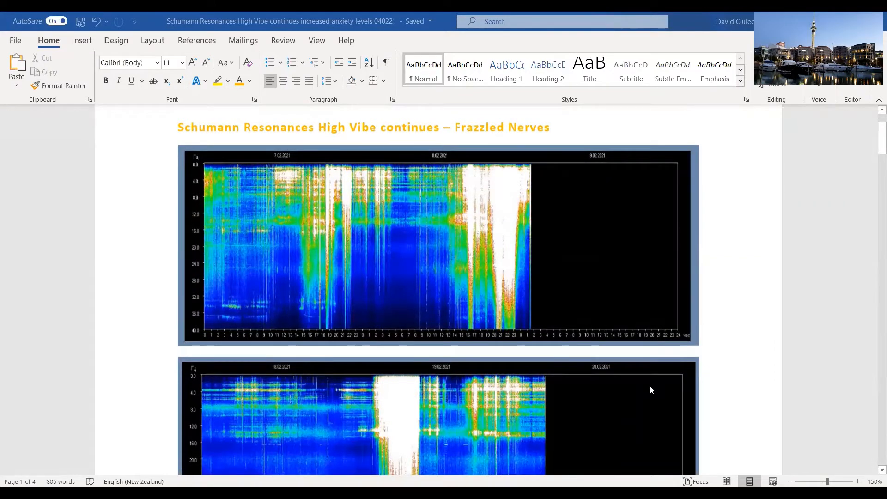
scroll(down, 3)
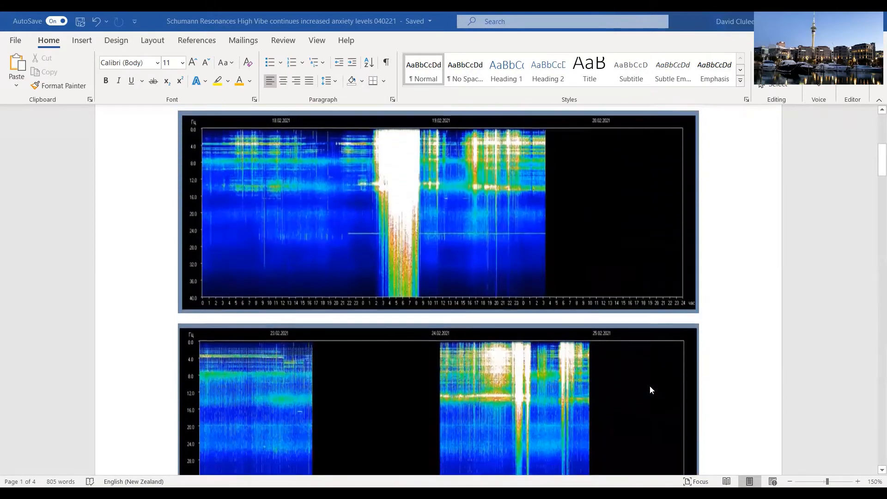
scroll(down, 3)
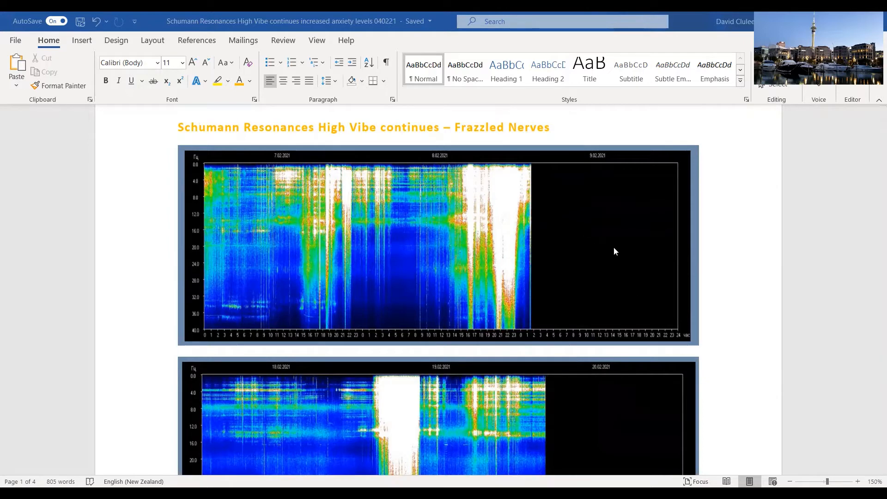
mouse_move(588, 232)
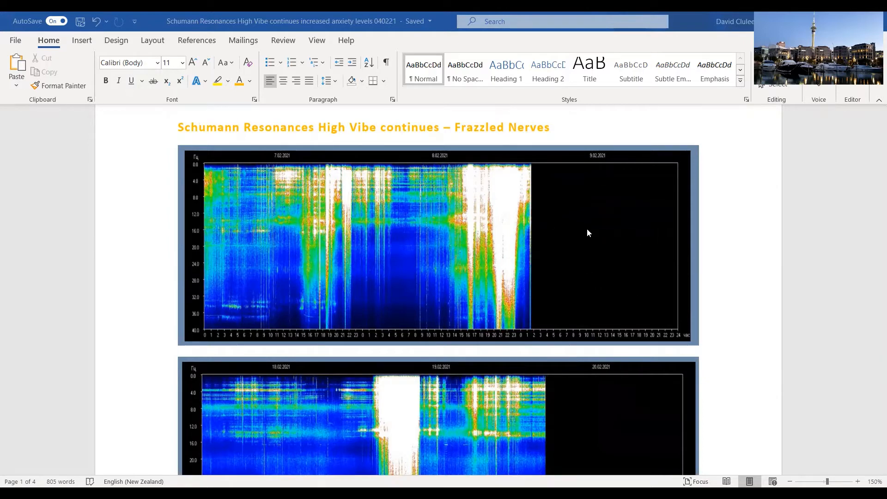
mouse_move(600, 367)
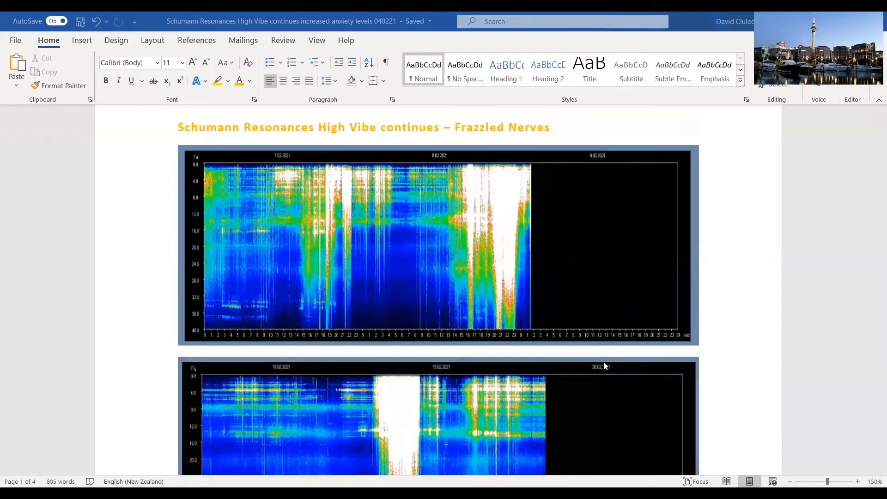
scroll(down, 3)
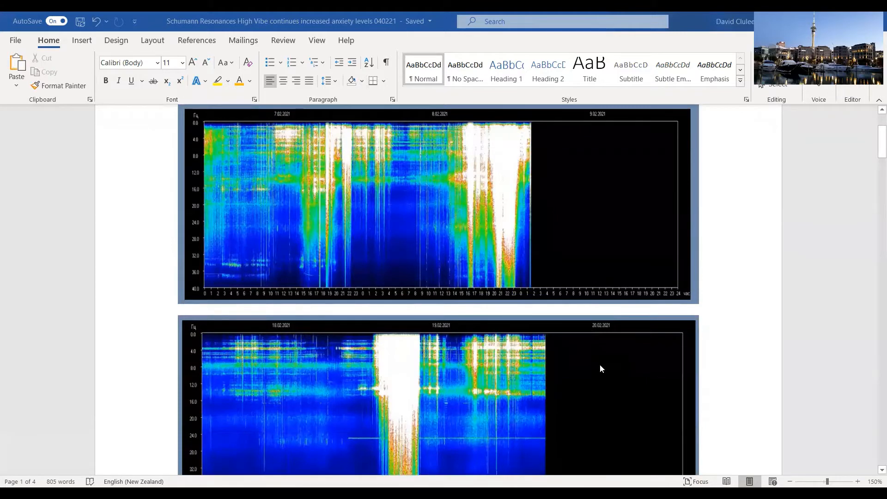
mouse_move(349, 192)
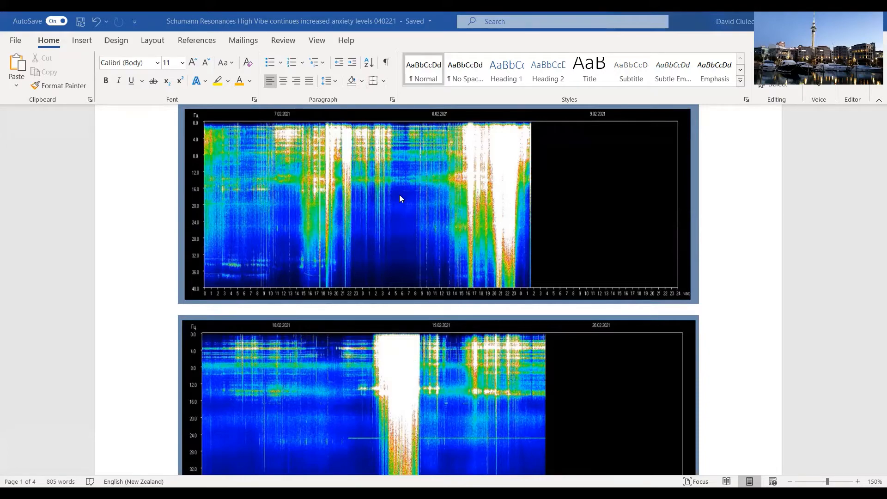
scroll(down, 3)
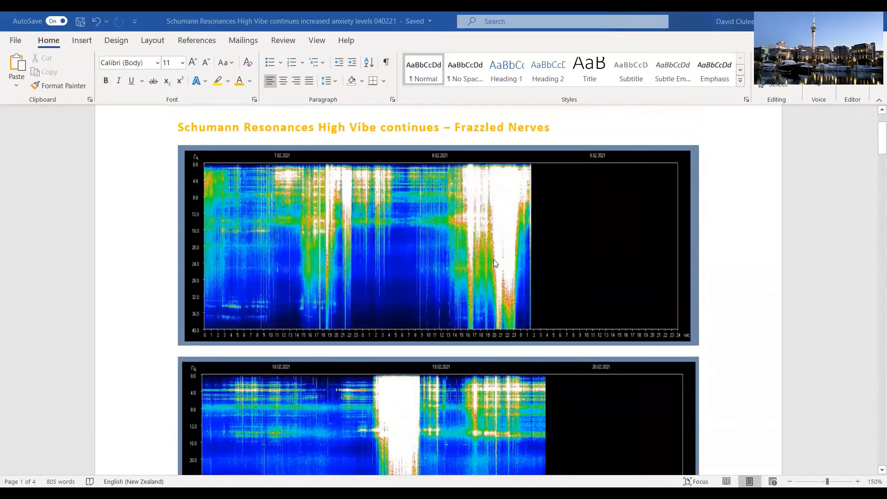
scroll(down, 3)
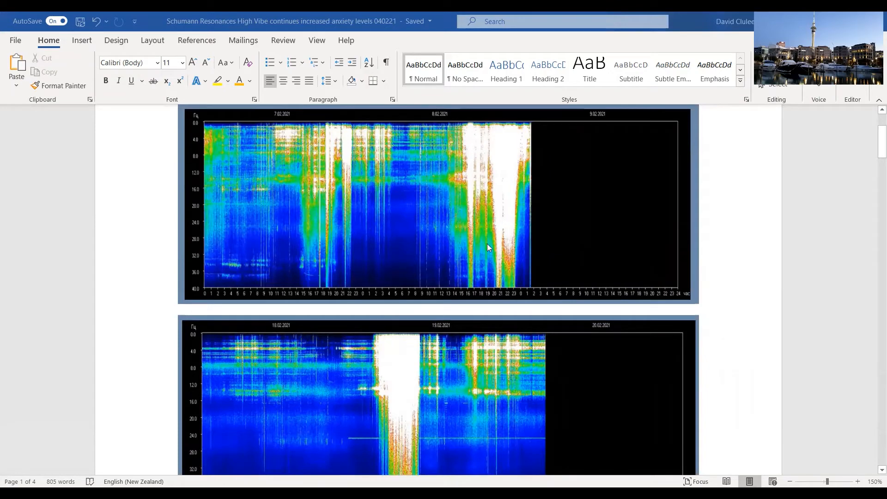
mouse_move(411, 183)
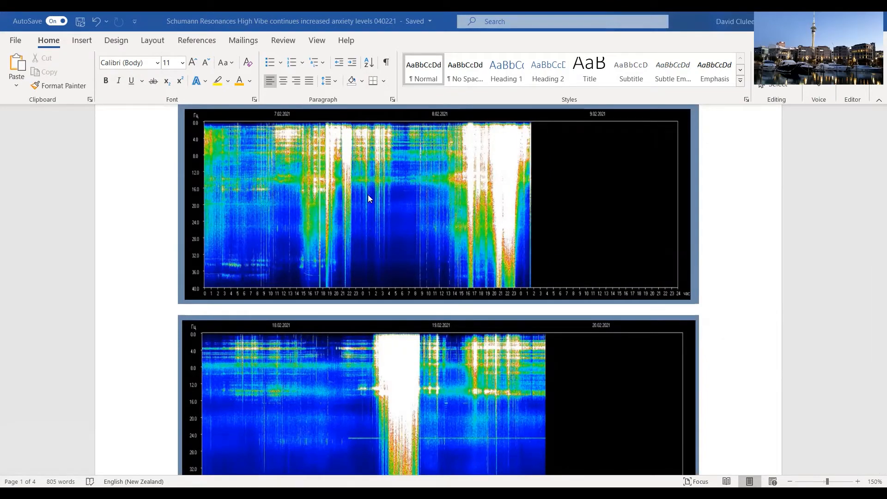
mouse_move(463, 208)
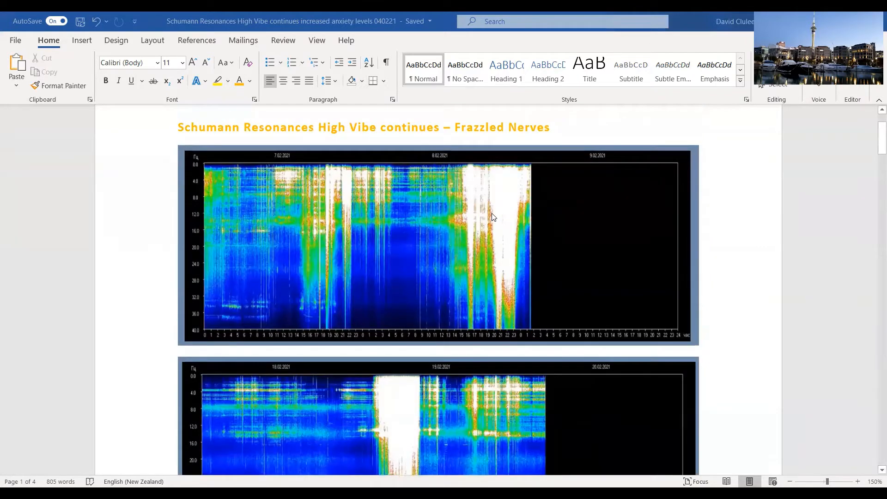
mouse_move(492, 230)
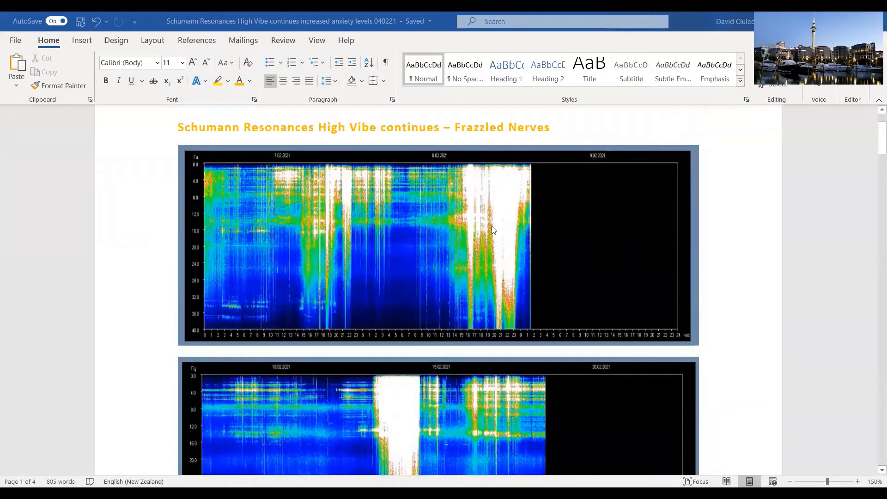
mouse_move(446, 234)
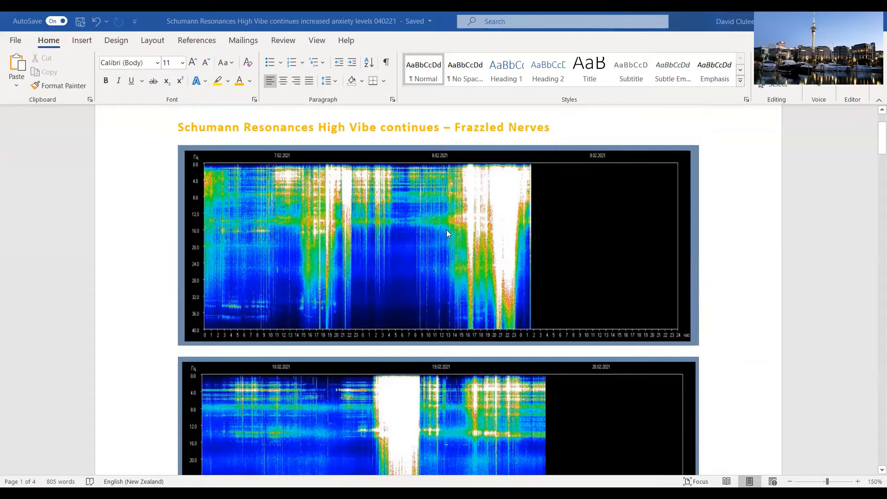
mouse_move(277, 172)
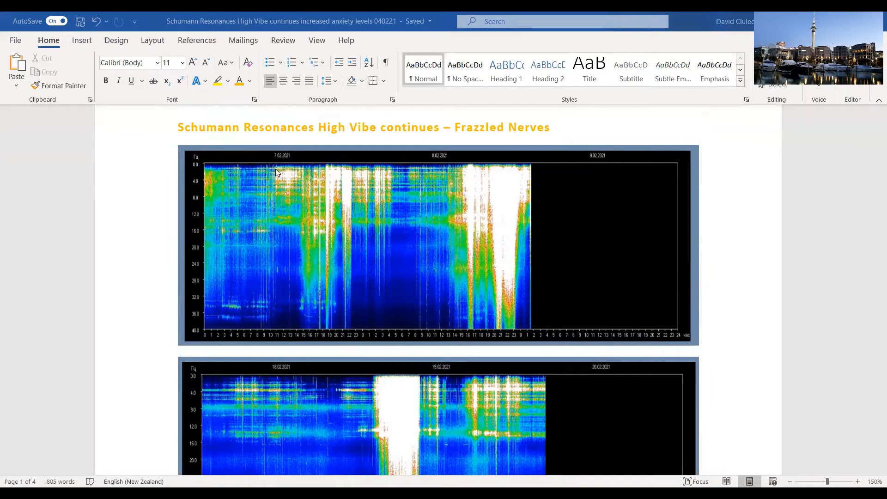
mouse_move(492, 246)
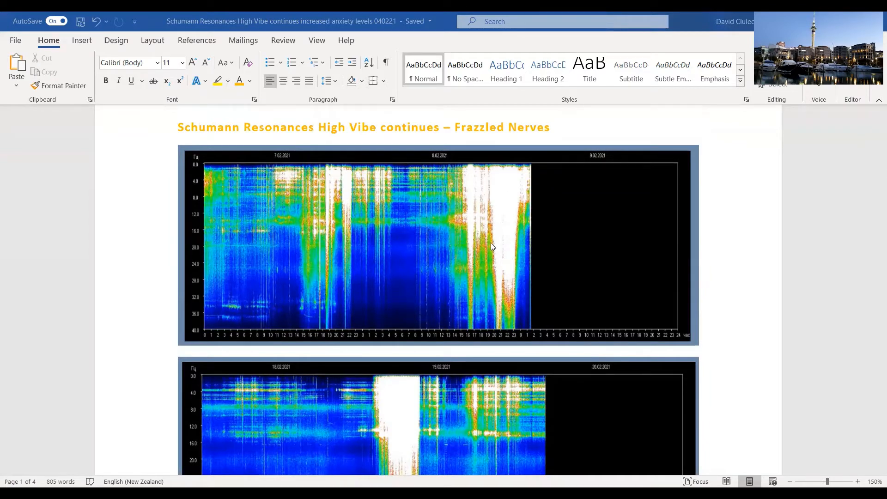
scroll(down, 3)
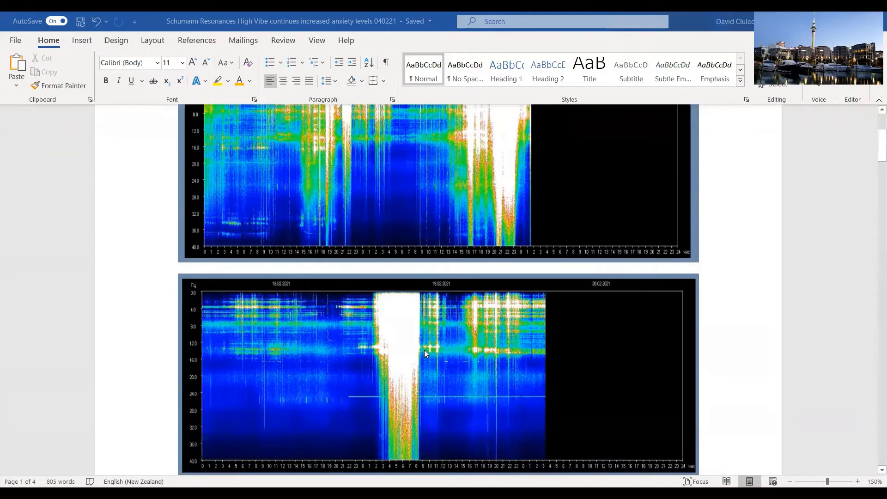
mouse_move(462, 319)
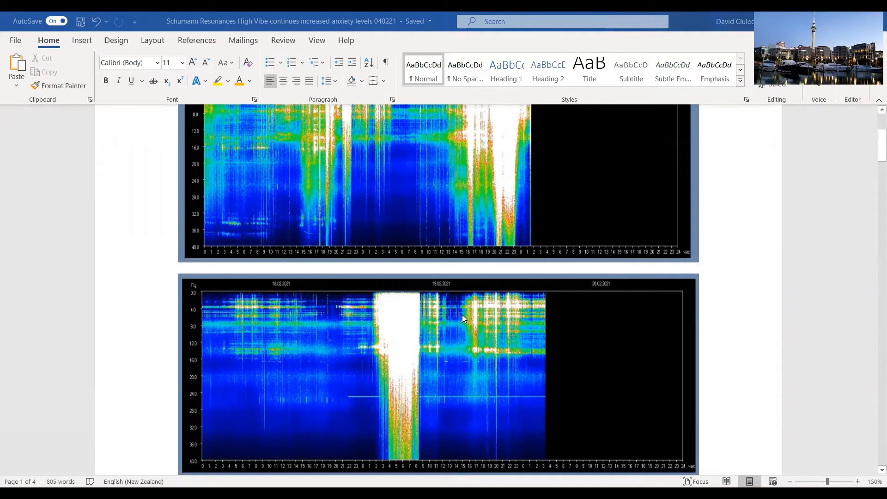
scroll(down, 3)
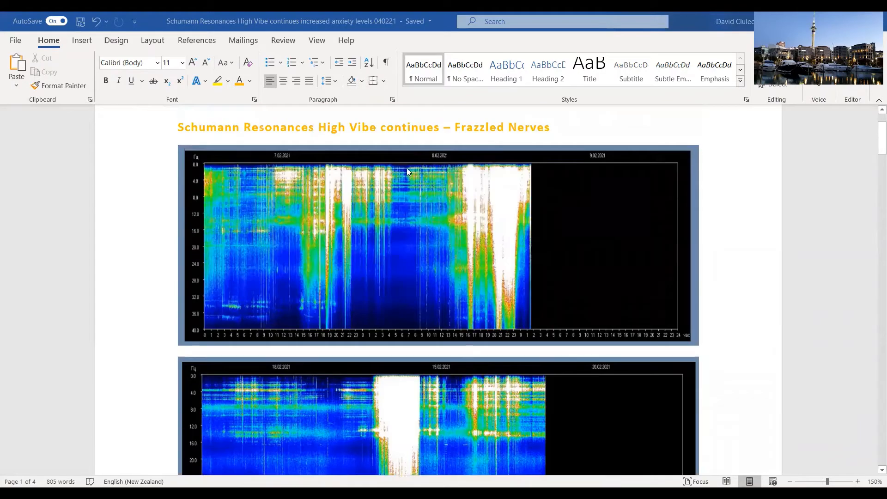
mouse_move(173, 173)
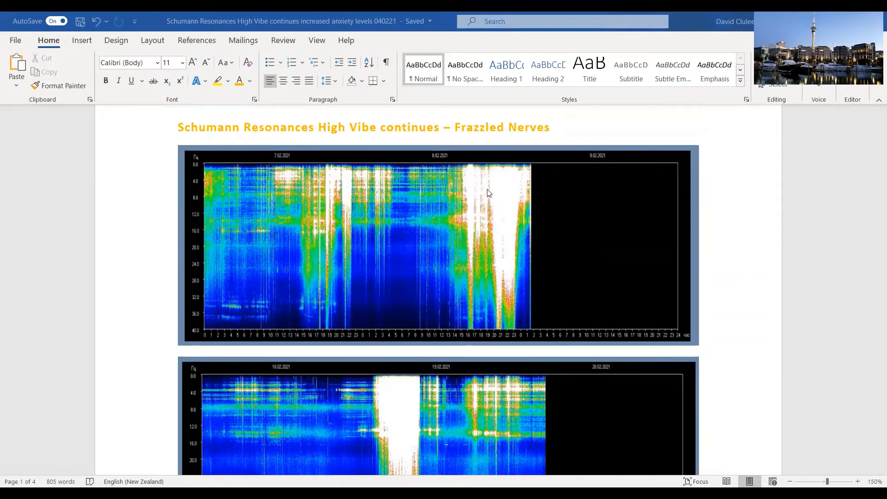
mouse_move(506, 234)
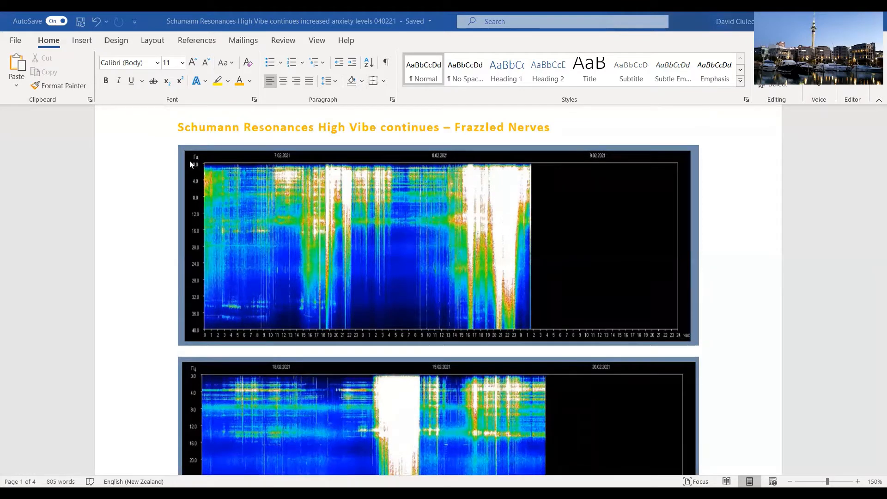
mouse_move(194, 166)
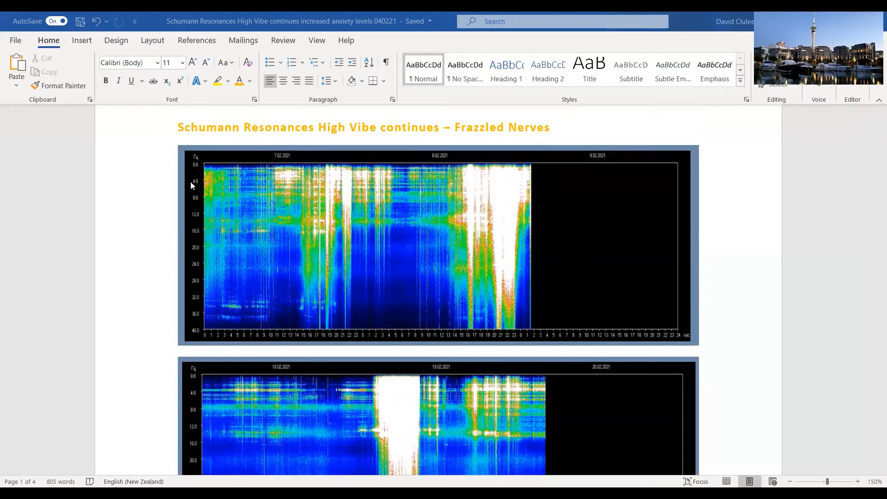
mouse_move(176, 294)
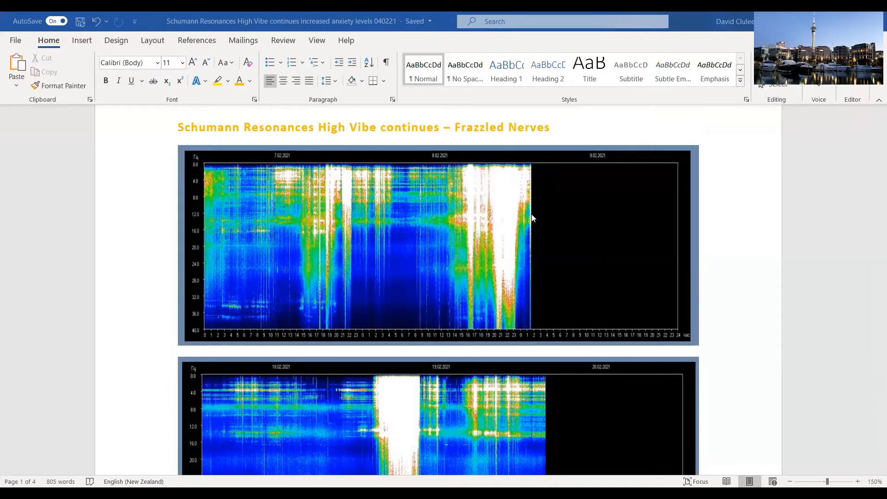
mouse_move(311, 179)
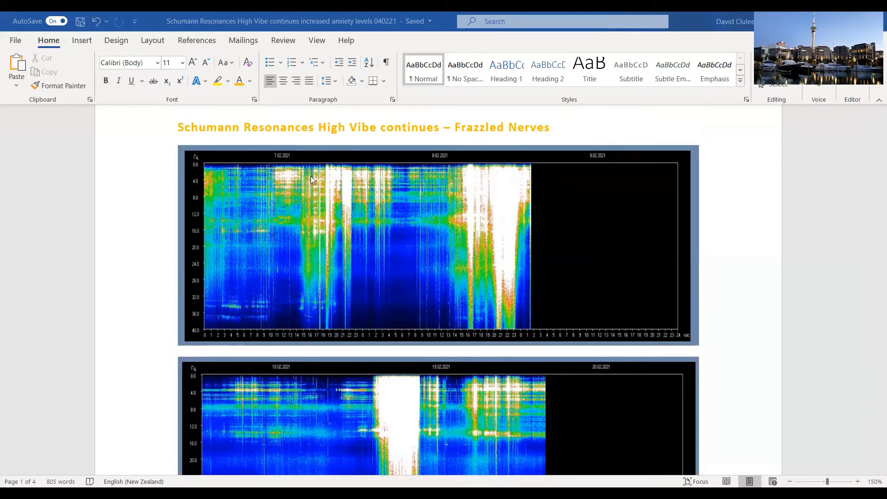
mouse_move(336, 193)
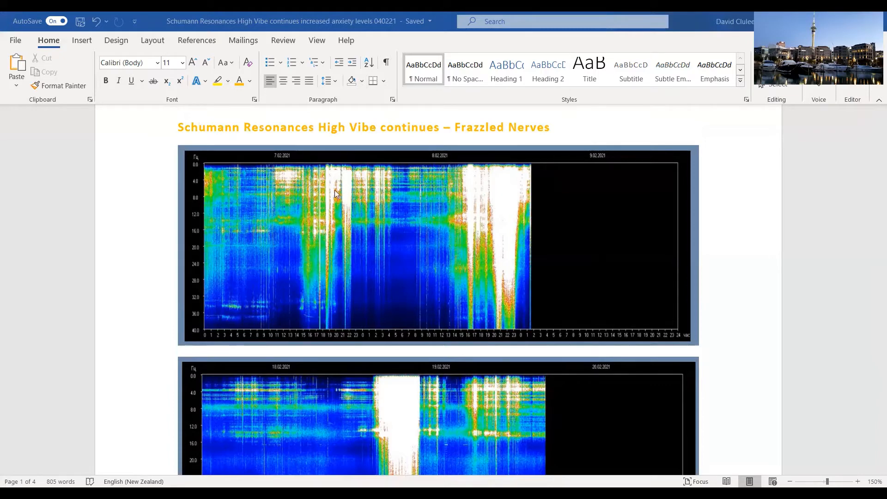
mouse_move(203, 182)
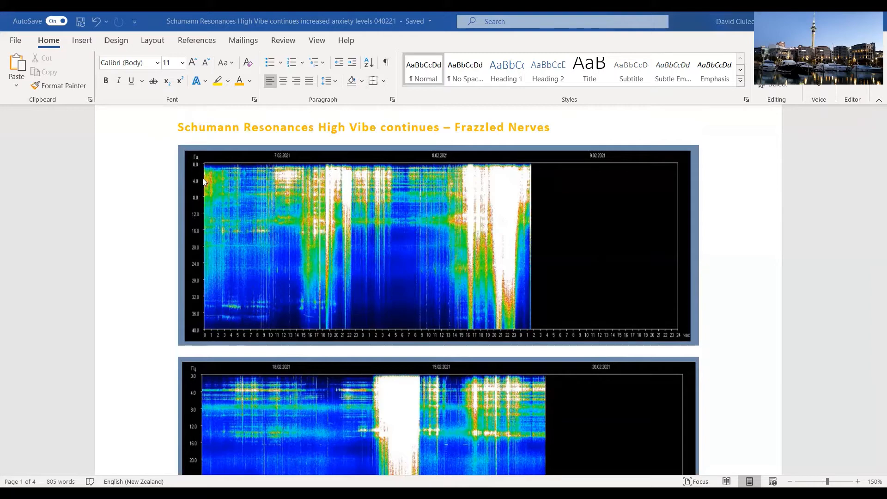
mouse_move(247, 183)
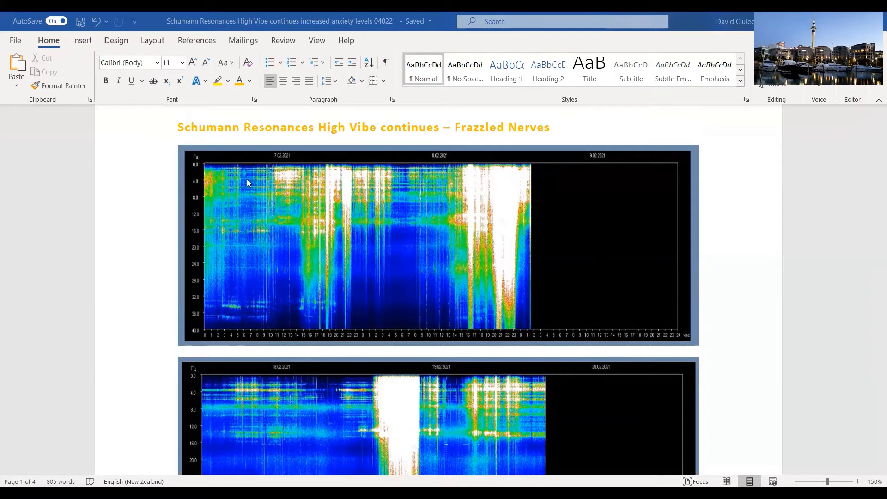
mouse_move(217, 243)
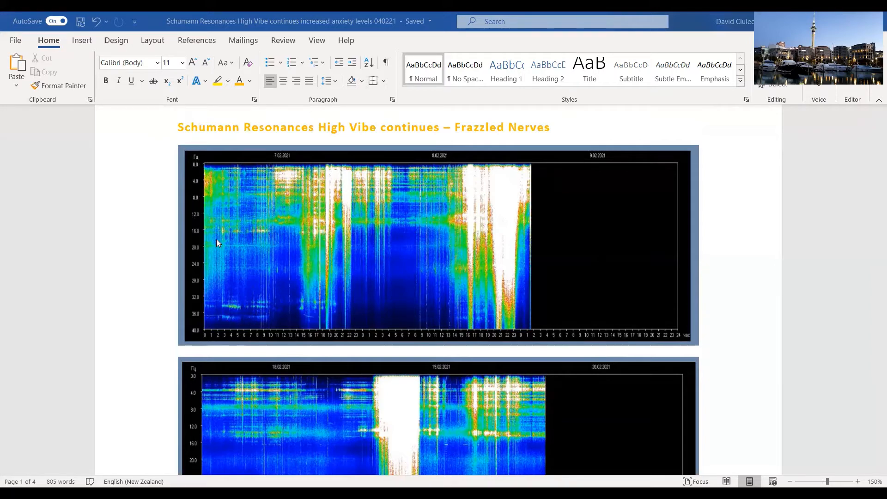
mouse_move(207, 254)
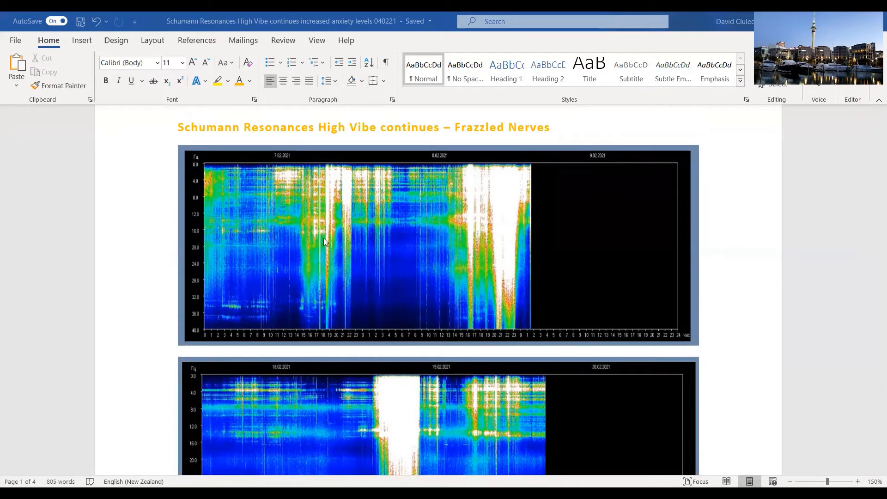
mouse_move(513, 187)
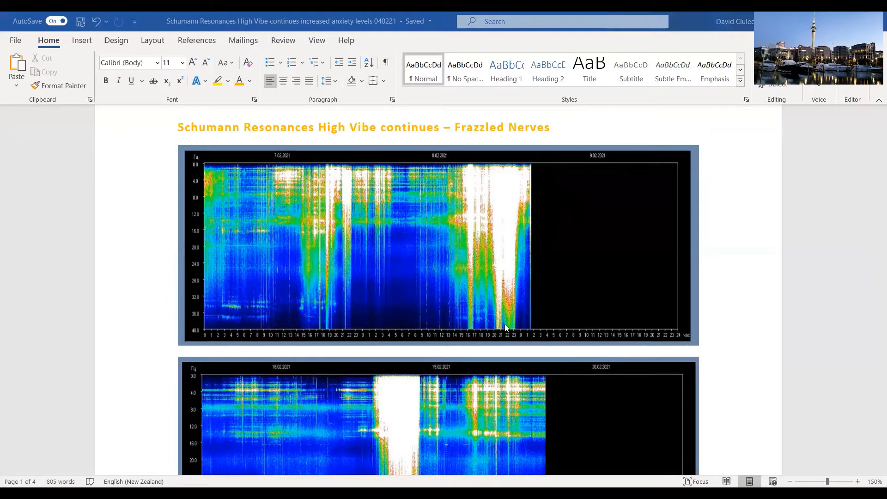
mouse_move(499, 330)
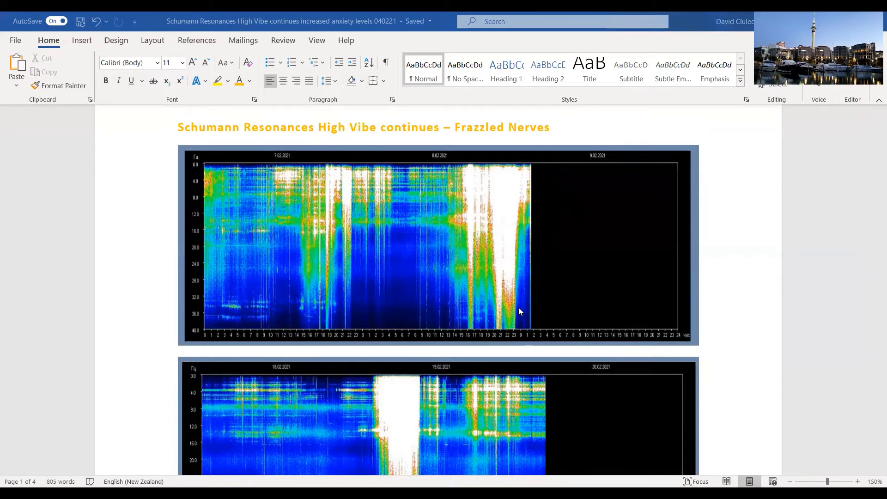
mouse_move(515, 315)
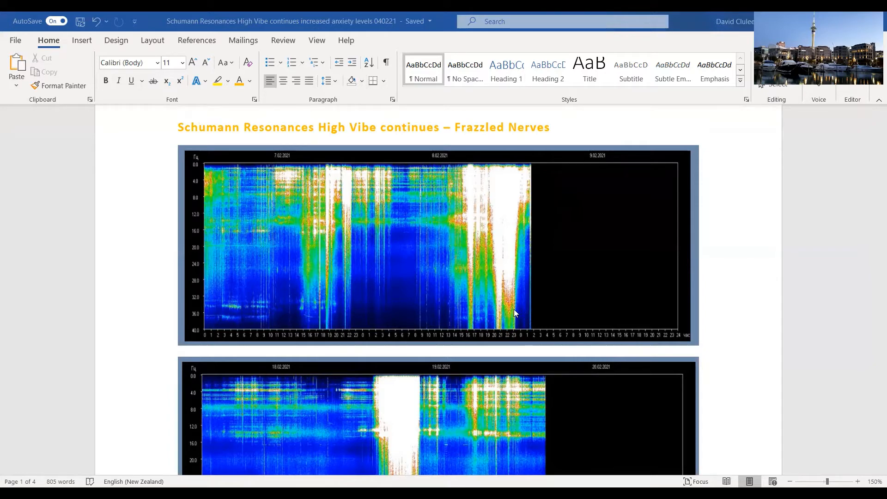
scroll(down, 3)
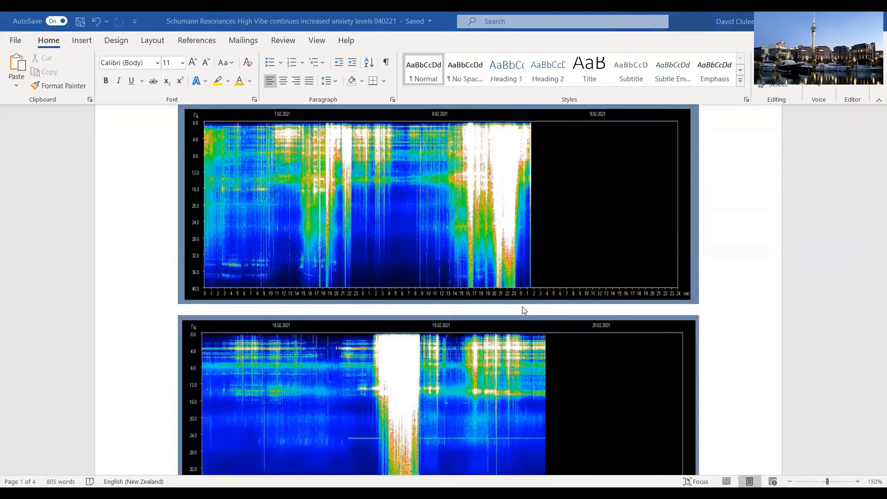
scroll(down, 3)
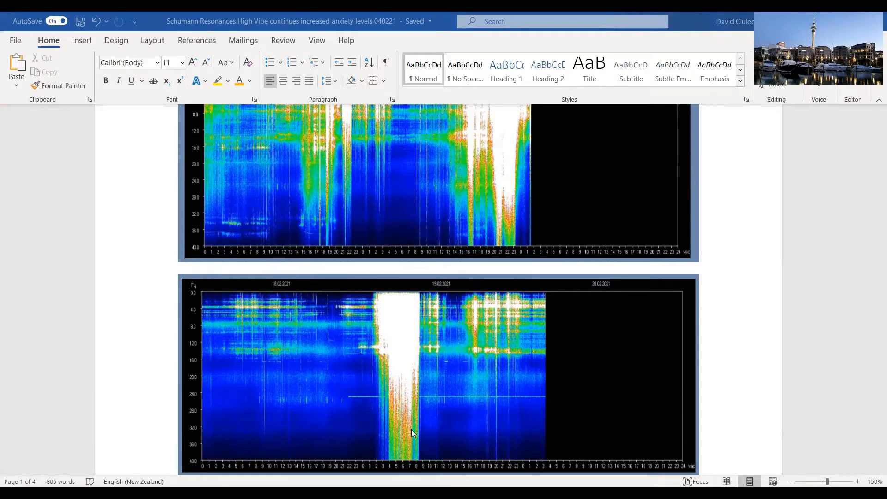
mouse_move(417, 430)
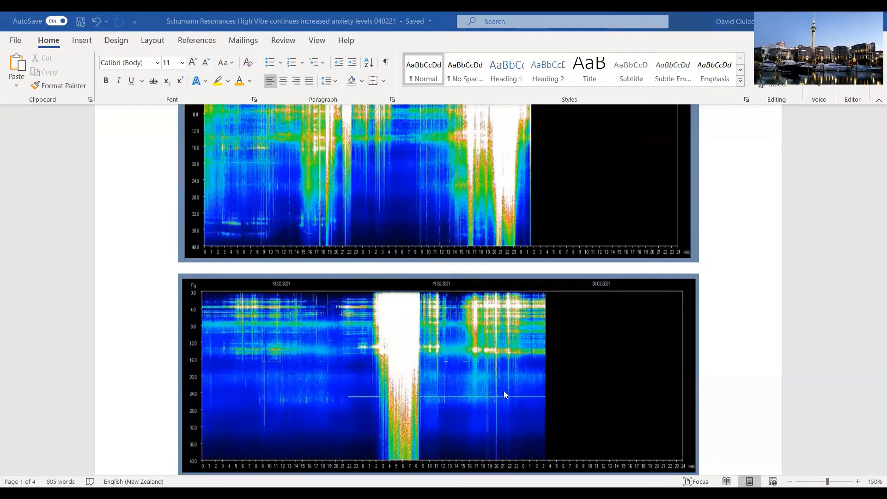
mouse_move(473, 318)
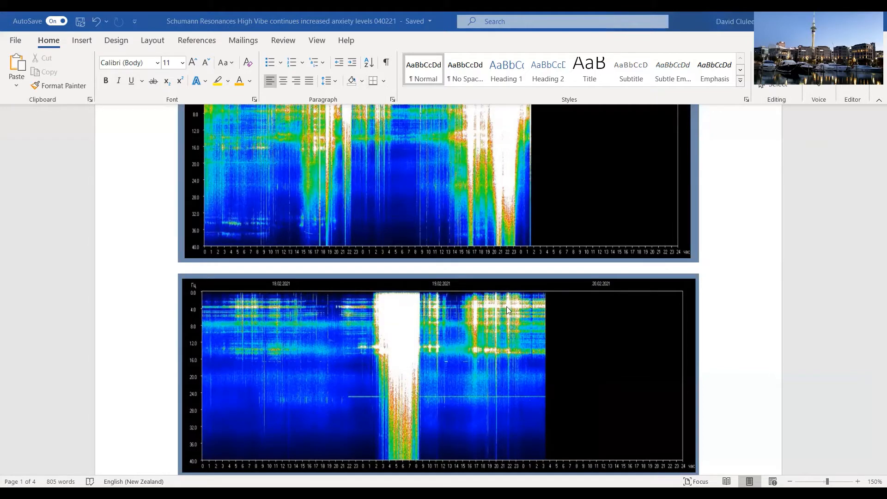
scroll(down, 3)
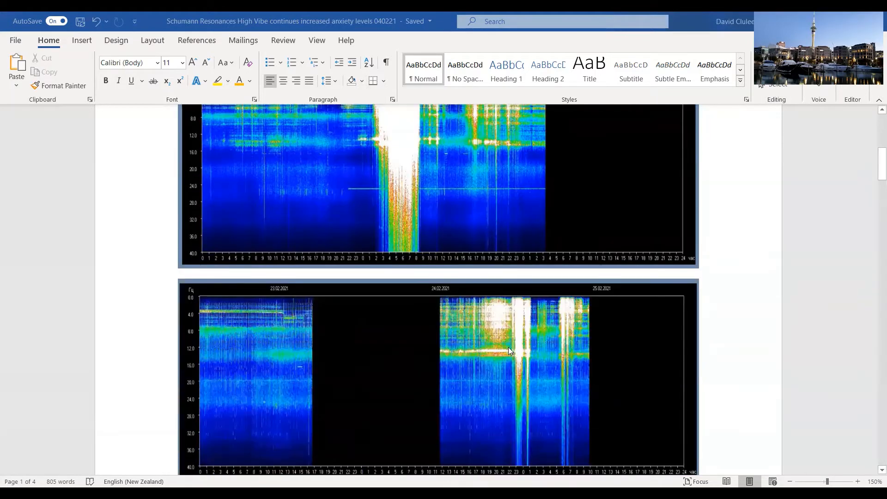
scroll(down, 3)
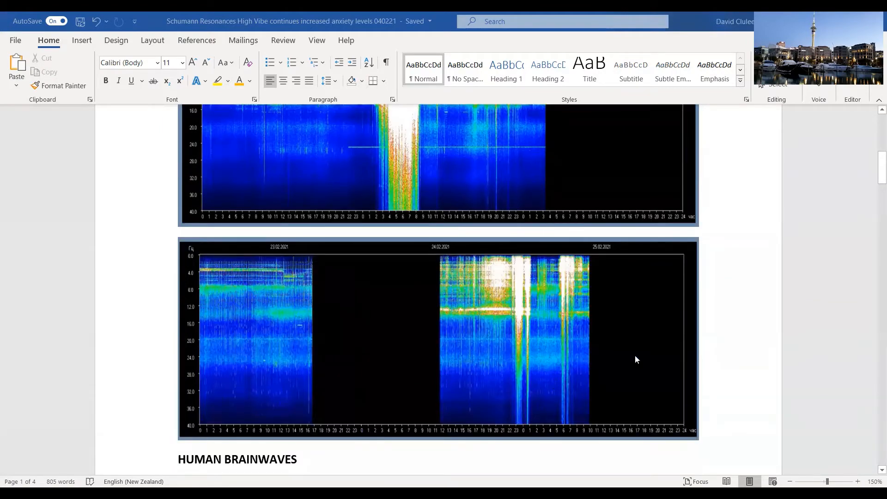
scroll(down, 3)
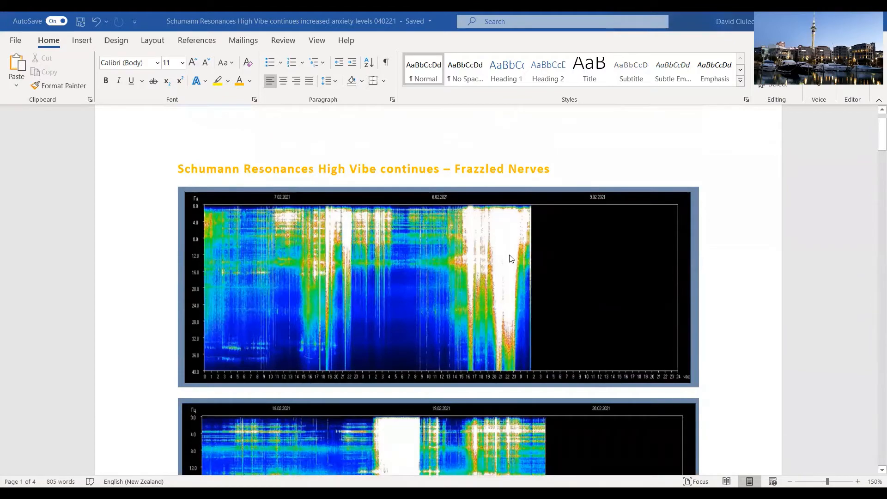
scroll(down, 3)
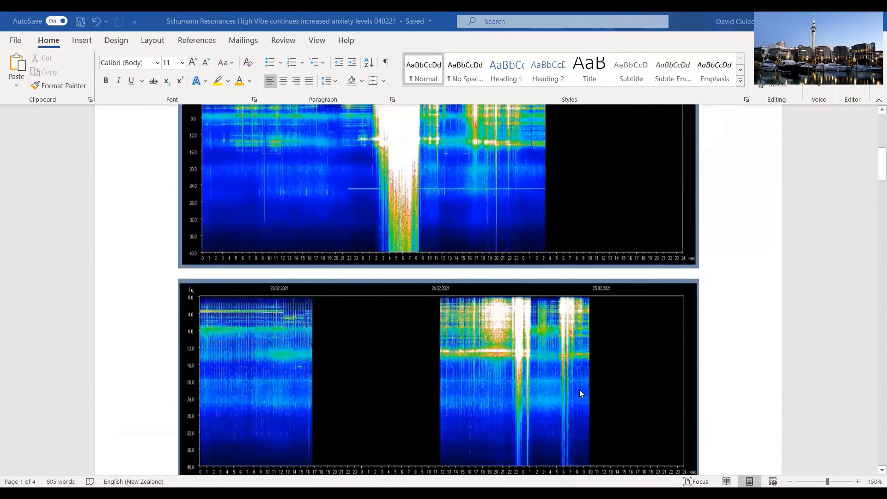
mouse_move(615, 401)
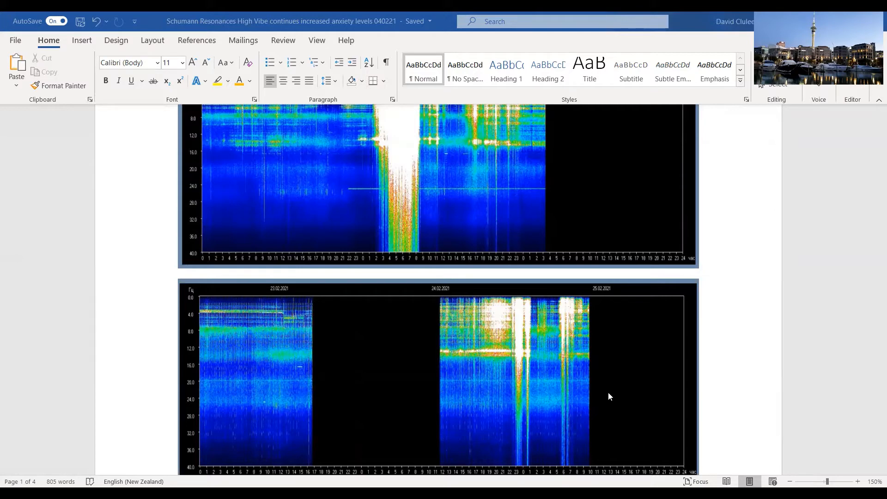
mouse_move(613, 391)
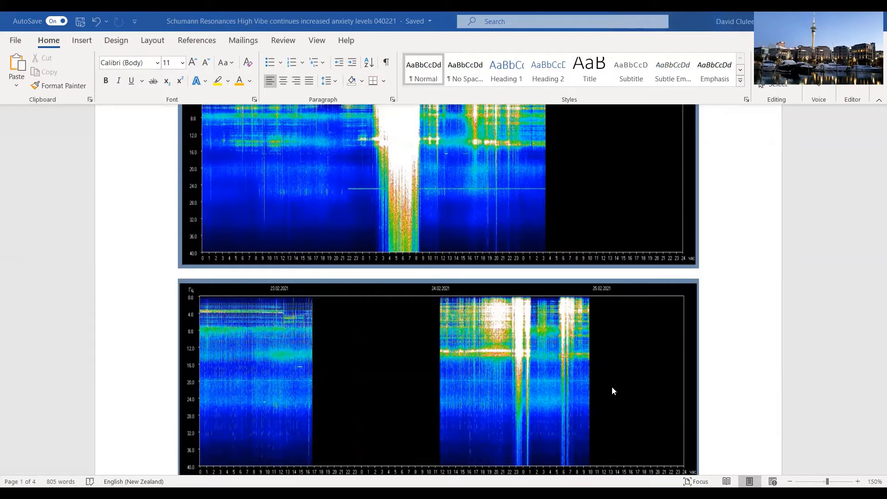
mouse_move(544, 378)
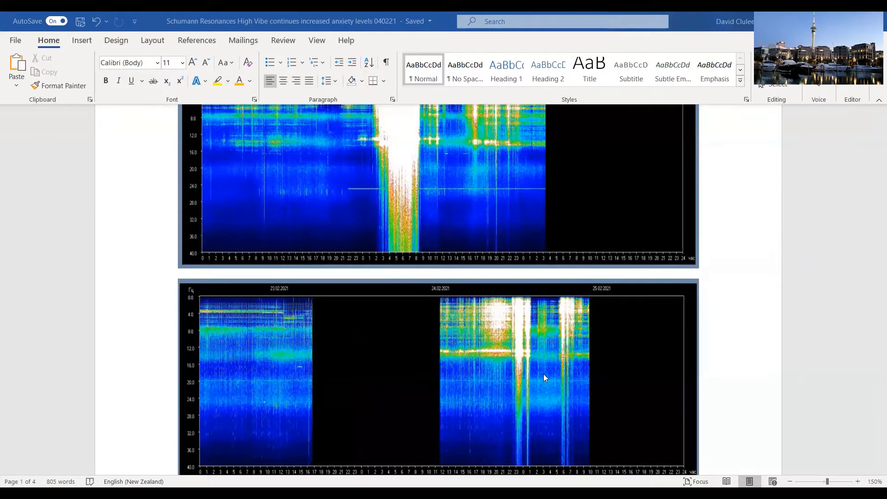
mouse_move(545, 388)
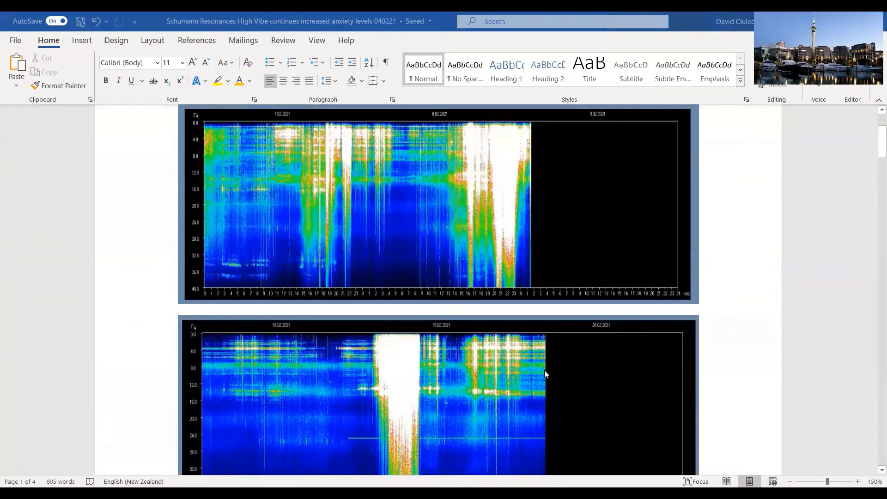
scroll(down, 3)
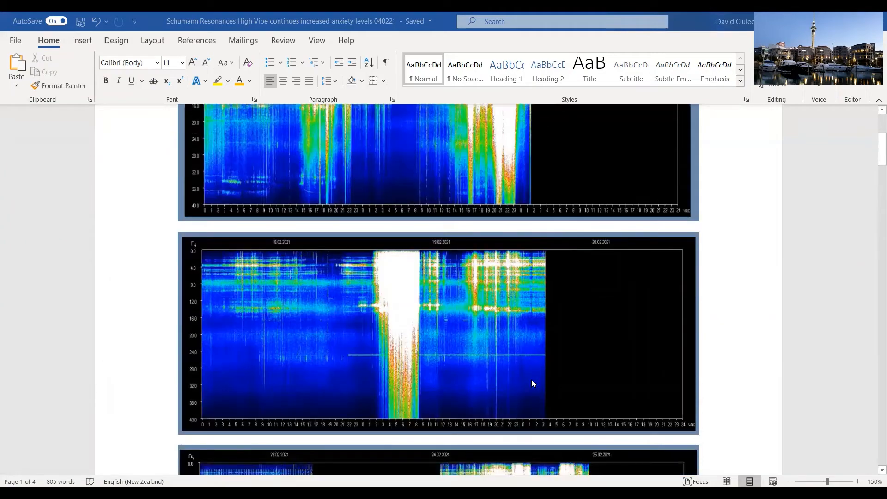
scroll(down, 3)
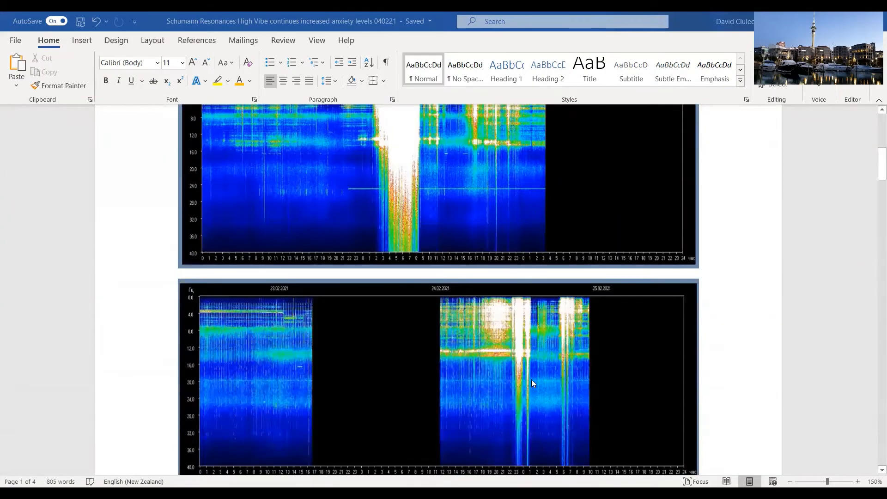
scroll(down, 3)
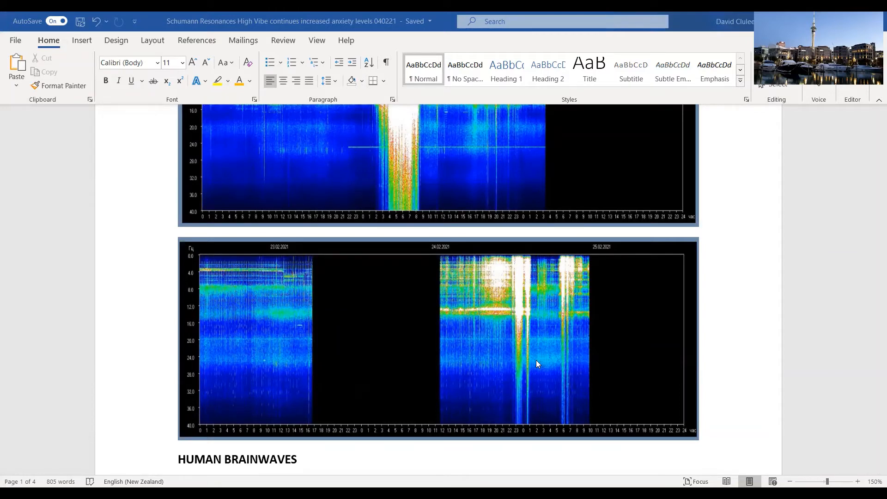
scroll(down, 3)
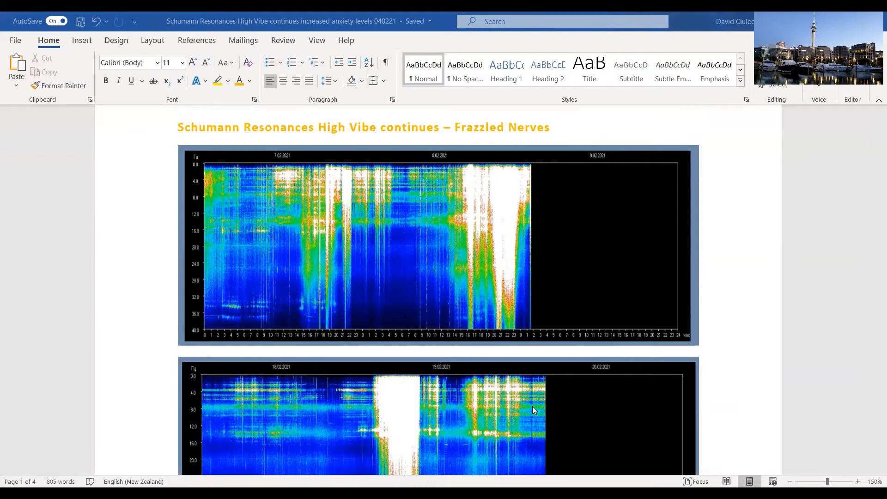
mouse_move(525, 386)
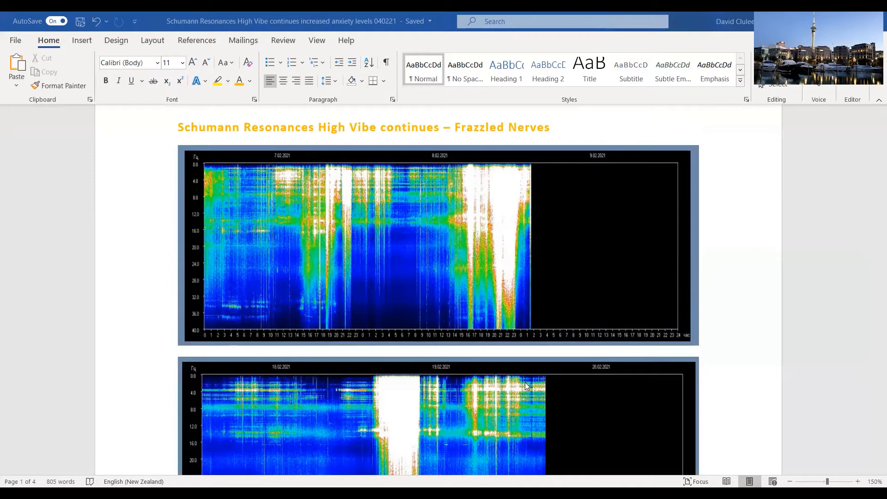
mouse_move(545, 337)
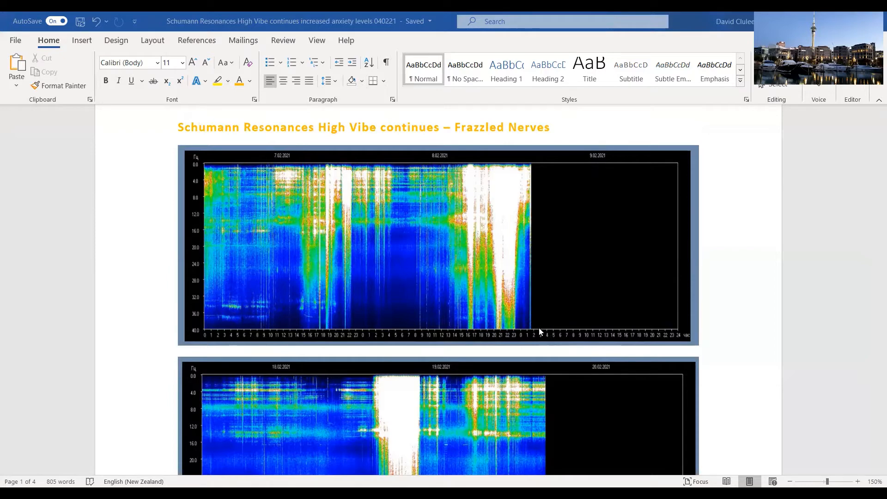
mouse_move(536, 343)
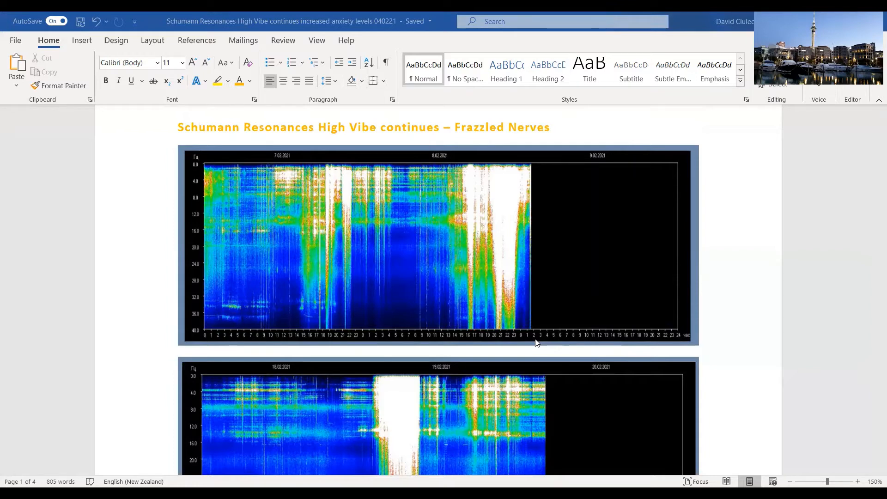
mouse_move(501, 325)
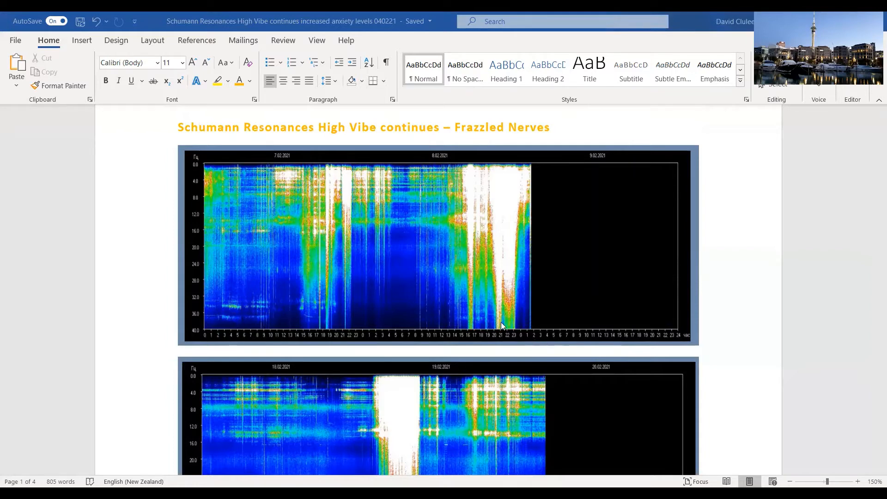
scroll(down, 3)
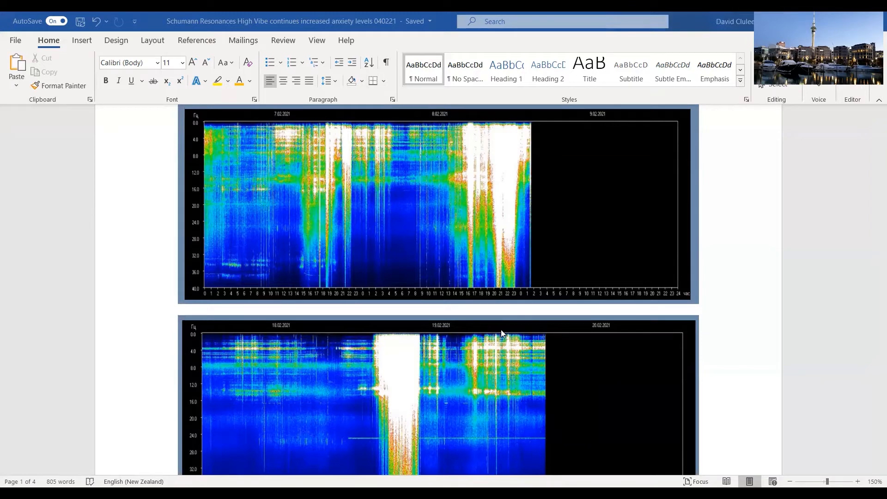
mouse_move(516, 330)
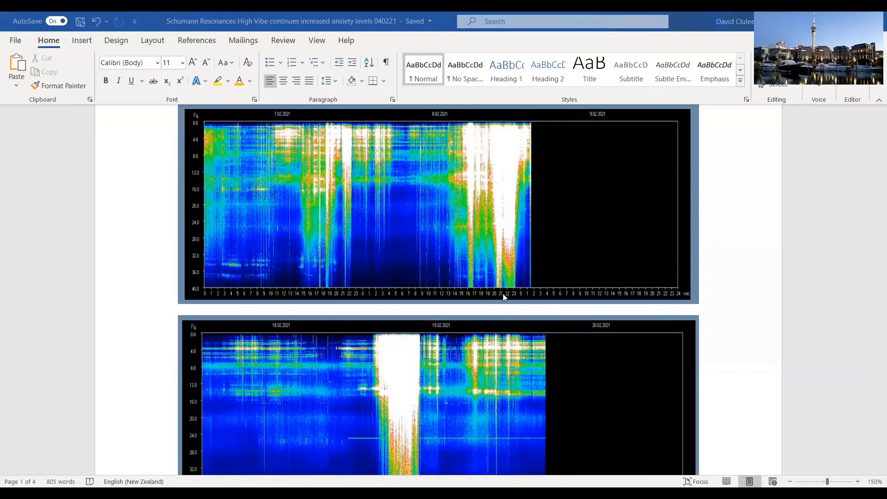
mouse_move(512, 291)
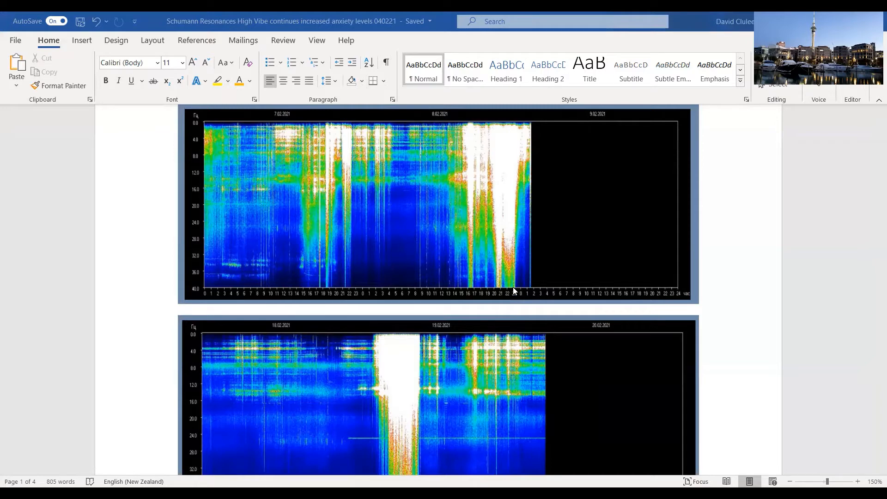
mouse_move(511, 252)
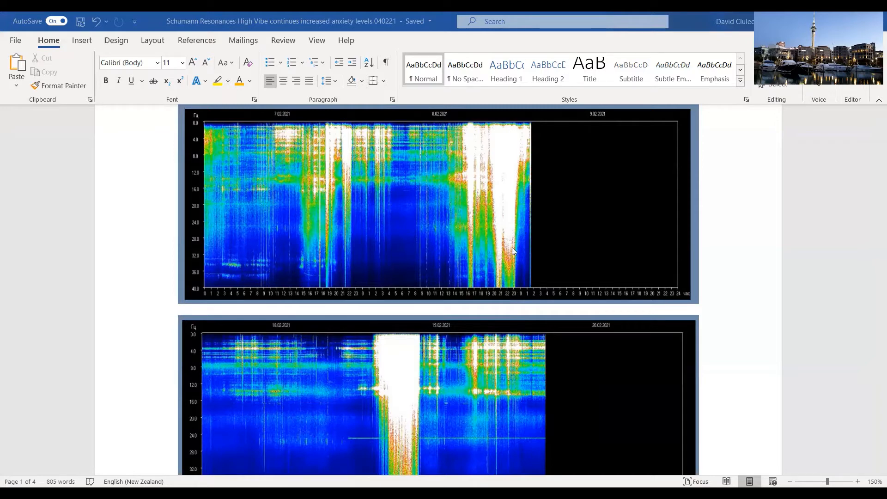
scroll(down, 3)
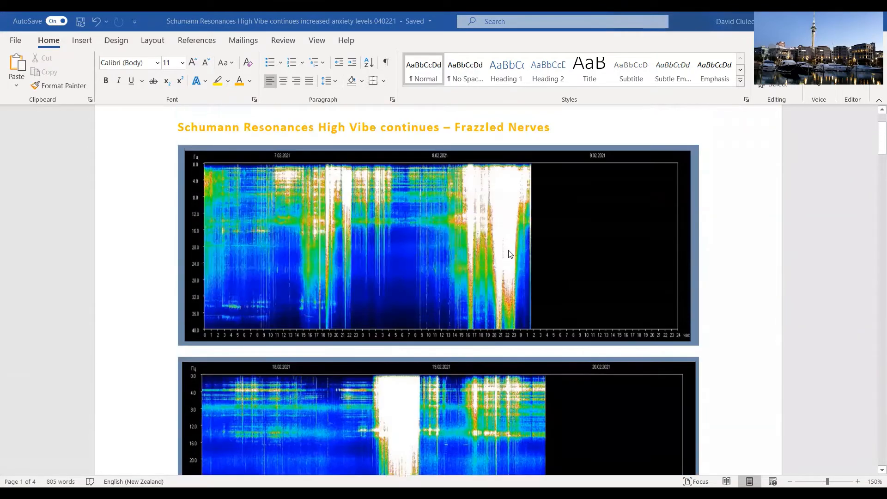
mouse_move(516, 242)
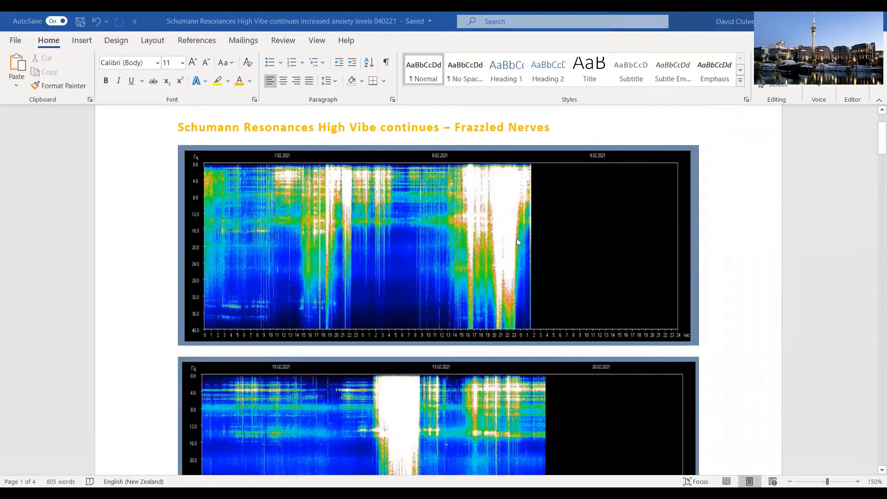
mouse_move(465, 142)
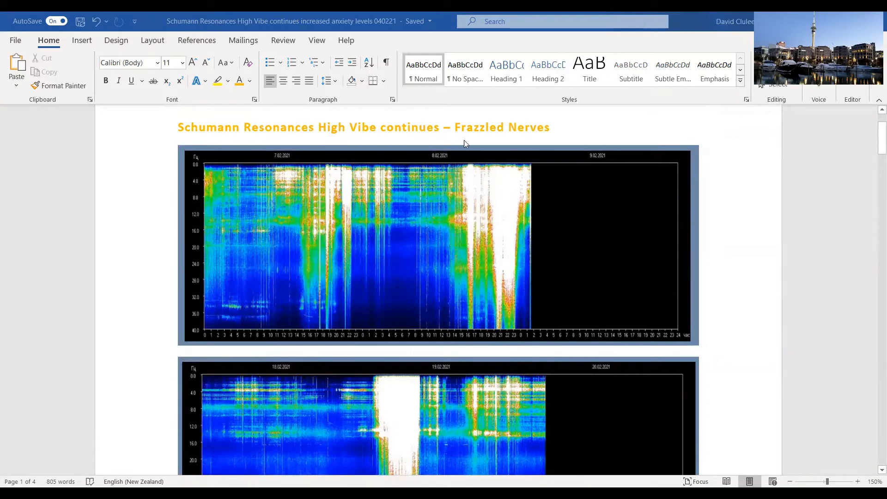
mouse_move(569, 262)
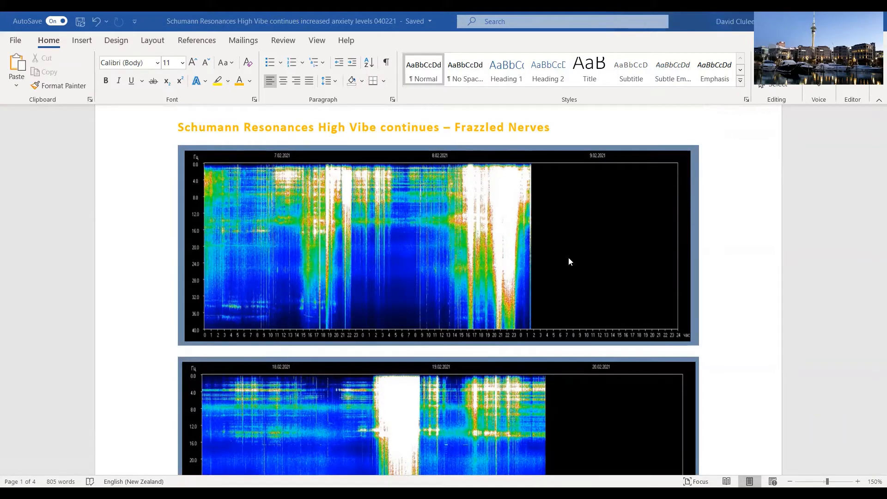
mouse_move(496, 247)
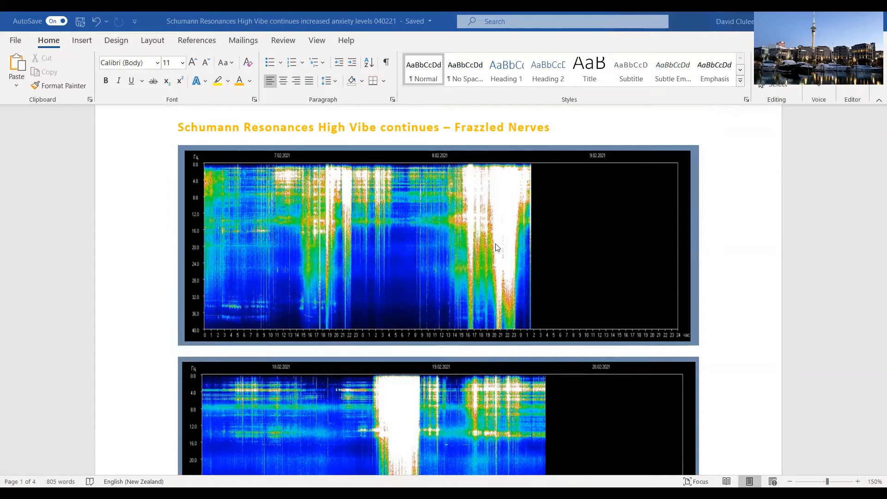
scroll(down, 3)
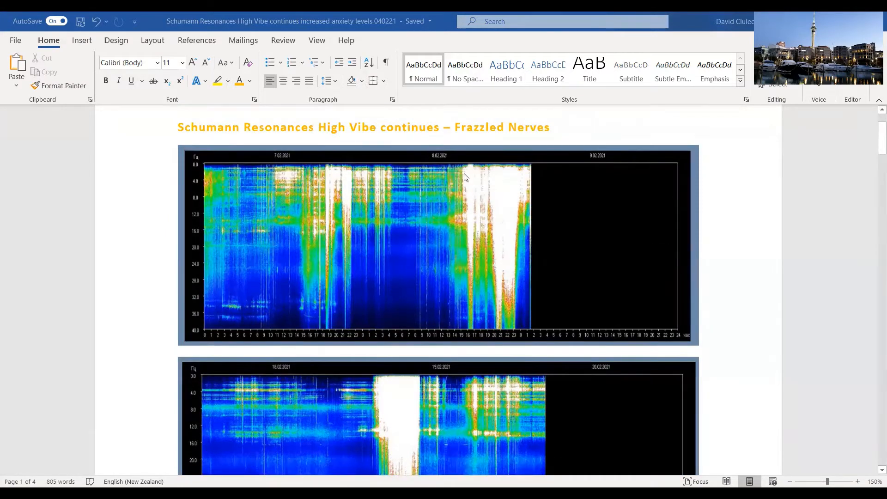
mouse_move(525, 295)
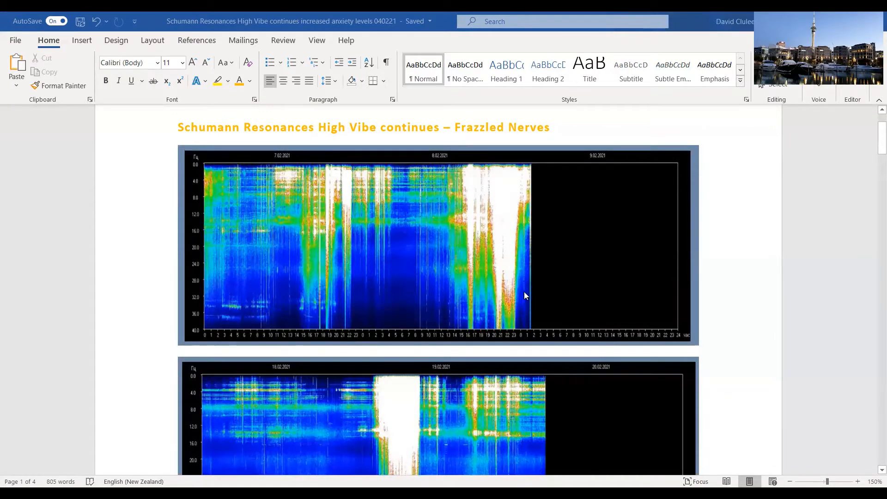
scroll(down, 3)
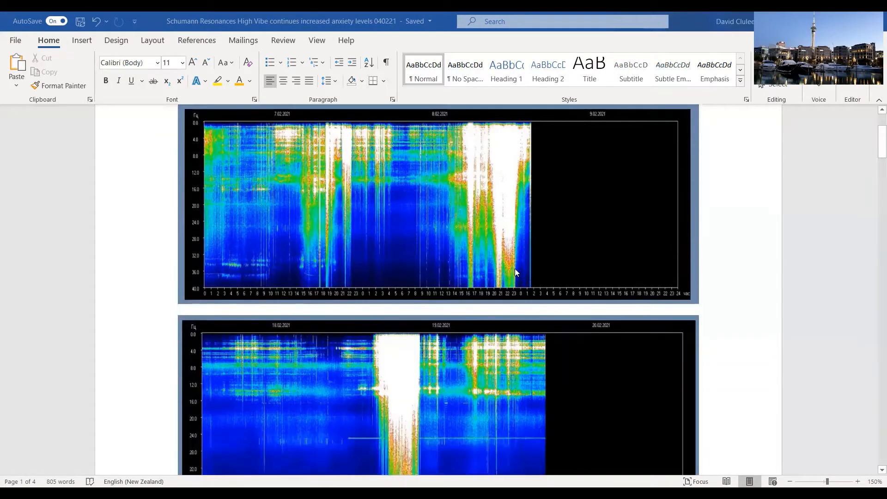
scroll(down, 3)
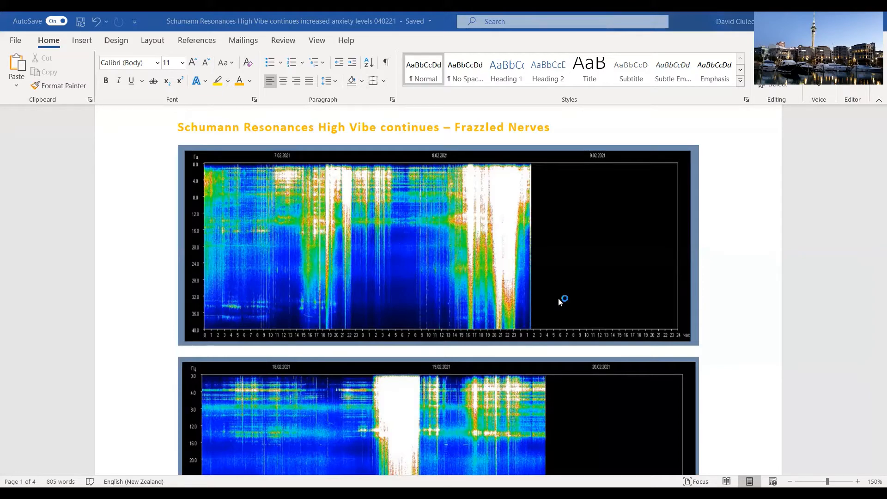
mouse_move(602, 278)
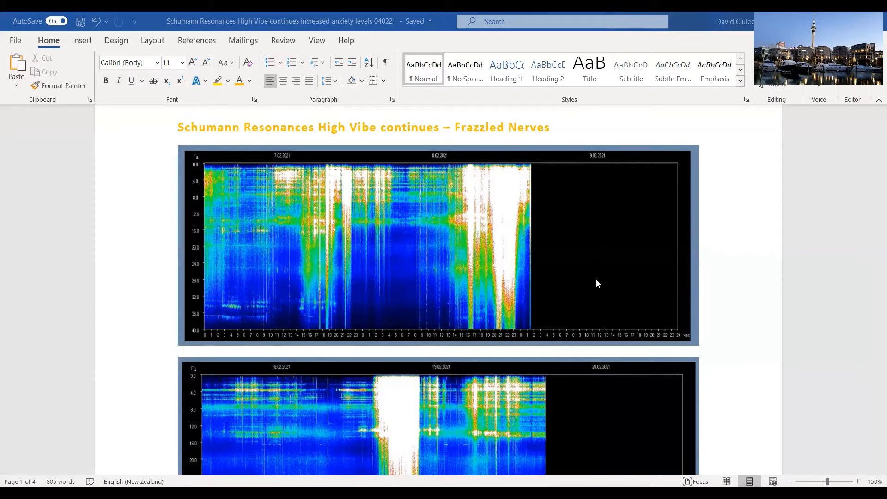
mouse_move(593, 283)
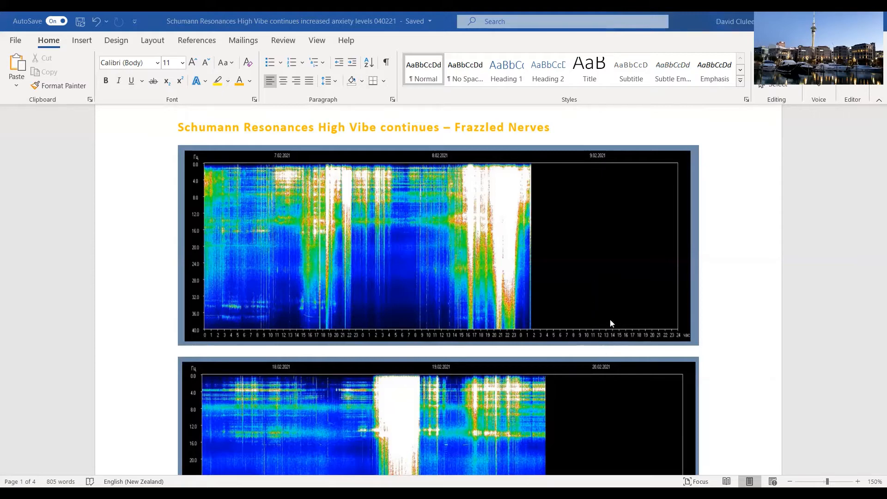
mouse_move(554, 352)
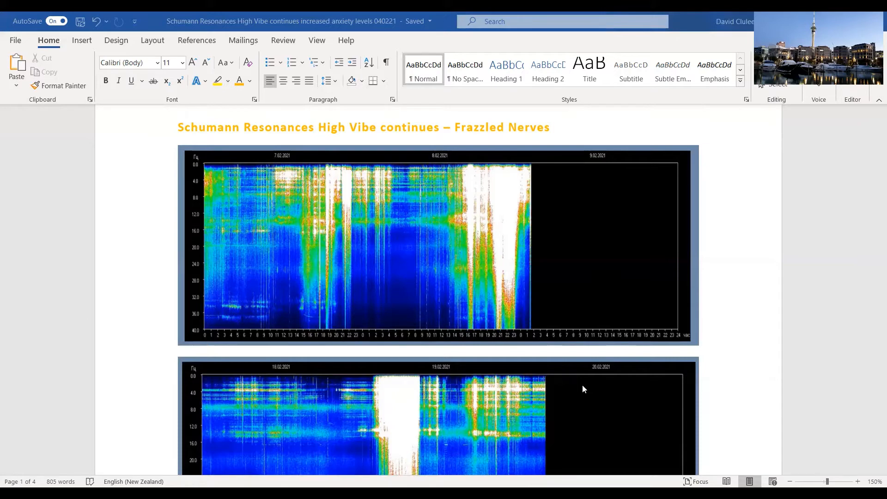
mouse_move(577, 358)
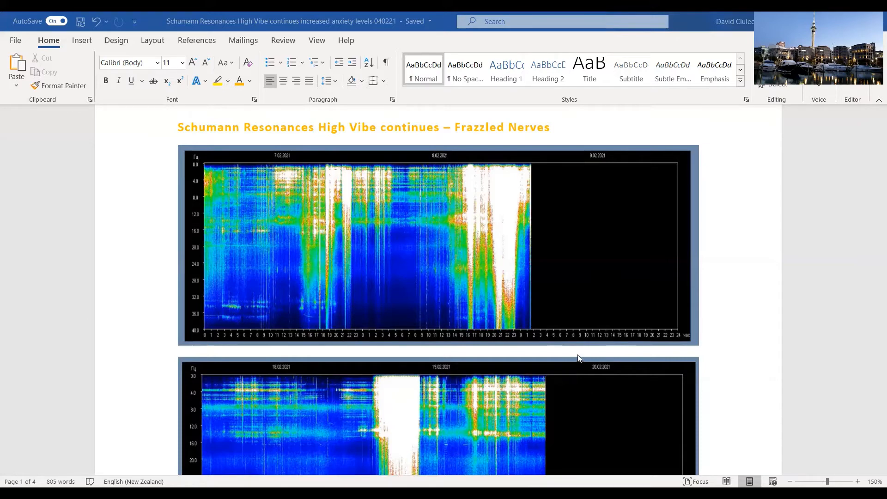
mouse_move(576, 366)
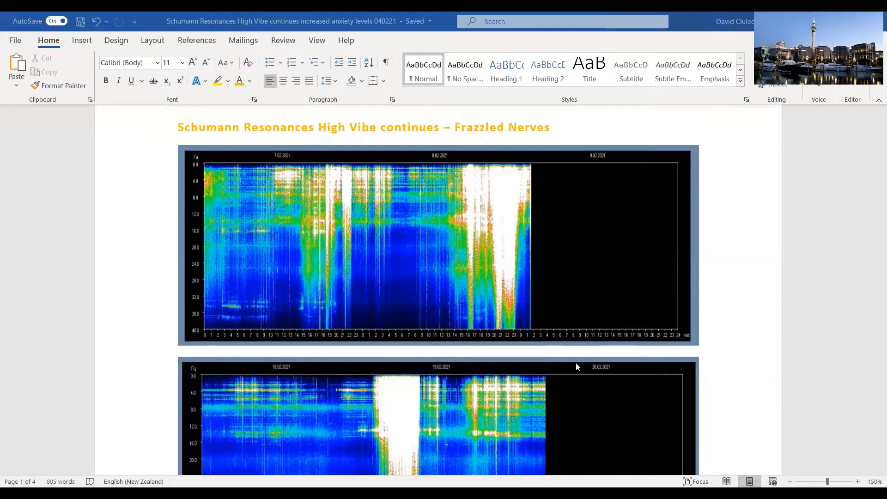
mouse_move(420, 232)
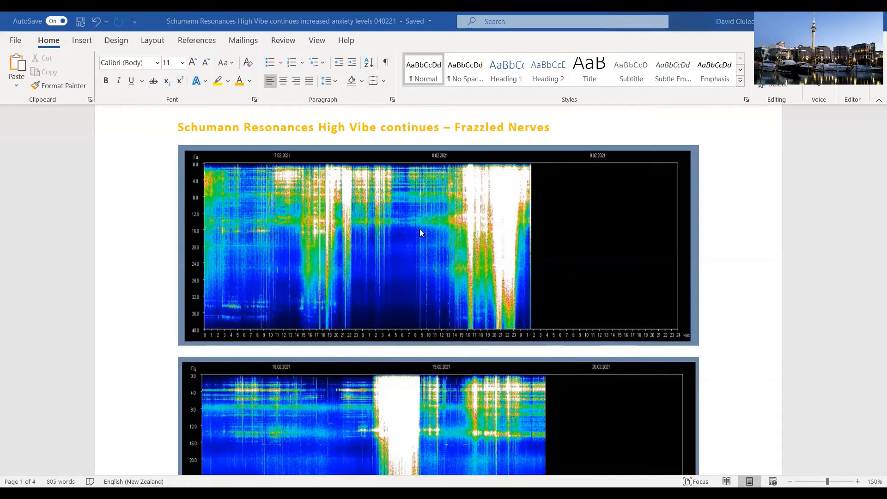
mouse_move(475, 217)
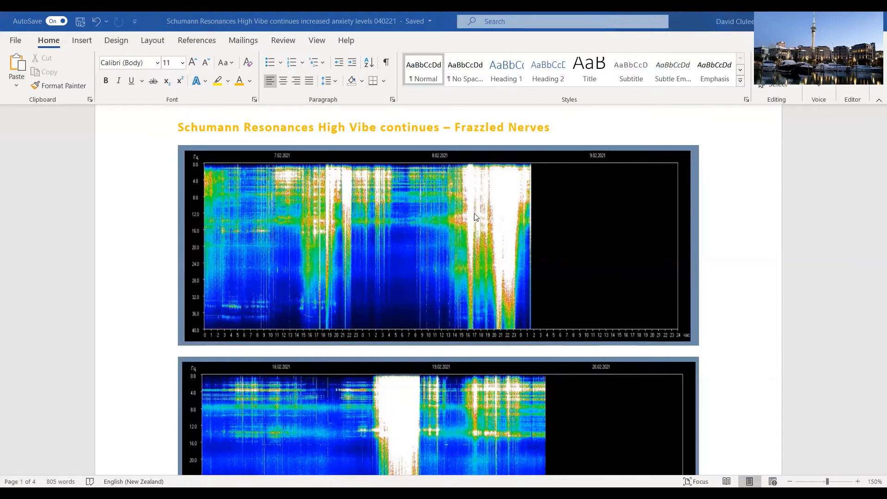
mouse_move(592, 279)
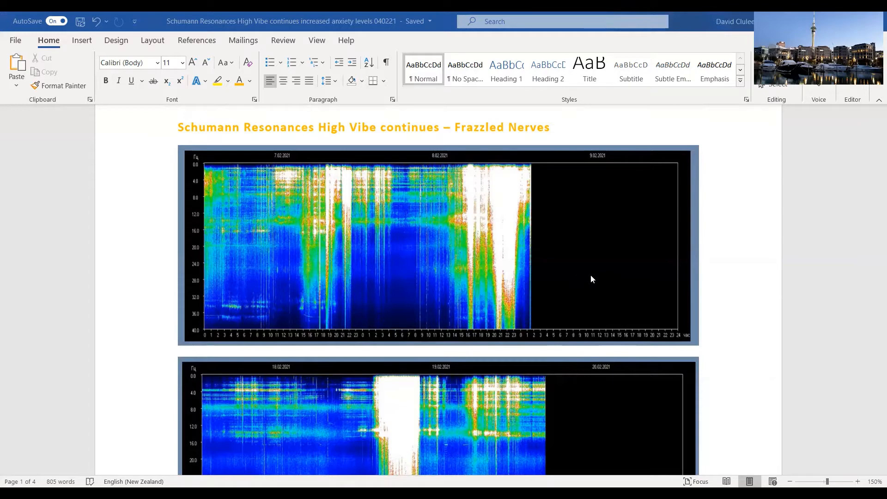
mouse_move(612, 275)
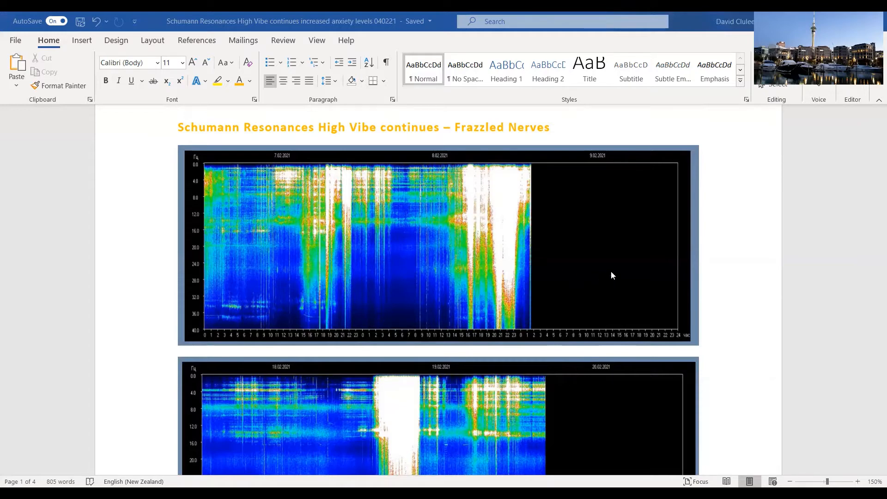
mouse_move(582, 274)
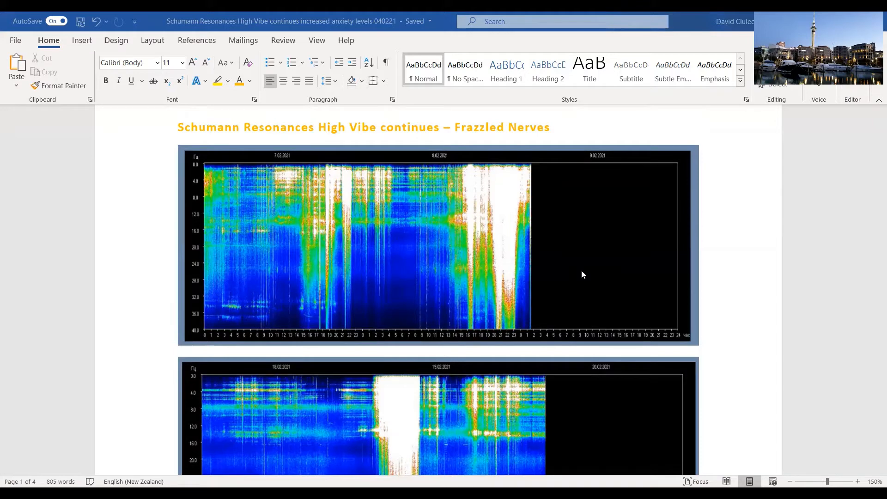
mouse_move(584, 295)
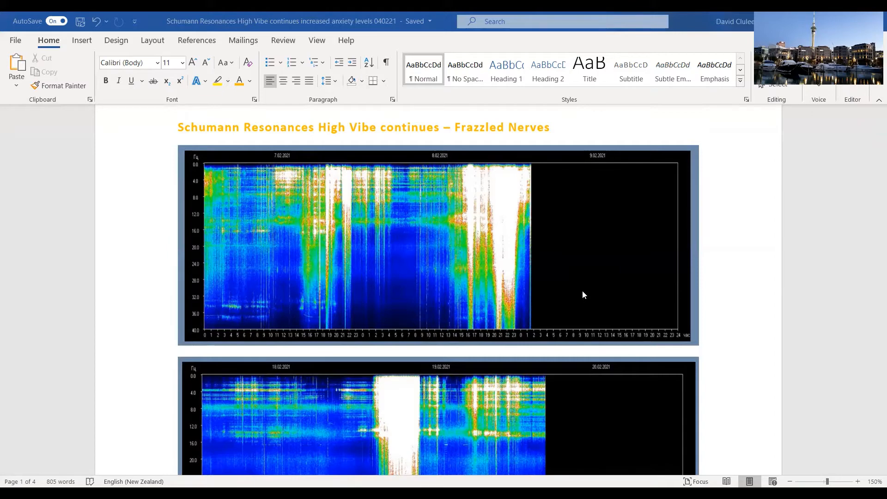
mouse_move(570, 313)
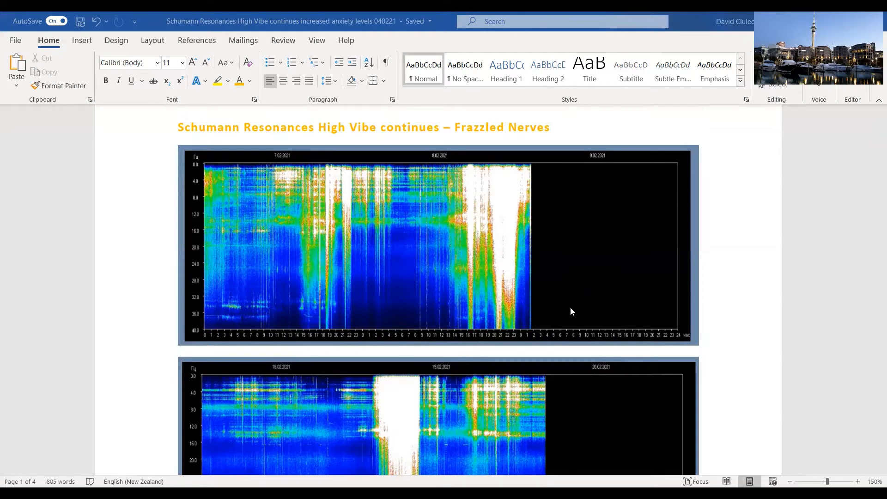
scroll(down, 3)
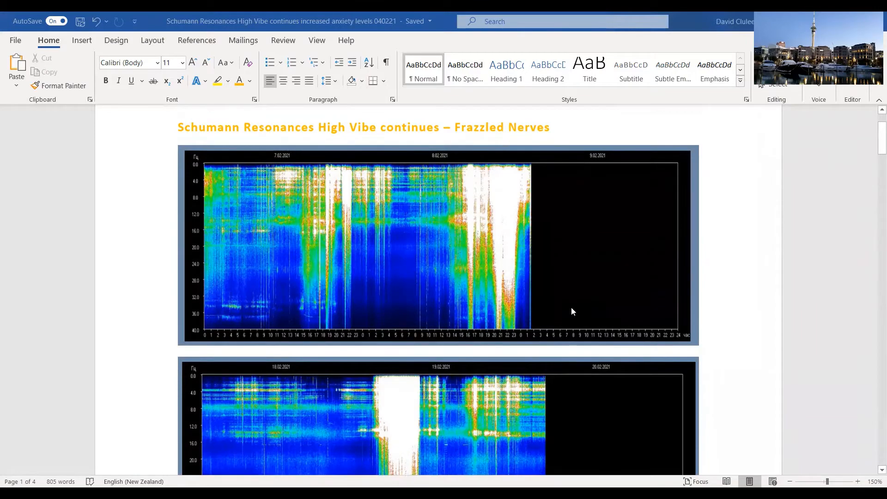
scroll(down, 3)
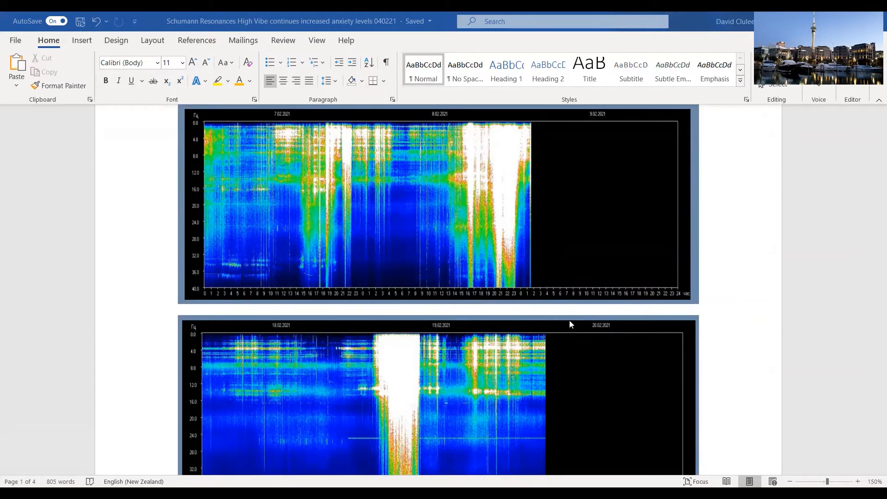
mouse_move(563, 333)
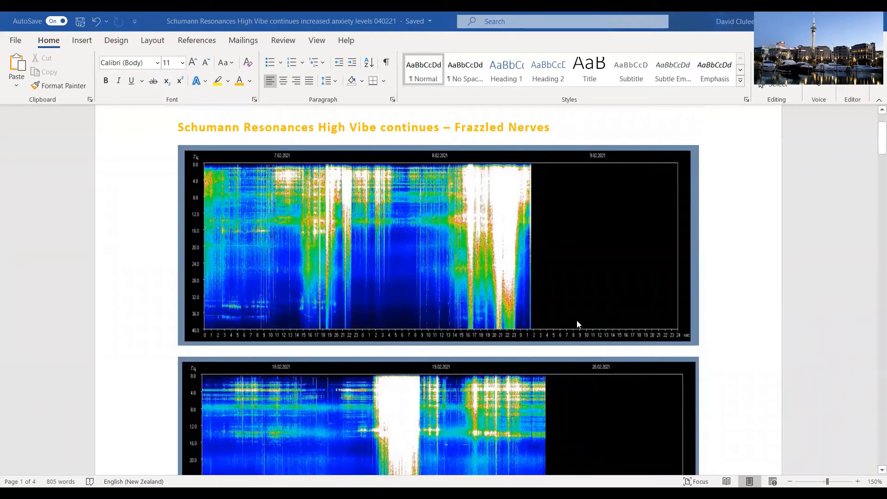
mouse_move(230, 192)
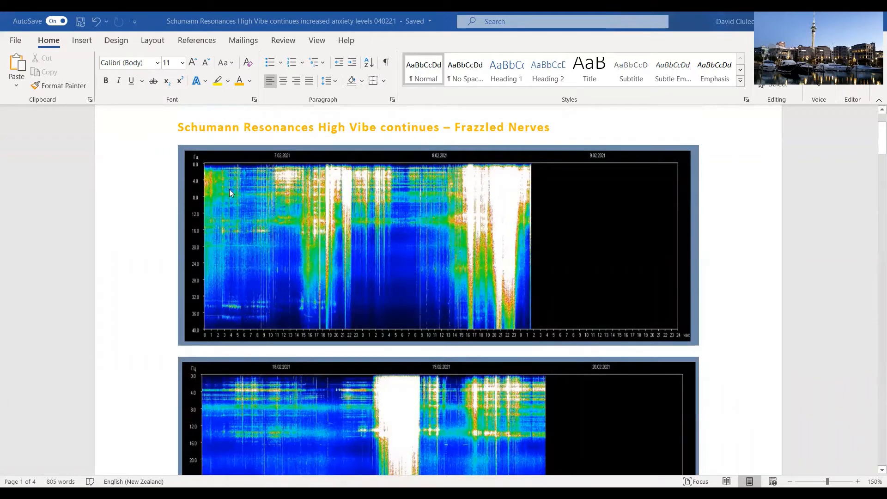
mouse_move(309, 188)
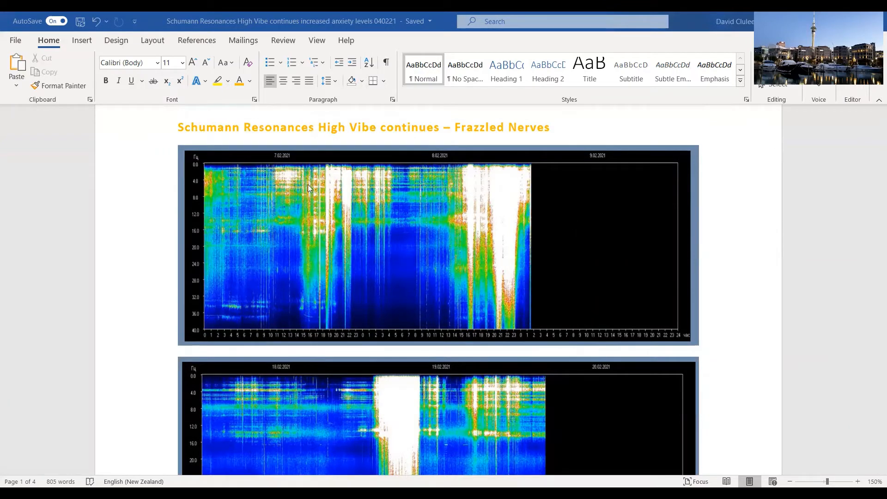
mouse_move(507, 182)
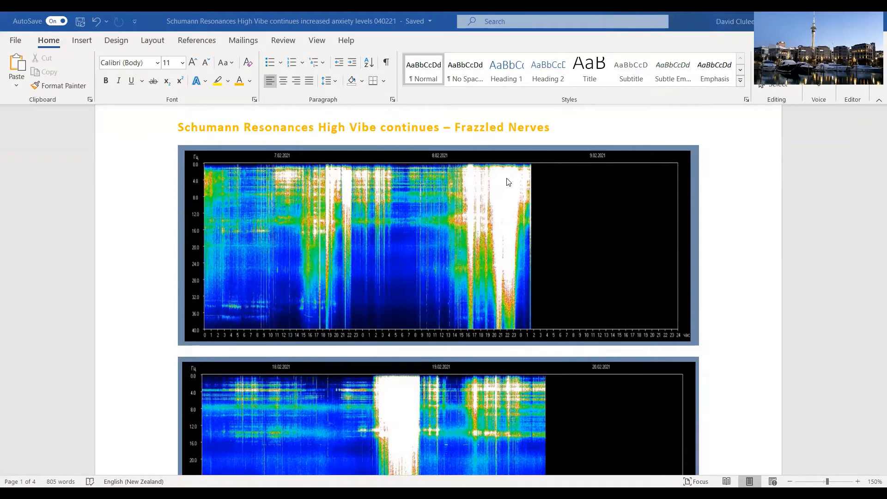
mouse_move(520, 317)
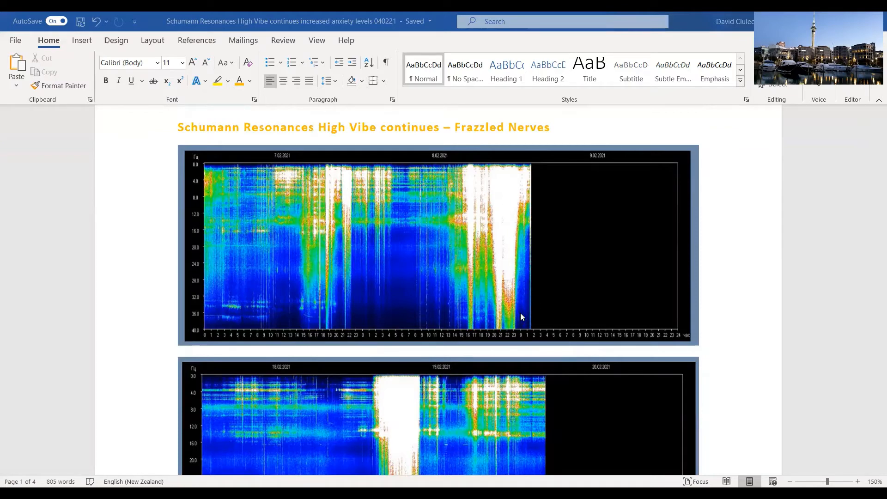
scroll(down, 3)
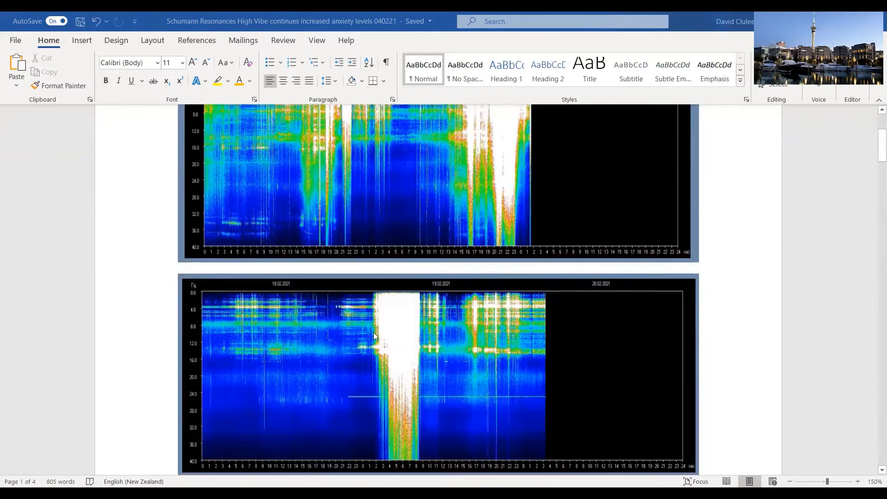
mouse_move(407, 362)
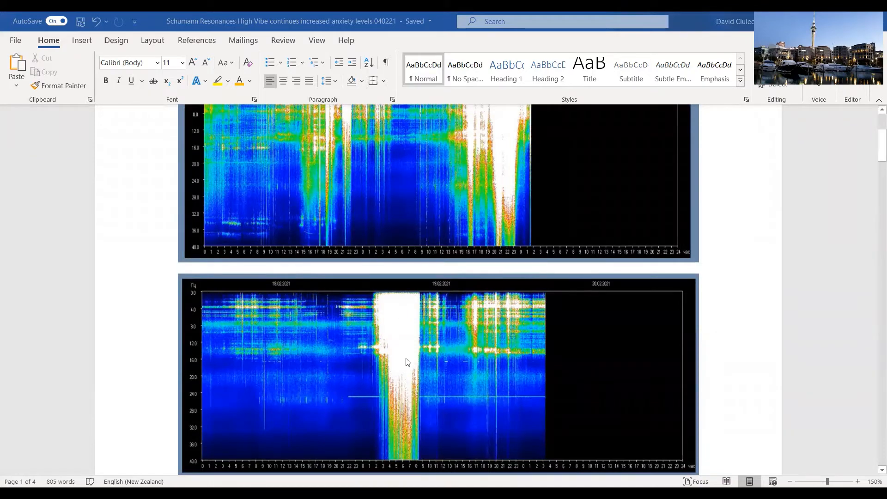
mouse_move(531, 362)
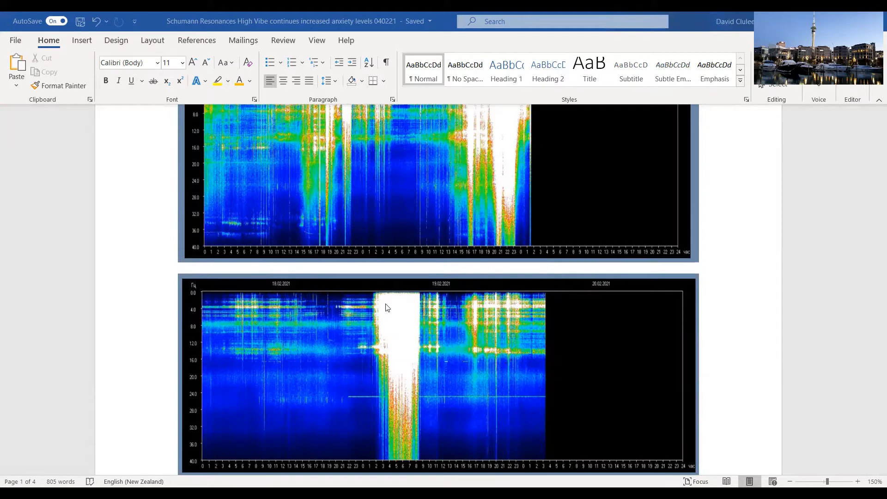
mouse_move(419, 421)
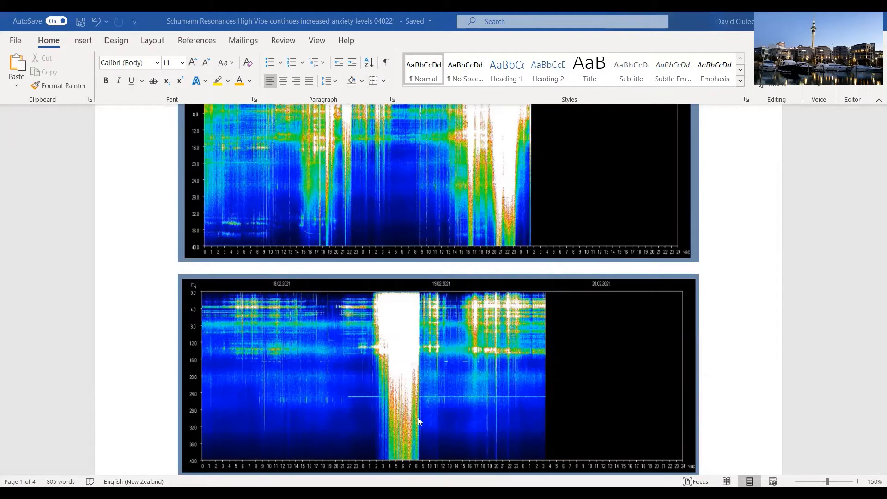
mouse_move(413, 418)
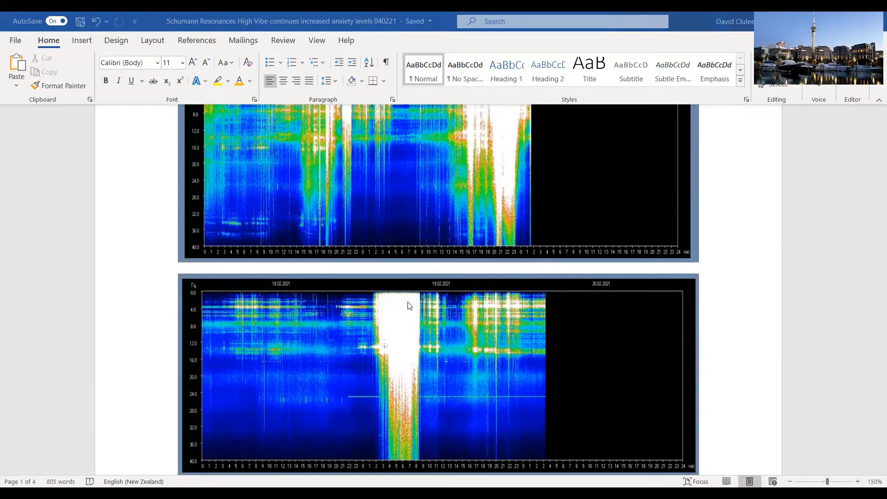
mouse_move(418, 388)
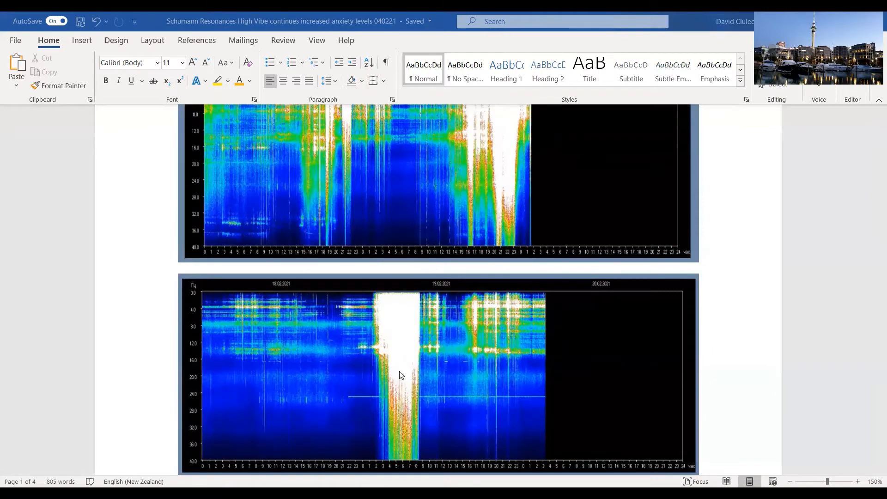
scroll(down, 3)
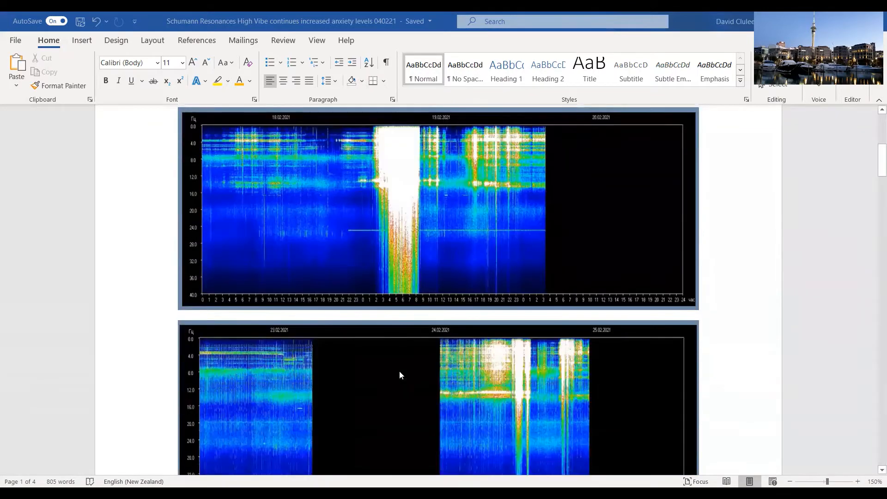
scroll(down, 3)
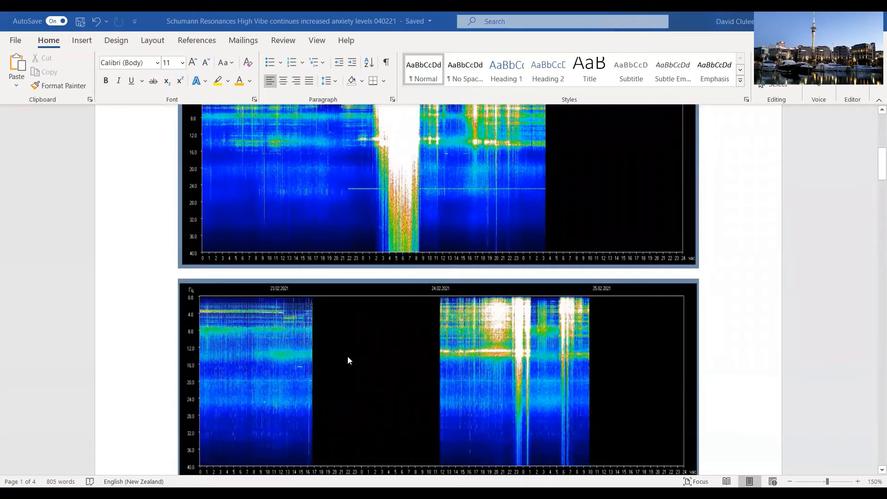
mouse_move(602, 381)
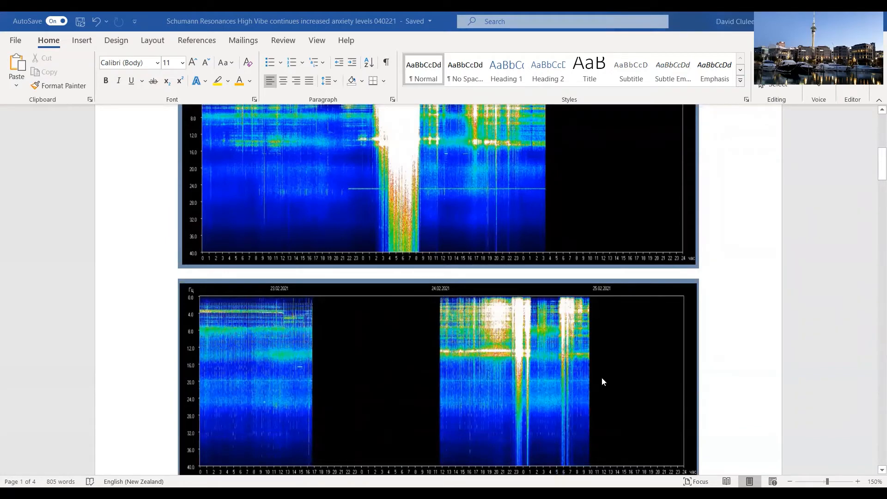
mouse_move(608, 382)
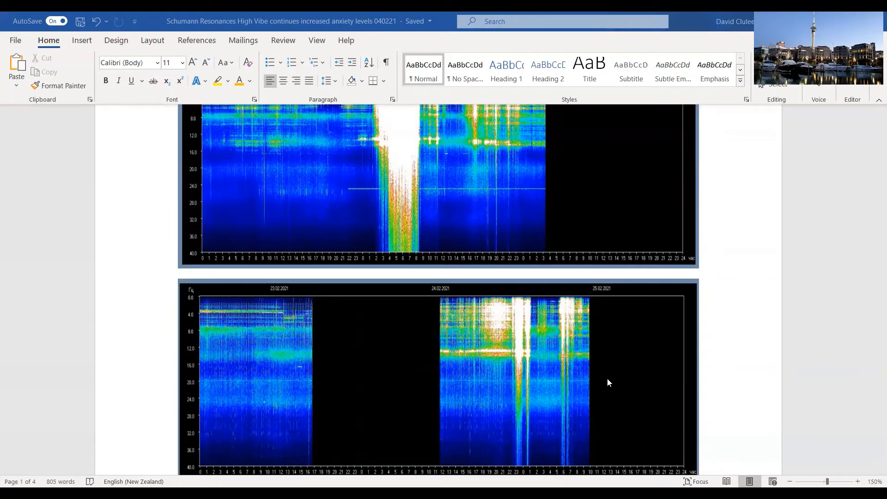
mouse_move(519, 318)
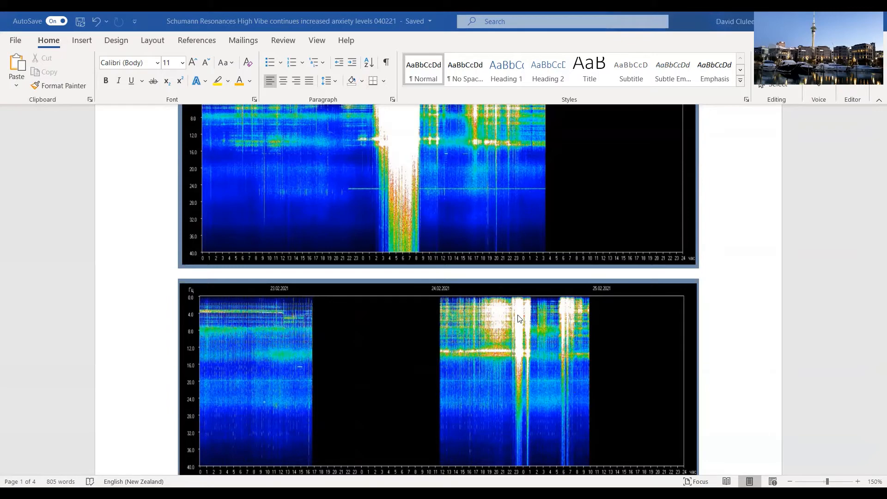
mouse_move(529, 331)
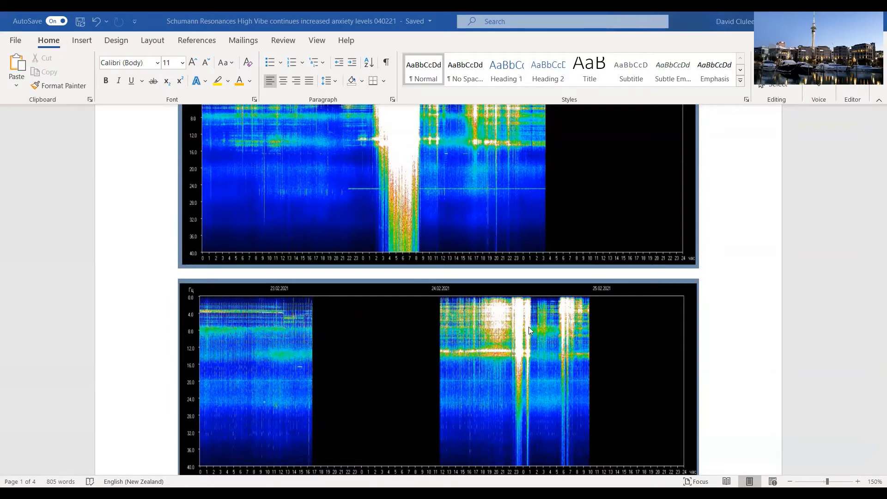
scroll(down, 3)
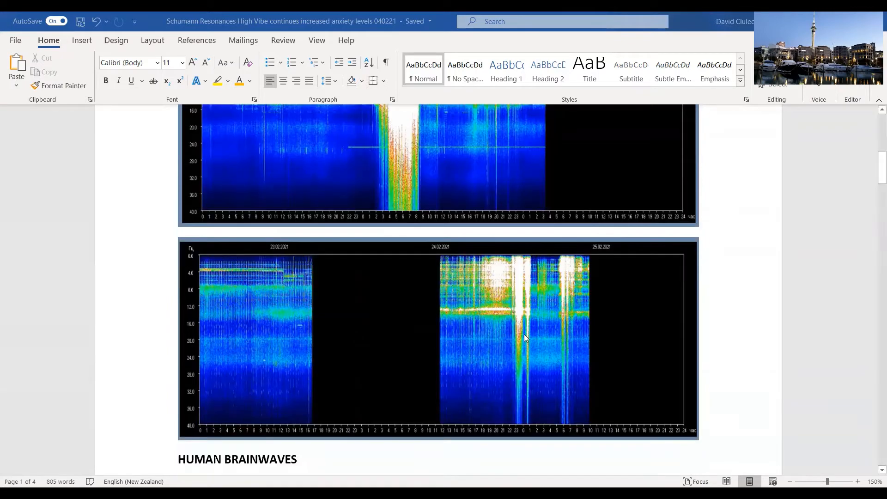
scroll(down, 3)
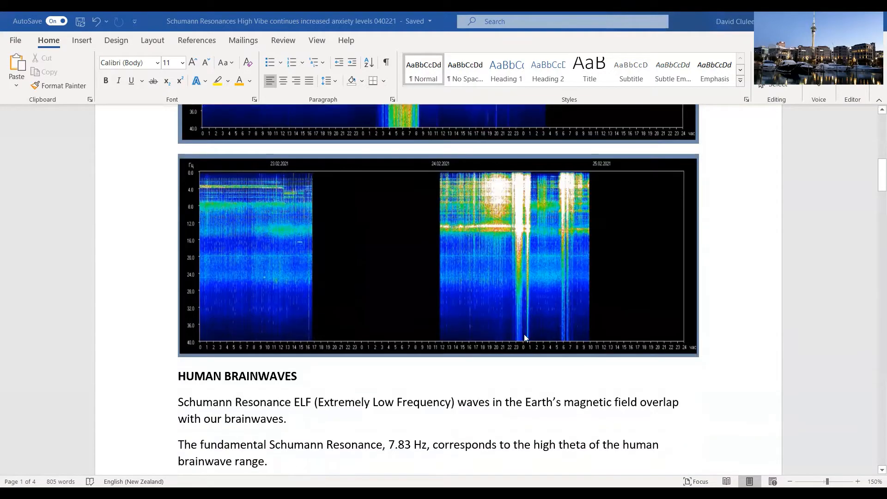
scroll(down, 3)
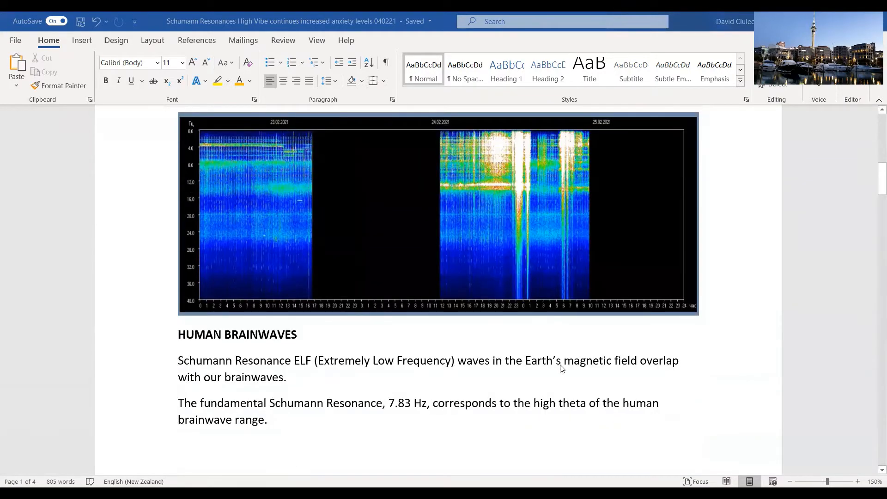
mouse_move(637, 387)
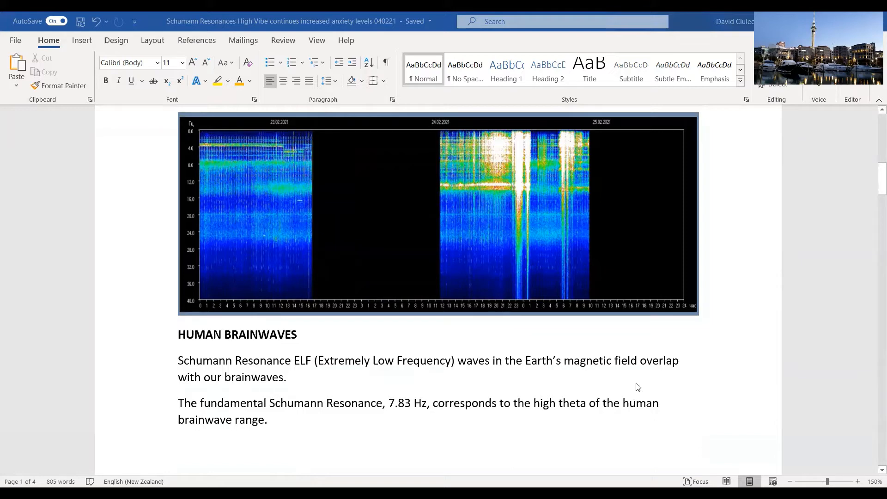
mouse_move(643, 382)
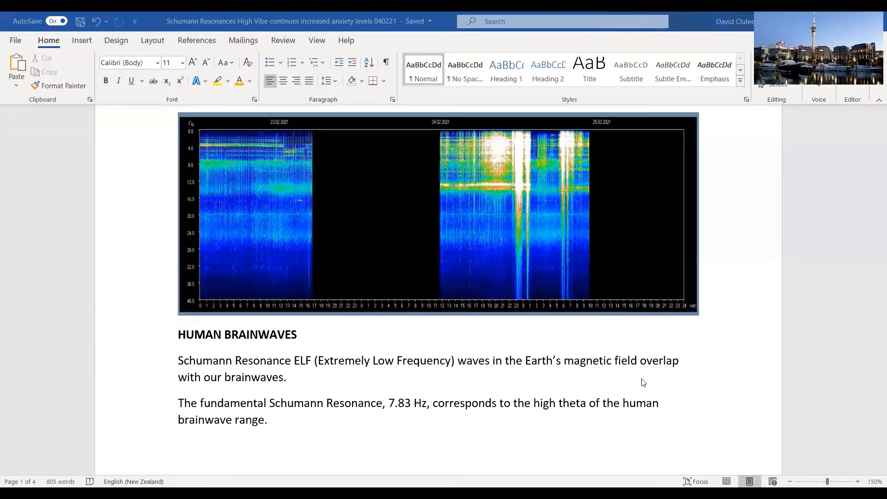
mouse_move(559, 417)
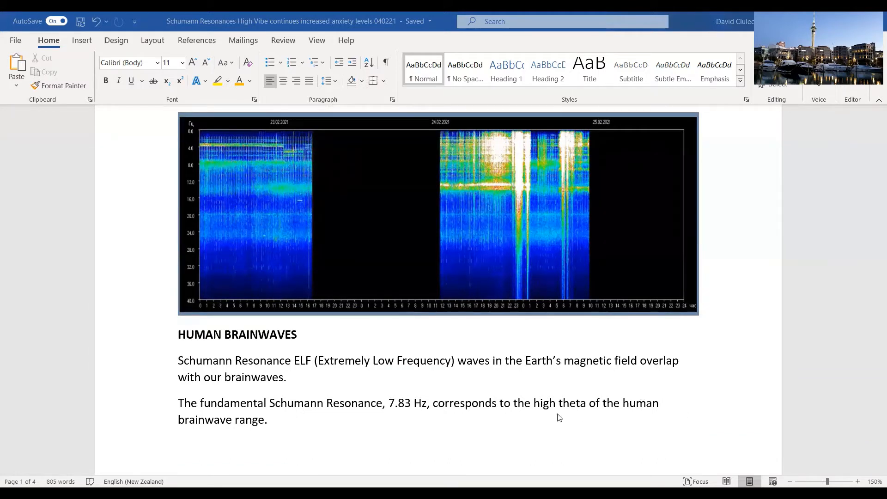
mouse_move(714, 378)
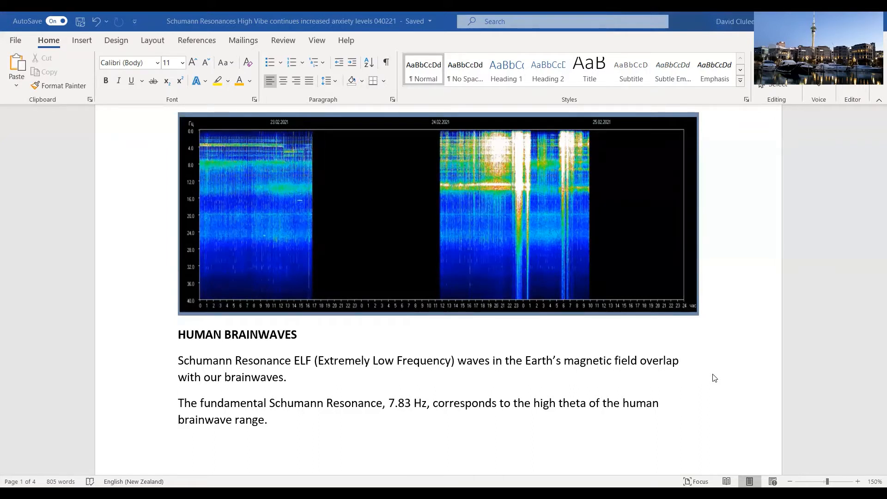
mouse_move(574, 322)
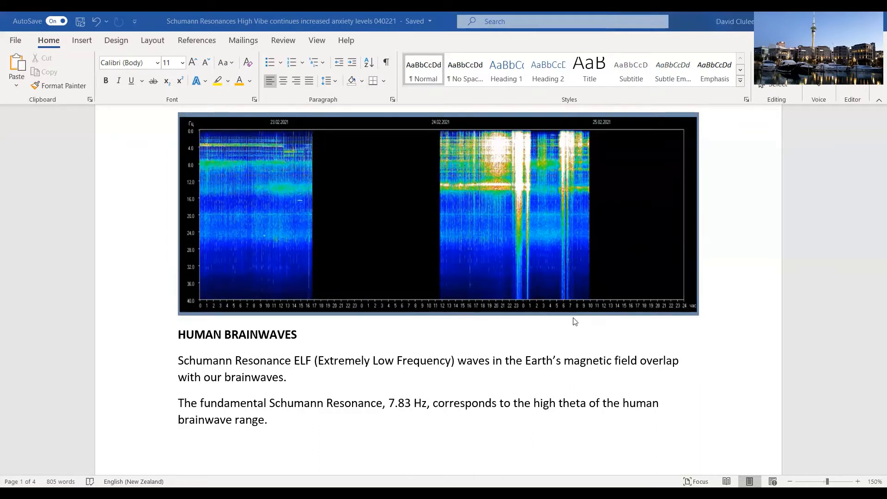
scroll(down, 3)
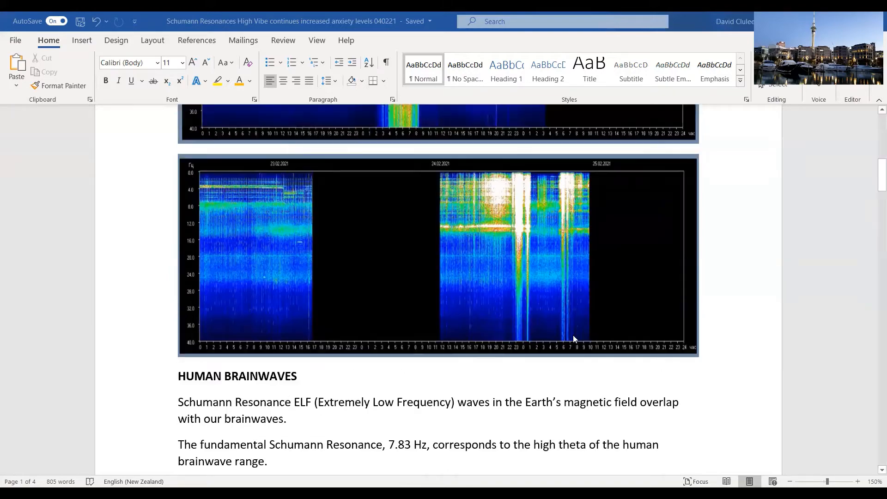
scroll(down, 3)
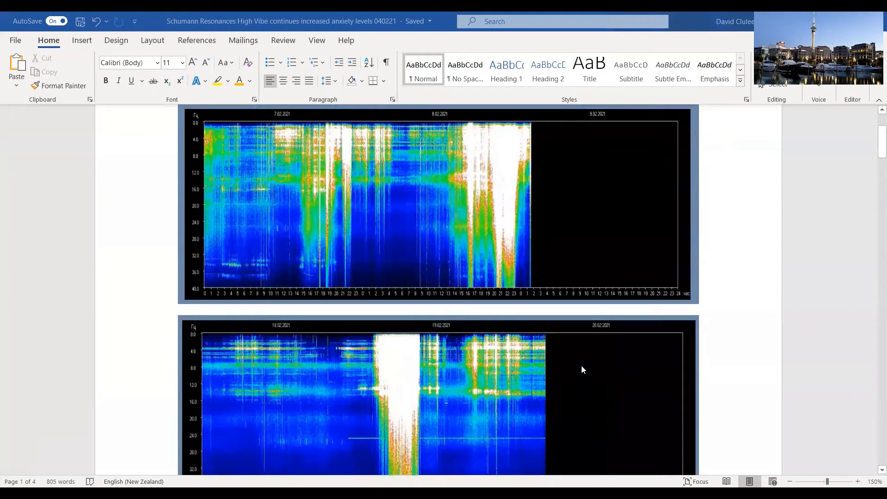
mouse_move(571, 380)
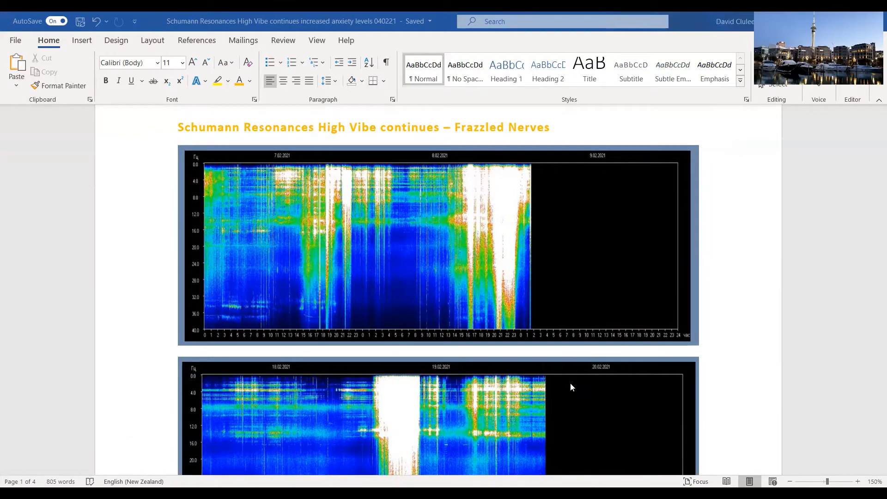
scroll(down, 3)
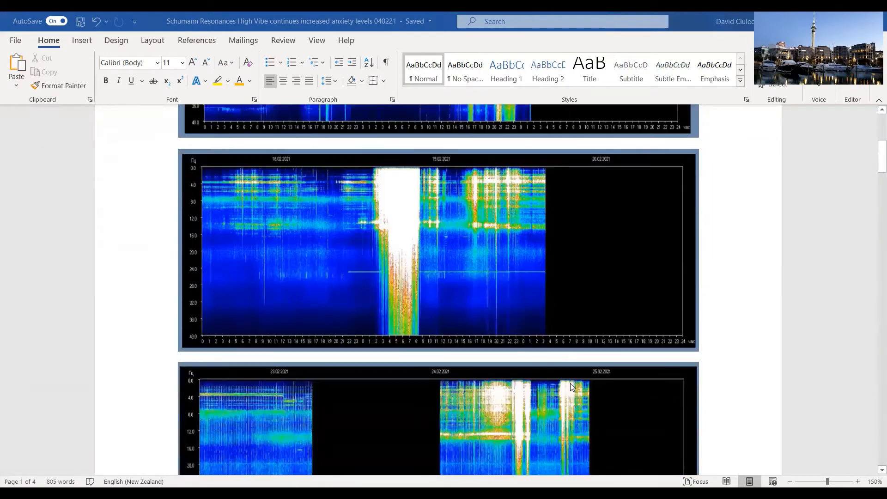
scroll(down, 3)
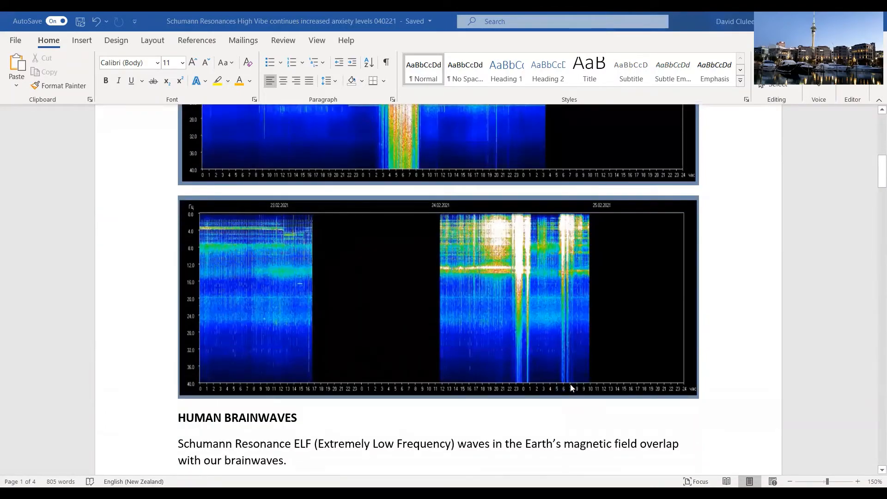
mouse_move(546, 370)
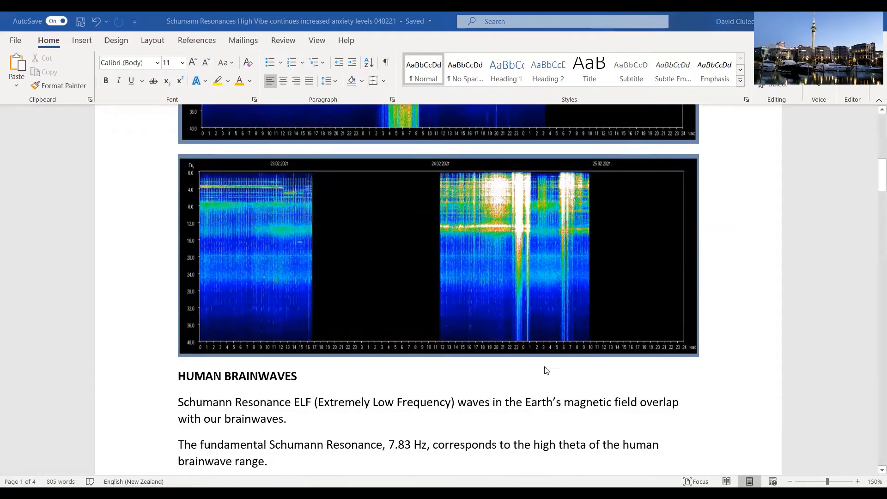
scroll(down, 3)
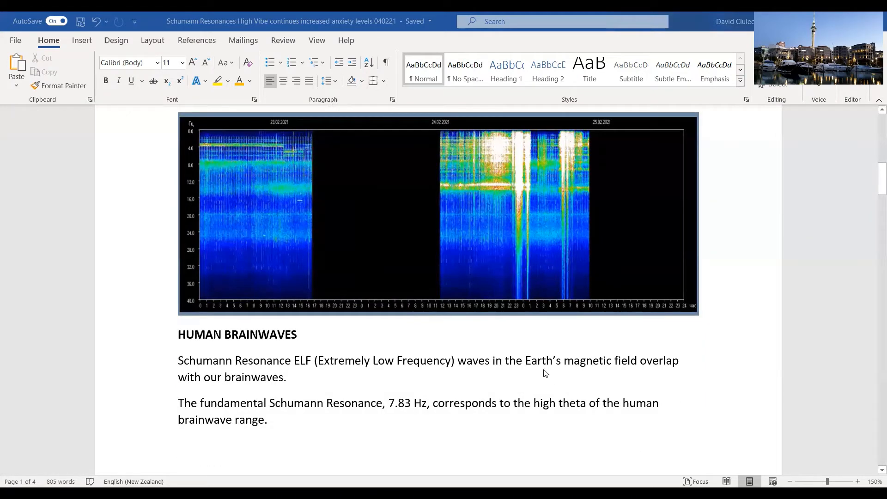
mouse_move(571, 385)
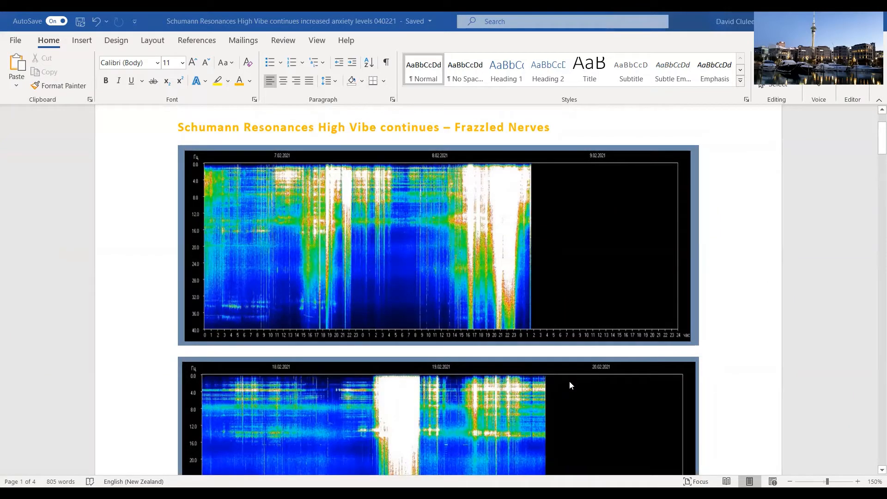
mouse_move(650, 461)
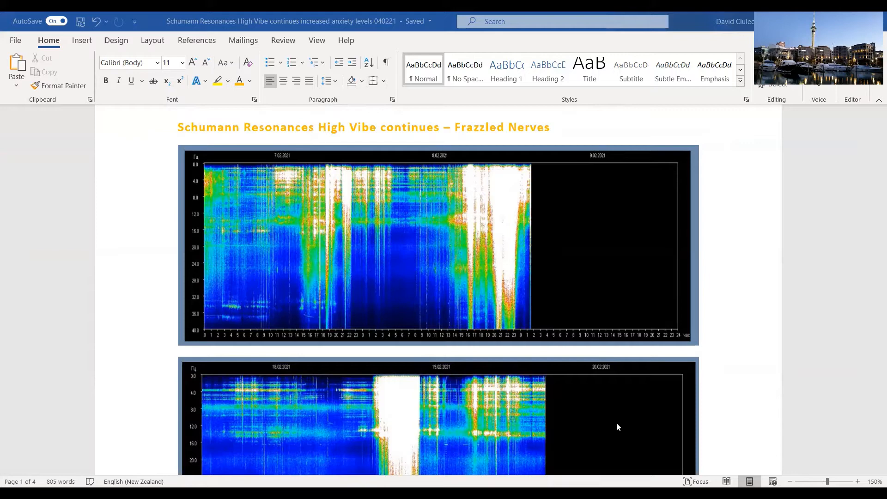
scroll(down, 3)
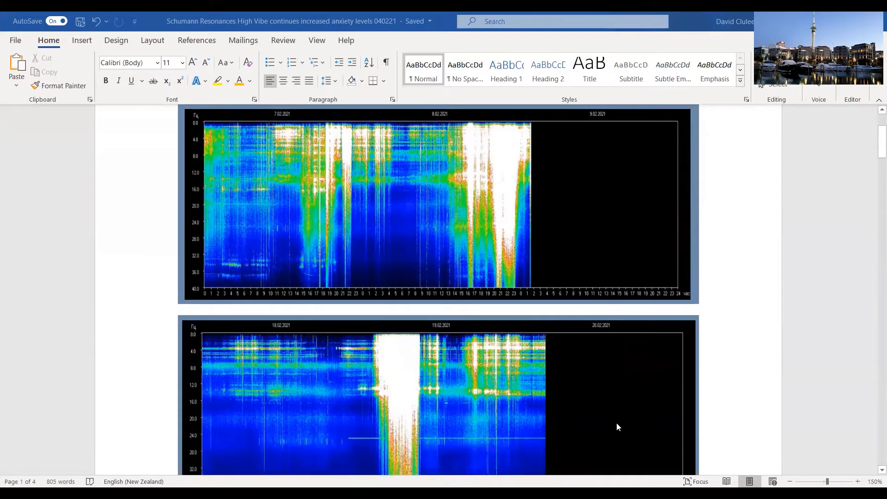
scroll(down, 3)
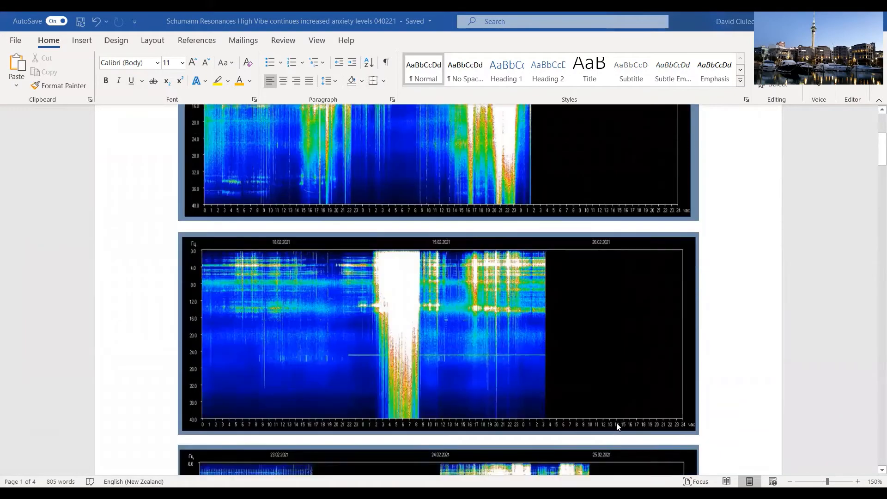
scroll(down, 3)
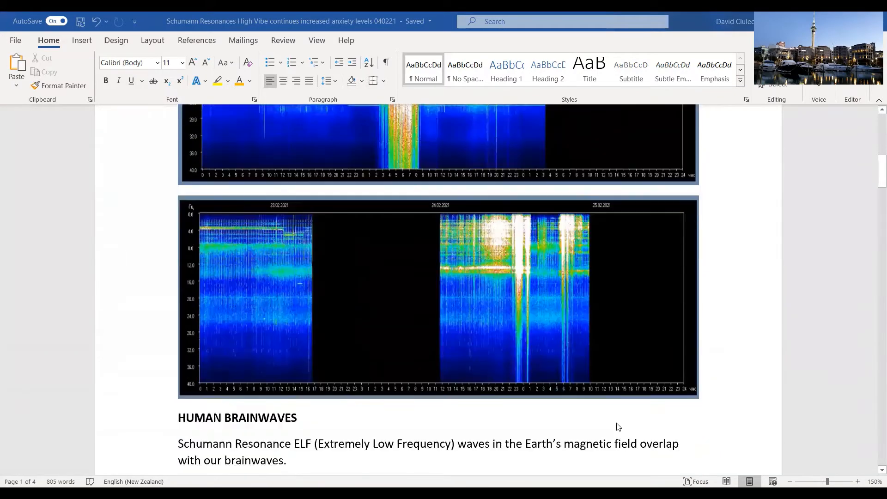
scroll(down, 3)
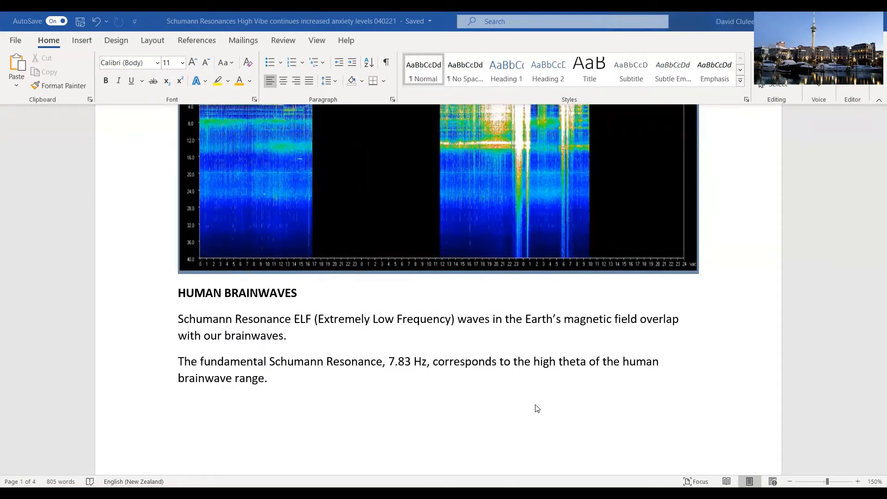
mouse_move(524, 379)
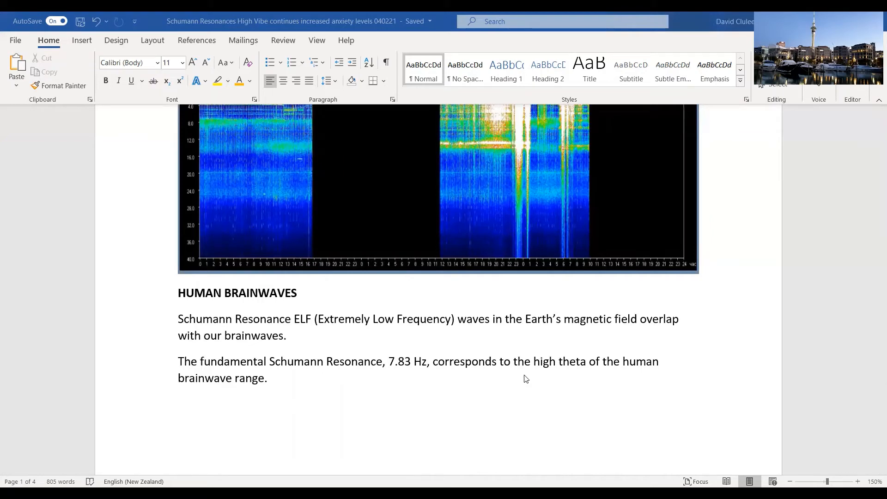
mouse_move(576, 401)
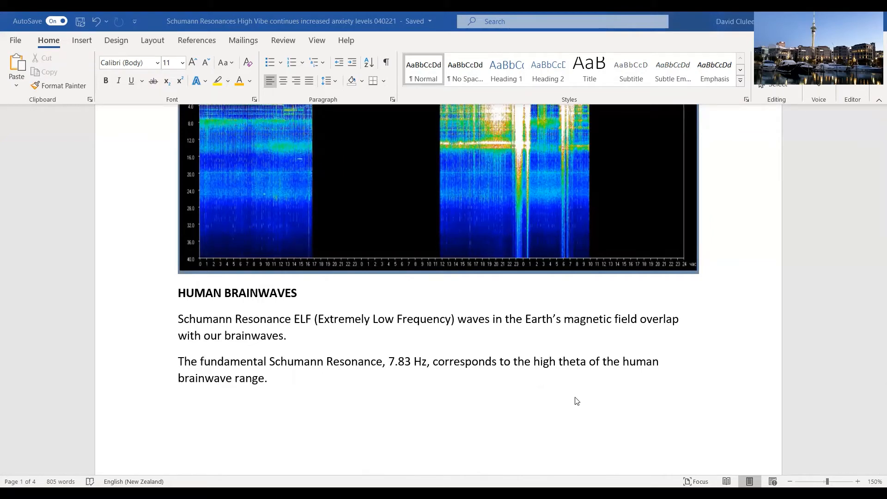
mouse_move(496, 390)
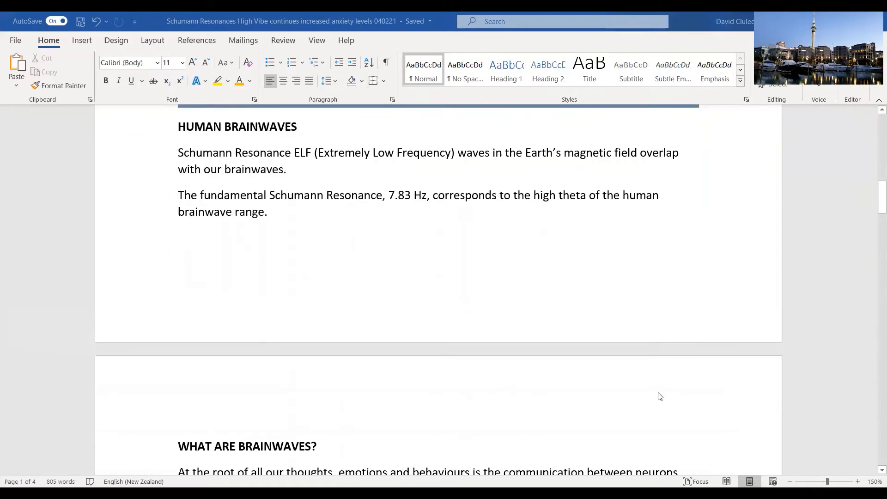
scroll(down, 3)
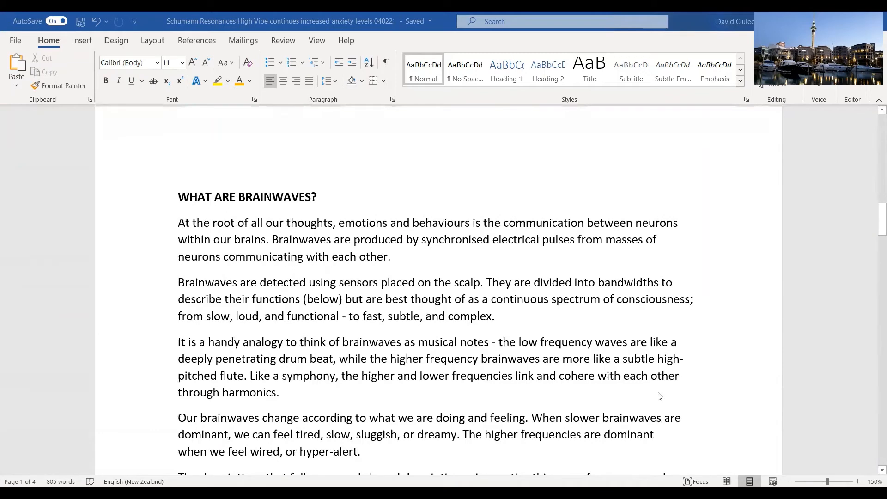
mouse_move(709, 401)
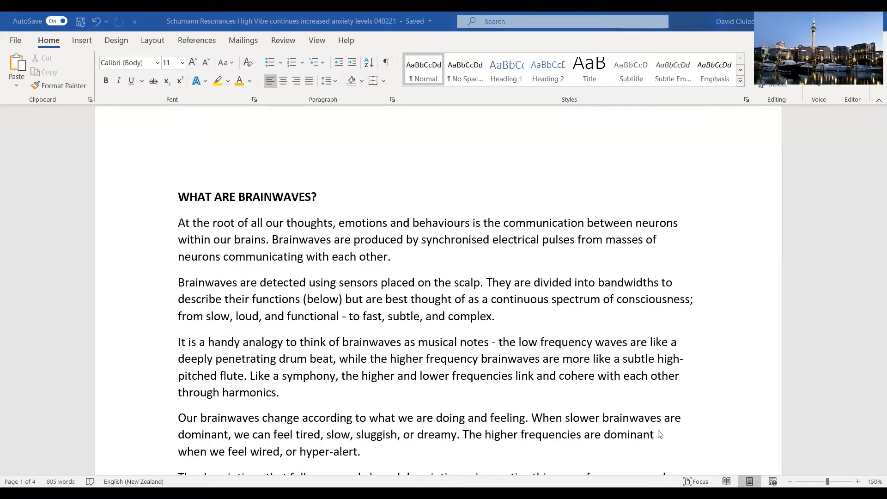
mouse_move(665, 390)
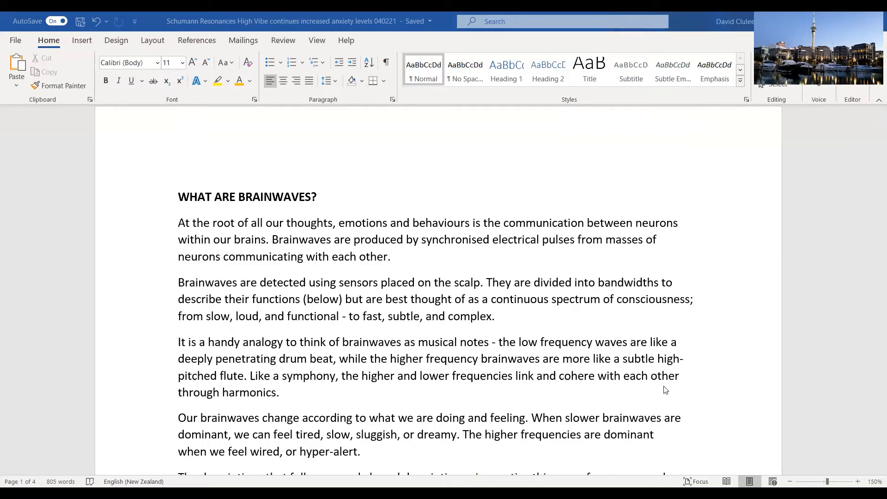
mouse_move(683, 371)
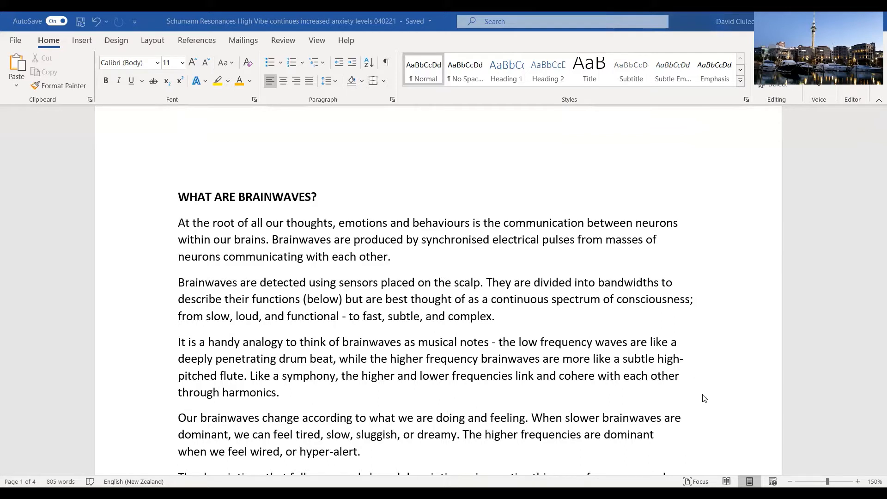
mouse_move(699, 395)
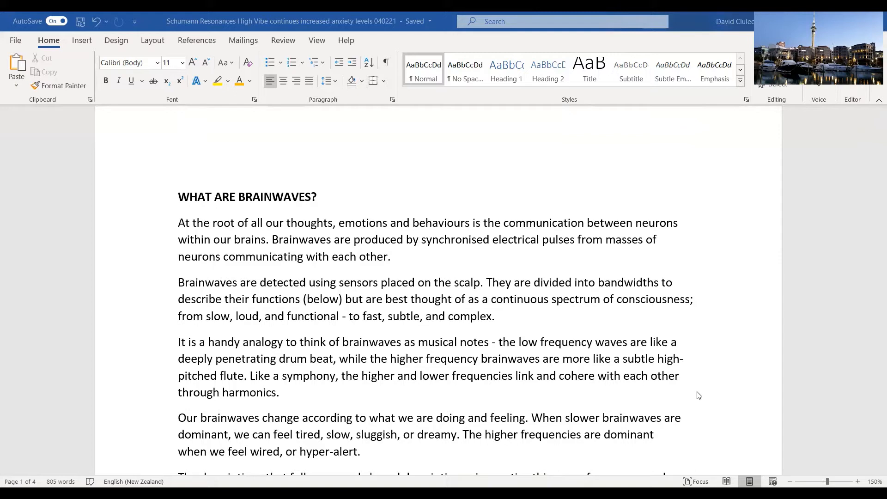
mouse_move(657, 364)
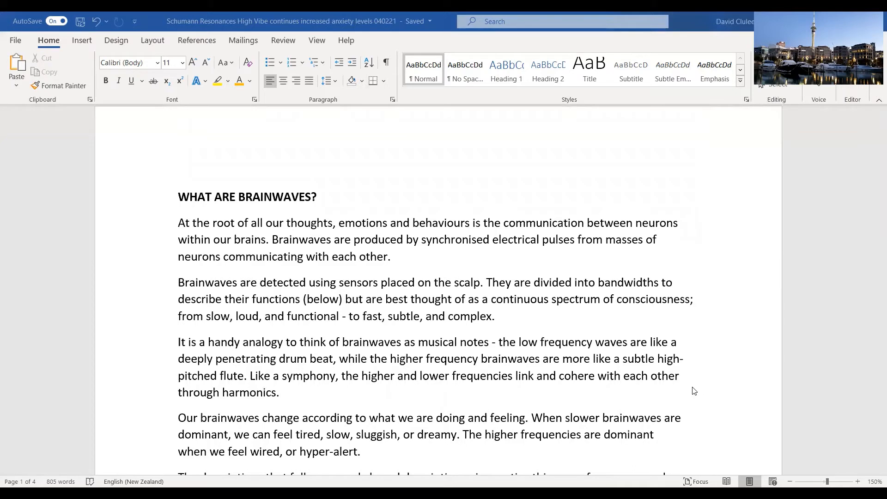
mouse_move(697, 408)
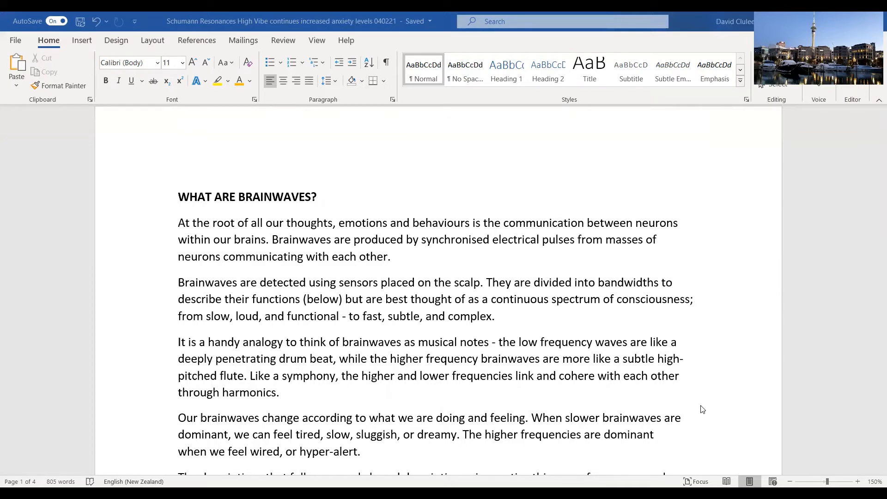
mouse_move(716, 413)
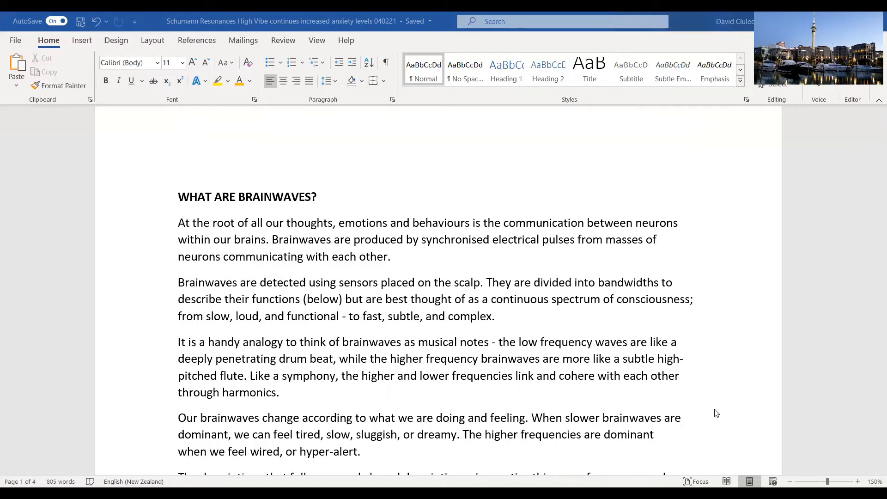
mouse_move(721, 393)
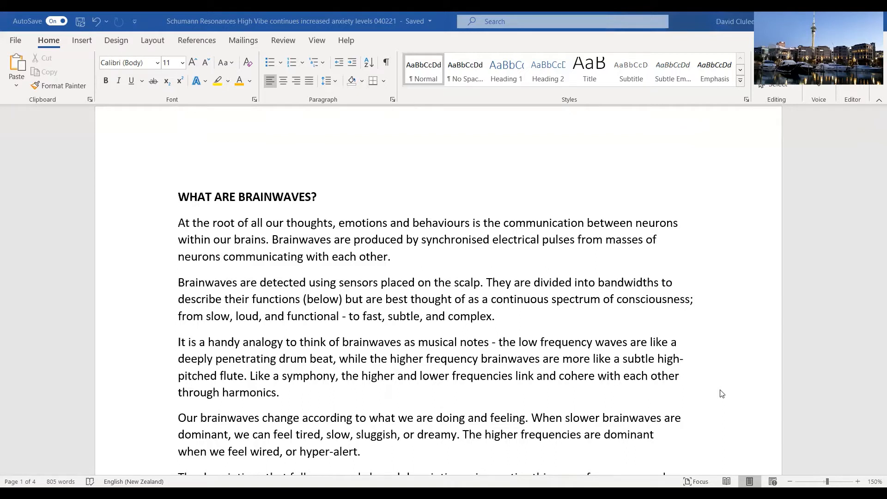
mouse_move(742, 408)
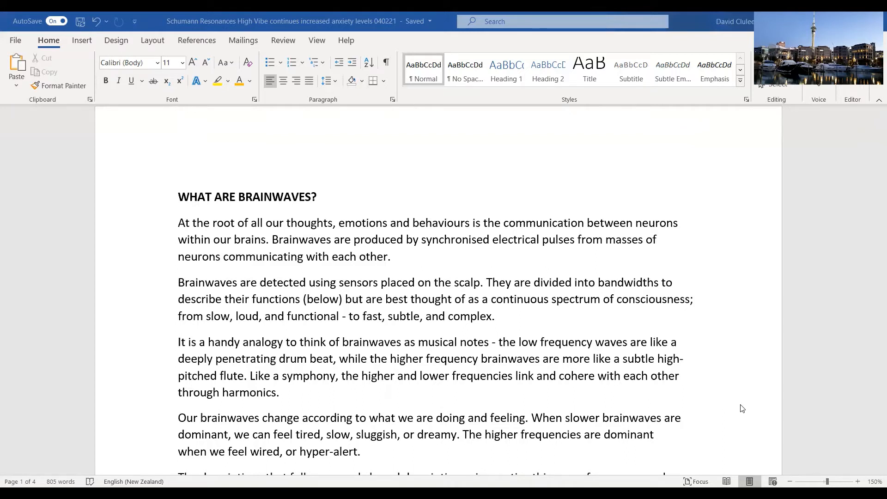
mouse_move(730, 401)
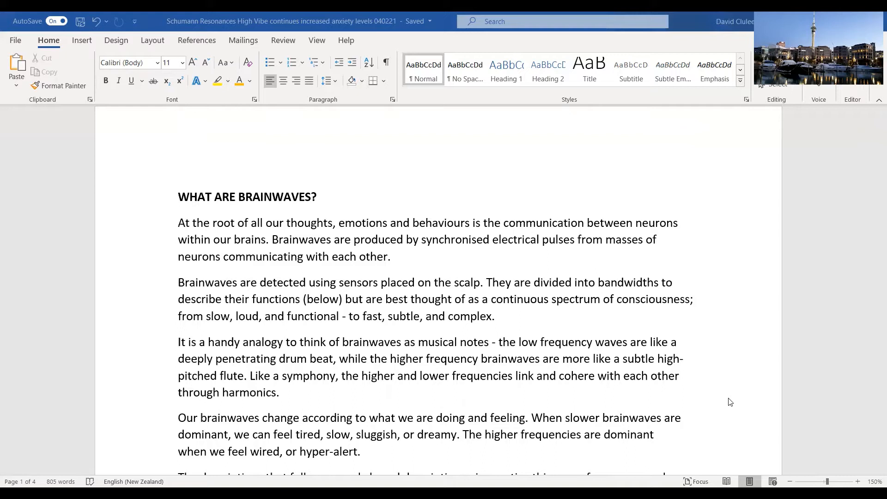
mouse_move(729, 356)
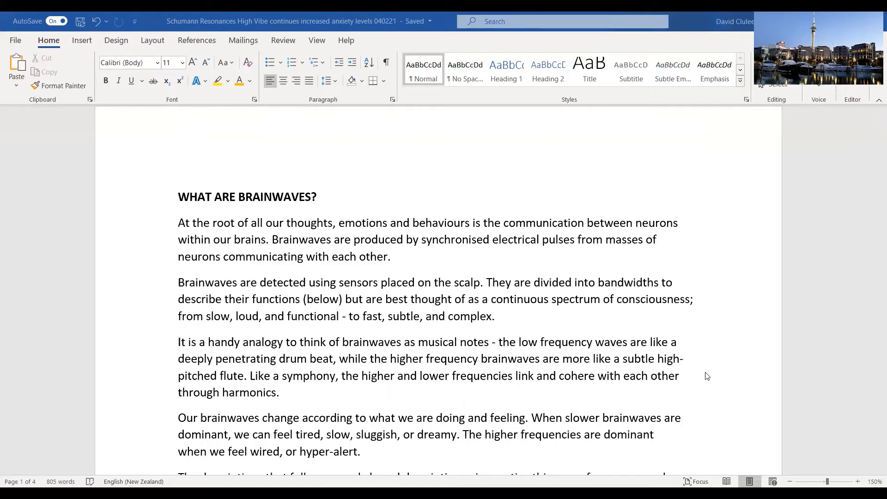
mouse_move(704, 373)
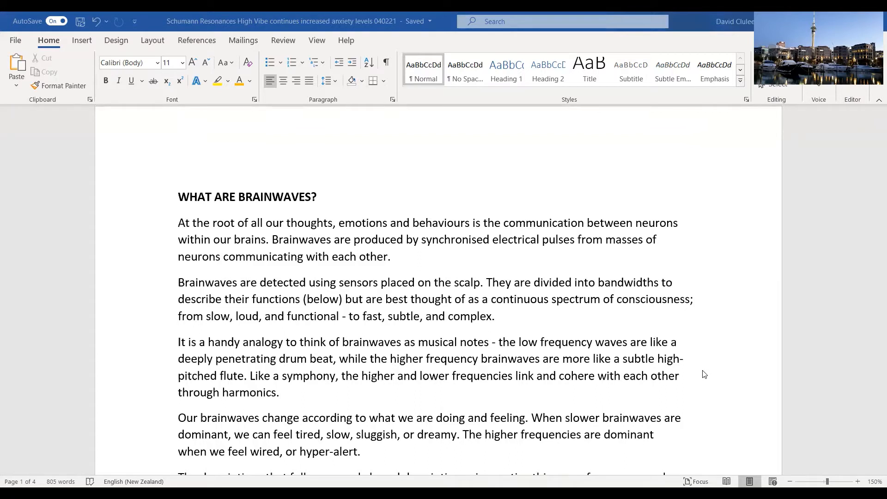
mouse_move(716, 386)
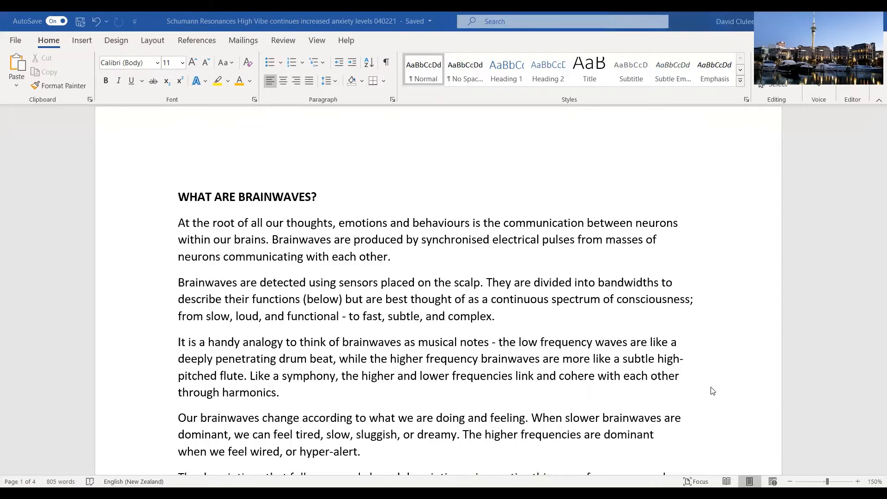
scroll(down, 3)
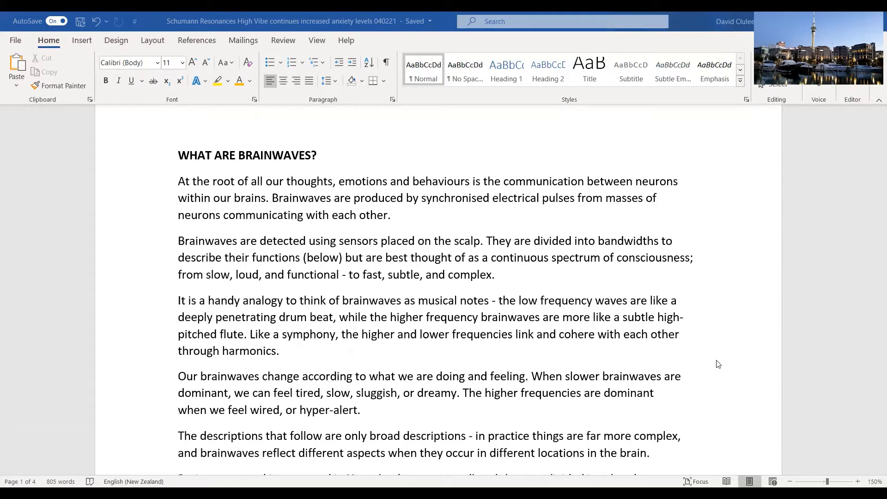
mouse_move(713, 388)
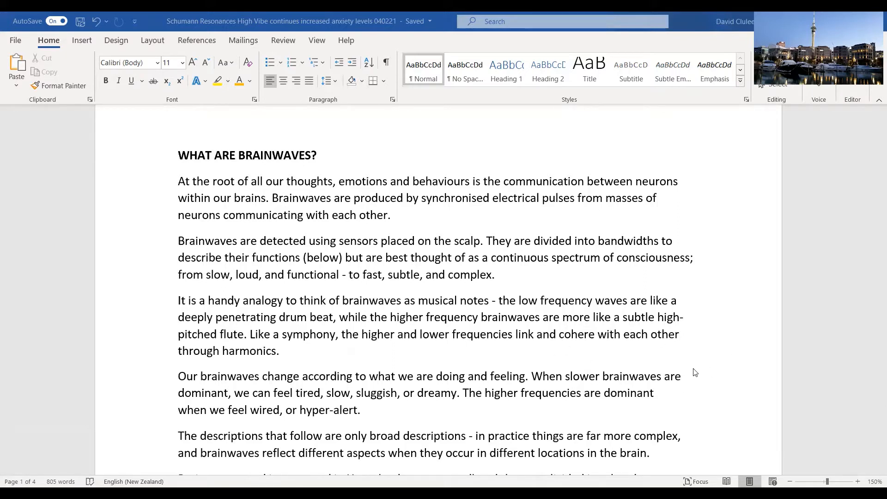
mouse_move(708, 388)
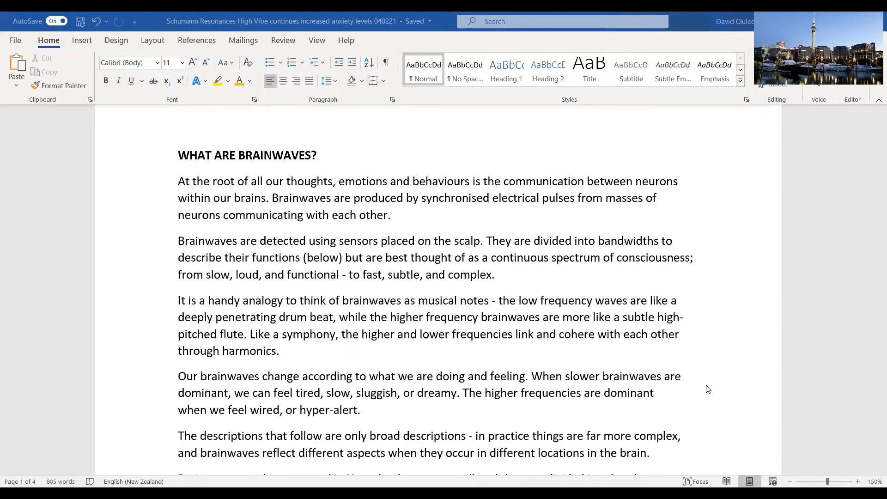
scroll(down, 3)
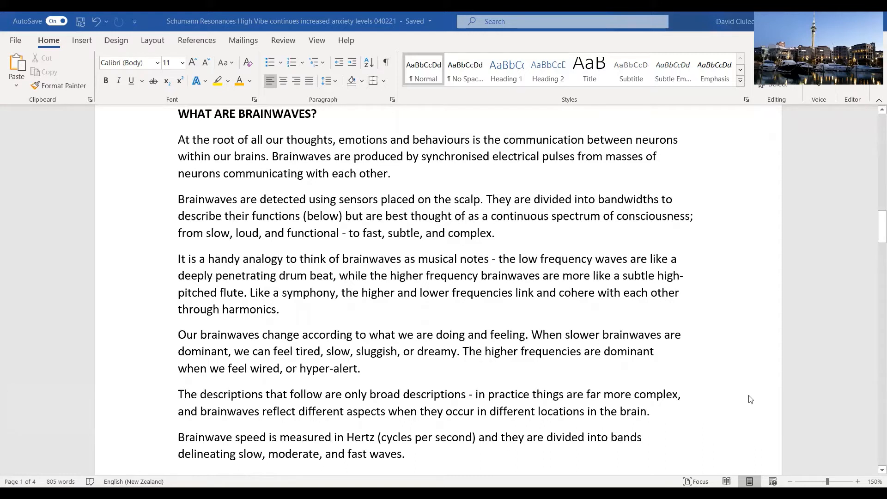
mouse_move(731, 397)
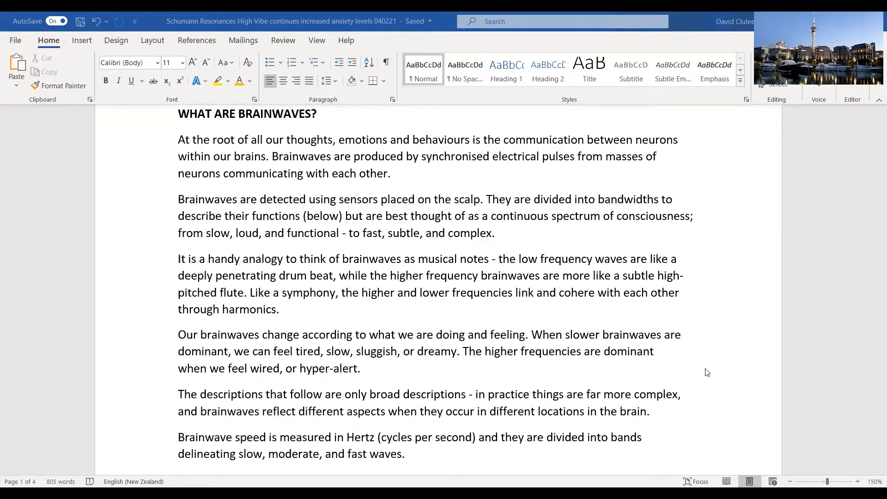
scroll(down, 3)
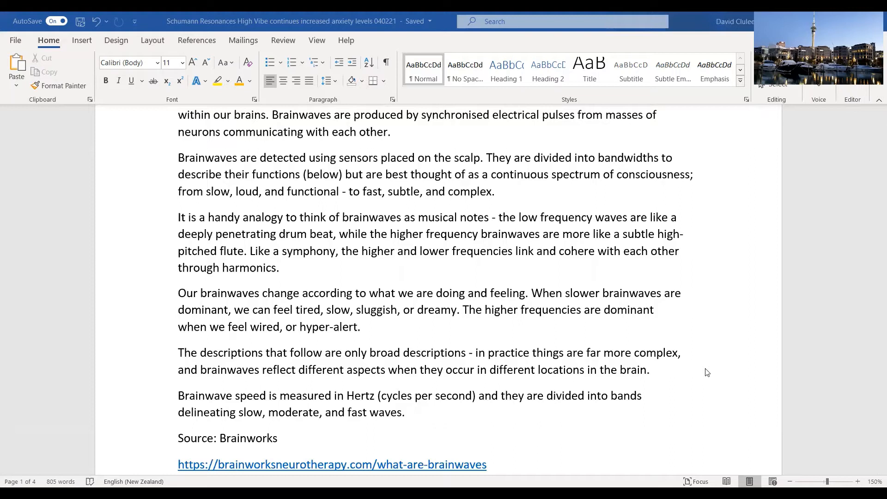
mouse_move(716, 361)
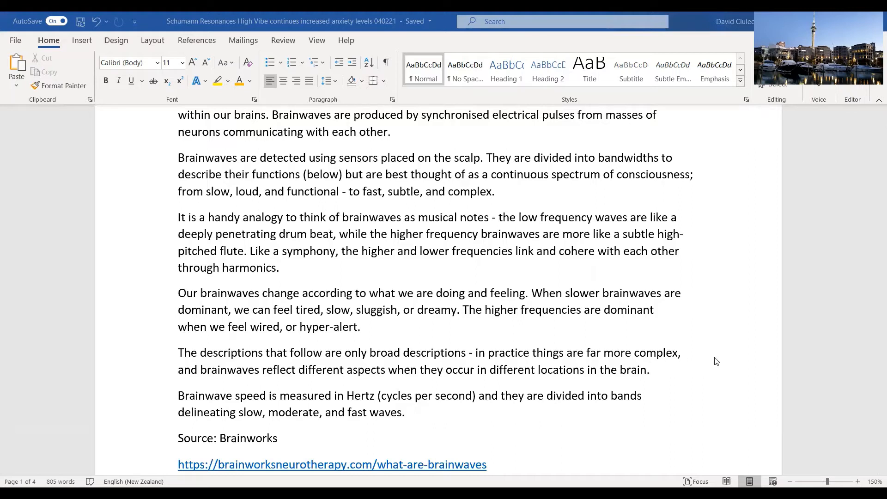
mouse_move(713, 364)
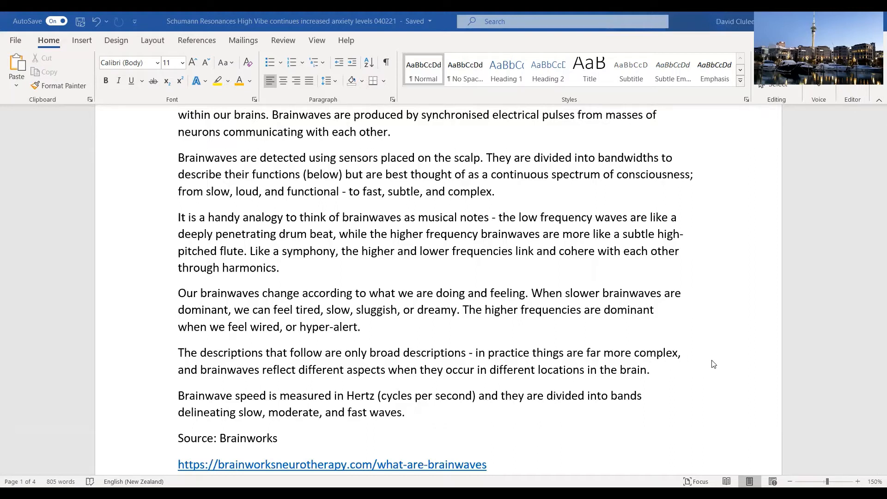
mouse_move(713, 356)
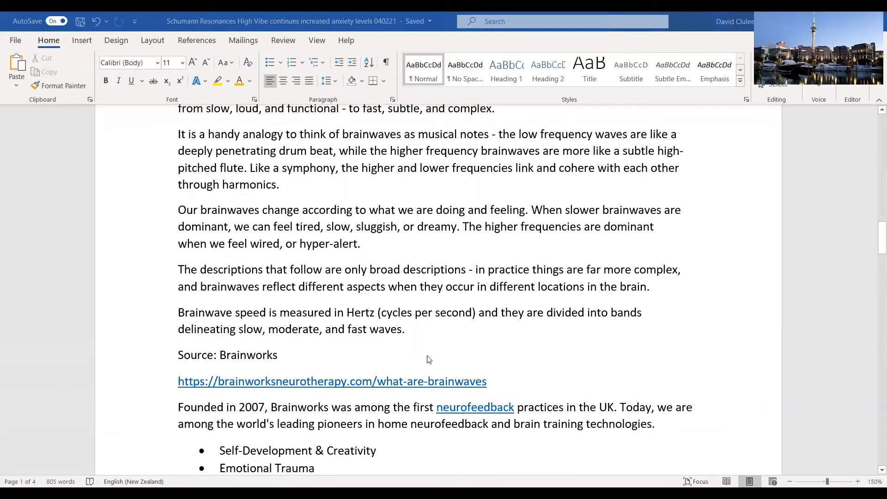
mouse_move(541, 348)
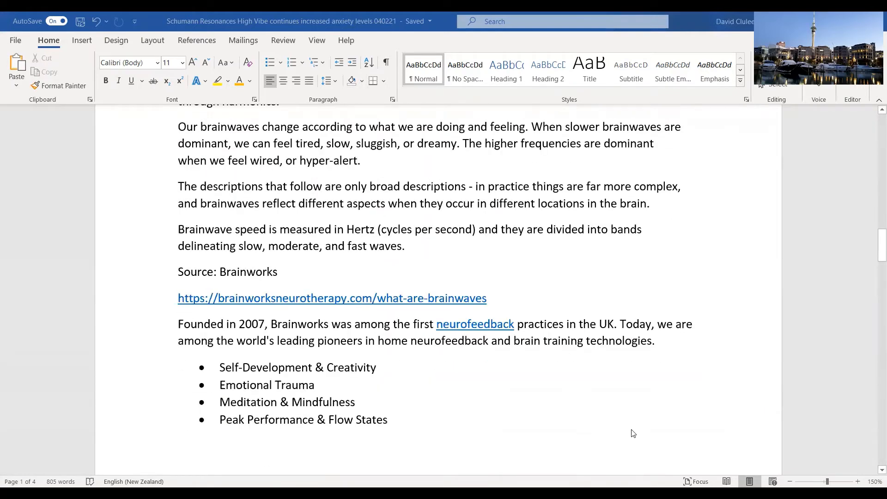
mouse_move(641, 420)
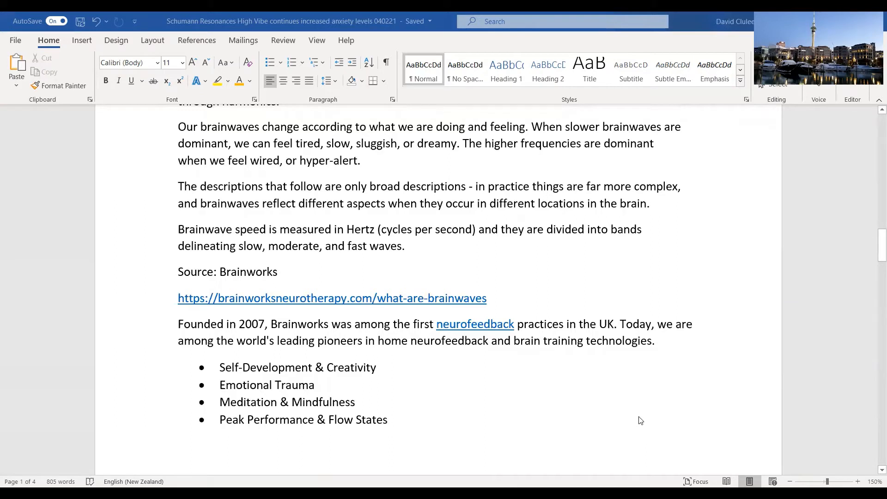
mouse_move(648, 410)
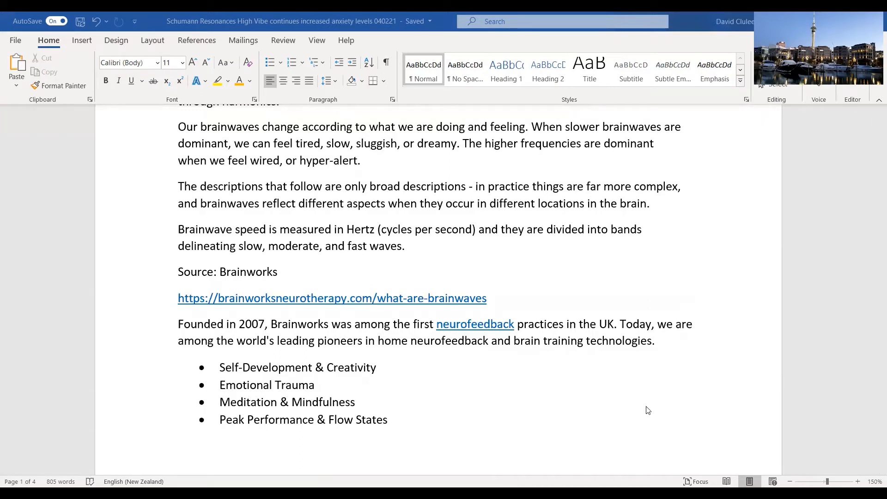
mouse_move(617, 401)
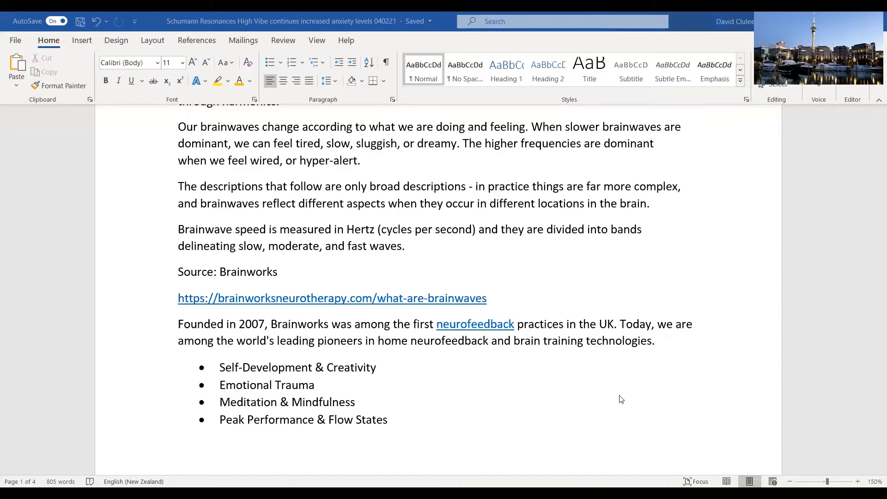
mouse_move(615, 406)
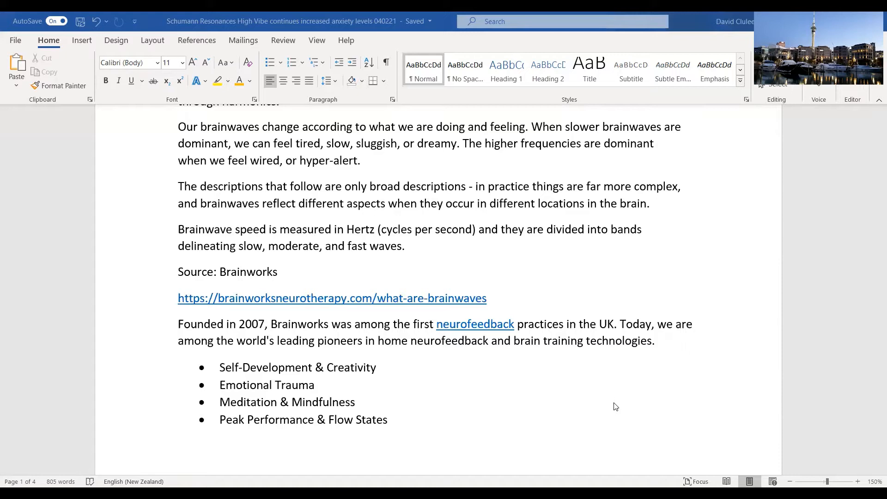
mouse_move(586, 387)
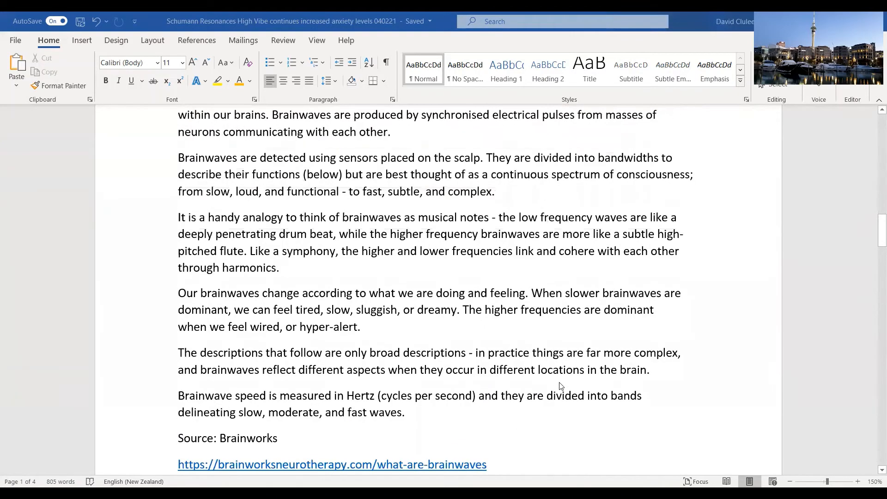
scroll(up, 3)
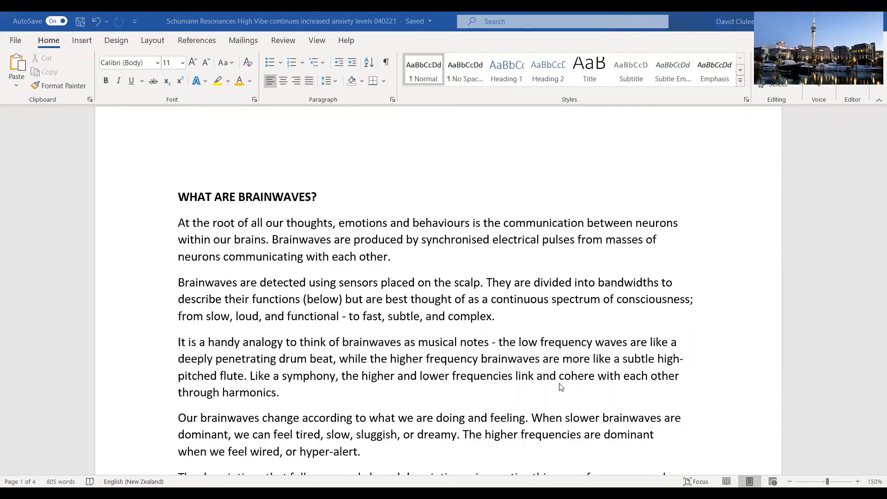
mouse_move(599, 366)
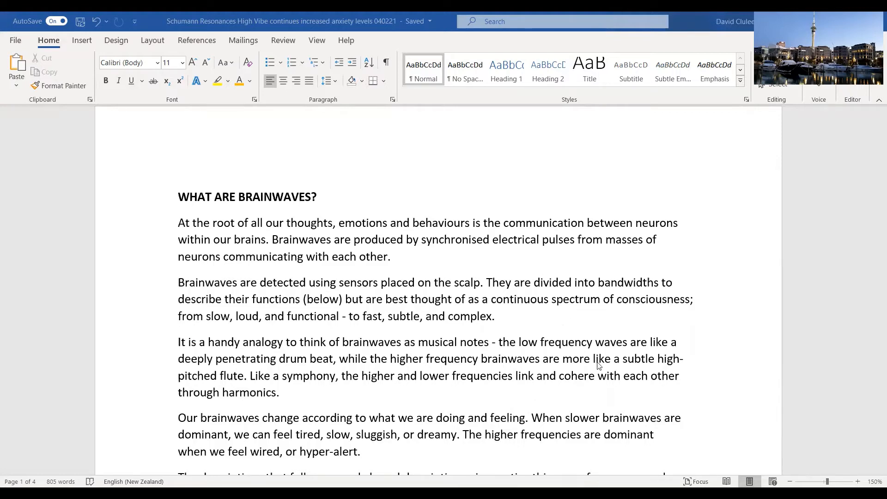
mouse_move(592, 375)
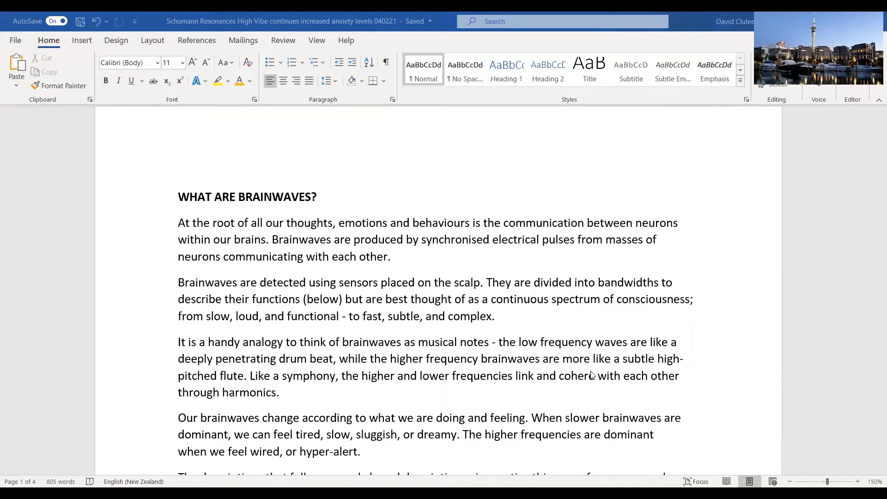
scroll(down, 3)
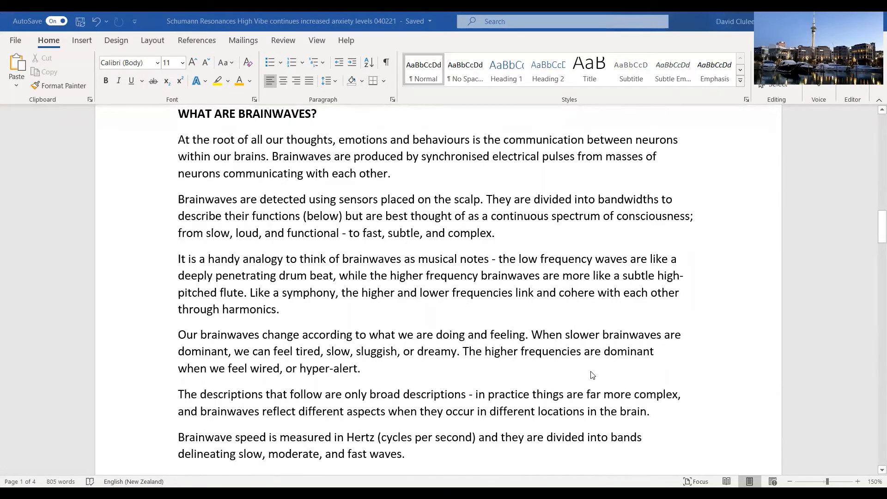
scroll(down, 3)
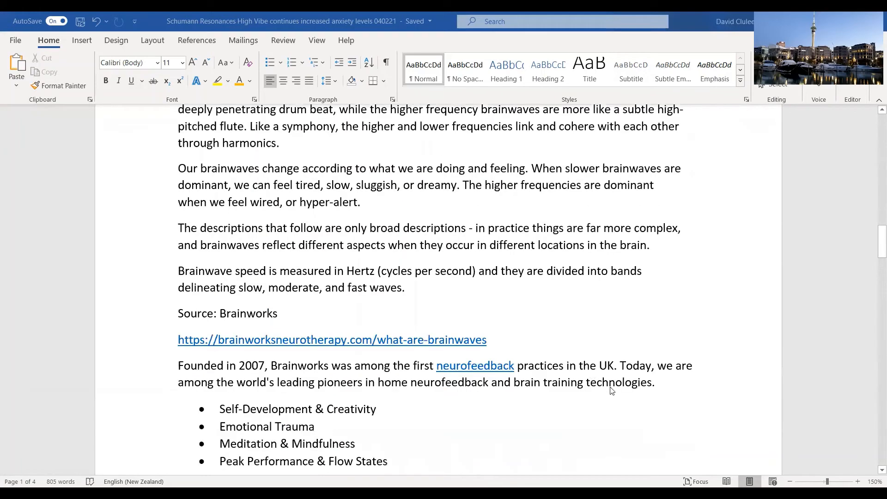
scroll(down, 3)
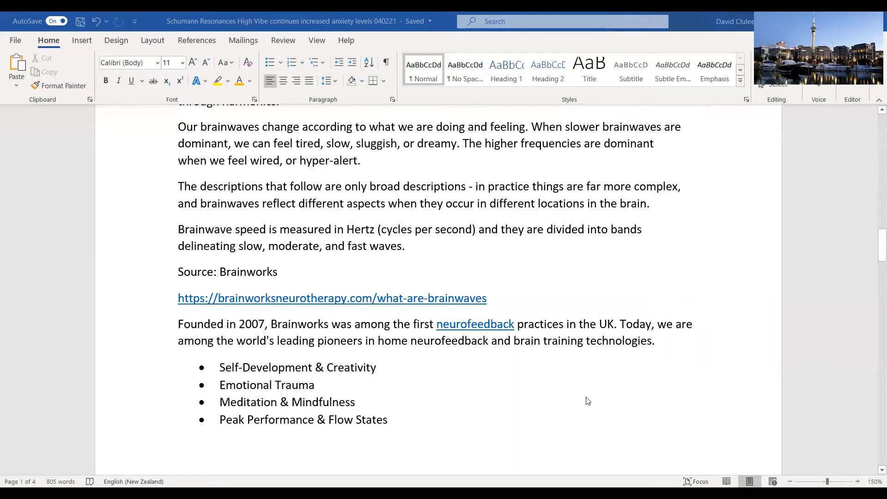
mouse_move(258, 411)
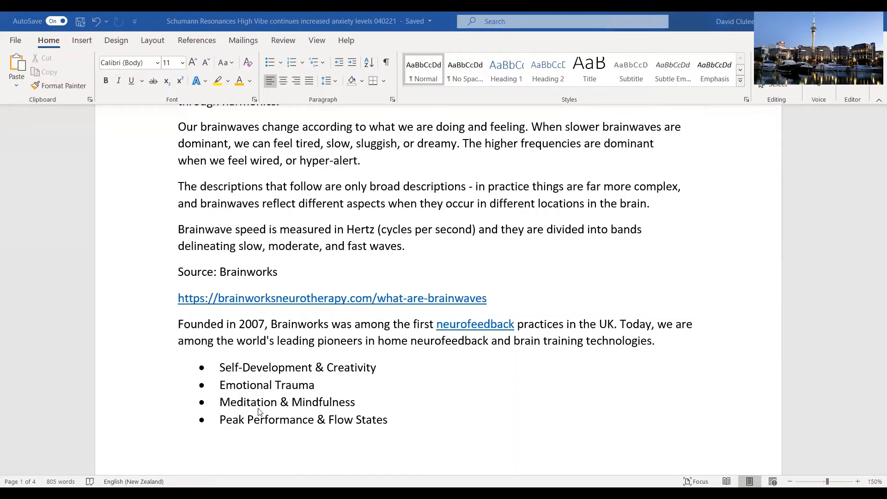
mouse_move(491, 423)
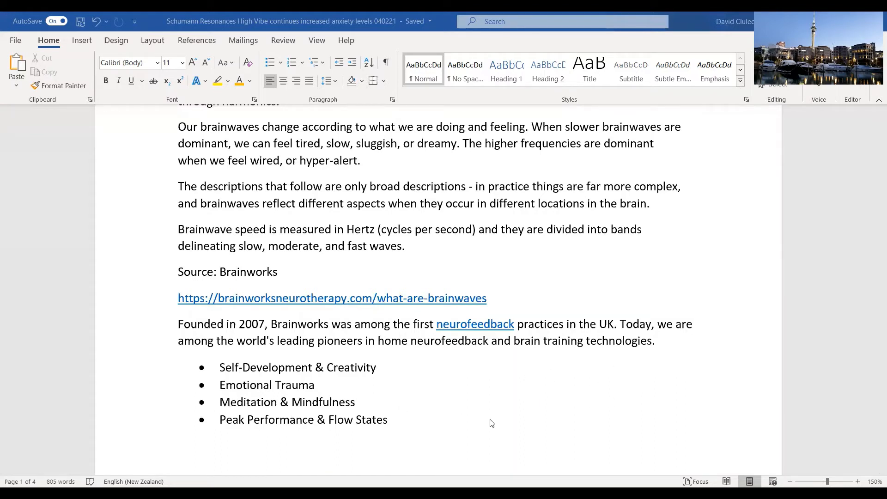
mouse_move(567, 410)
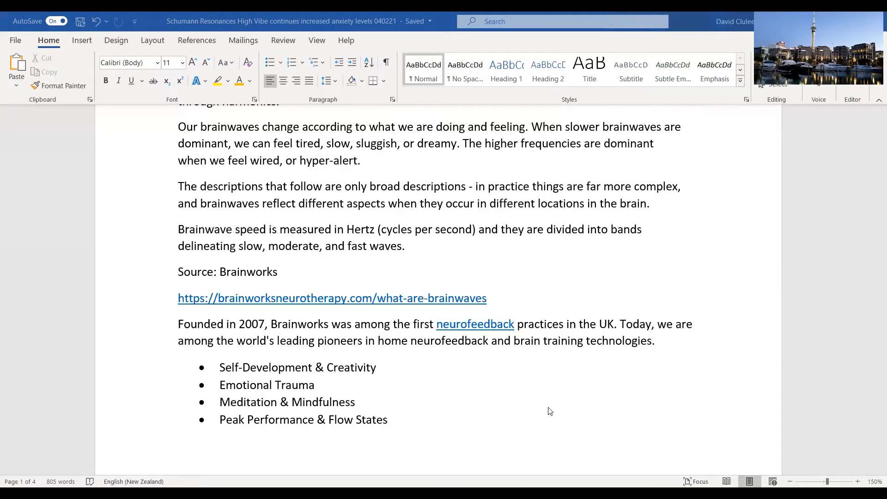
mouse_move(567, 398)
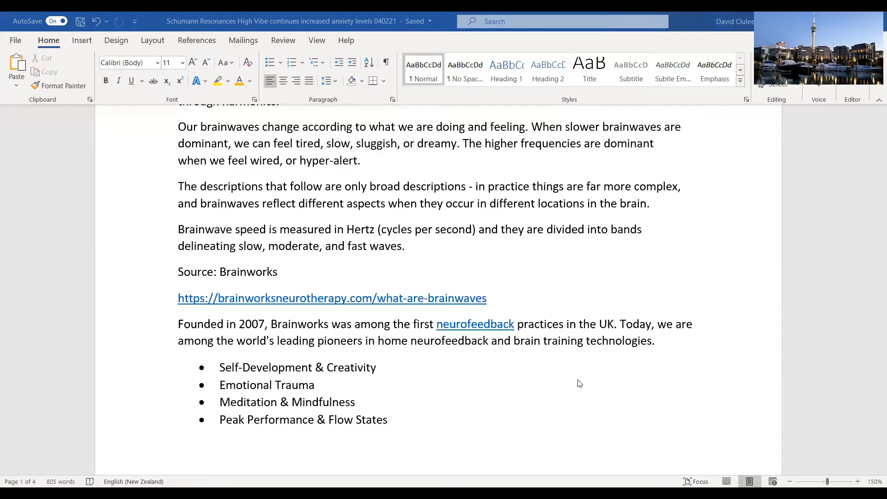
mouse_move(571, 385)
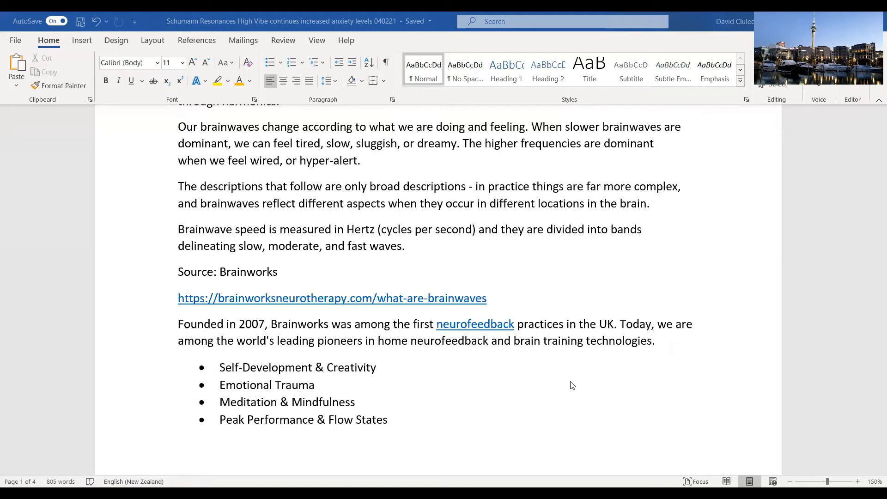
scroll(down, 3)
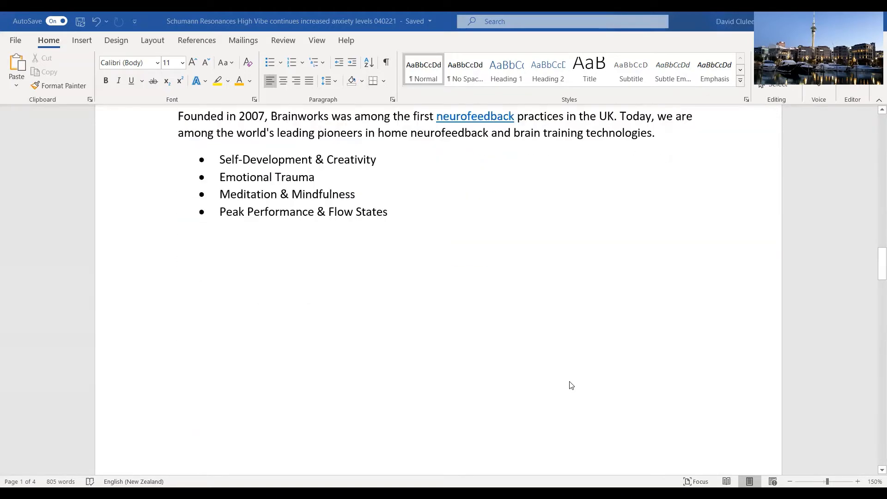
scroll(down, 3)
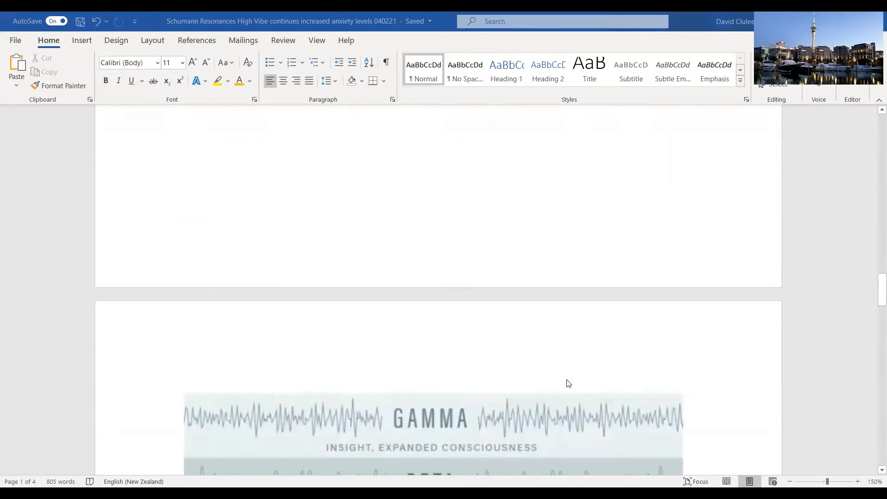
scroll(down, 3)
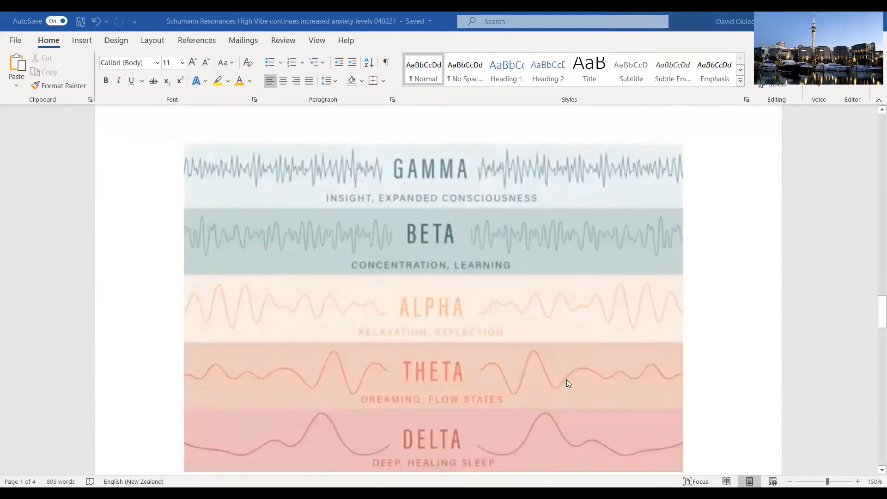
scroll(down, 3)
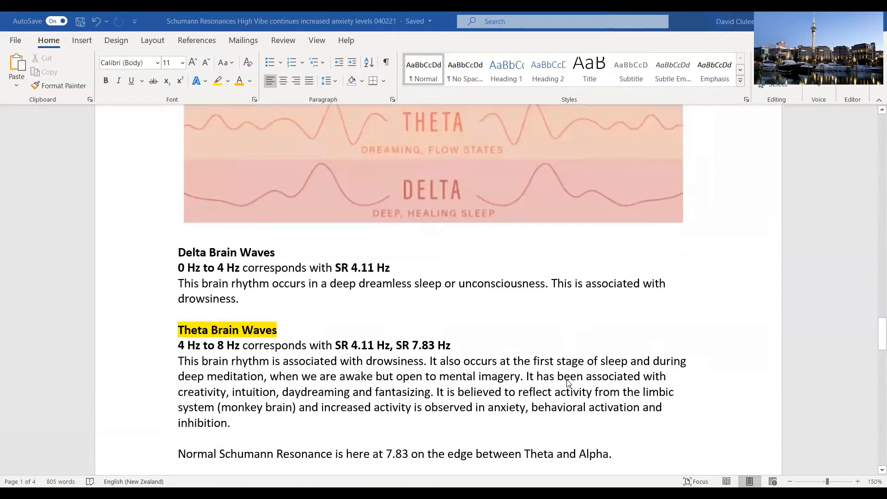
mouse_move(557, 374)
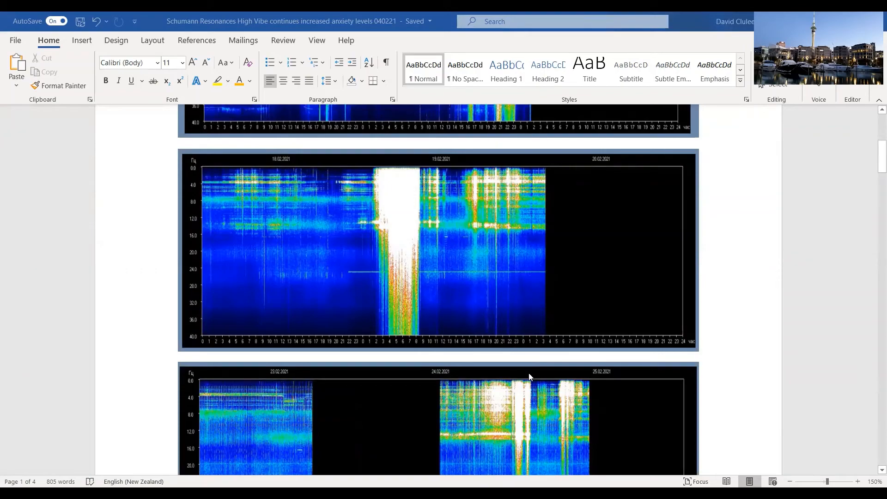
scroll(down, 3)
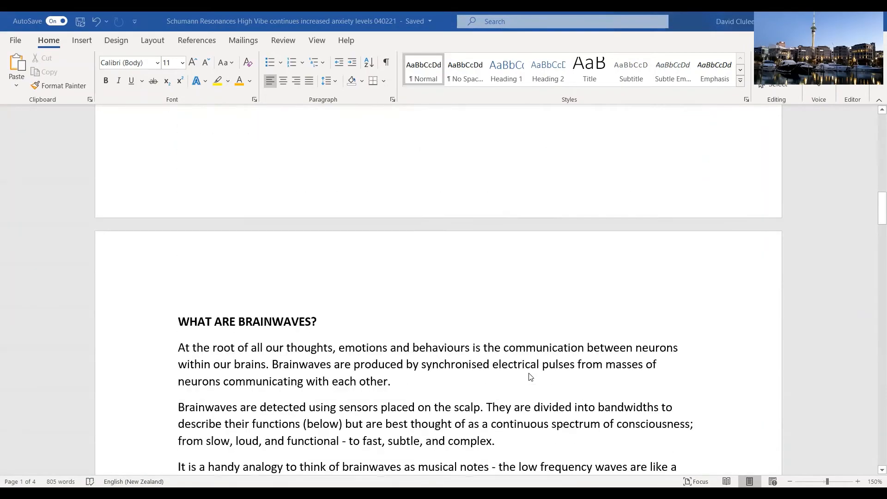
scroll(down, 3)
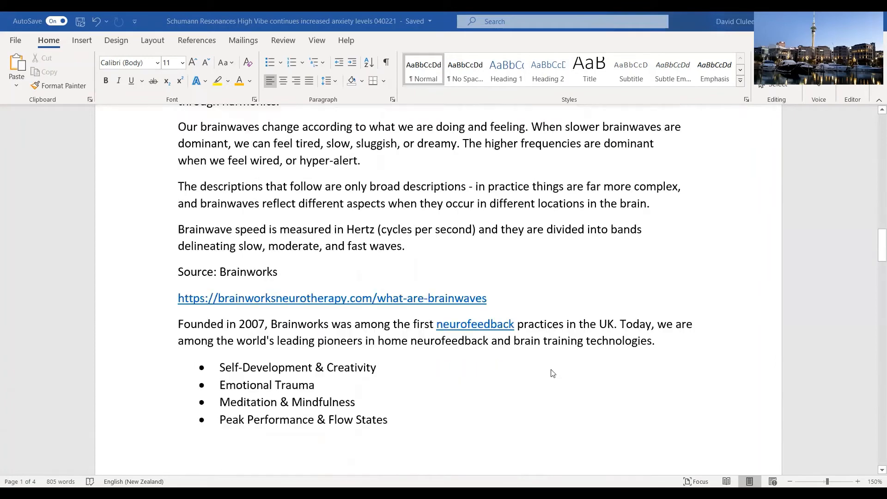
scroll(down, 3)
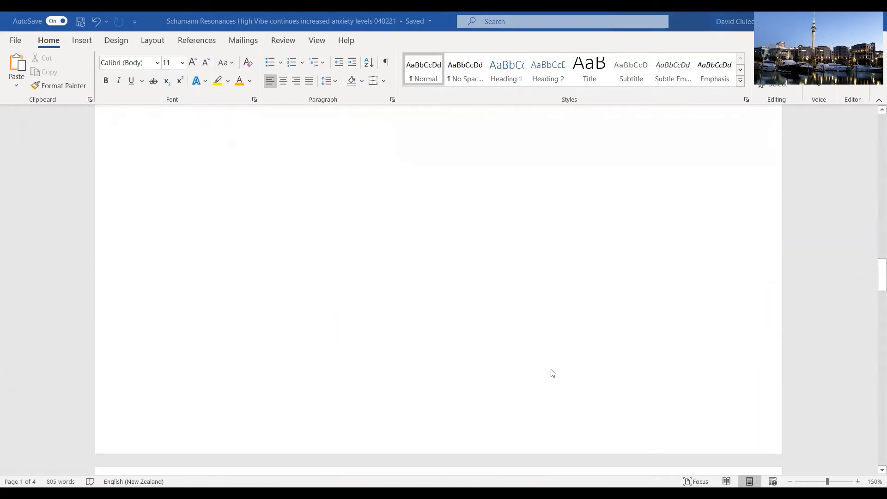
scroll(down, 3)
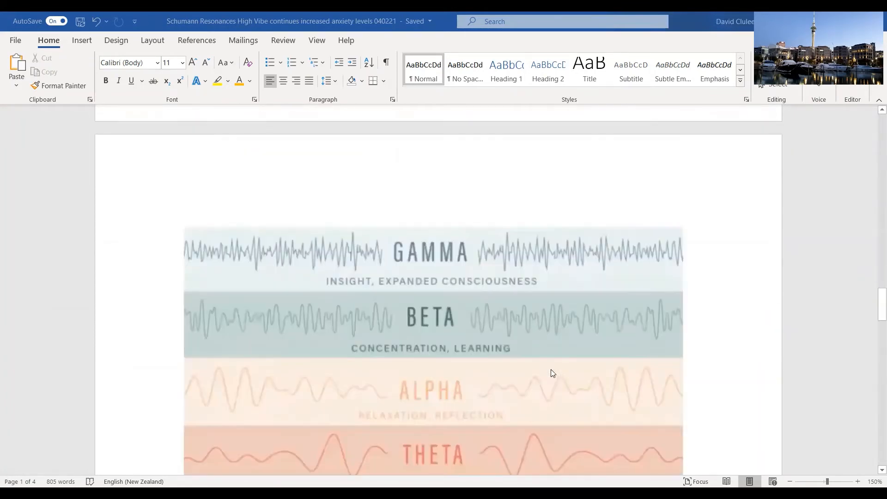
scroll(down, 3)
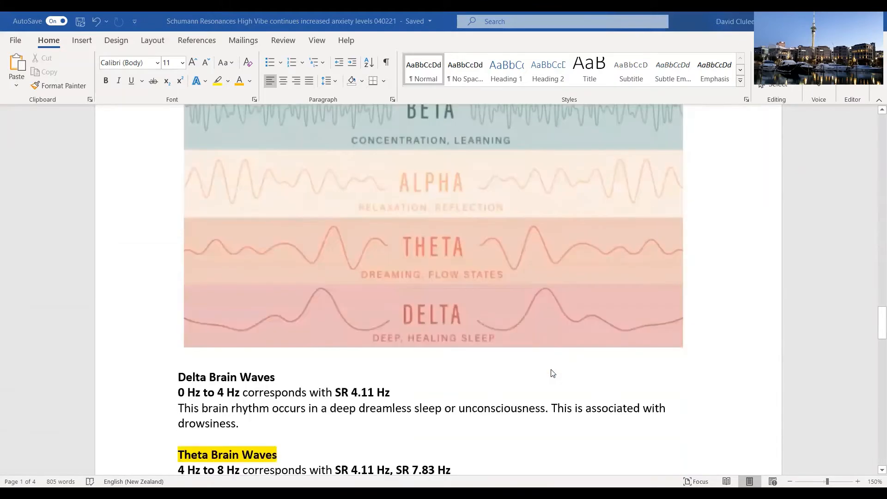
scroll(down, 3)
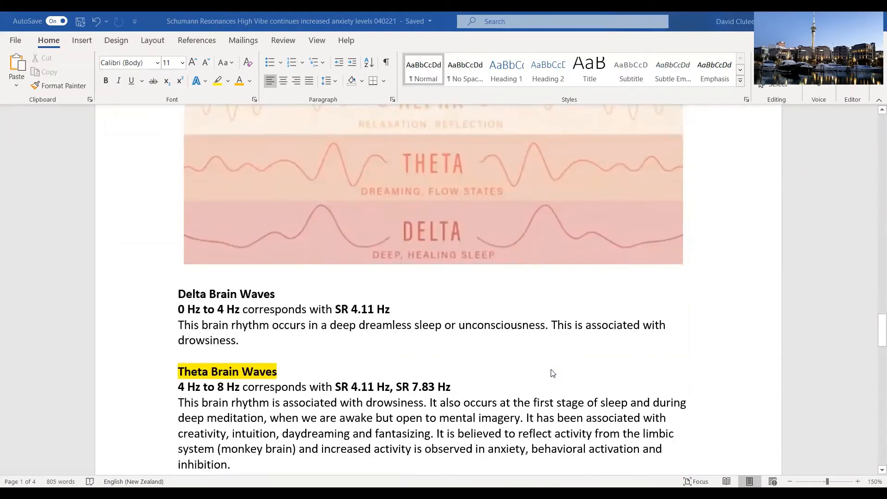
scroll(down, 3)
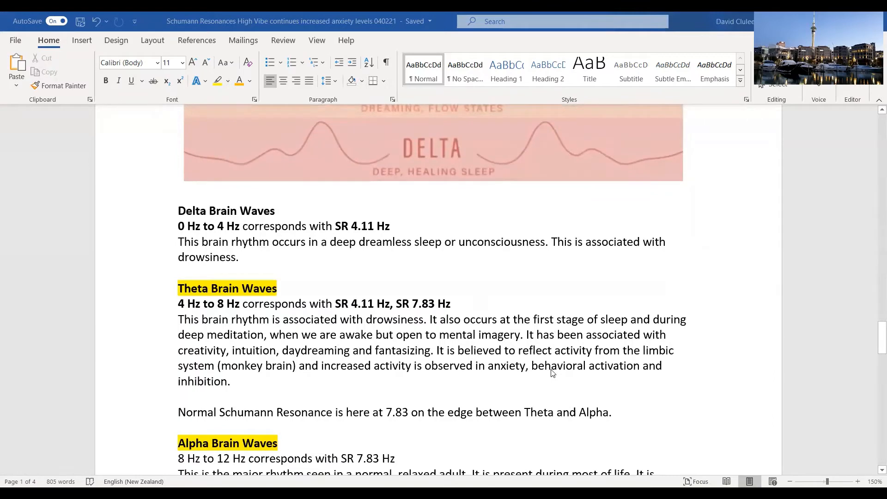
scroll(down, 3)
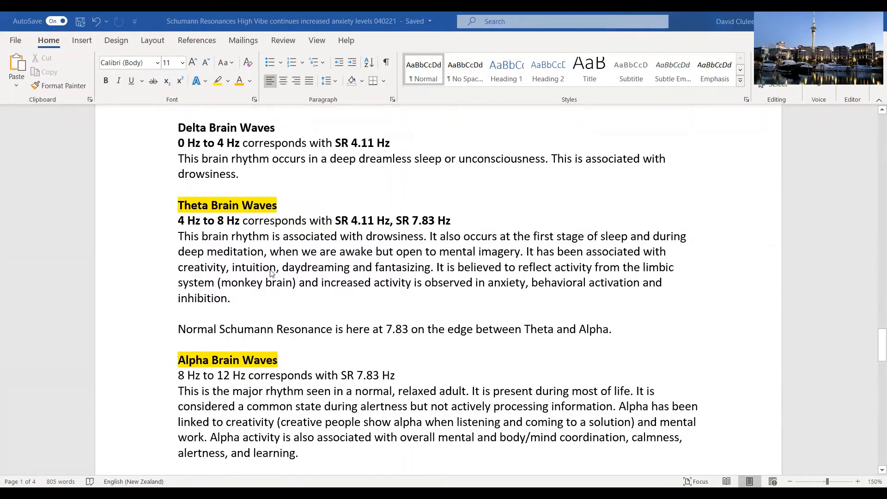
scroll(down, 3)
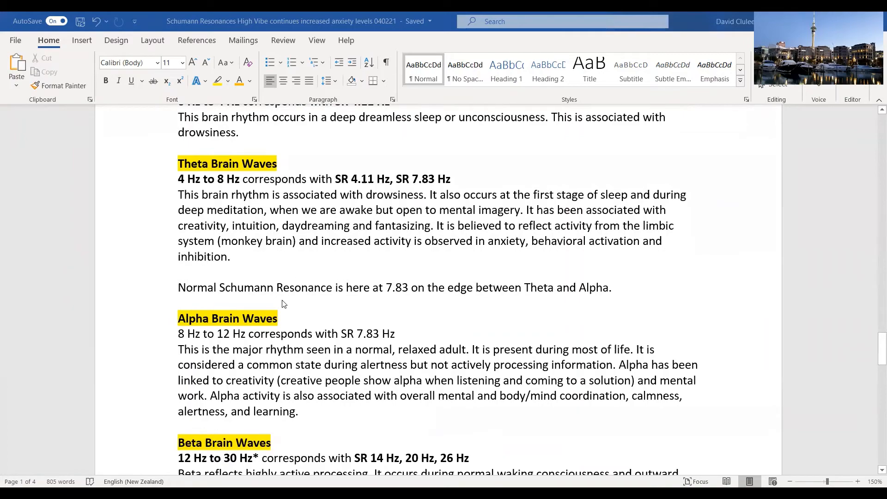
scroll(down, 3)
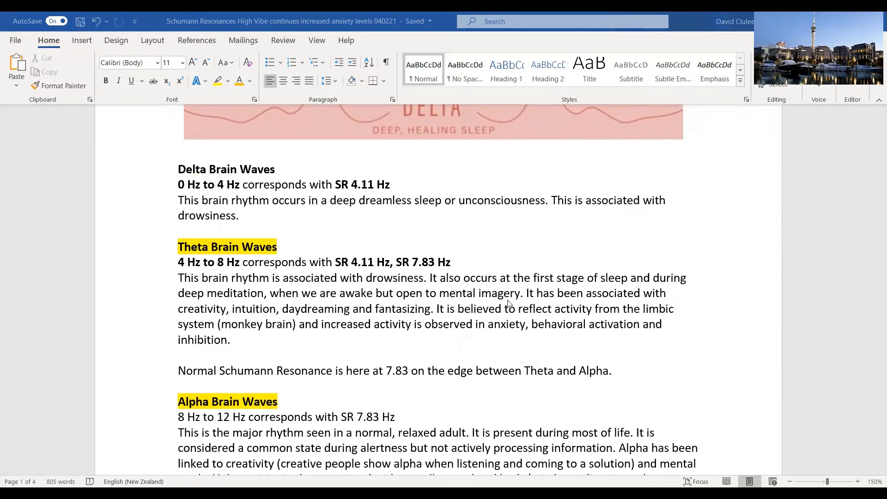
mouse_move(667, 355)
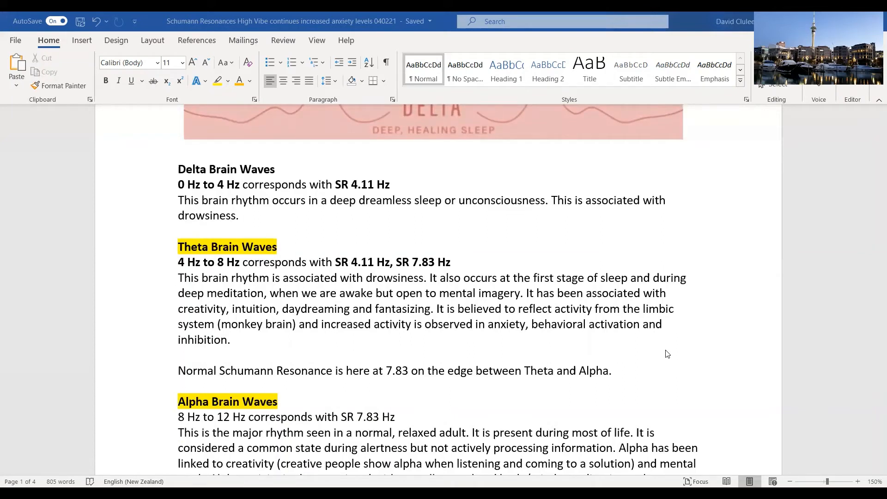
mouse_move(690, 370)
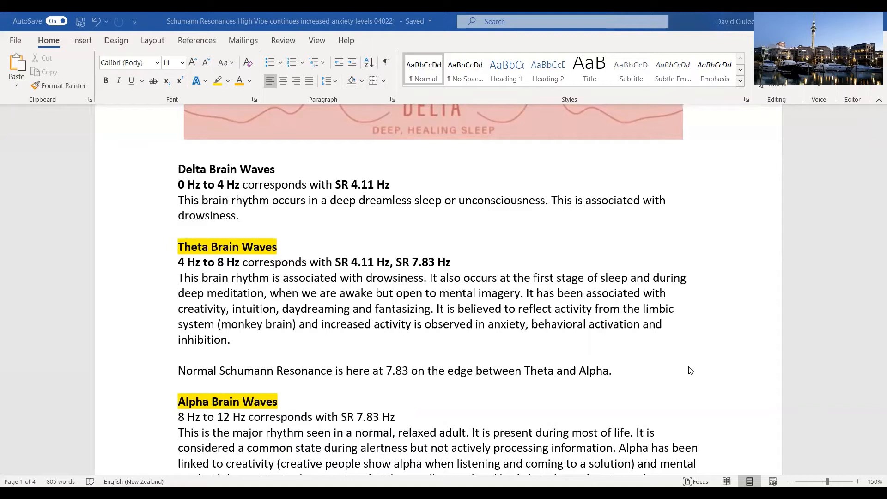
mouse_move(673, 371)
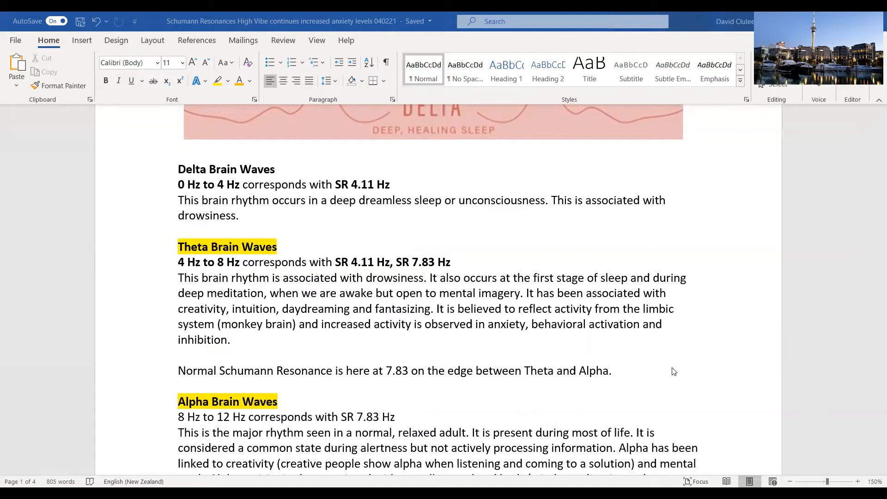
mouse_move(474, 308)
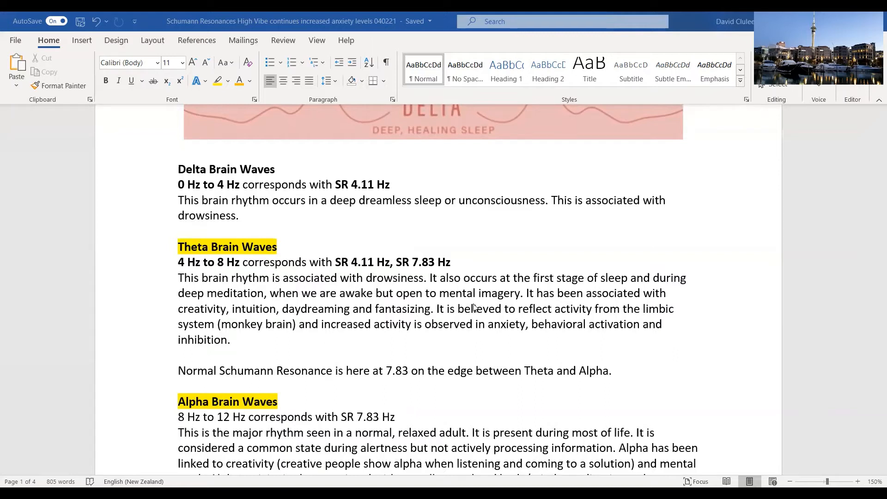
mouse_move(474, 295)
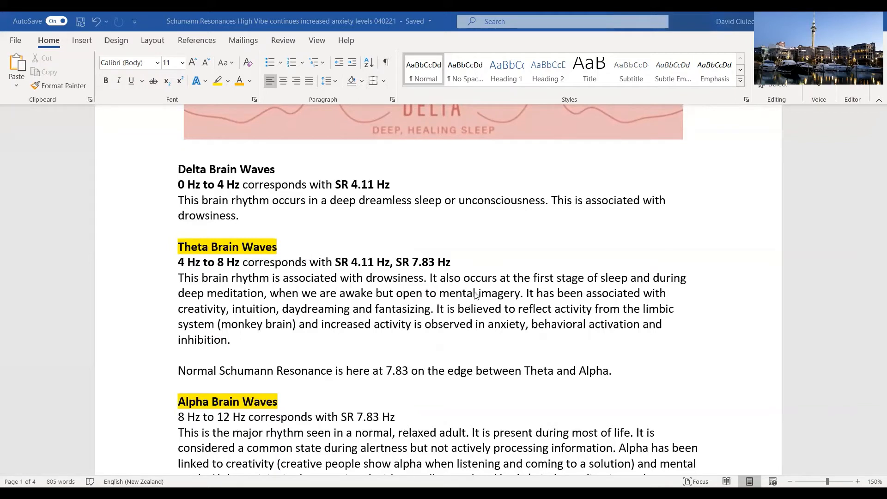
mouse_move(445, 305)
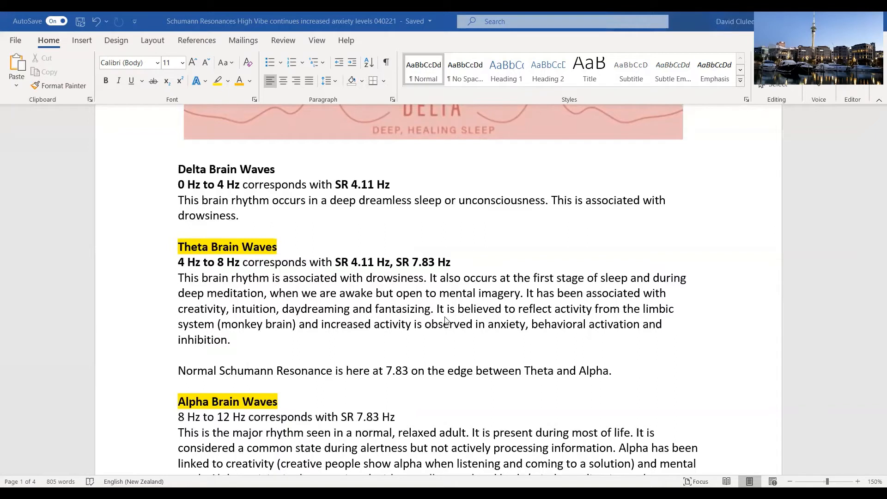
mouse_move(446, 324)
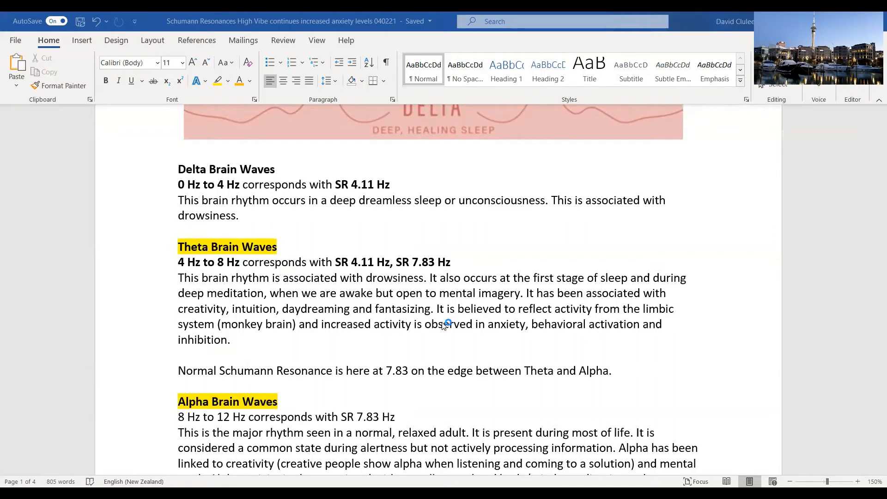
mouse_move(446, 337)
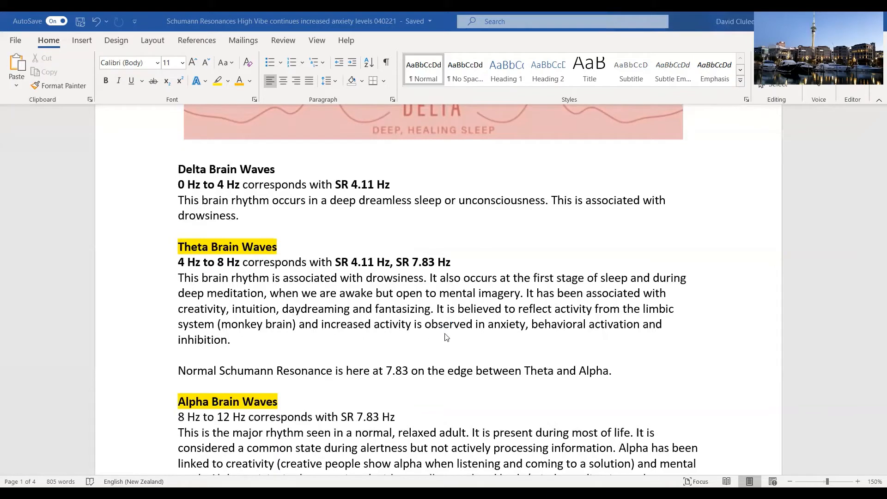
mouse_move(484, 311)
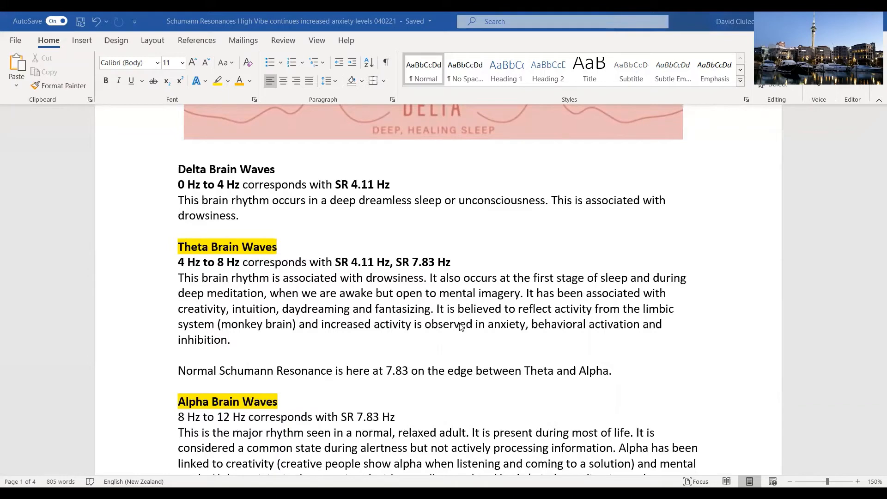
scroll(down, 3)
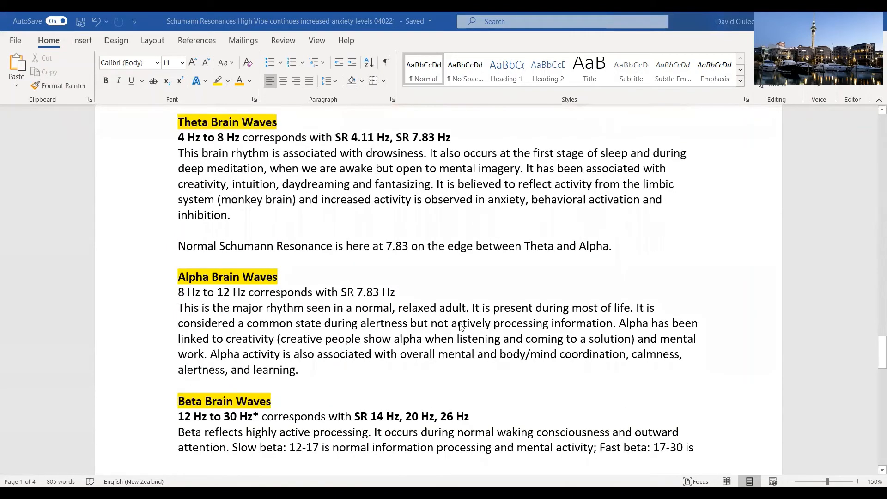
mouse_move(356, 251)
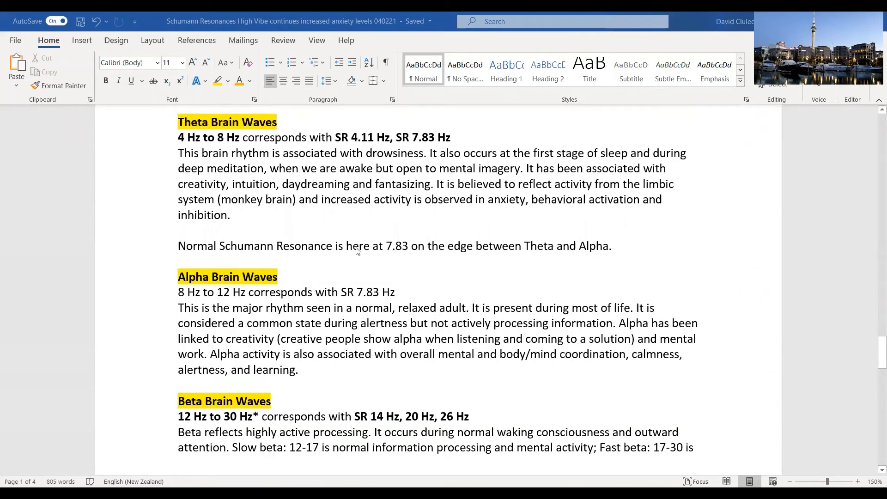
mouse_move(441, 403)
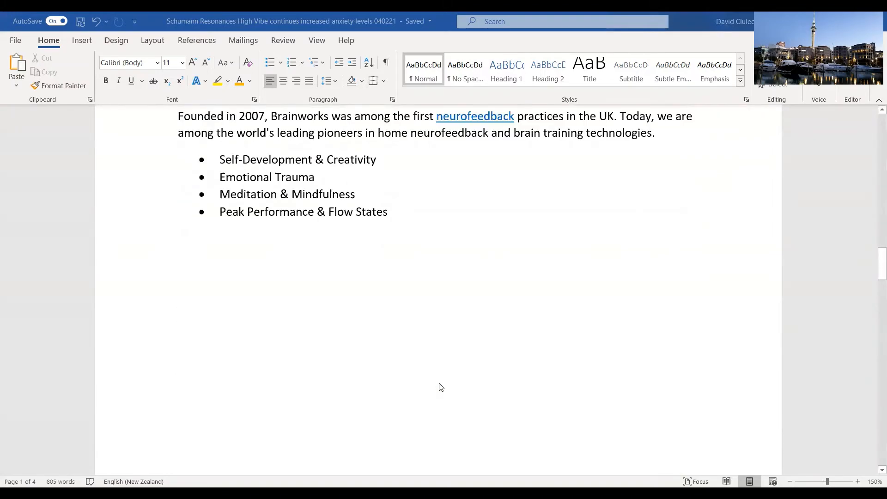
scroll(down, 3)
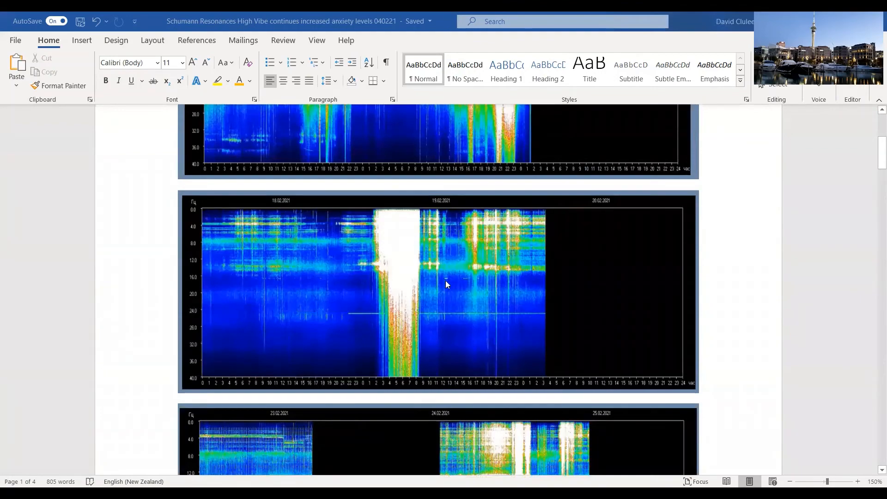
scroll(down, 3)
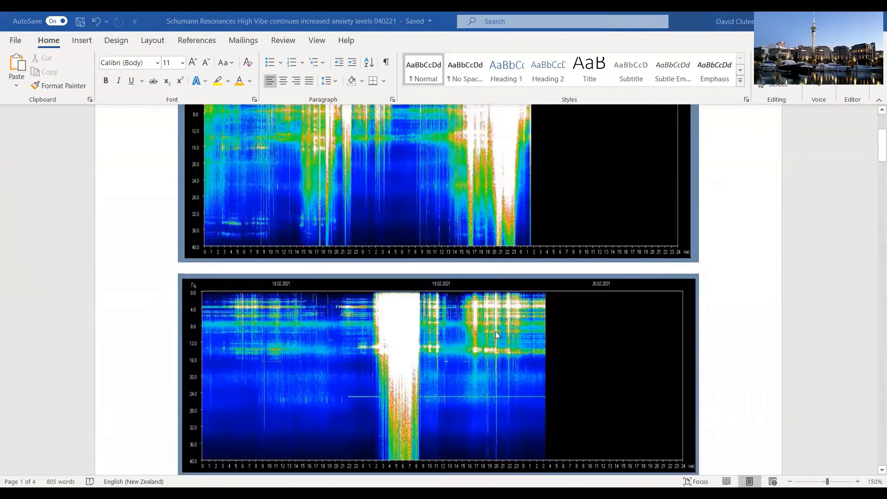
mouse_move(493, 349)
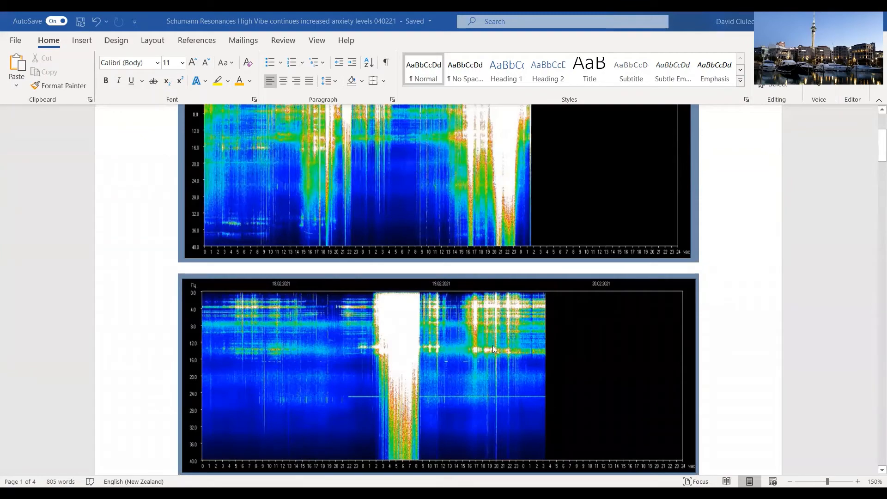
scroll(down, 3)
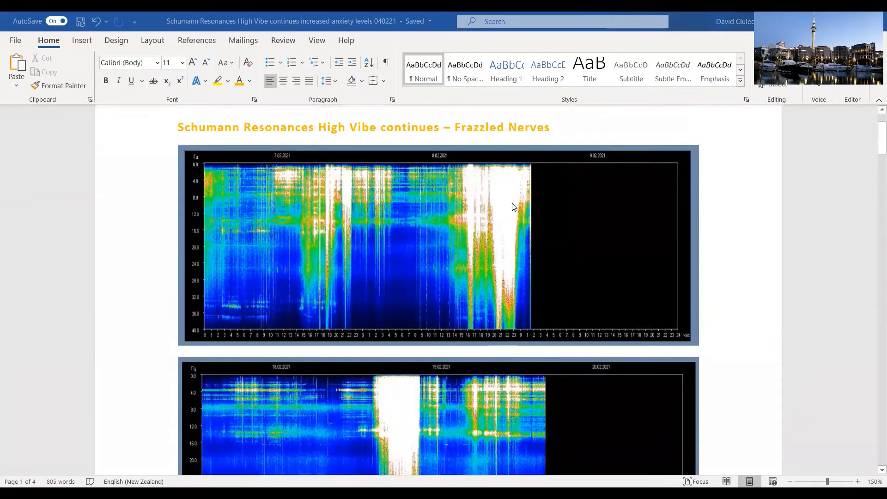
mouse_move(518, 261)
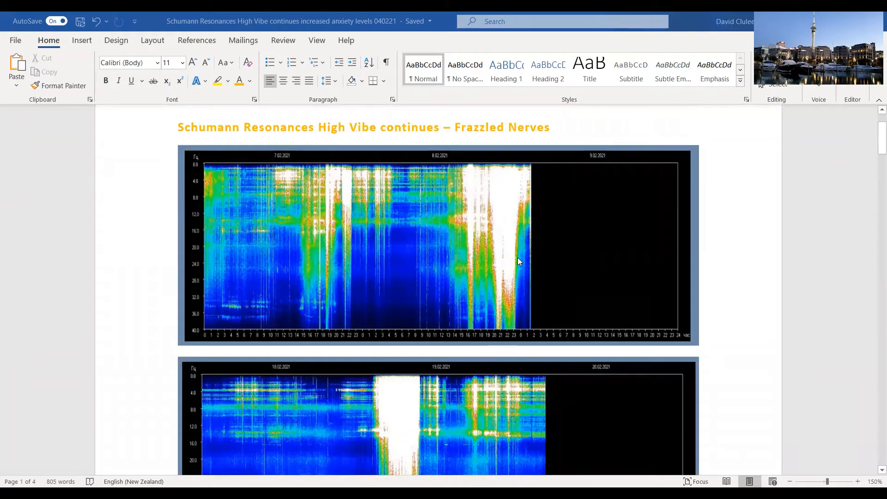
scroll(down, 3)
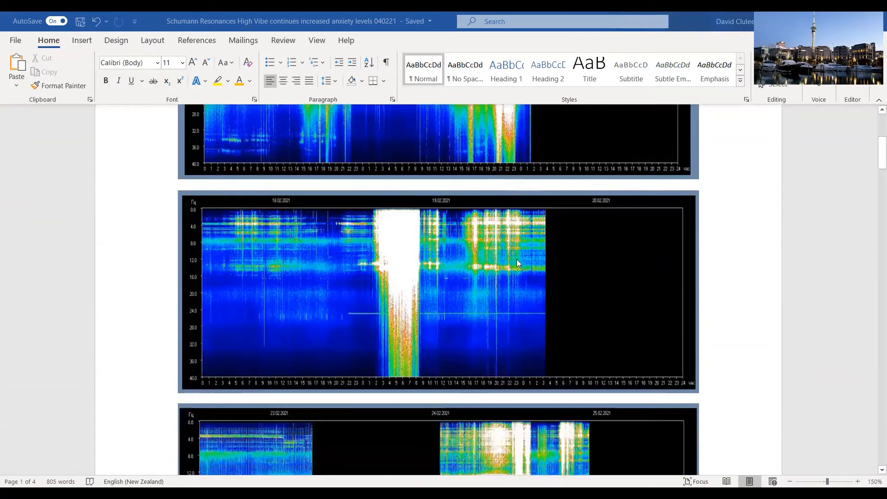
scroll(down, 3)
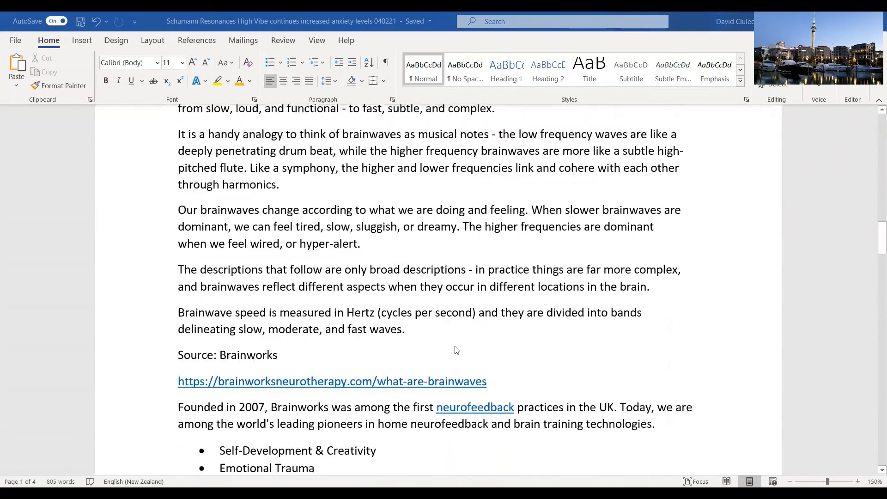
scroll(down, 3)
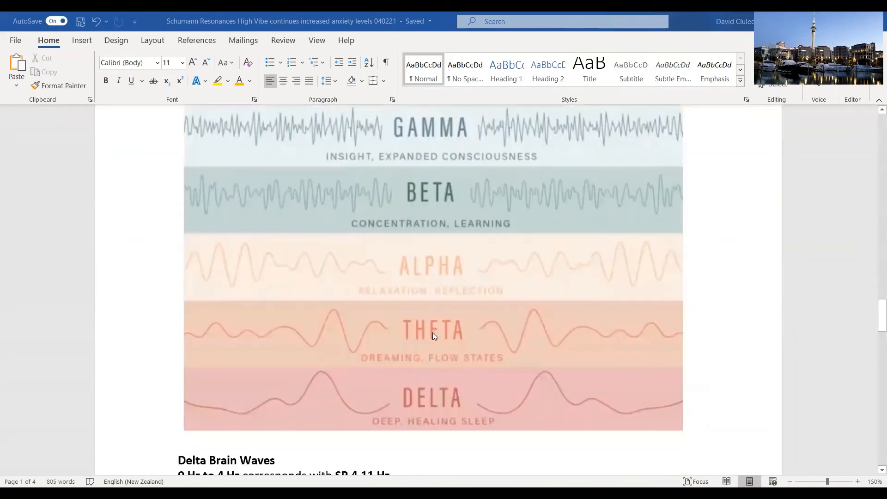
scroll(down, 3)
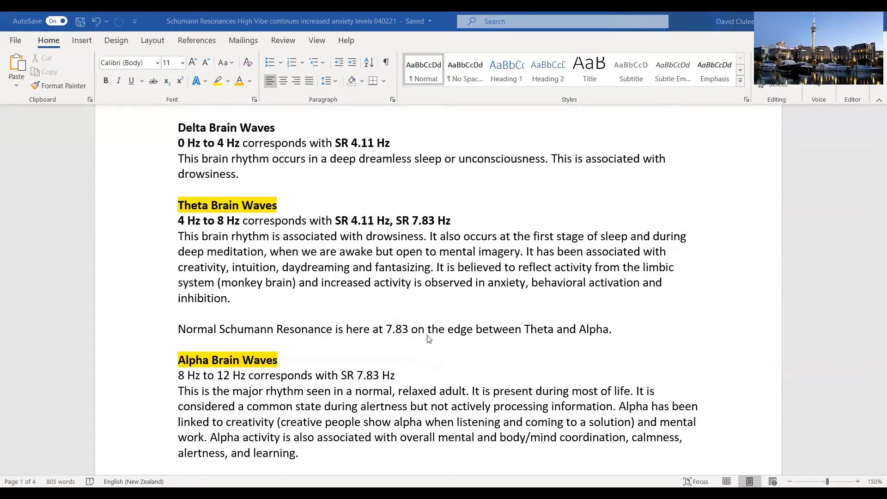
mouse_move(433, 361)
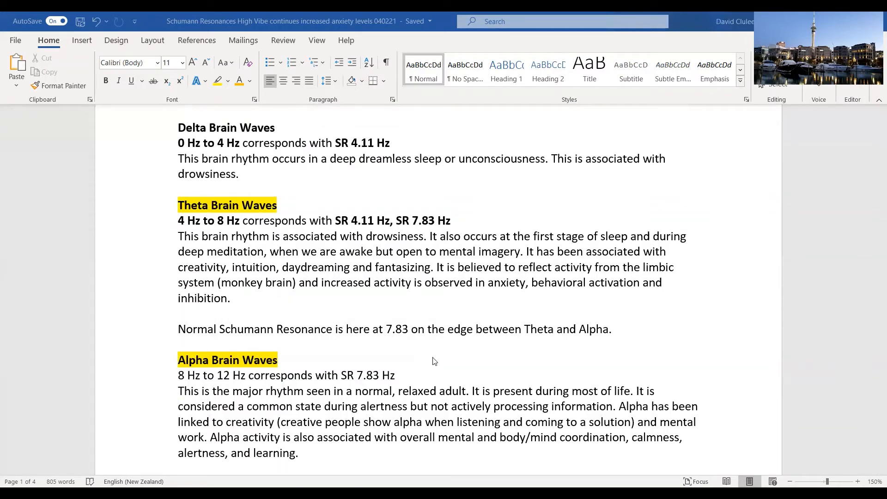
scroll(down, 3)
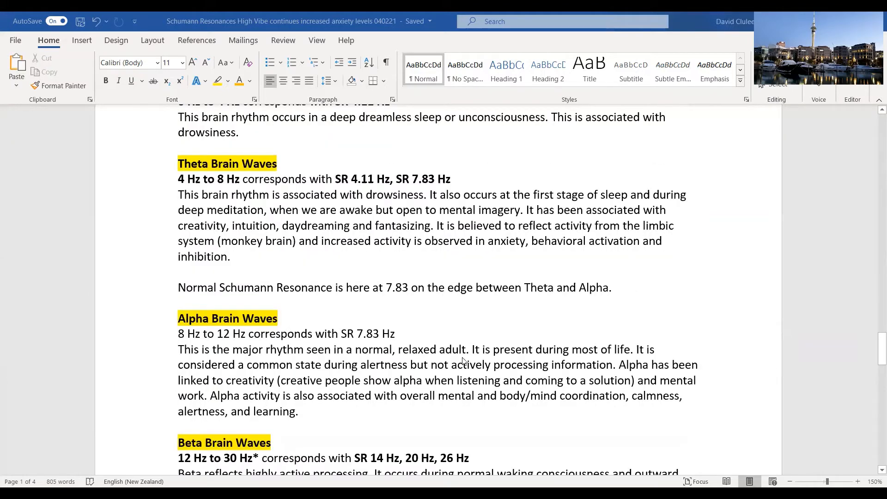
scroll(down, 3)
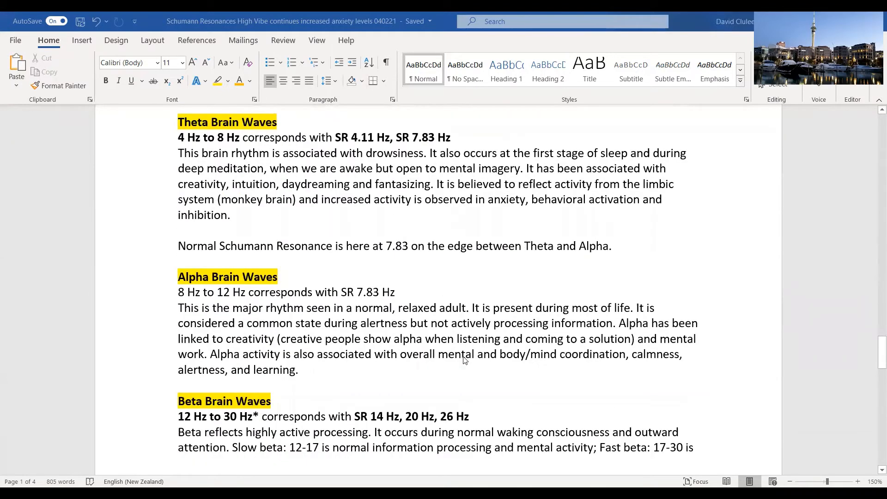
scroll(down, 3)
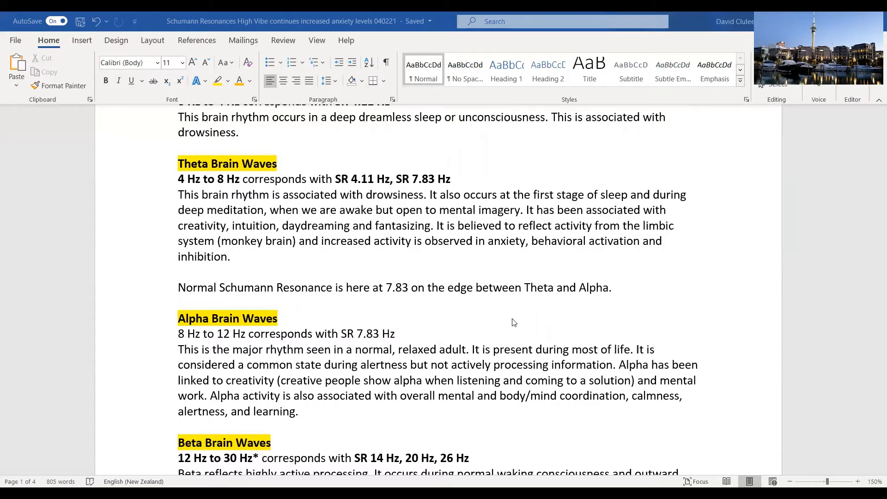
scroll(down, 3)
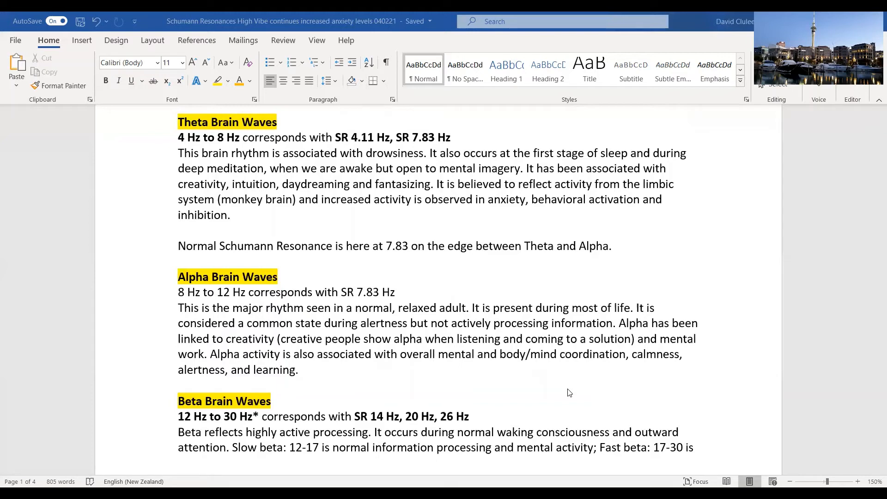
mouse_move(505, 391)
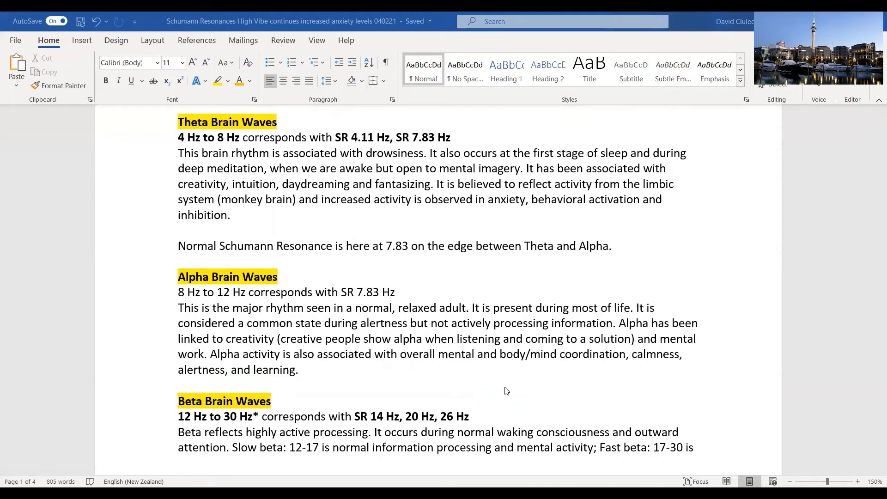
mouse_move(542, 391)
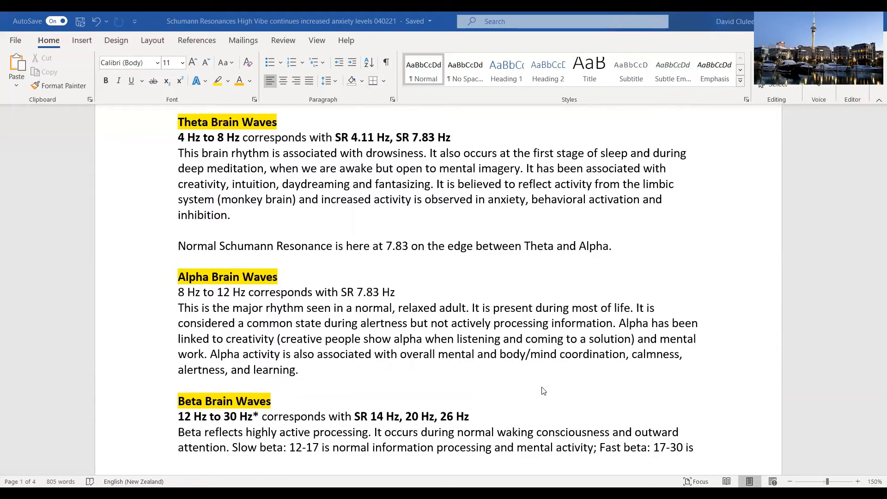
mouse_move(527, 382)
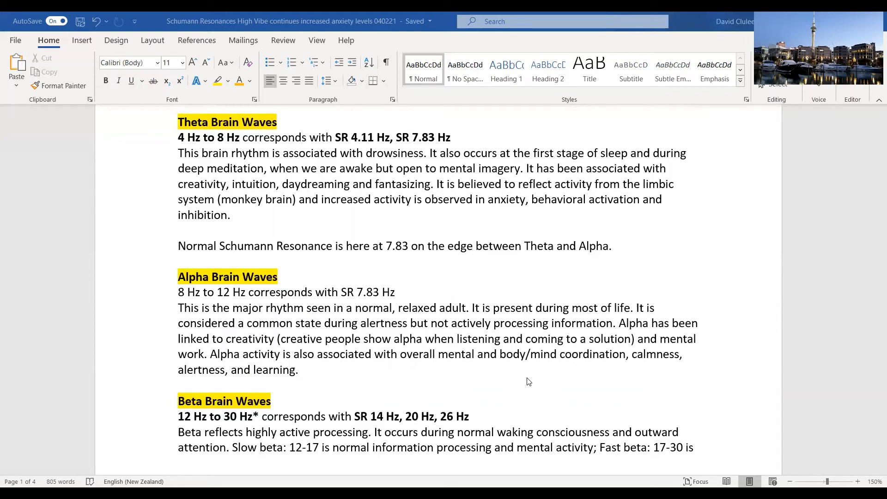
mouse_move(460, 360)
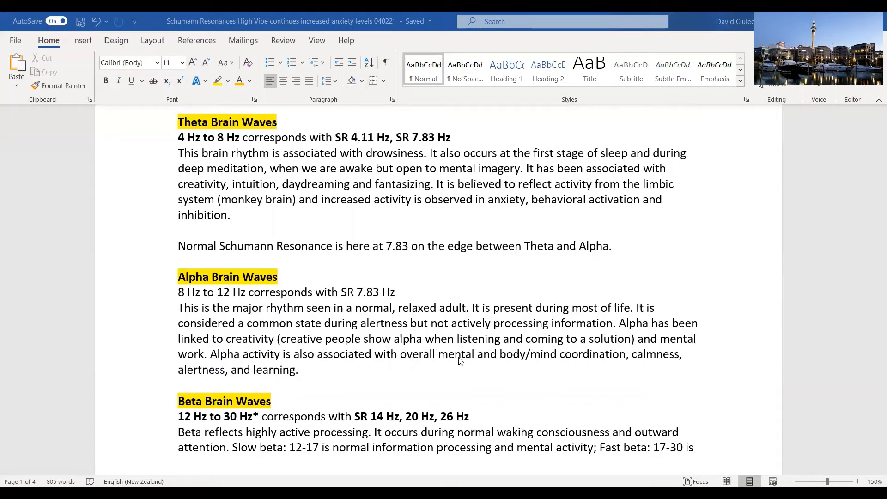
scroll(down, 3)
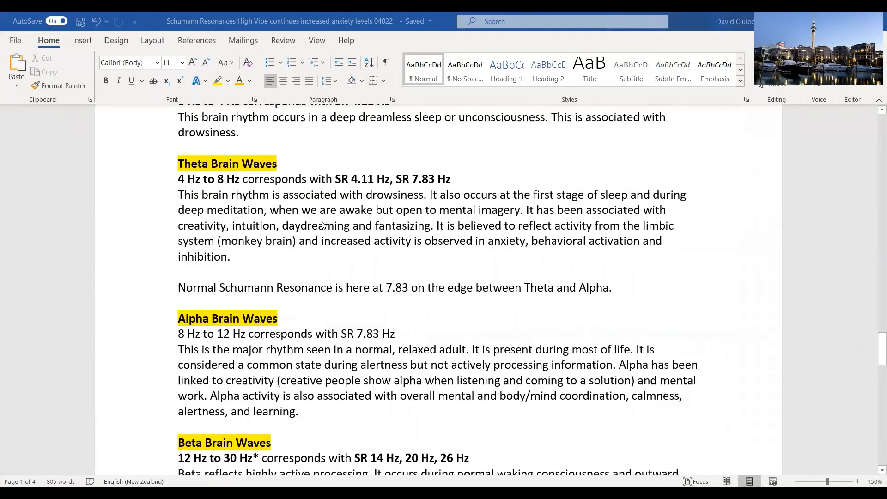
mouse_move(546, 323)
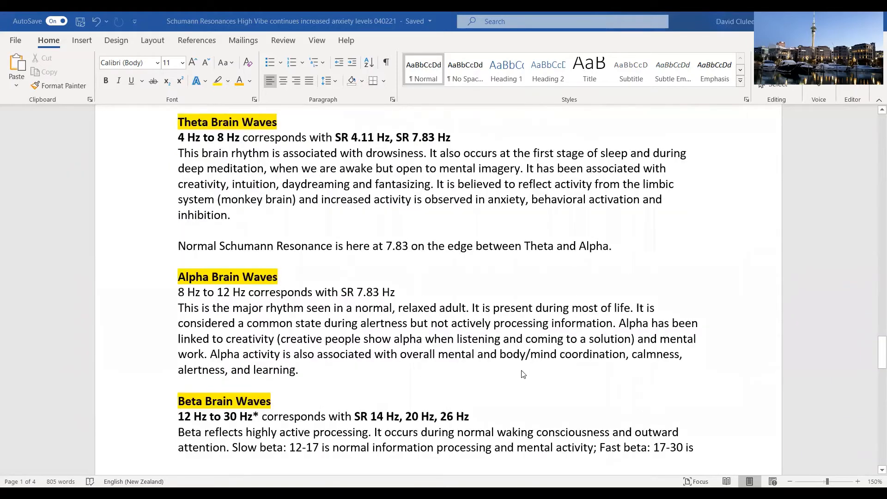
mouse_move(521, 380)
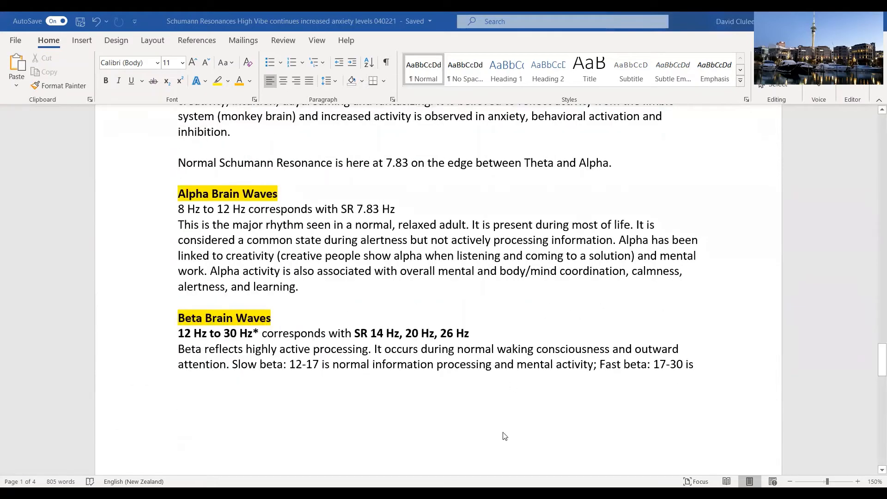
mouse_move(481, 411)
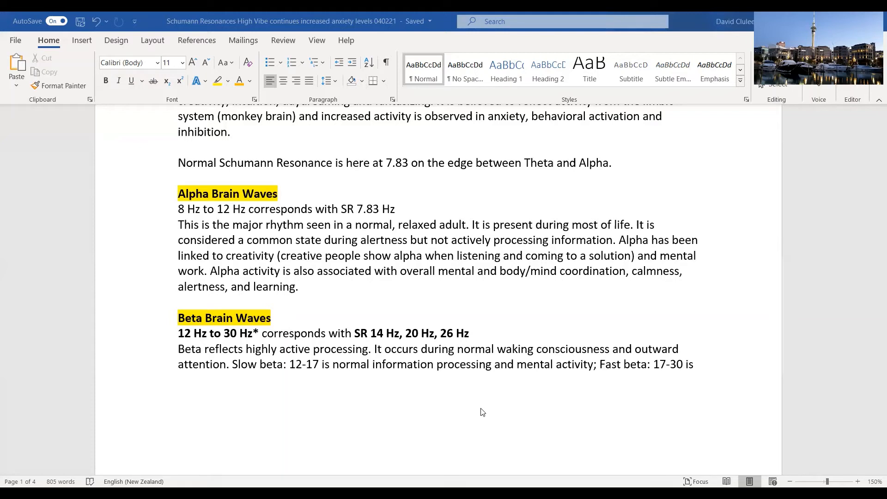
mouse_move(299, 406)
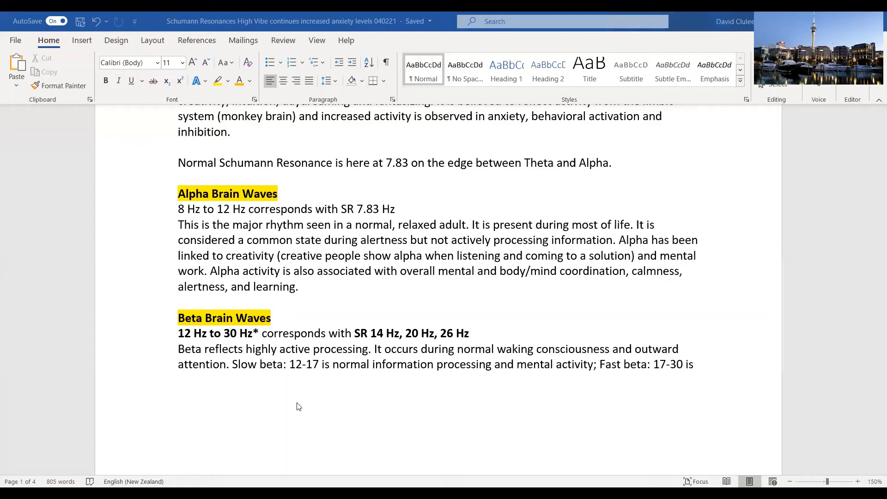
mouse_move(404, 414)
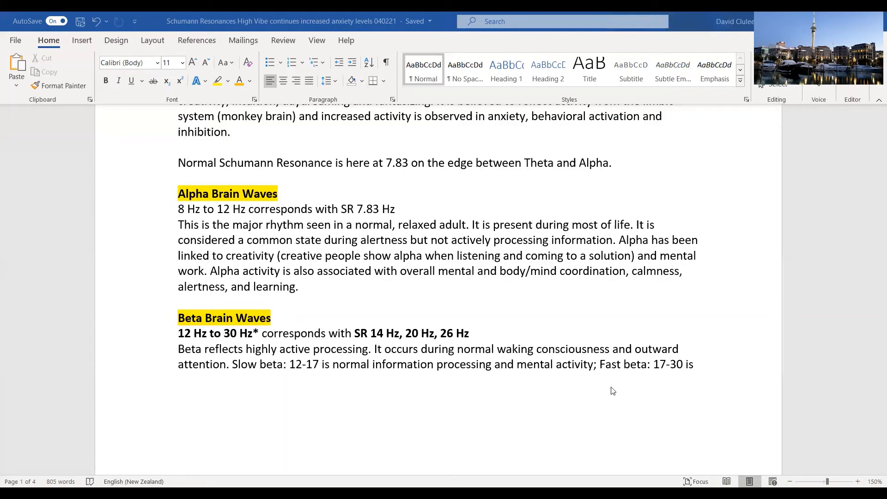
scroll(down, 3)
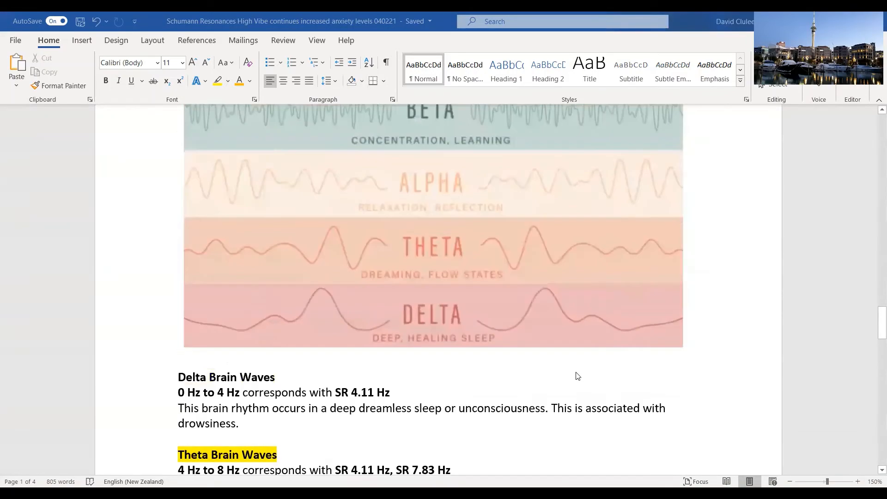
scroll(down, 3)
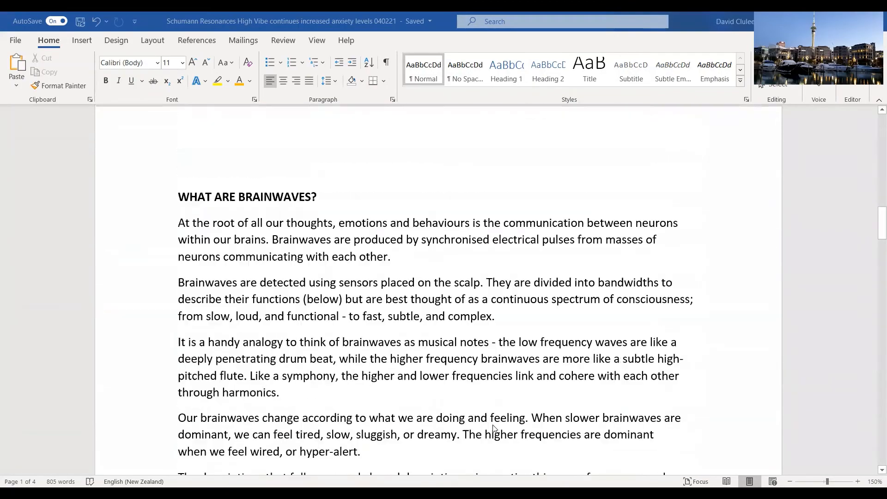
scroll(down, 3)
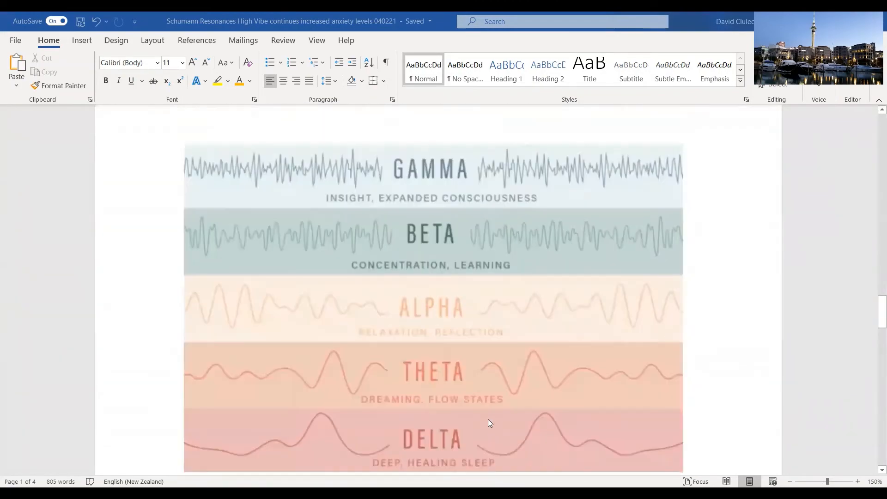
scroll(down, 3)
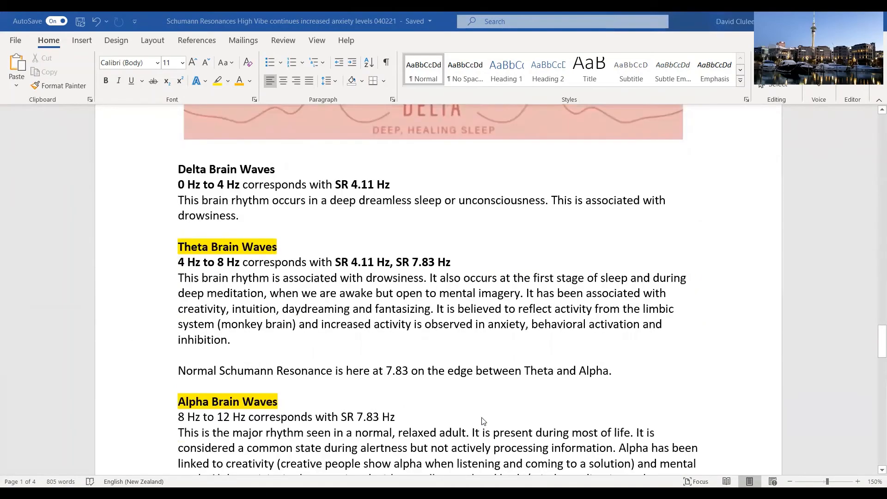
scroll(down, 3)
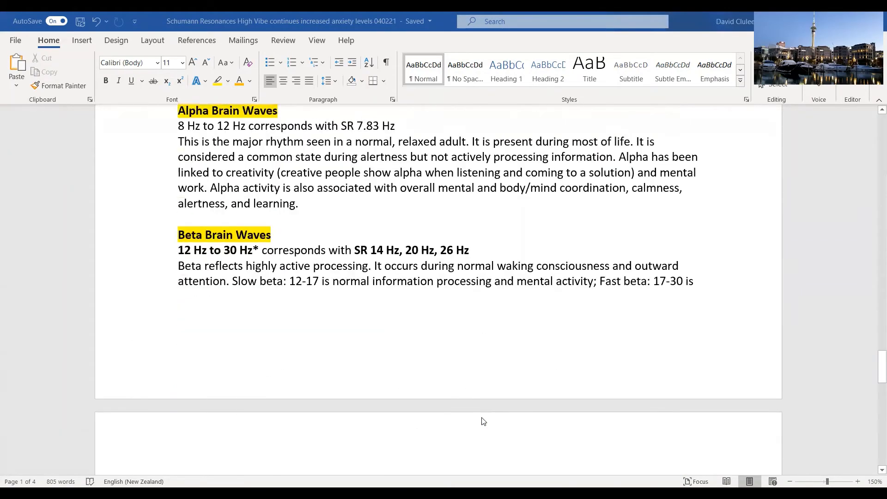
scroll(down, 3)
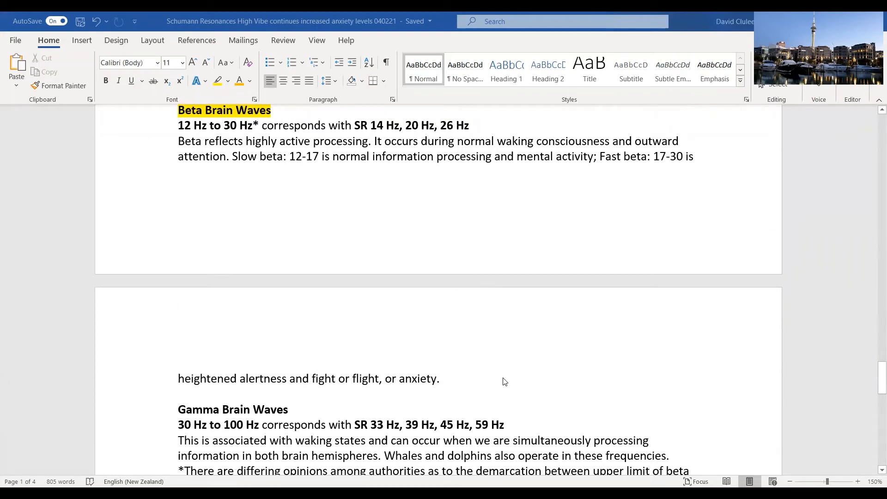
mouse_move(531, 365)
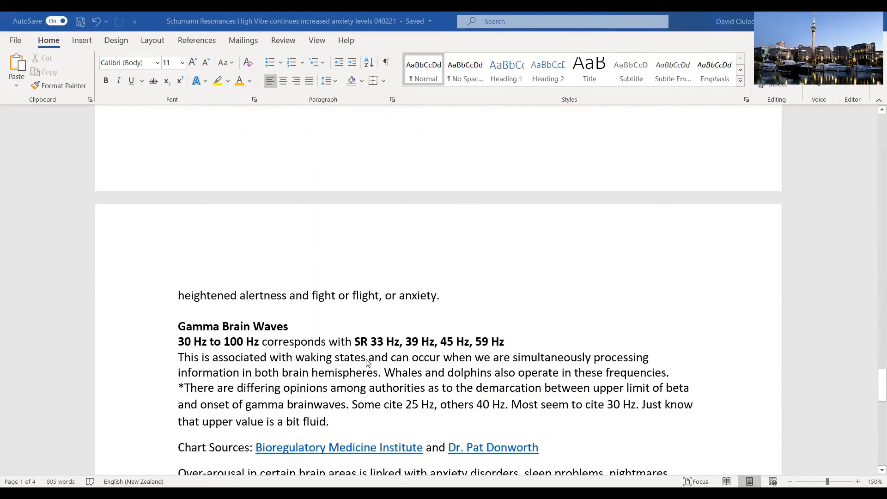
mouse_move(572, 325)
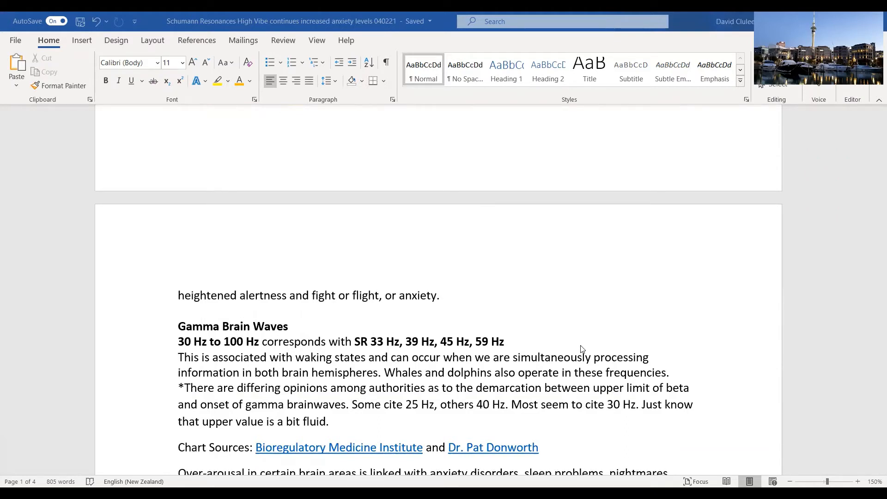
mouse_move(688, 353)
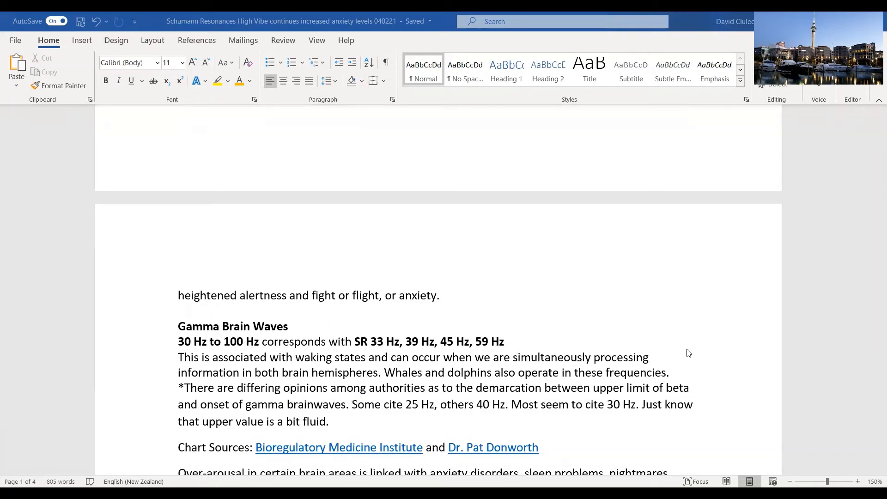
mouse_move(713, 343)
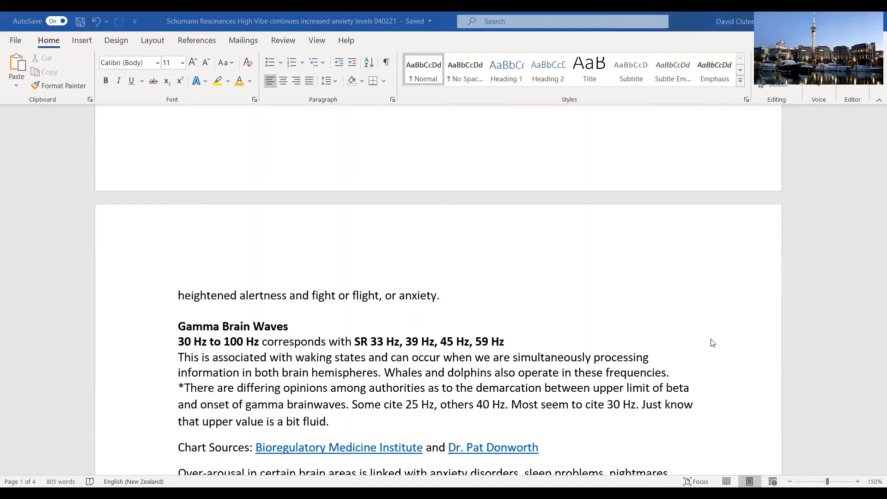
mouse_move(456, 328)
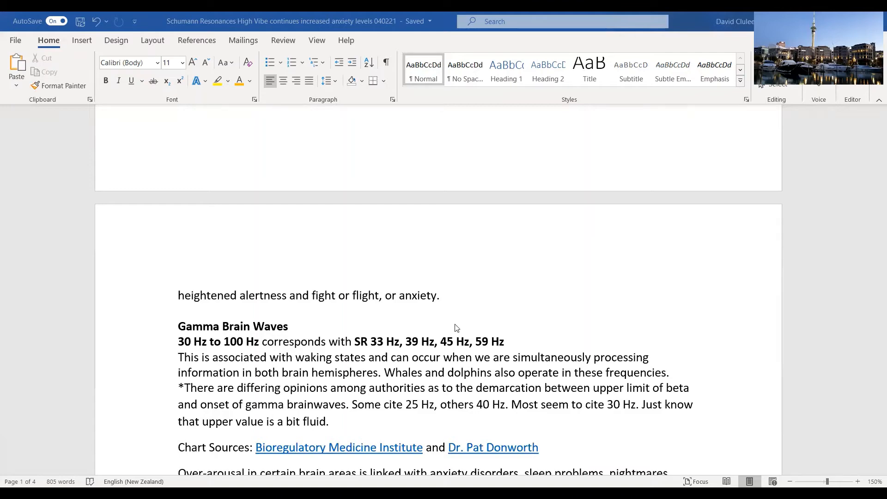
scroll(down, 3)
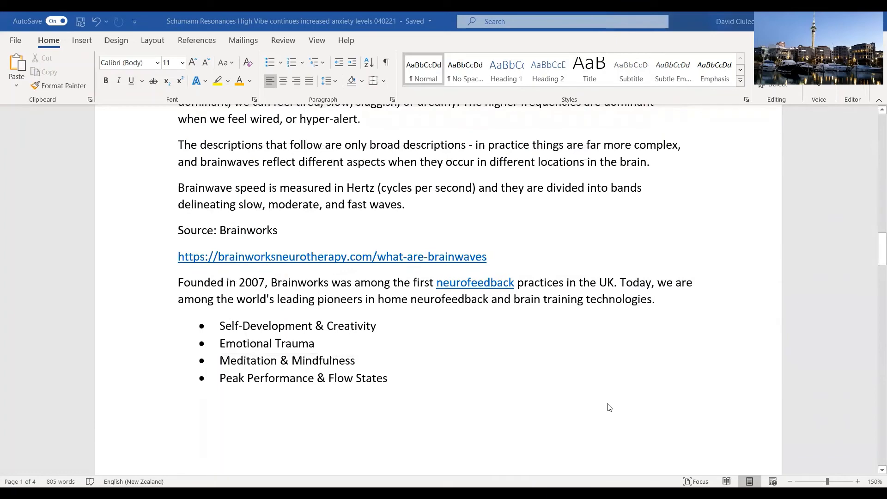
mouse_move(606, 408)
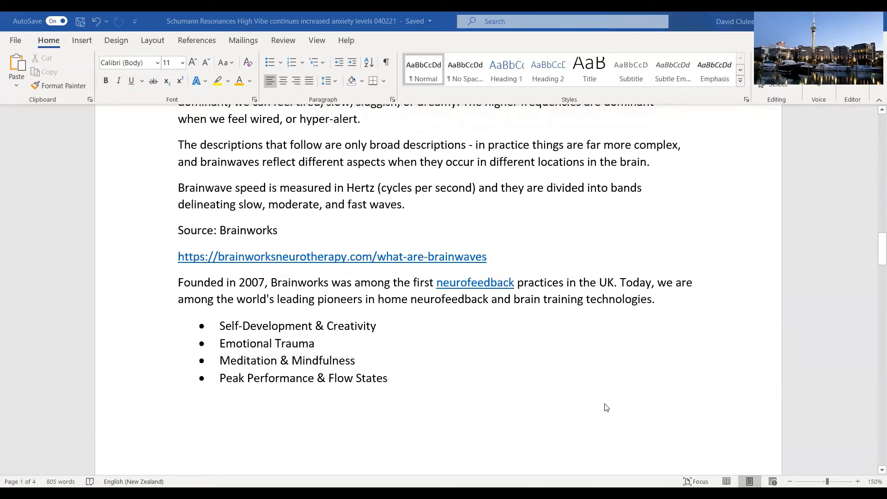
scroll(down, 3)
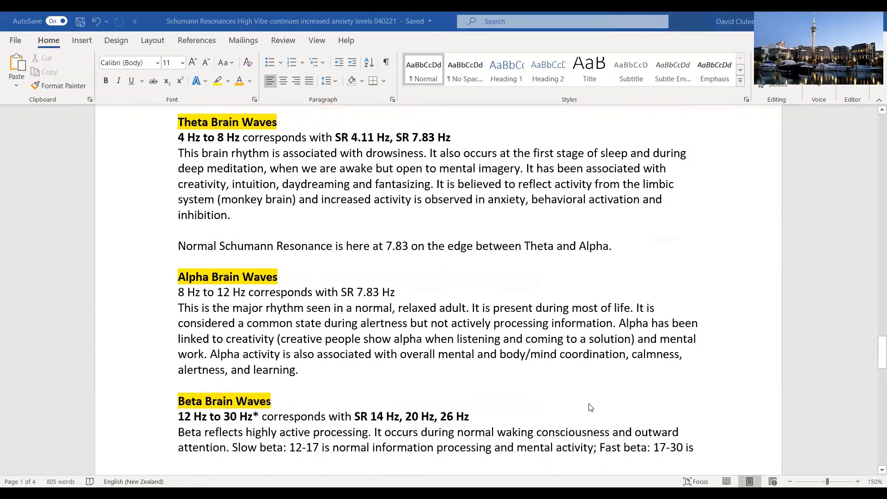
scroll(down, 3)
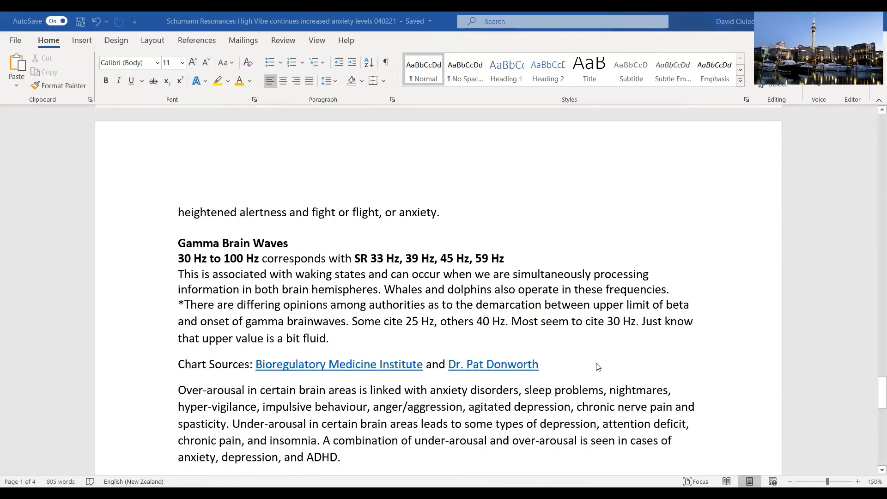
scroll(down, 3)
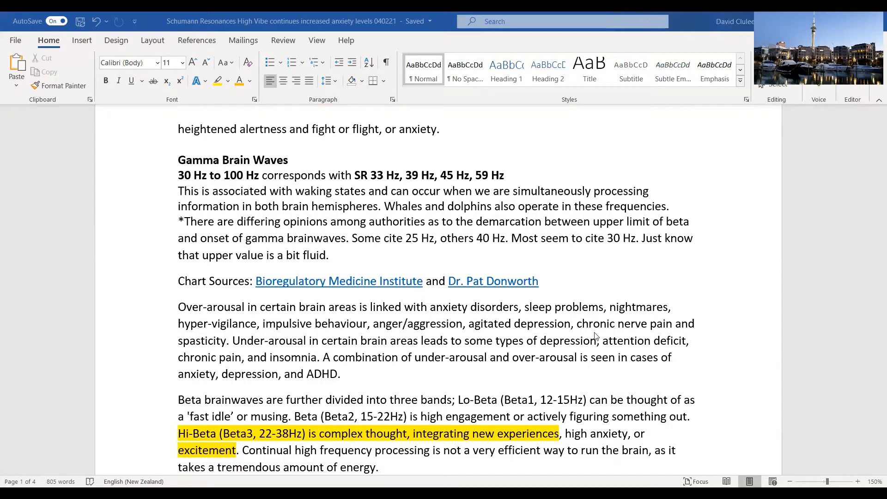
mouse_move(635, 362)
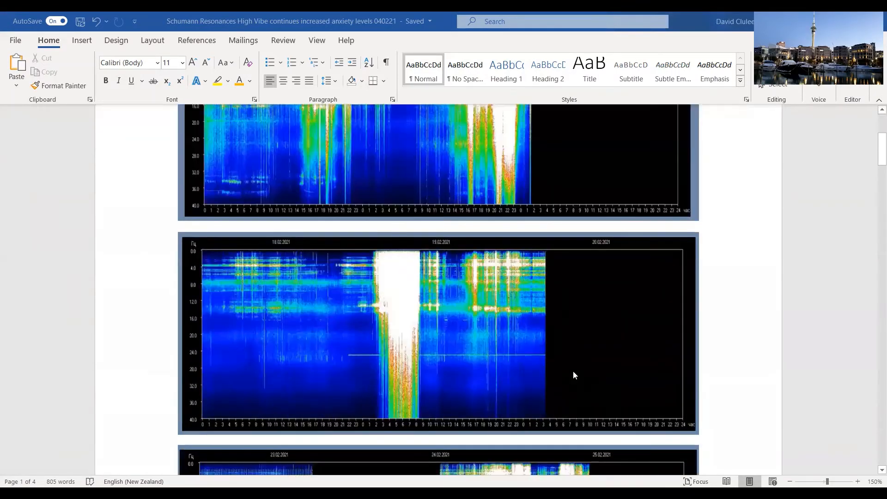
scroll(down, 3)
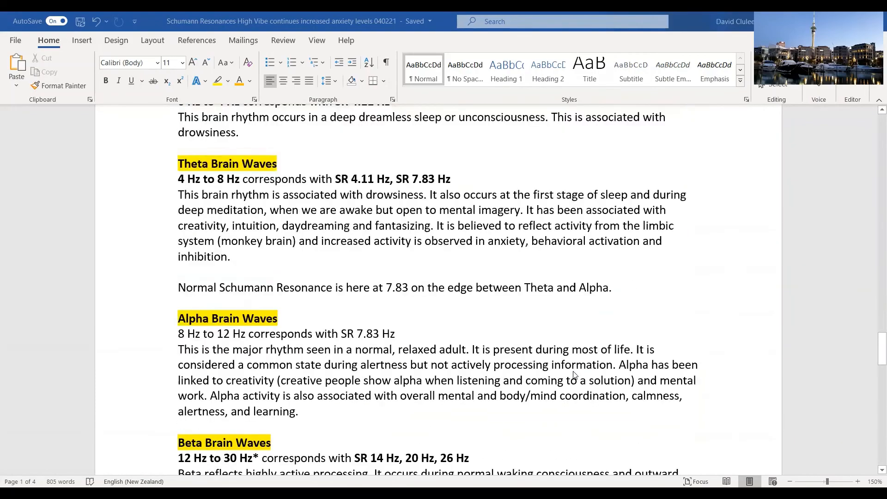
scroll(down, 3)
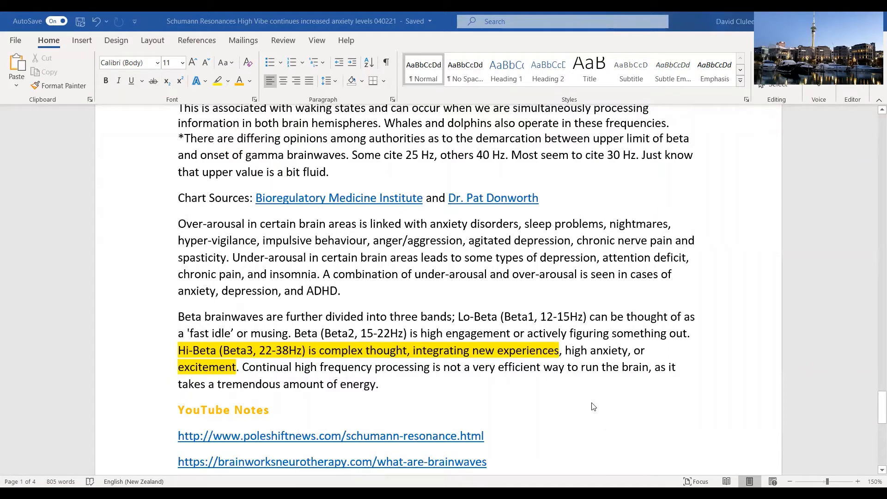
mouse_move(537, 423)
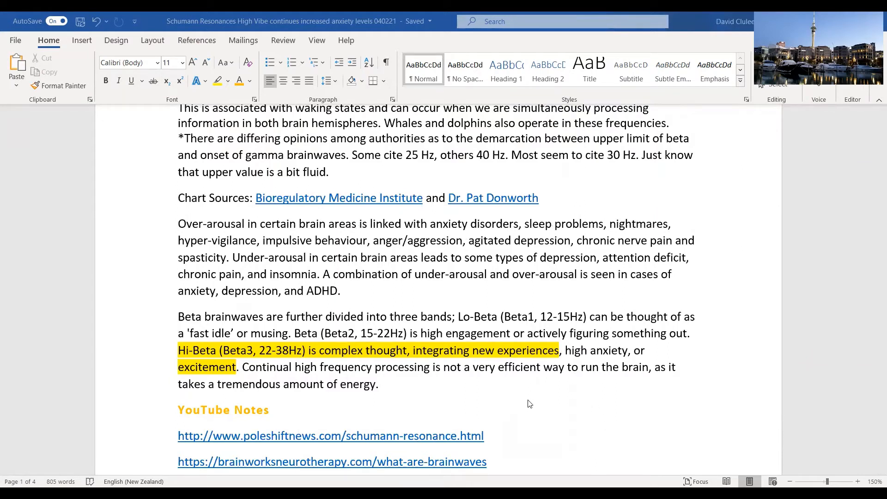
mouse_move(538, 420)
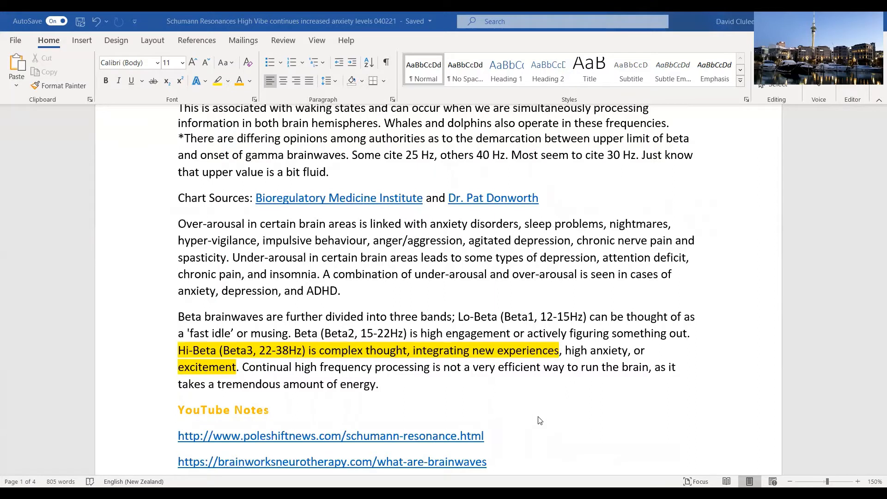
mouse_move(563, 428)
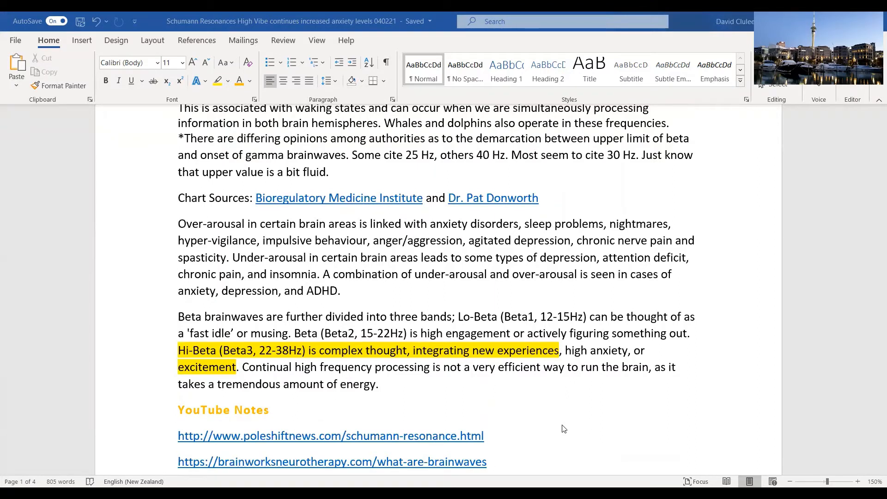
mouse_move(553, 414)
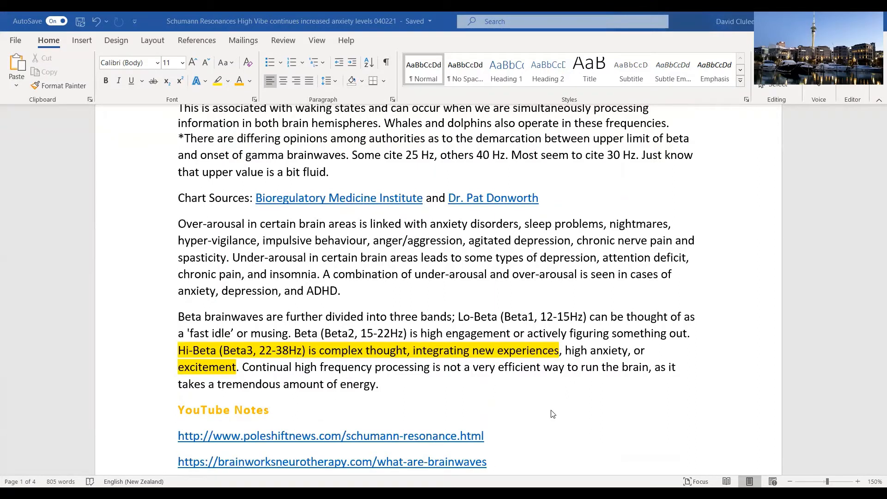
mouse_move(550, 414)
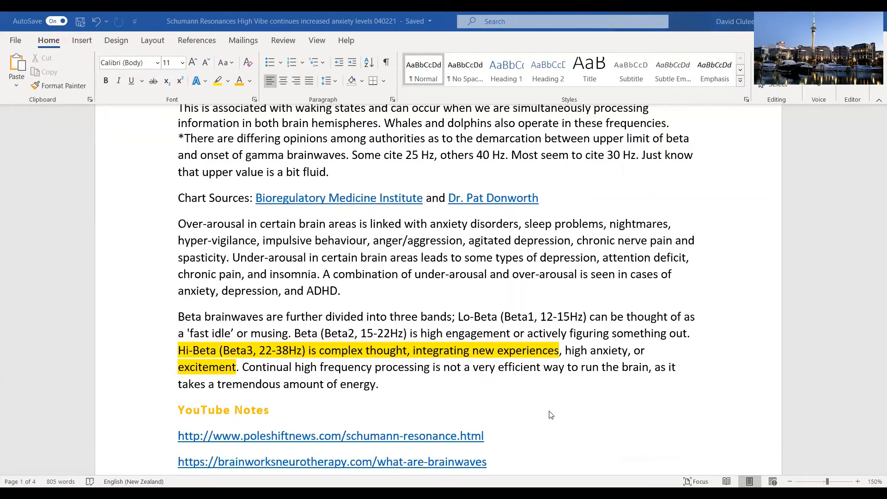
mouse_move(574, 398)
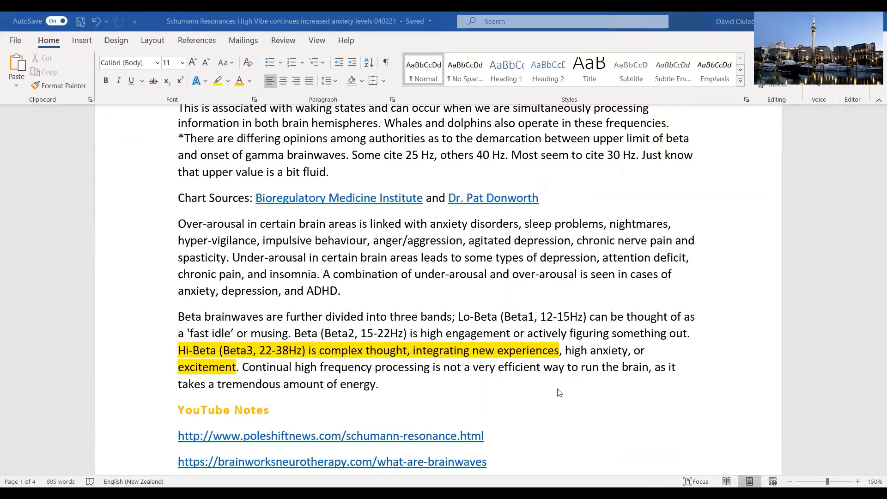
scroll(down, 3)
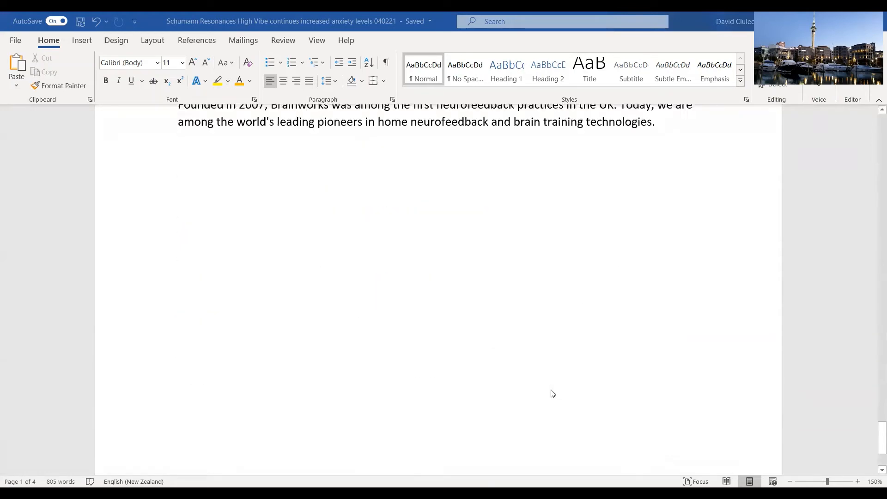
scroll(down, 3)
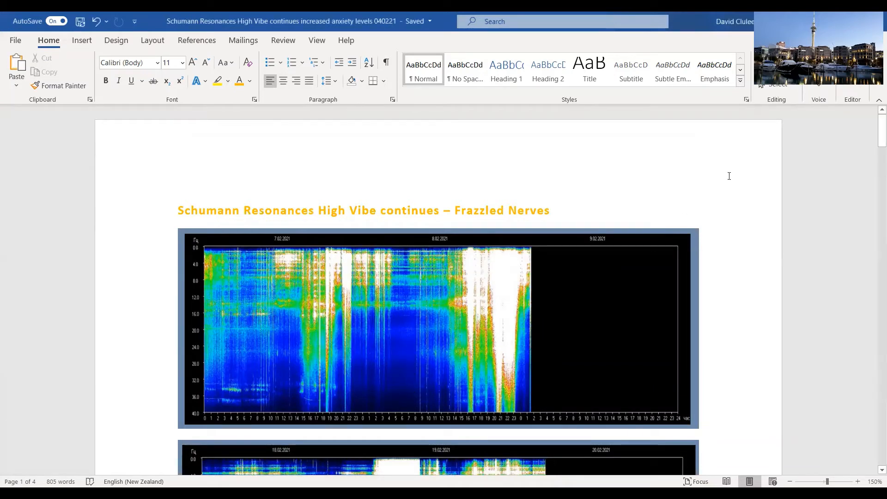
mouse_move(589, 363)
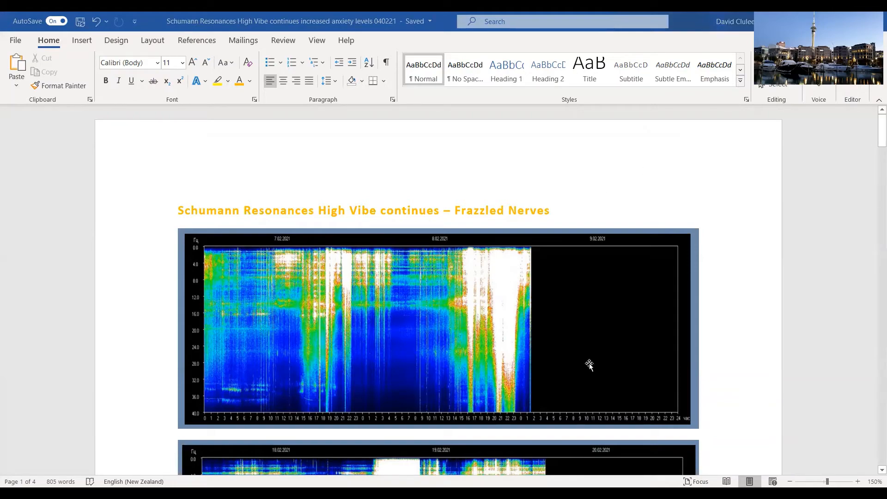
mouse_move(535, 303)
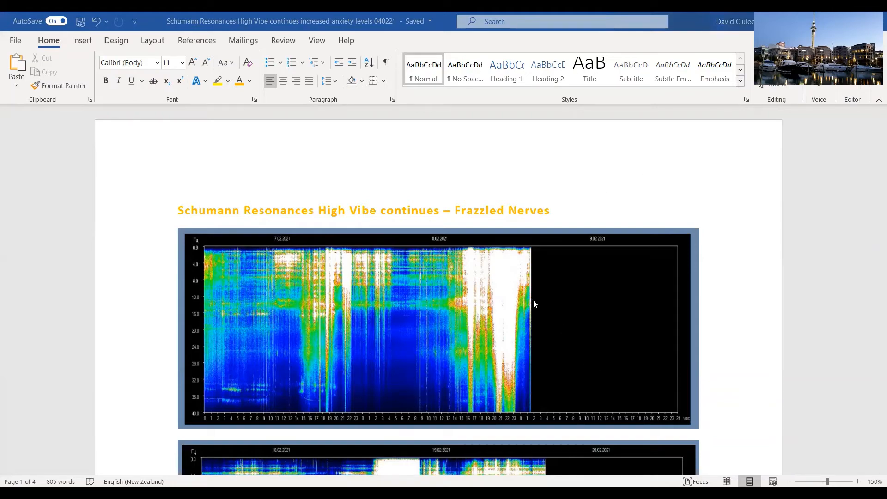
scroll(down, 3)
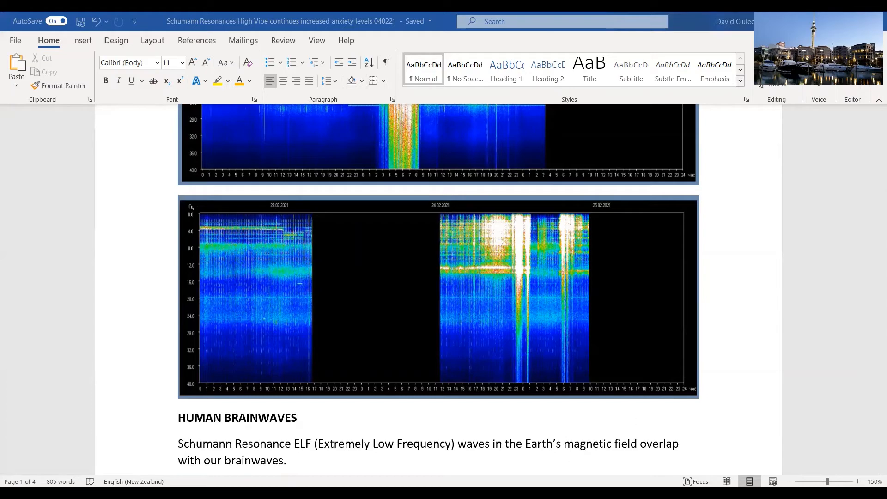
mouse_move(603, 455)
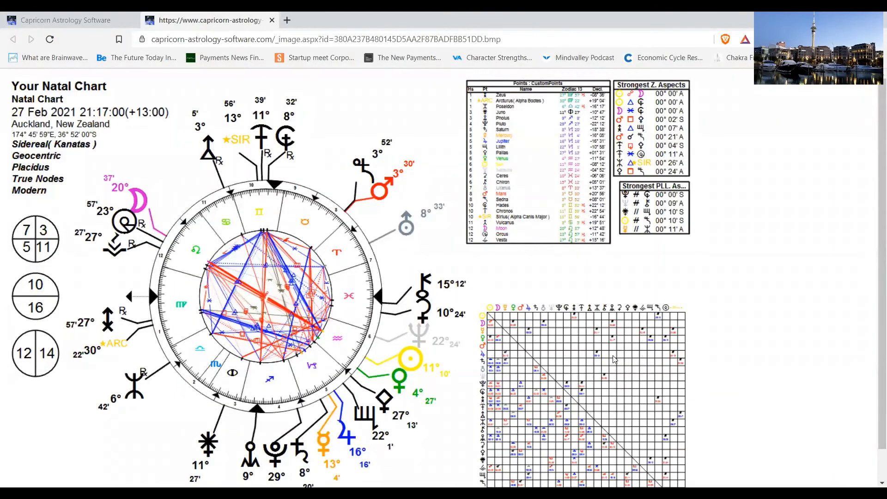
mouse_move(611, 372)
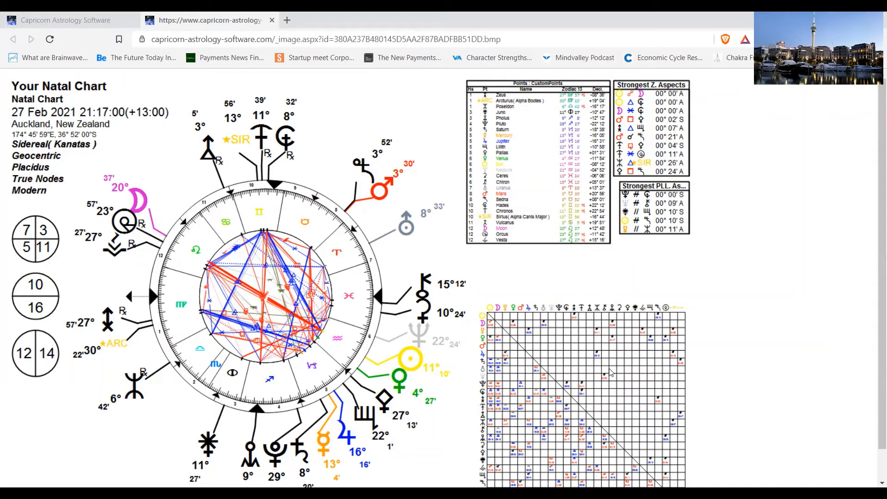
mouse_move(392, 278)
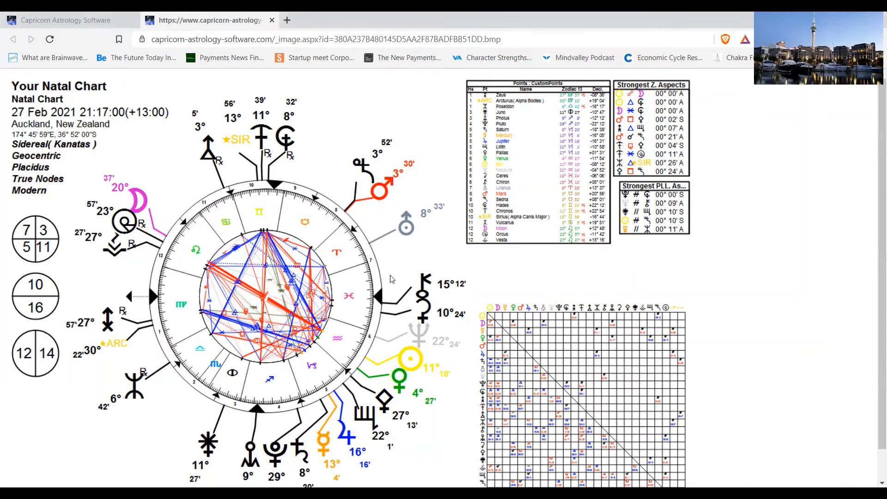
mouse_move(385, 328)
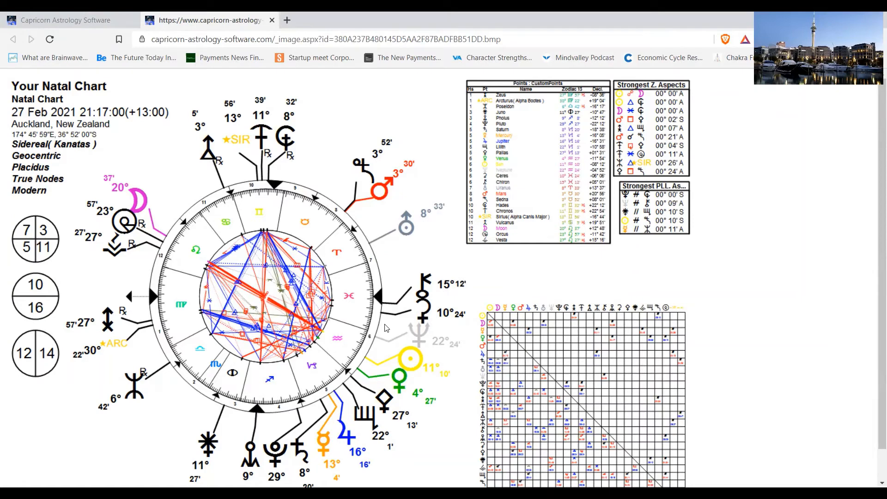
mouse_move(376, 393)
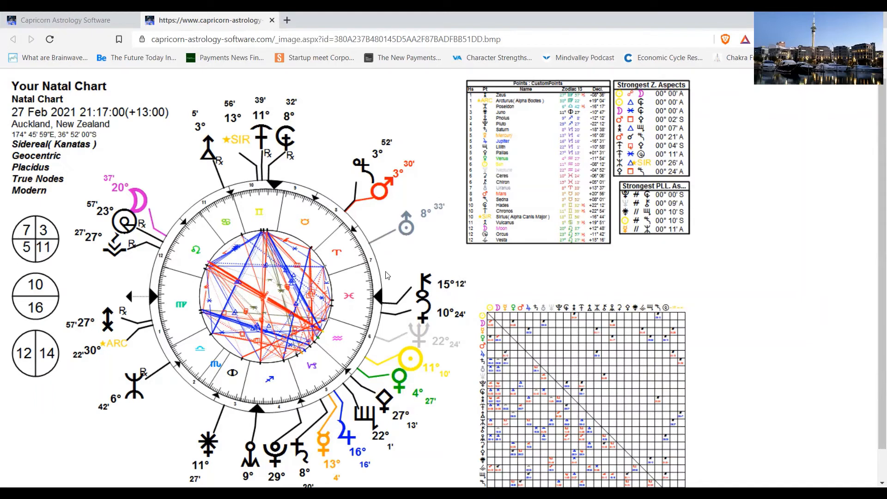
mouse_move(357, 191)
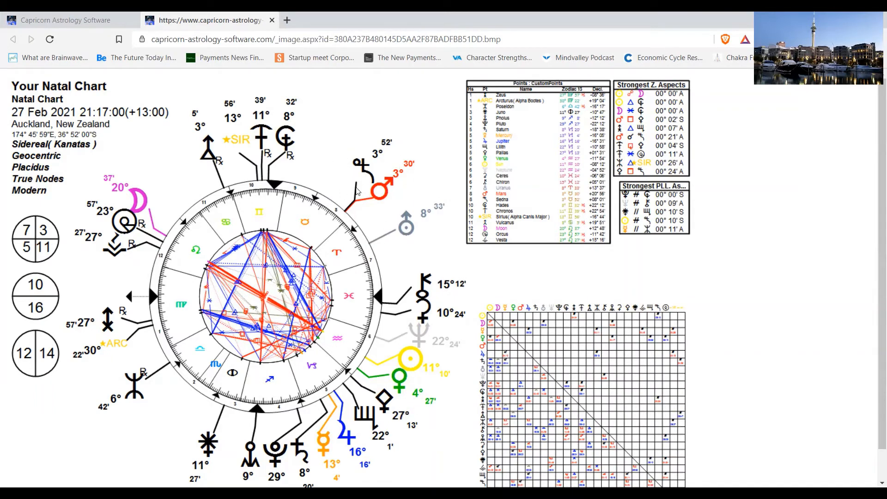
mouse_move(356, 171)
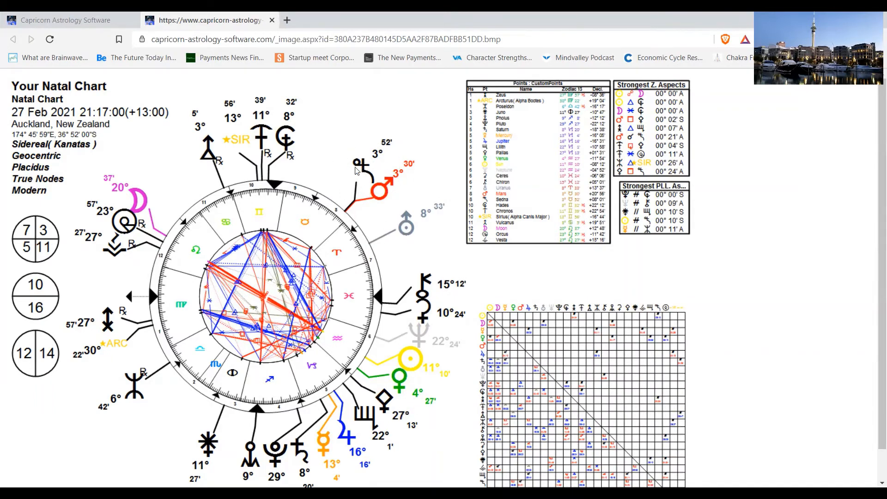
mouse_move(382, 171)
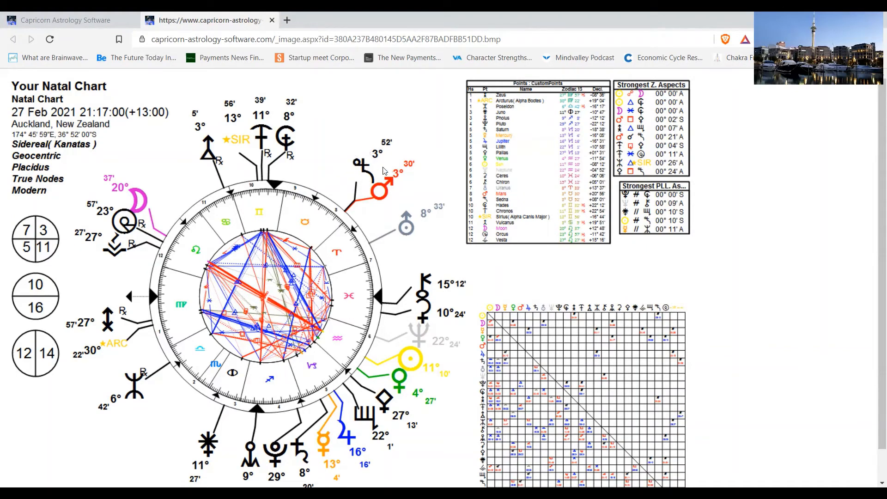
mouse_move(384, 219)
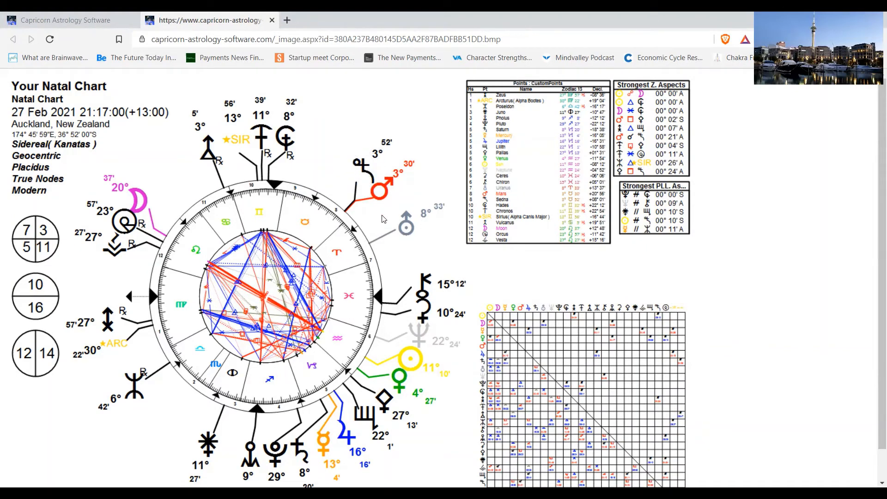
mouse_move(376, 196)
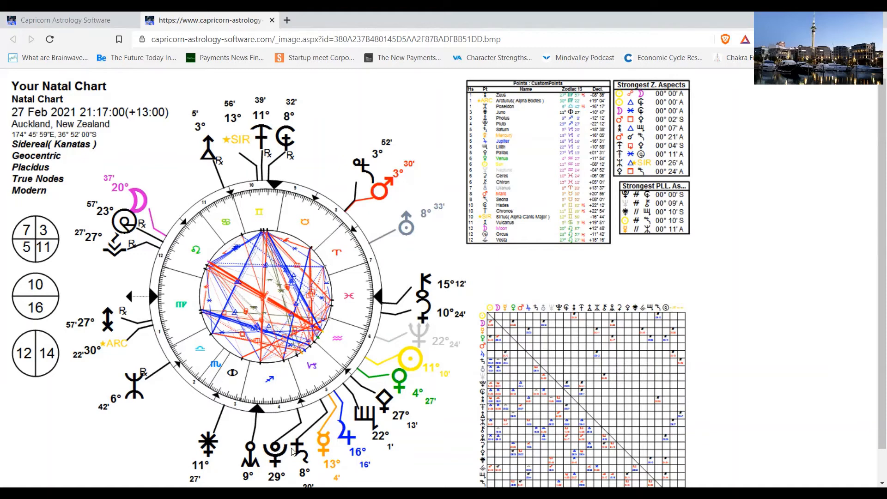
mouse_move(378, 193)
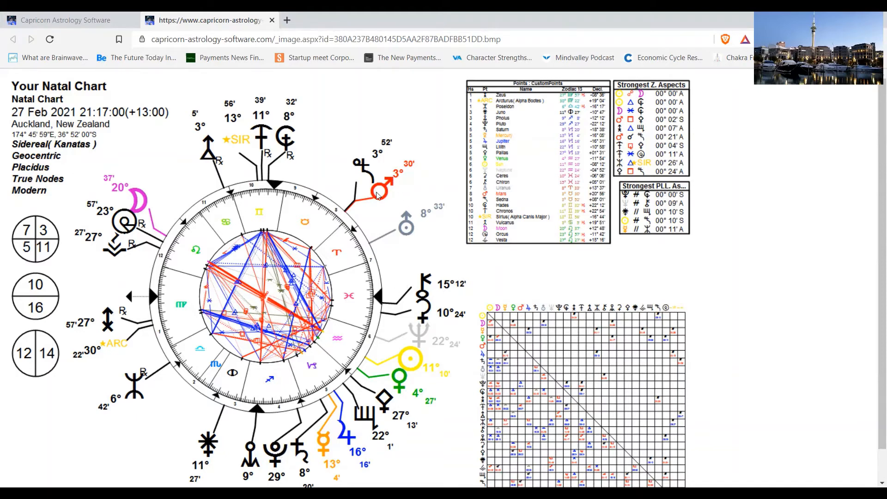
mouse_move(376, 398)
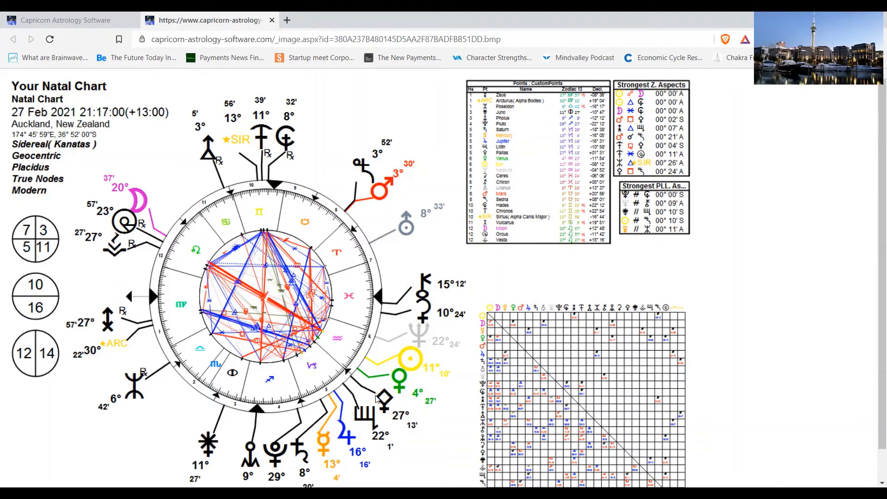
mouse_move(391, 314)
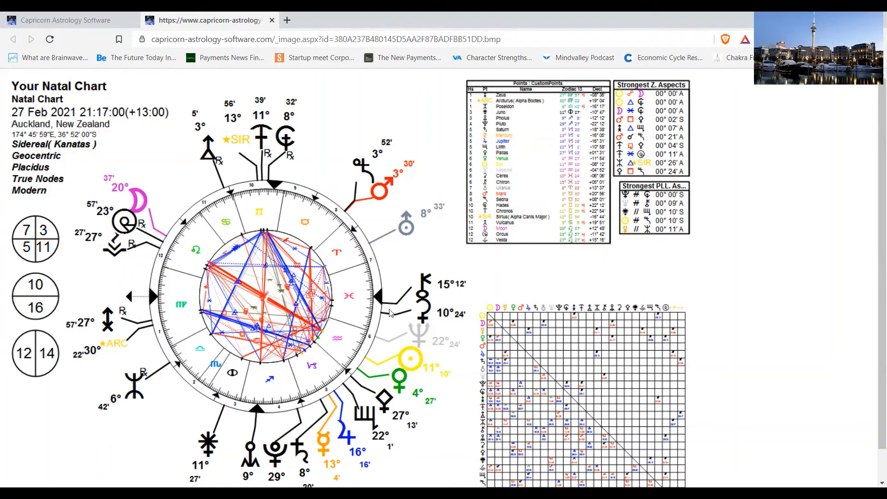
mouse_move(146, 298)
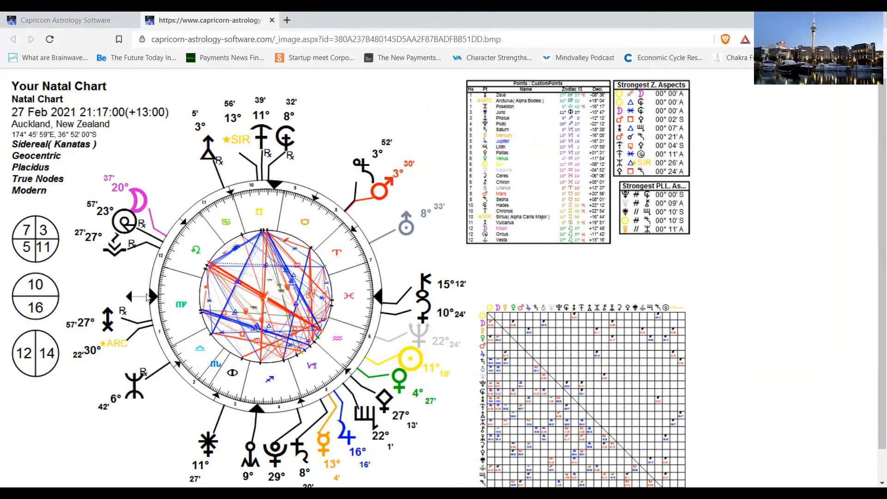
mouse_move(353, 289)
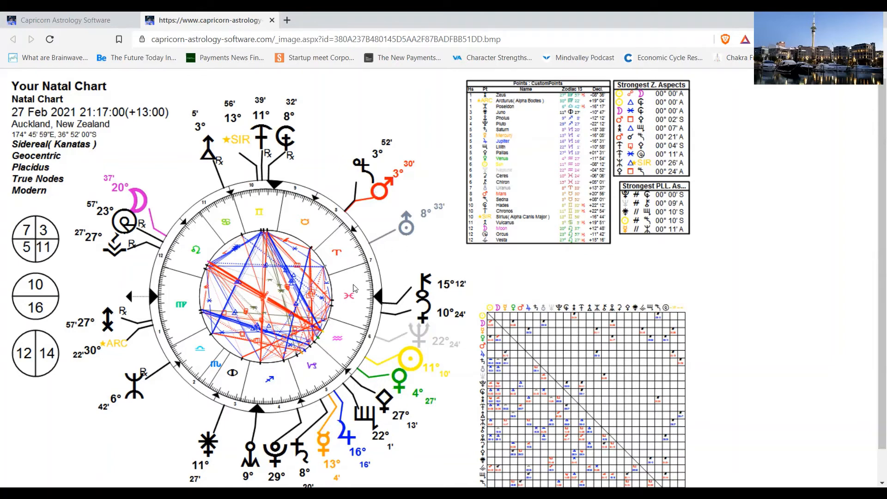
mouse_move(418, 405)
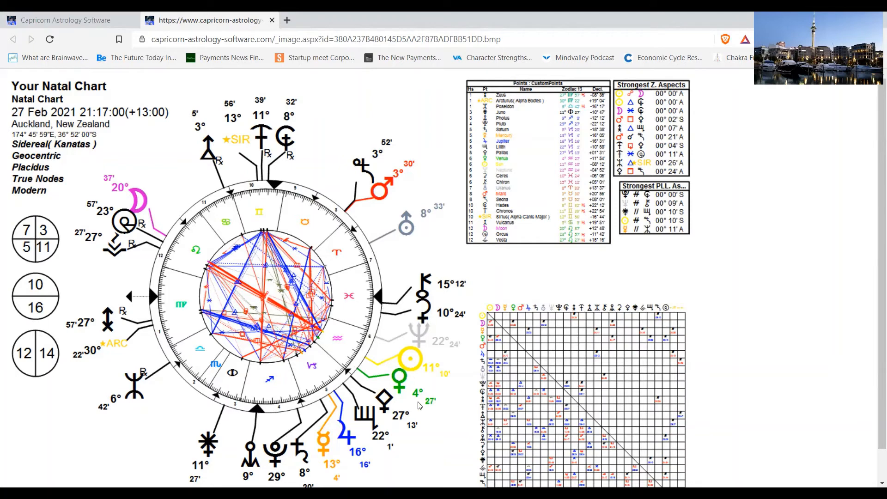
mouse_move(431, 444)
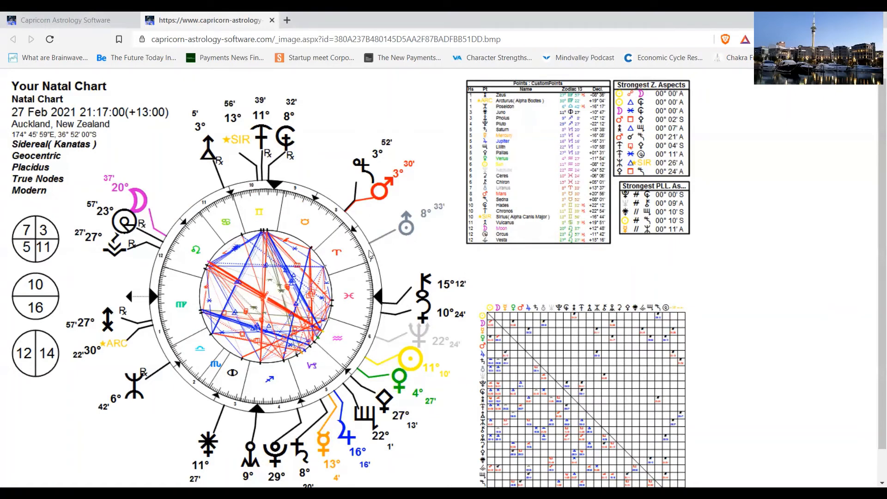
mouse_move(166, 201)
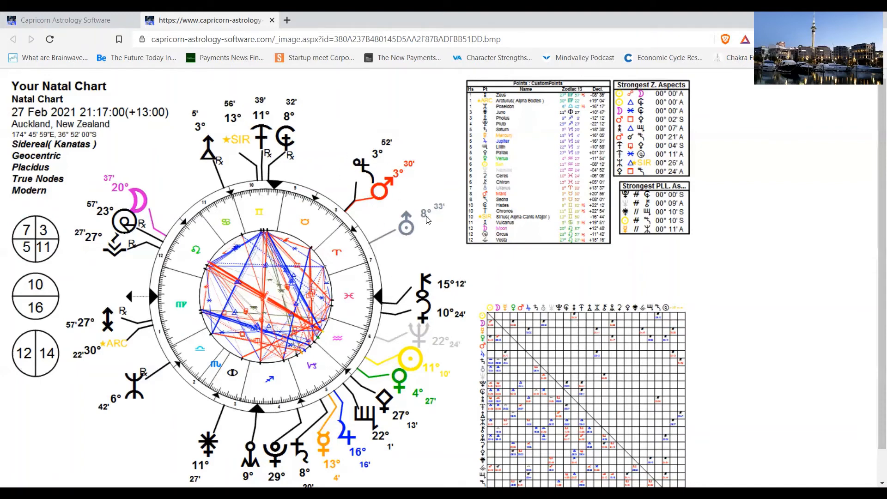
mouse_move(431, 227)
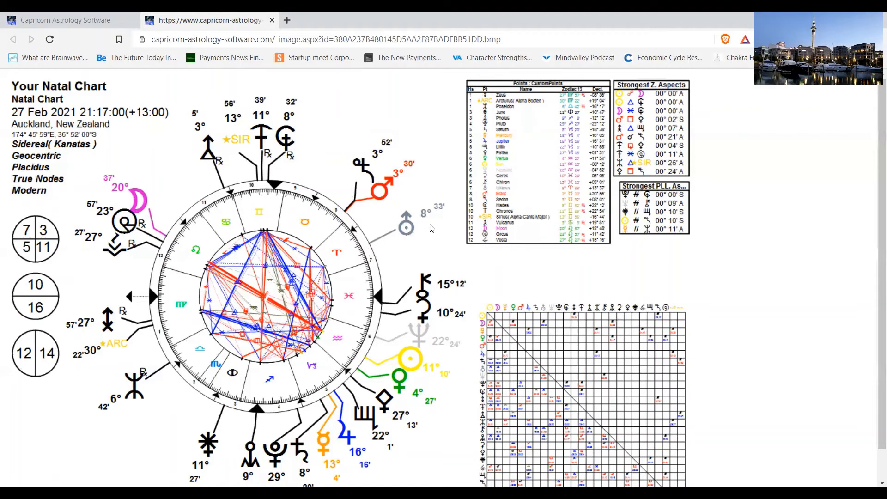
mouse_move(436, 315)
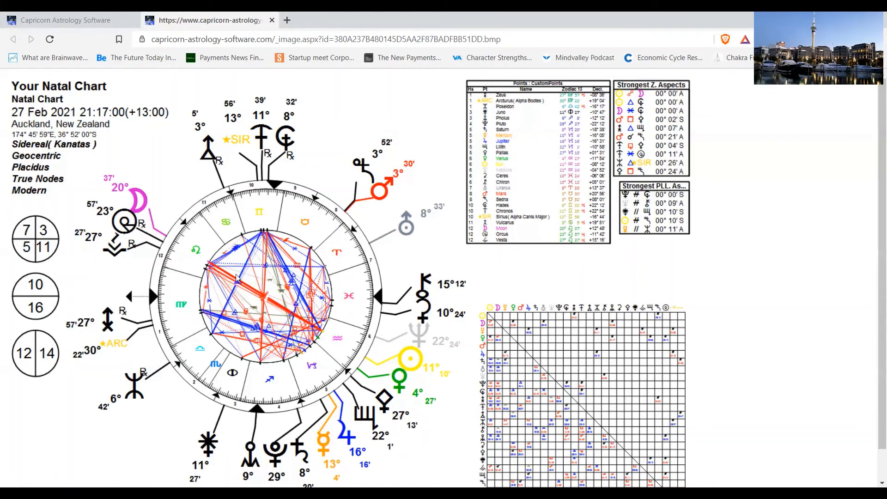
mouse_move(467, 332)
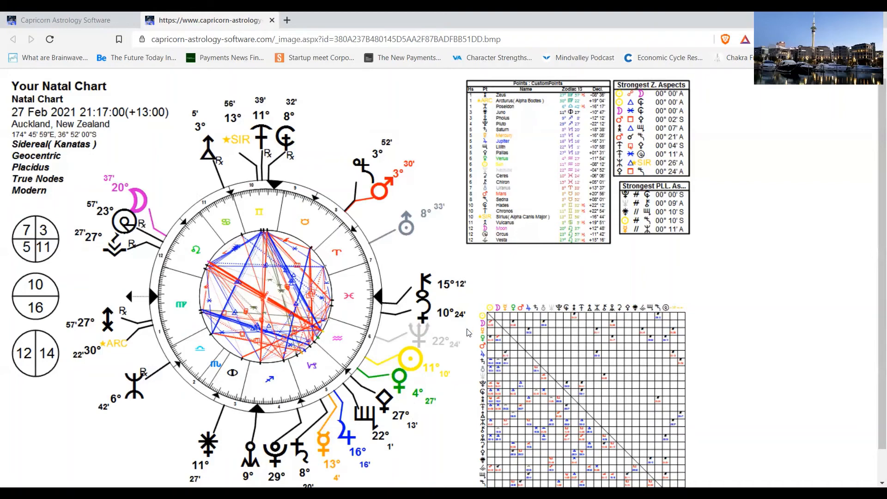
mouse_move(425, 312)
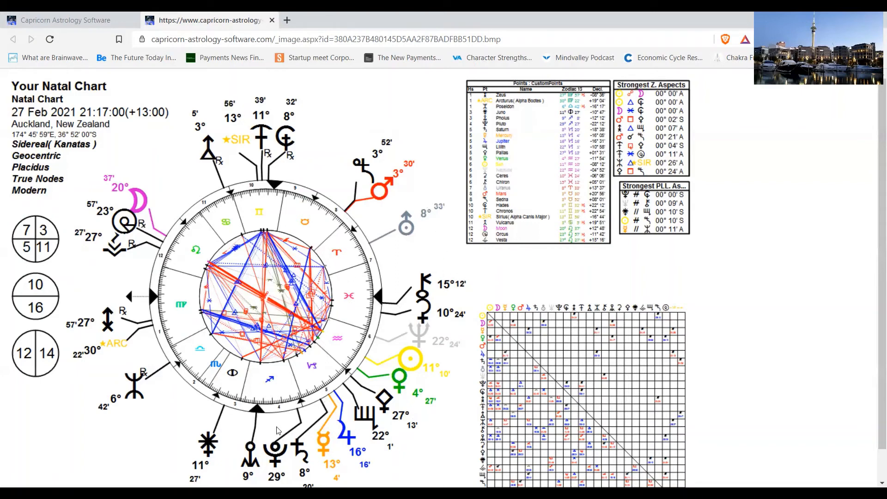
mouse_move(389, 295)
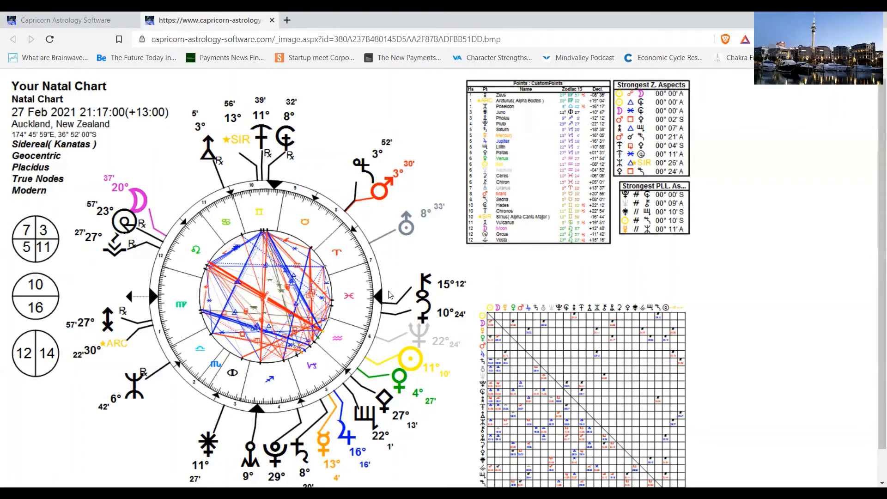
mouse_move(188, 249)
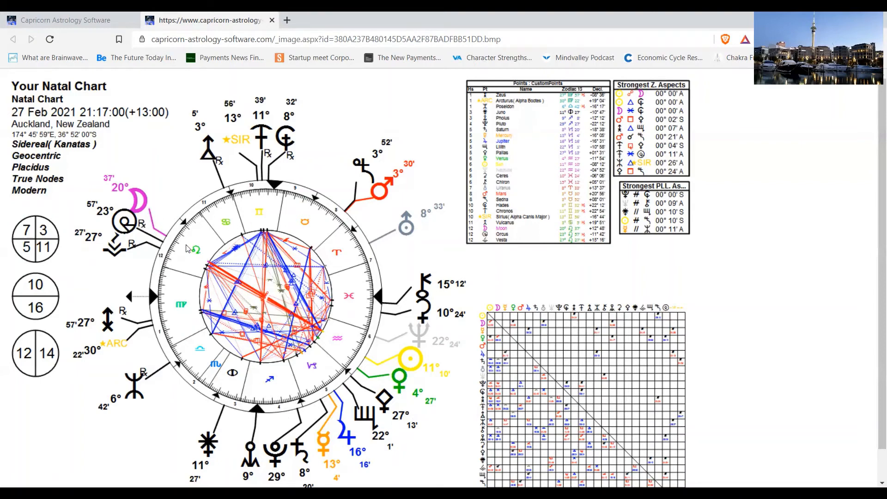
mouse_move(196, 246)
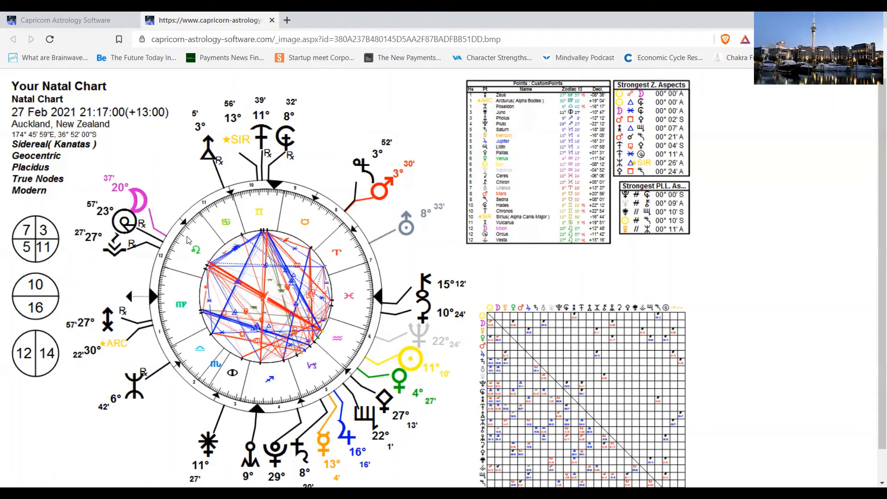
mouse_move(190, 245)
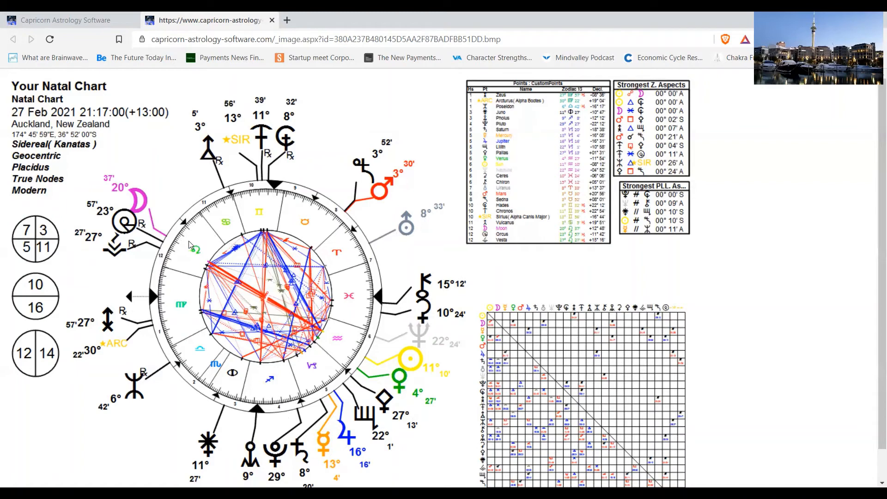
mouse_move(183, 253)
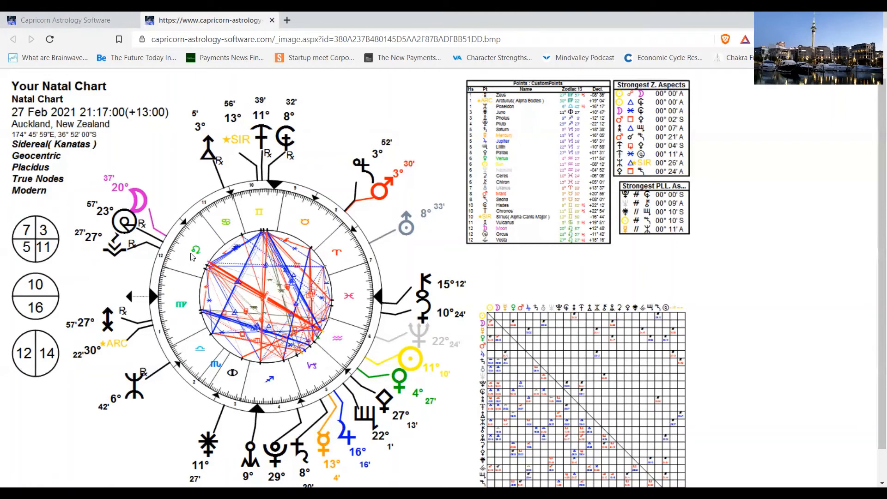
mouse_move(310, 356)
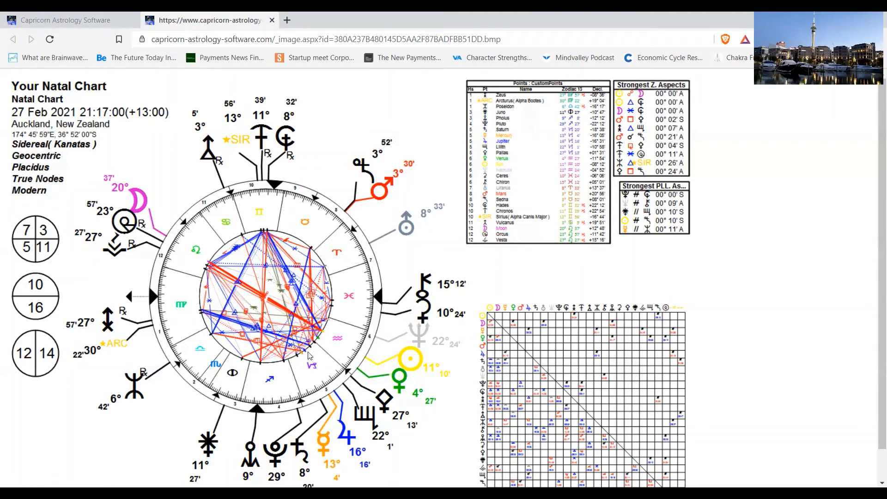
mouse_move(380, 308)
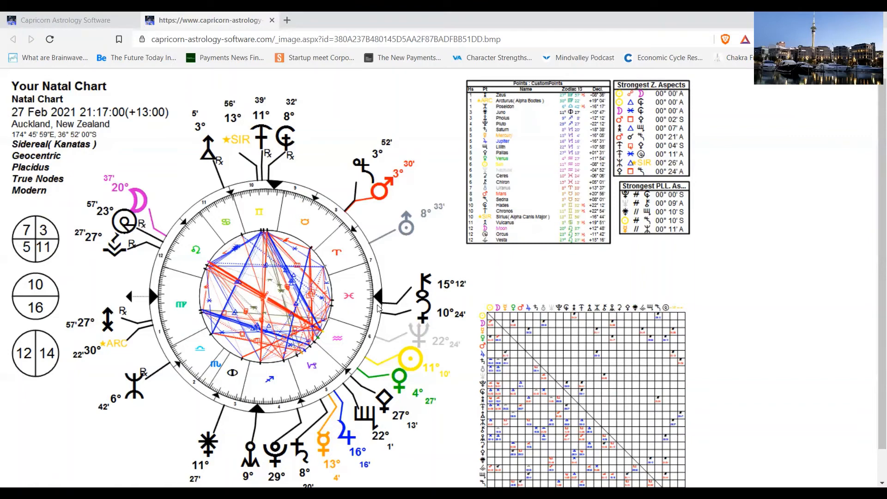
mouse_move(335, 181)
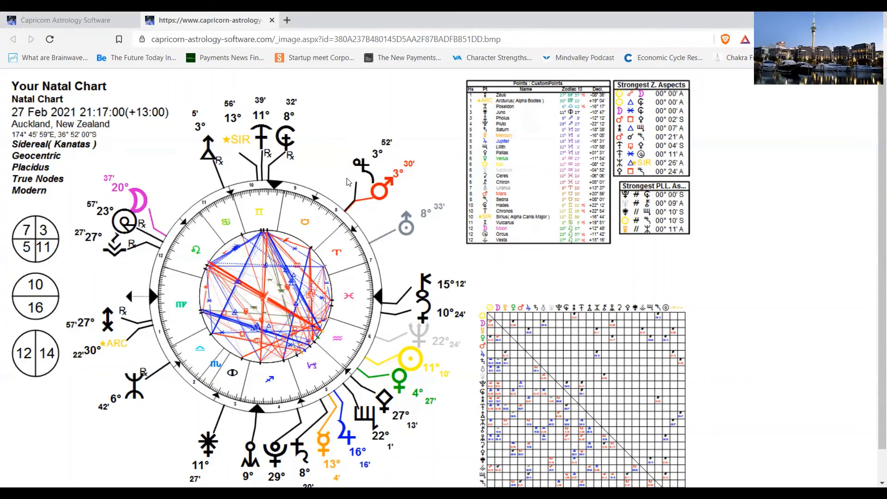
mouse_move(362, 174)
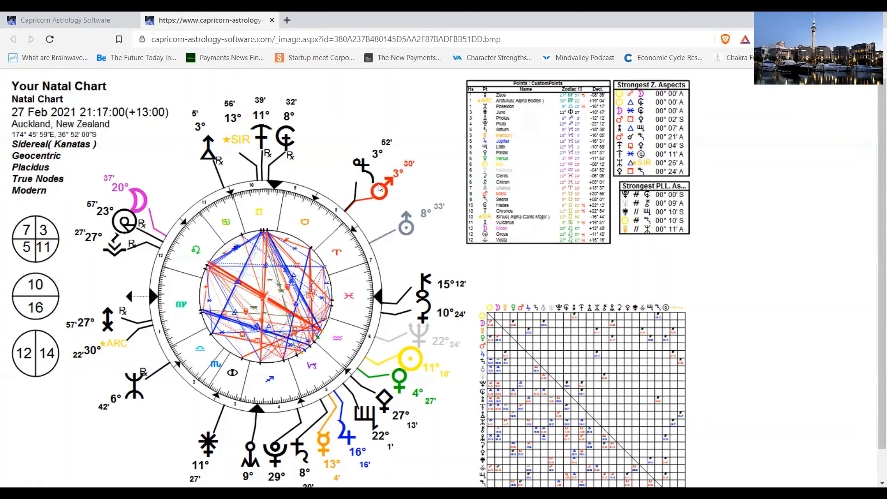
mouse_move(365, 174)
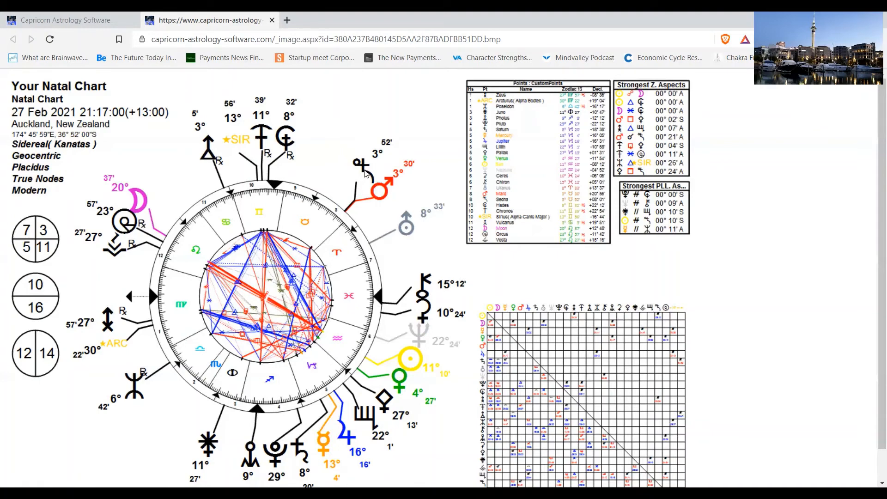
mouse_move(362, 184)
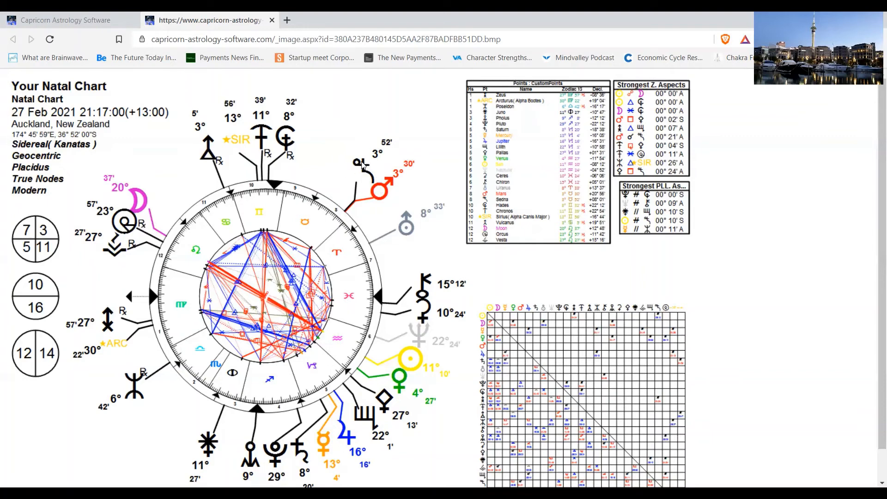
mouse_move(363, 178)
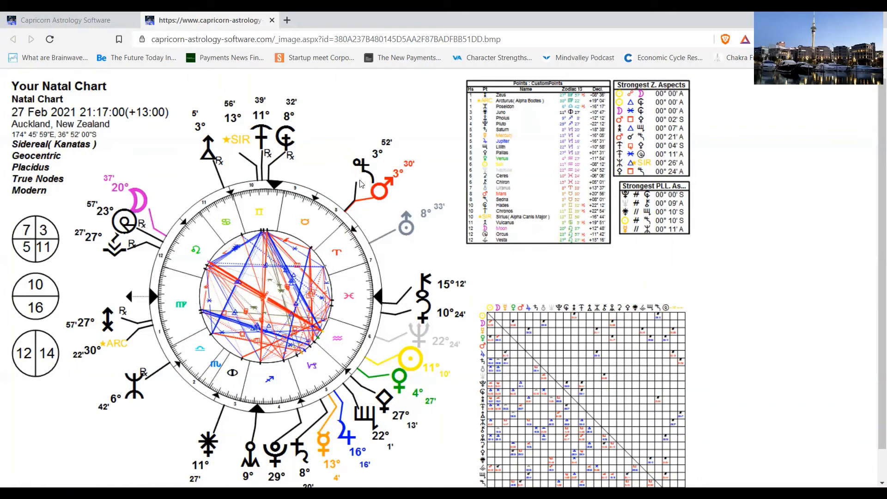
mouse_move(359, 180)
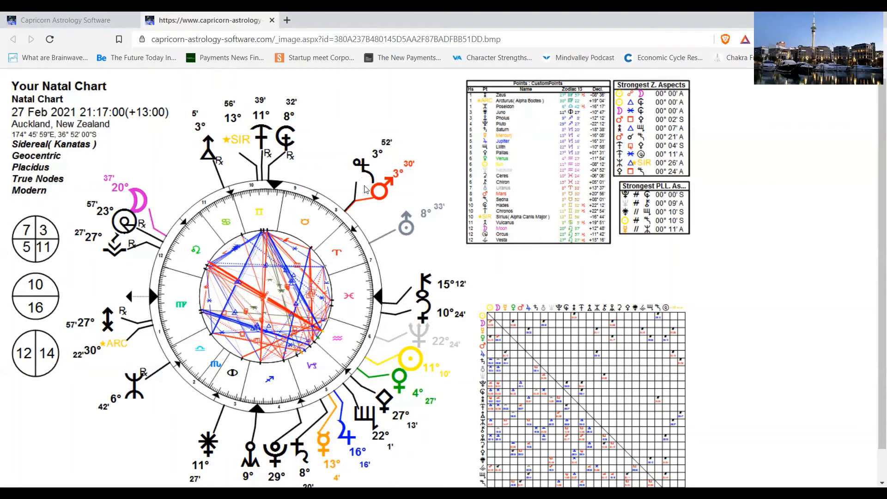
mouse_move(356, 174)
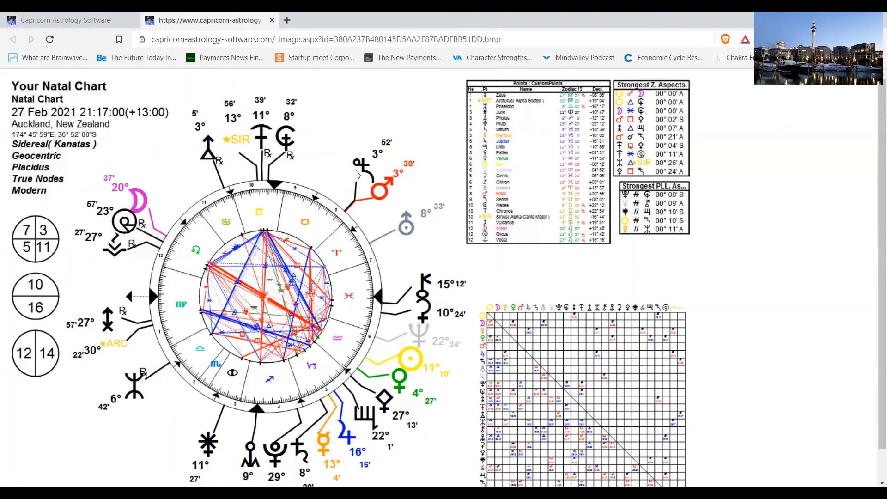
mouse_move(390, 213)
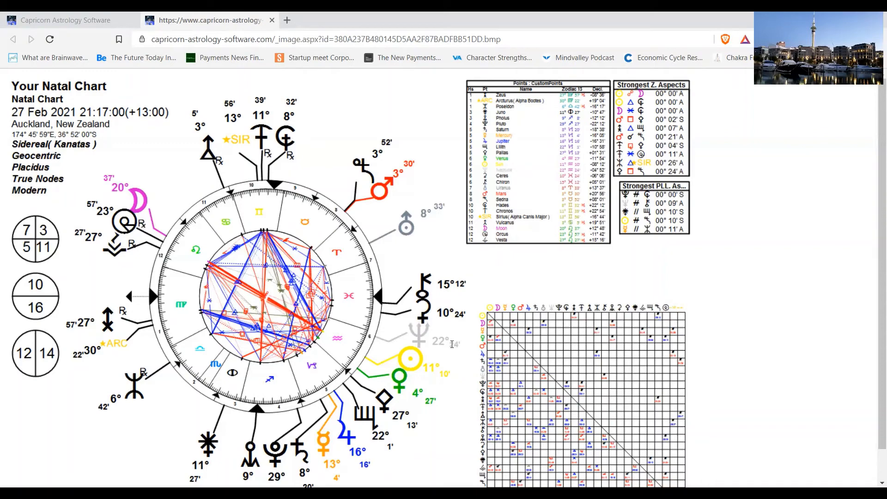
mouse_move(245, 369)
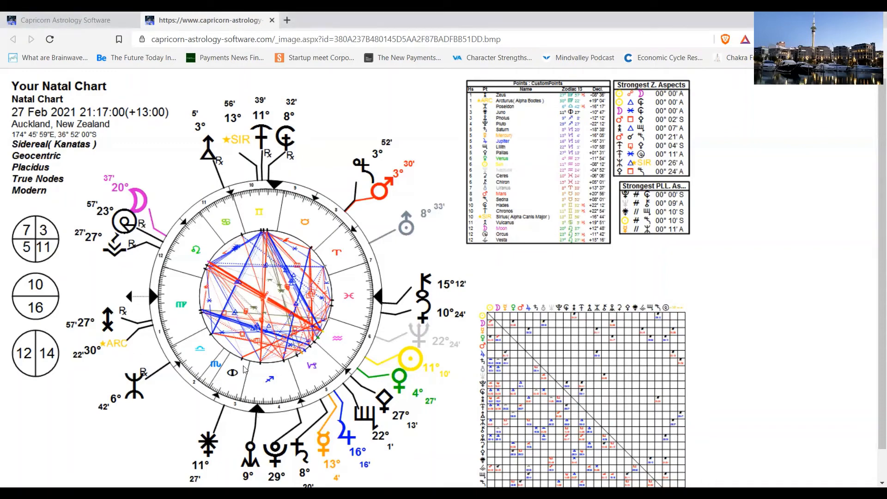
scroll(down, 3)
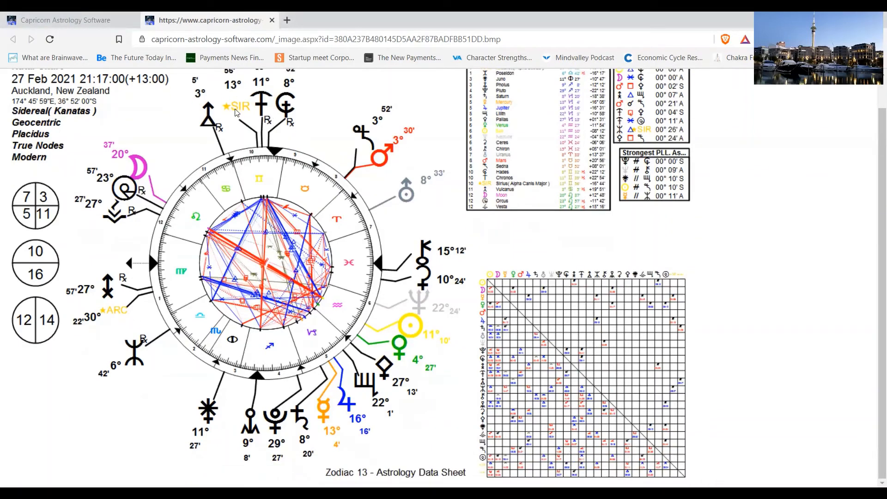
mouse_move(350, 232)
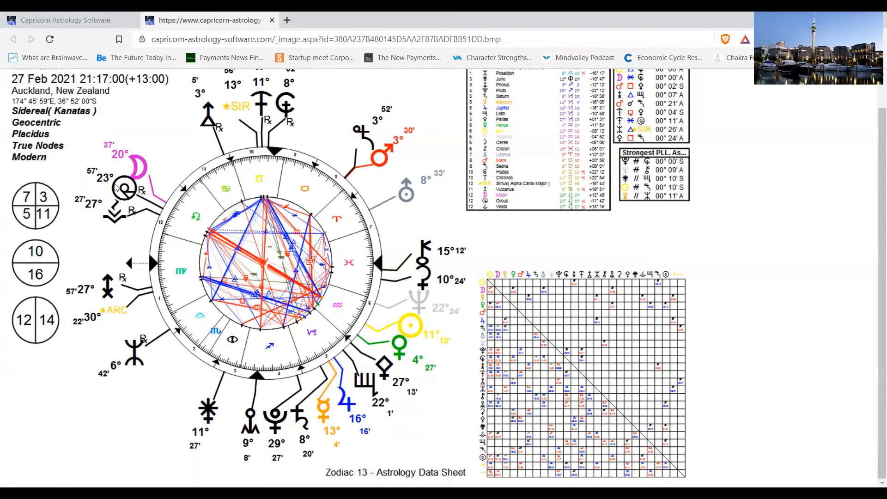
mouse_move(123, 190)
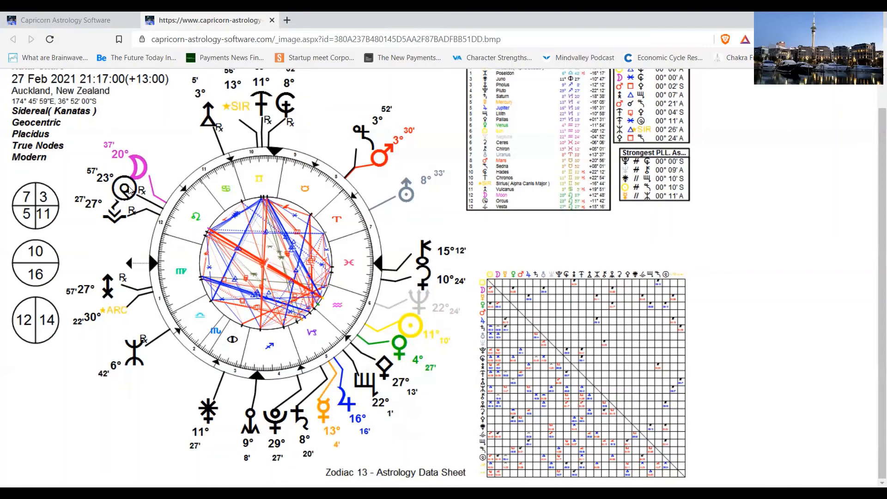
mouse_move(93, 275)
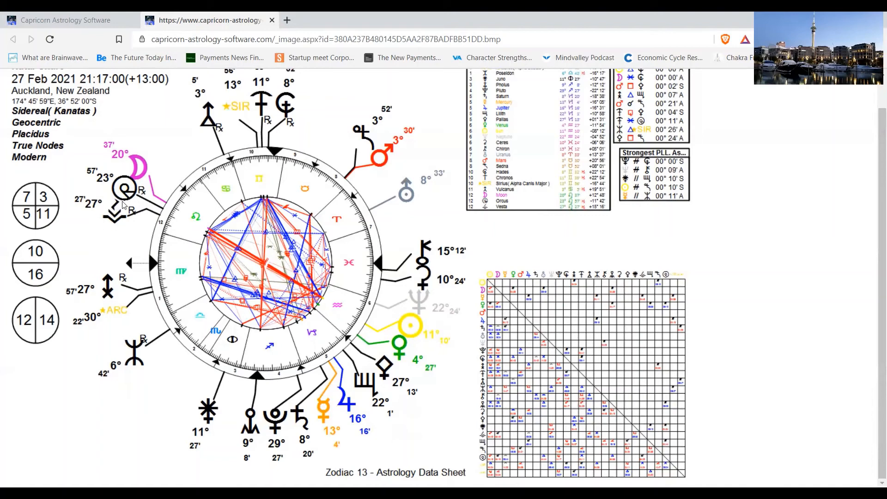
mouse_move(122, 222)
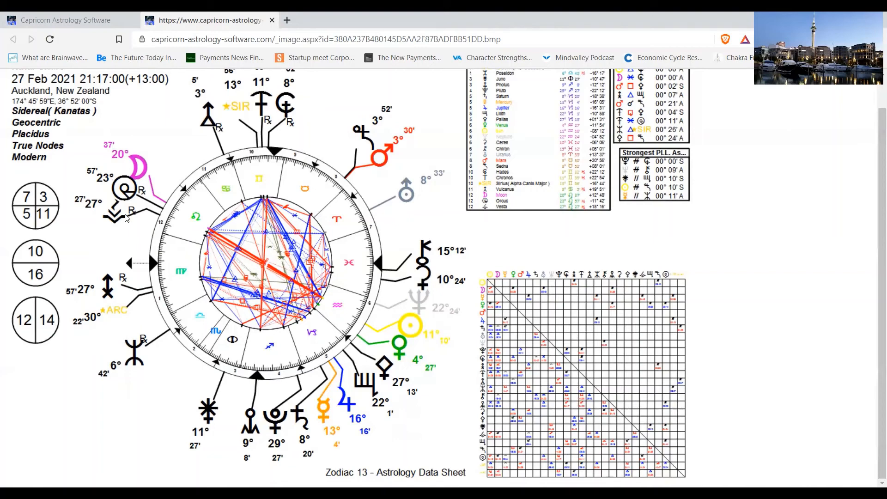
mouse_move(126, 218)
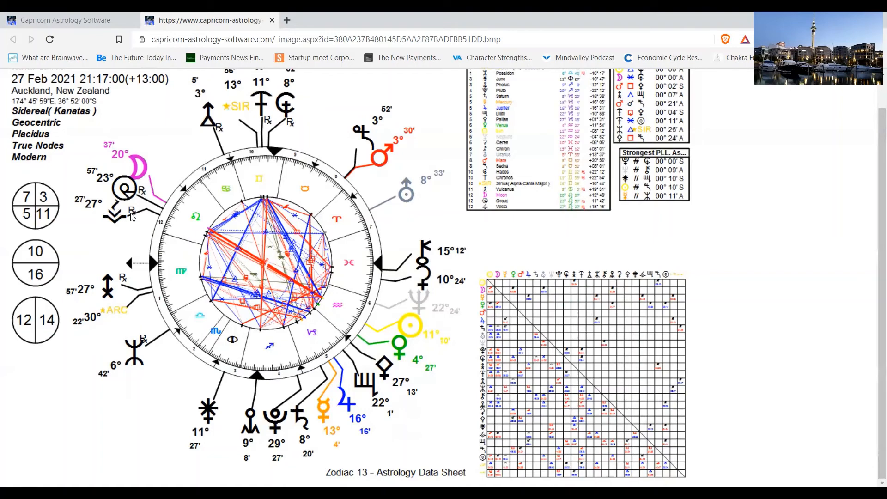
mouse_move(146, 167)
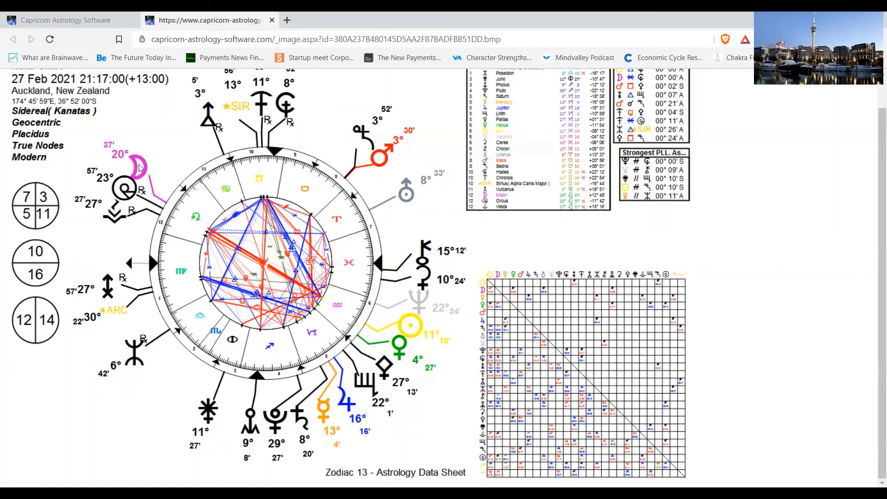
mouse_move(139, 176)
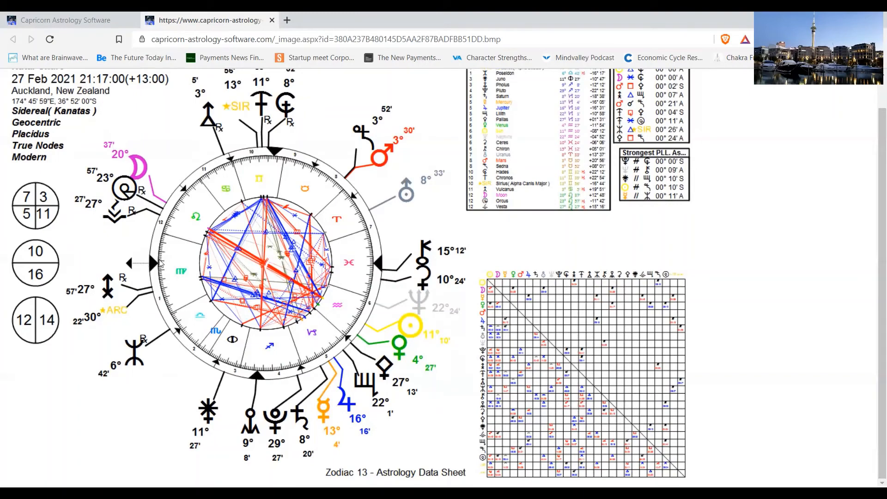
mouse_move(116, 226)
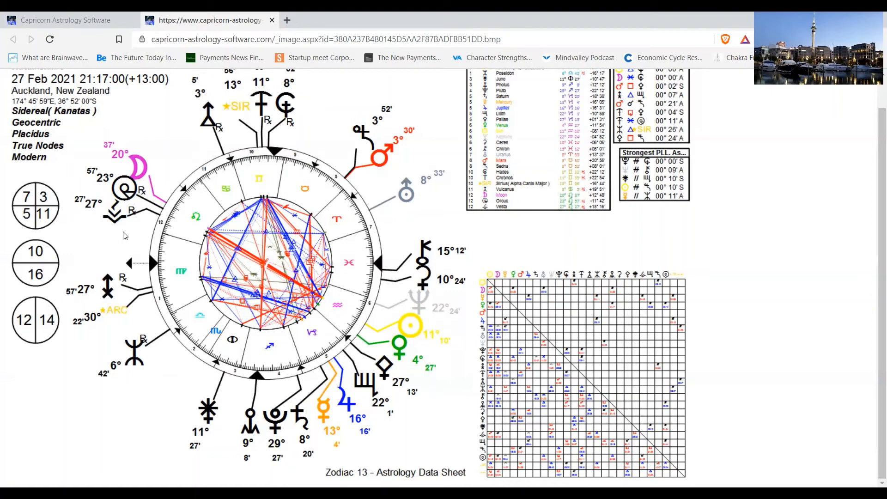
mouse_move(138, 200)
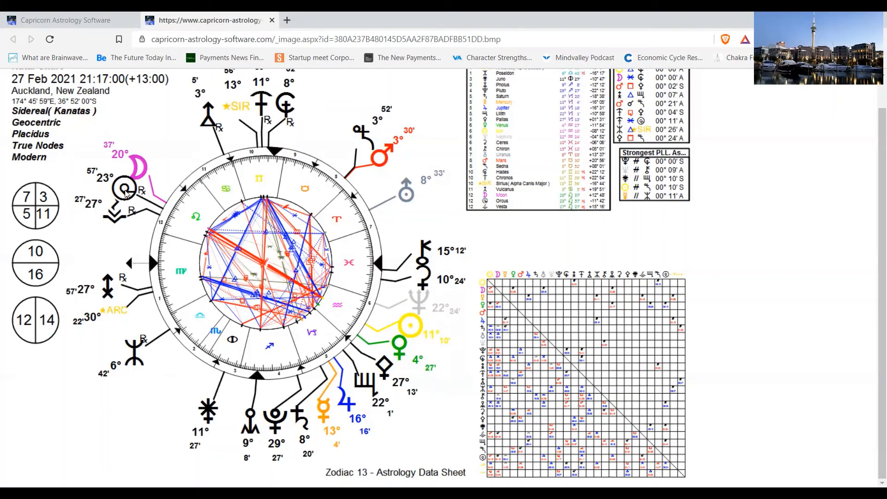
mouse_move(133, 199)
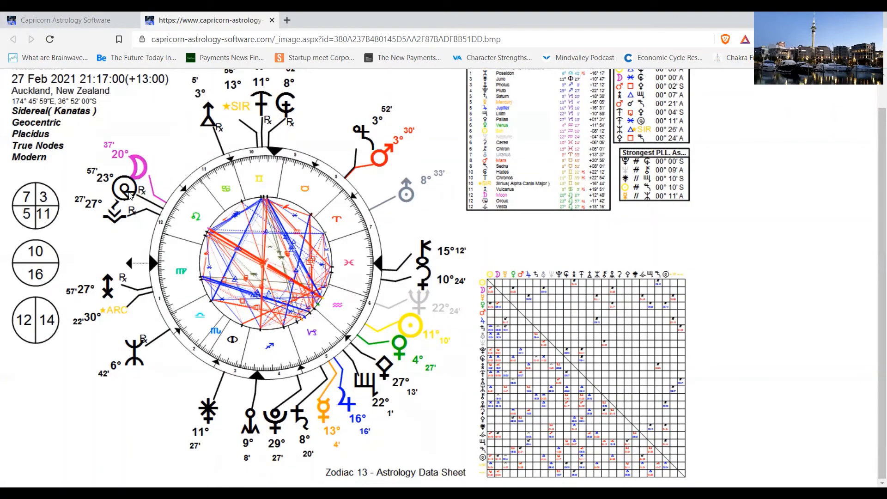
mouse_move(398, 335)
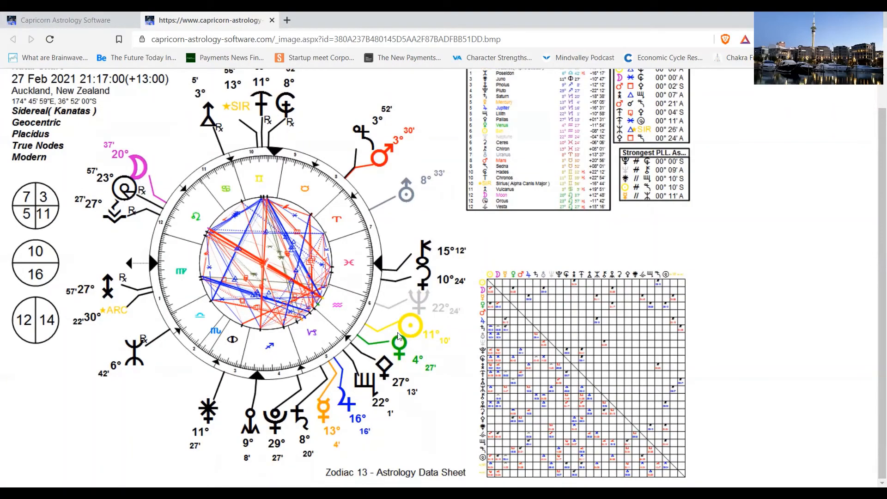
mouse_move(107, 232)
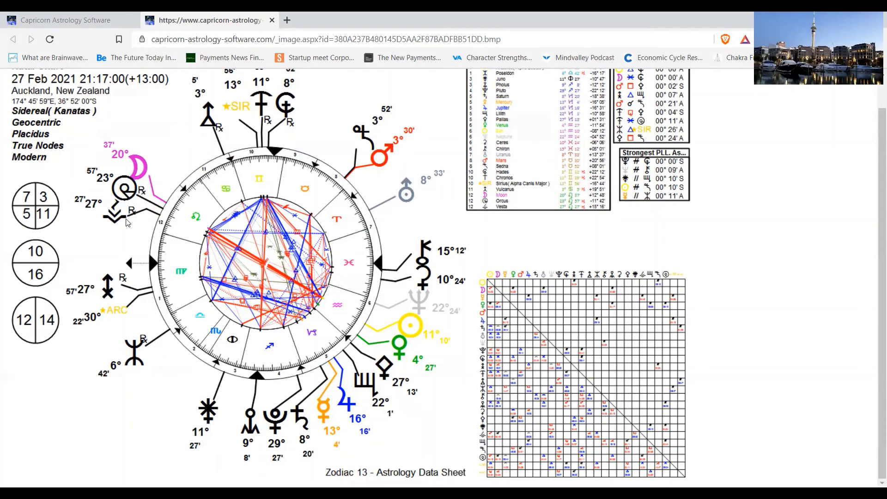
mouse_move(128, 225)
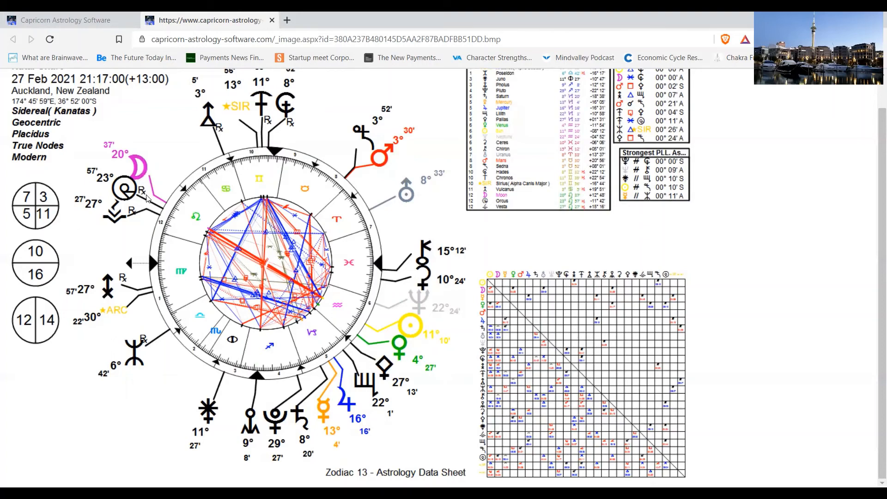
mouse_move(413, 325)
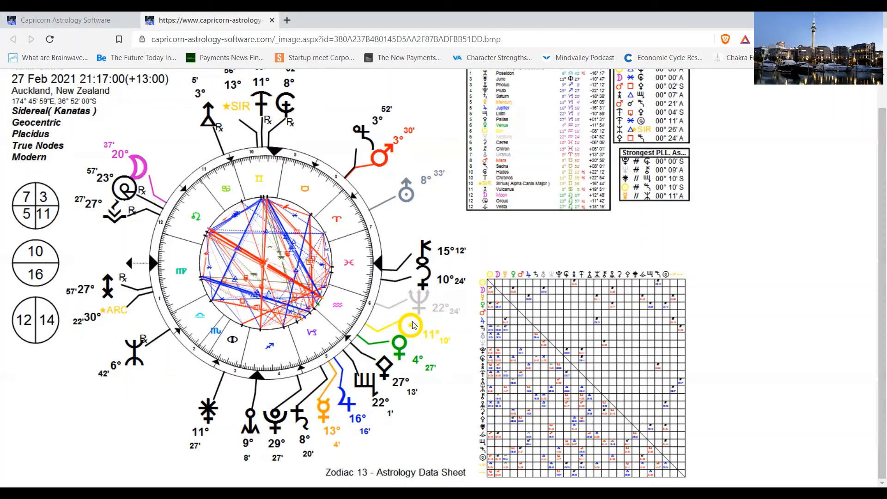
mouse_move(425, 323)
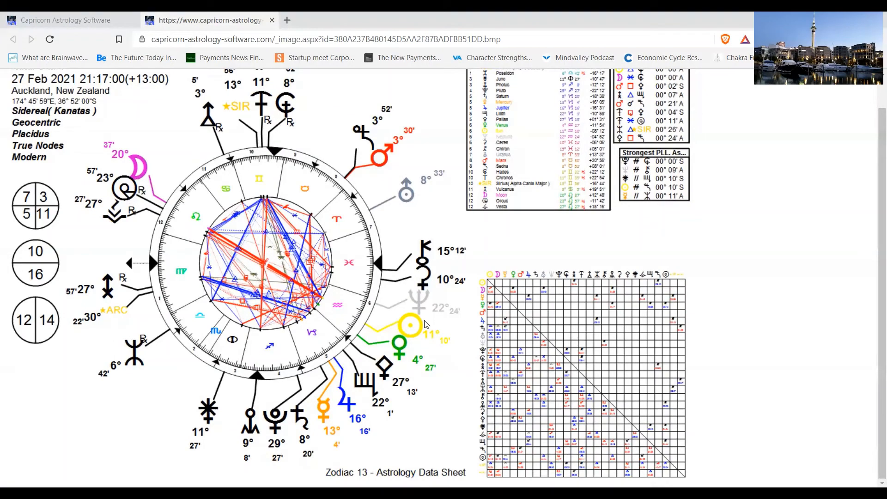
mouse_move(418, 203)
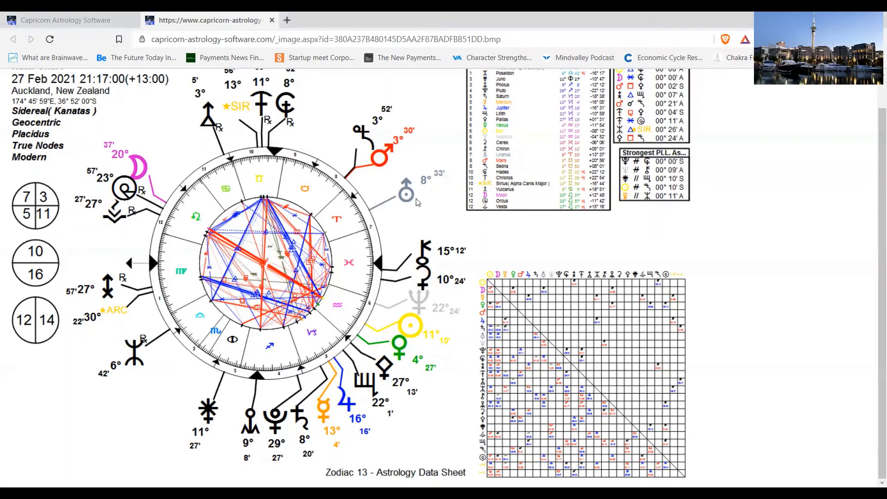
mouse_move(361, 222)
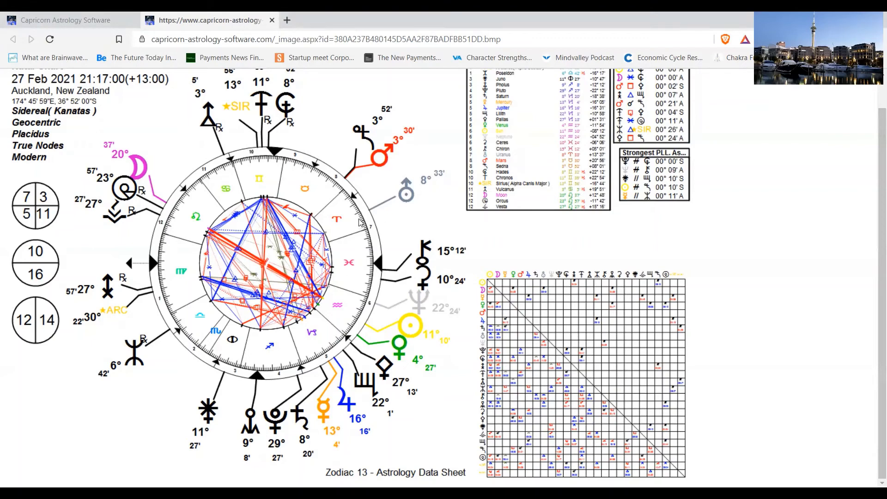
mouse_move(488, 298)
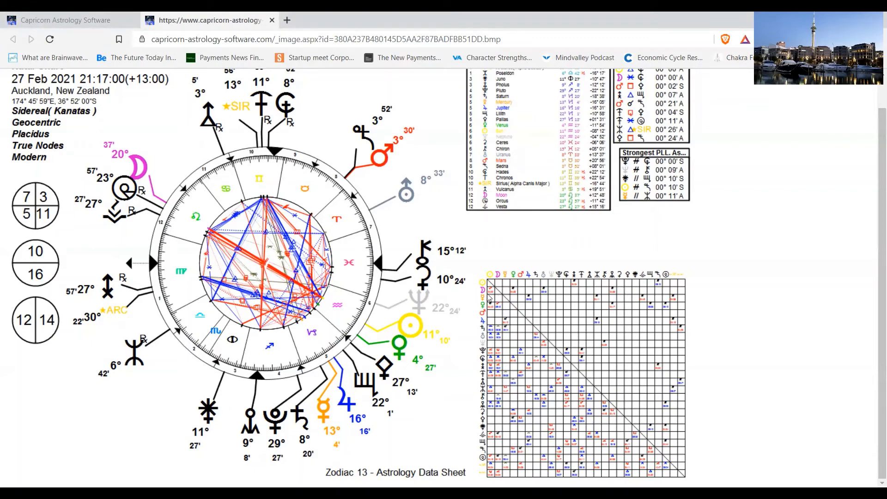
mouse_move(514, 252)
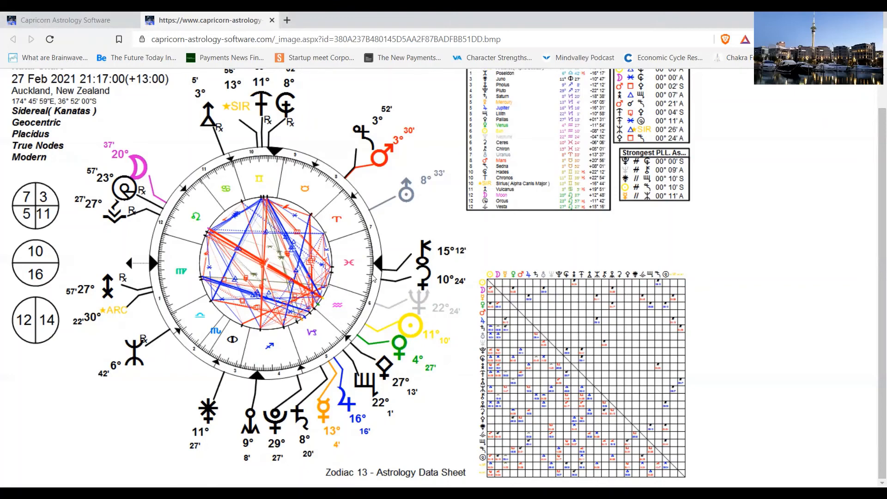
mouse_move(337, 333)
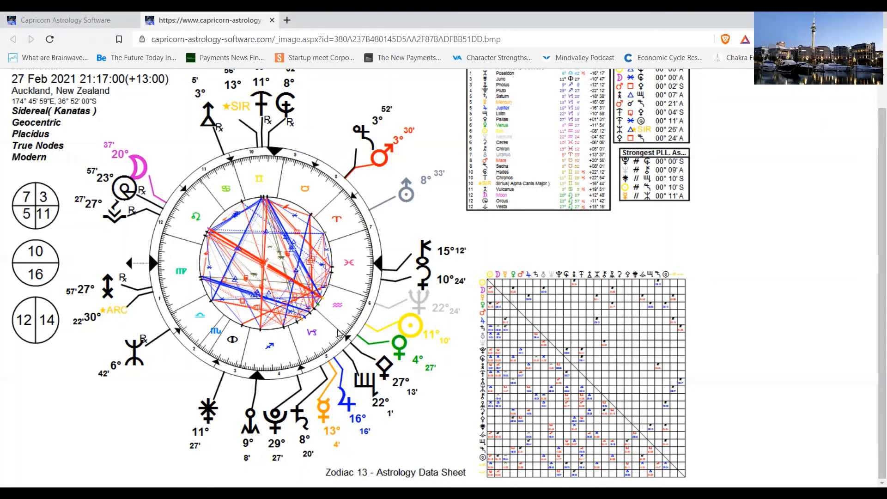
mouse_move(353, 309)
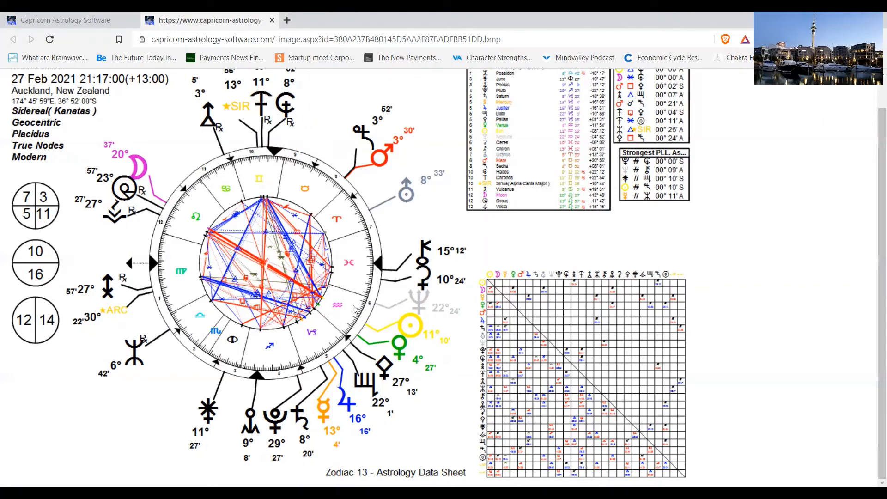
mouse_move(314, 191)
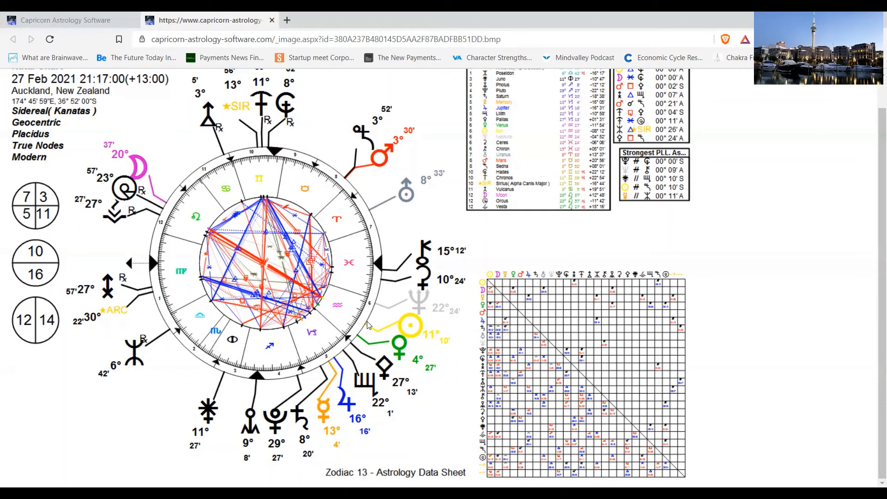
mouse_move(377, 324)
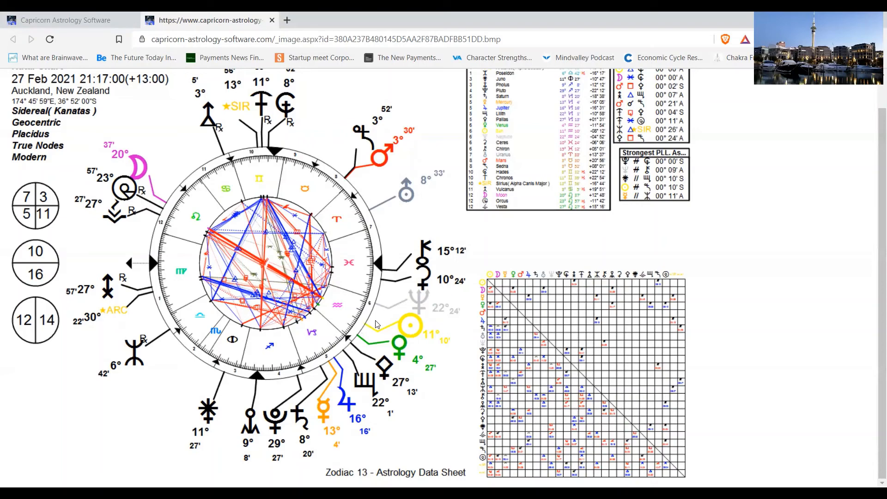
mouse_move(383, 309)
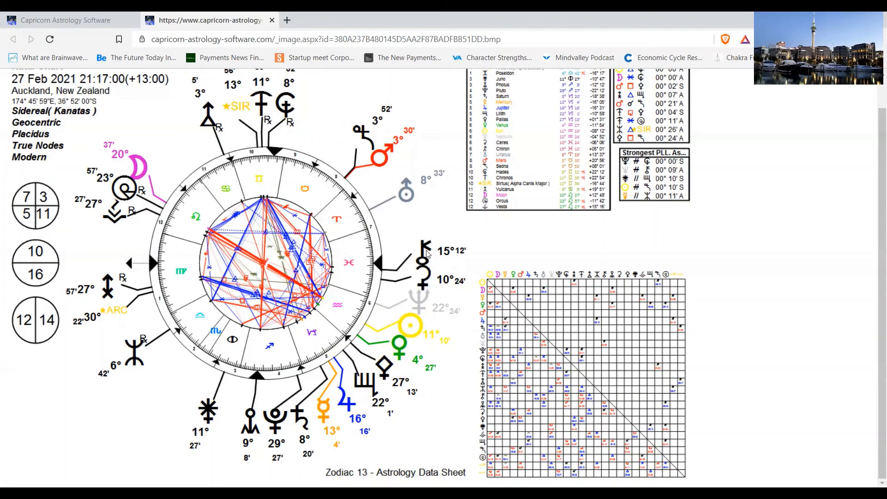
mouse_move(420, 249)
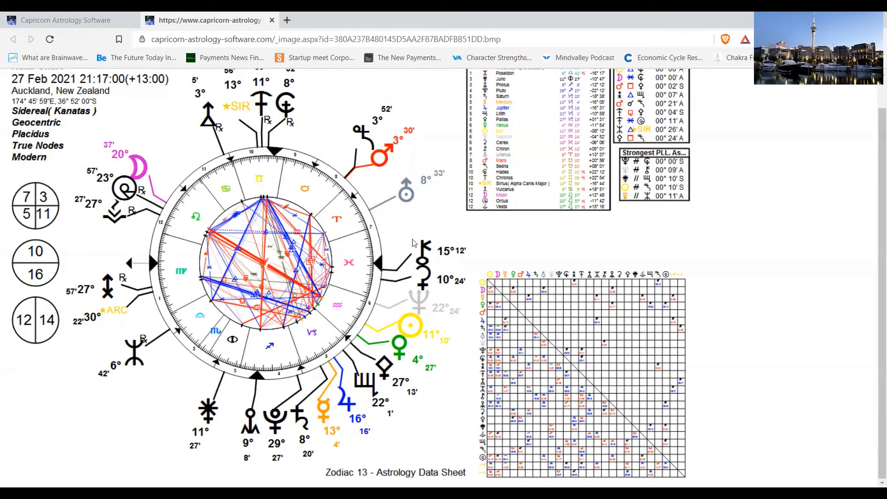
mouse_move(387, 323)
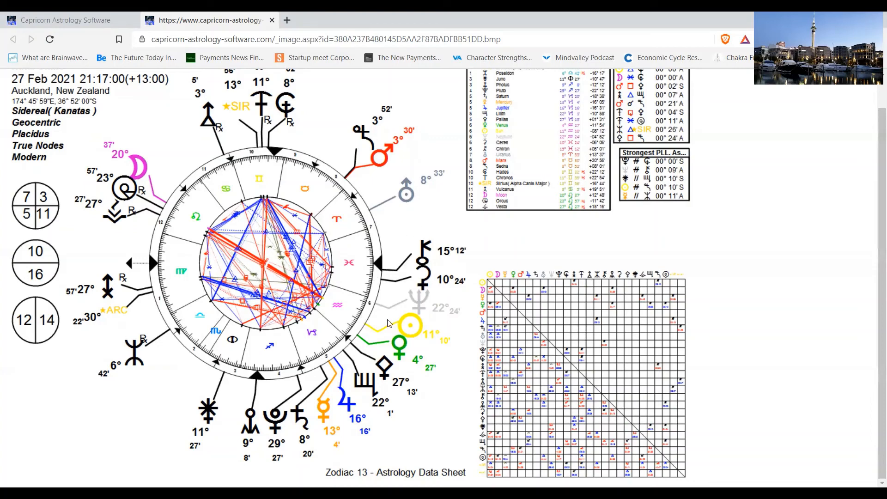
mouse_move(410, 218)
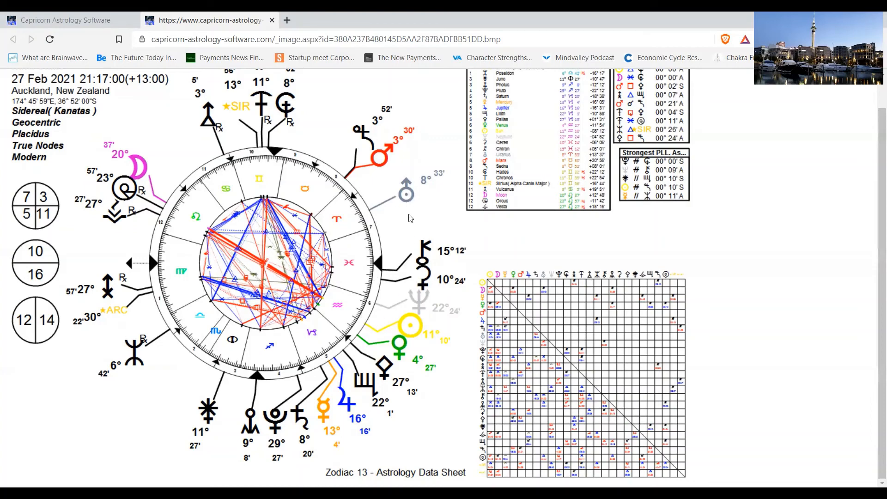
mouse_move(424, 287)
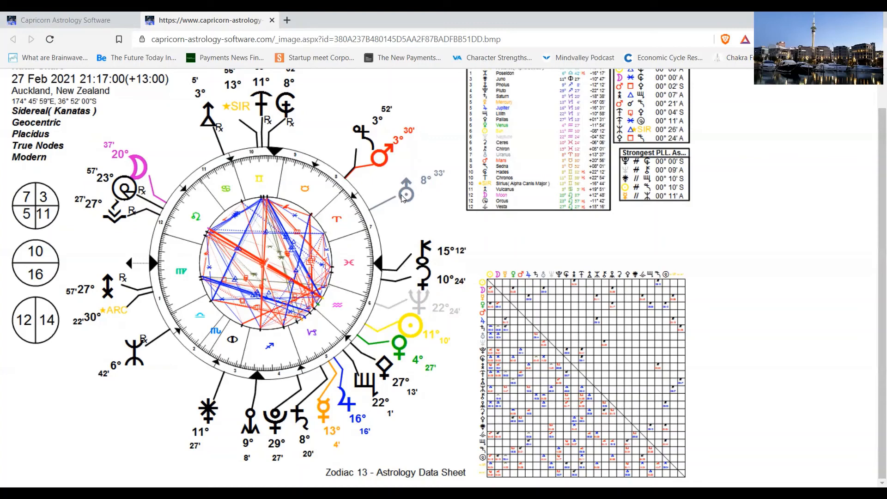
mouse_move(337, 222)
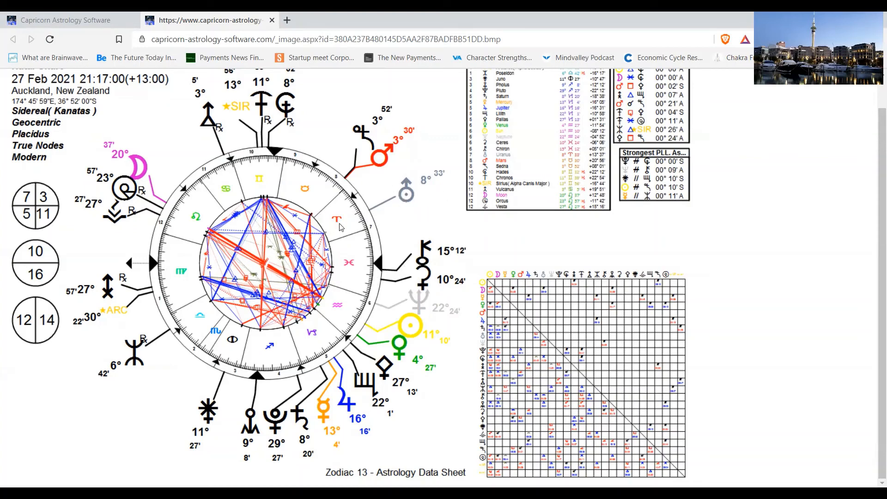
mouse_move(424, 223)
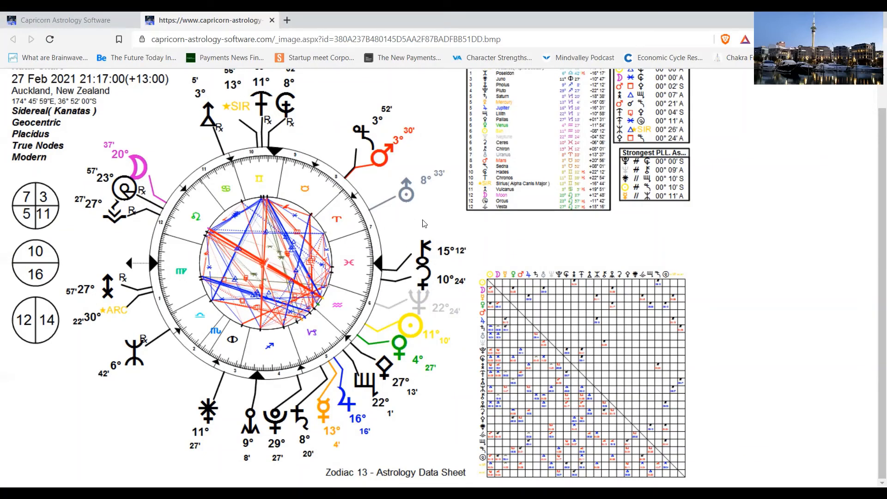
mouse_move(387, 203)
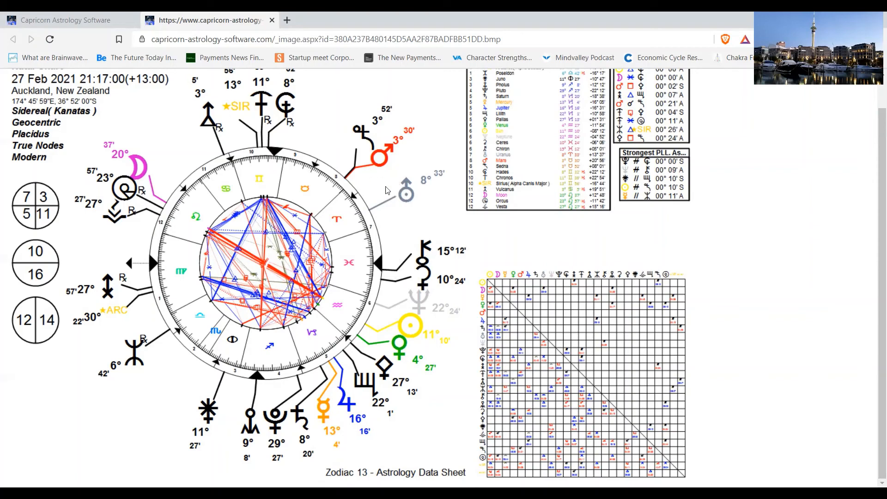
mouse_move(404, 208)
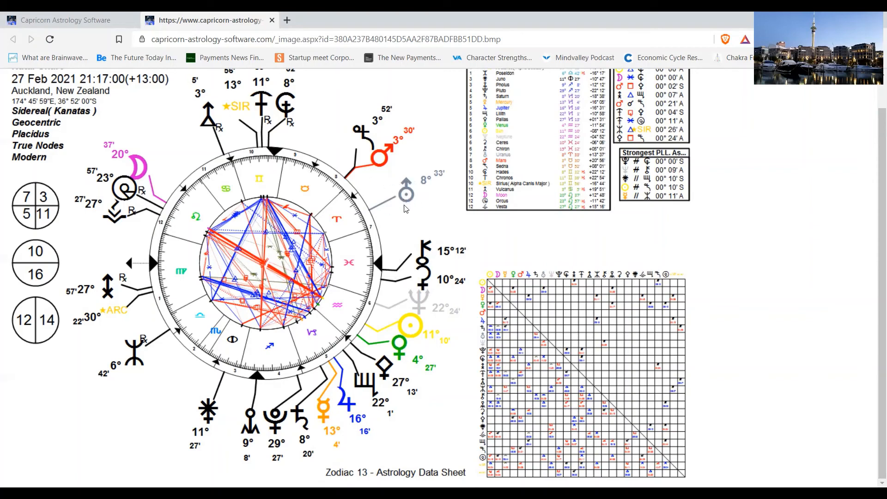
mouse_move(393, 204)
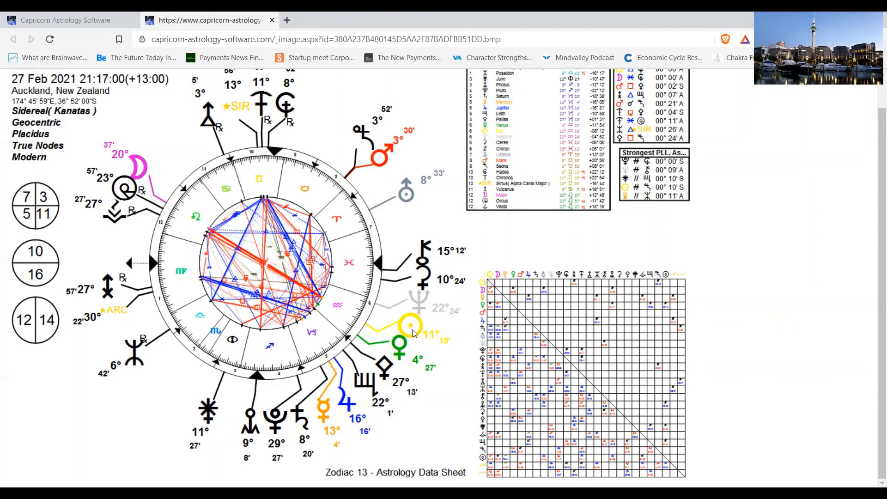
mouse_move(430, 284)
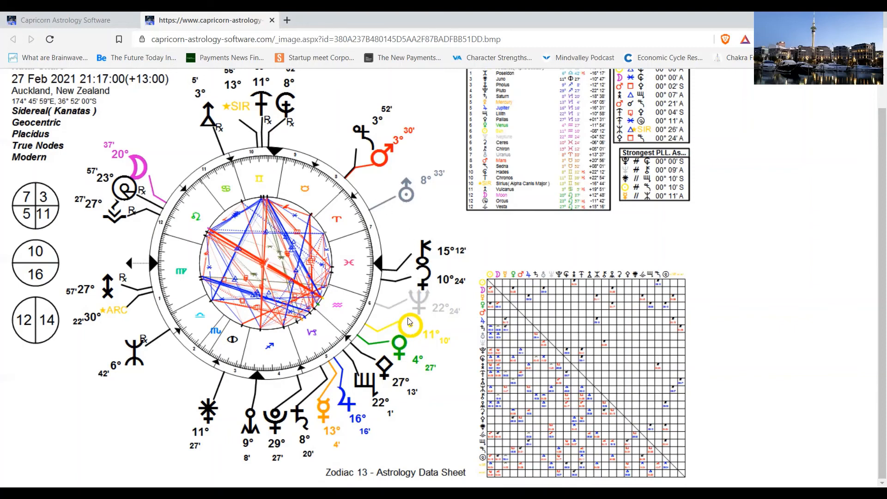
mouse_move(413, 325)
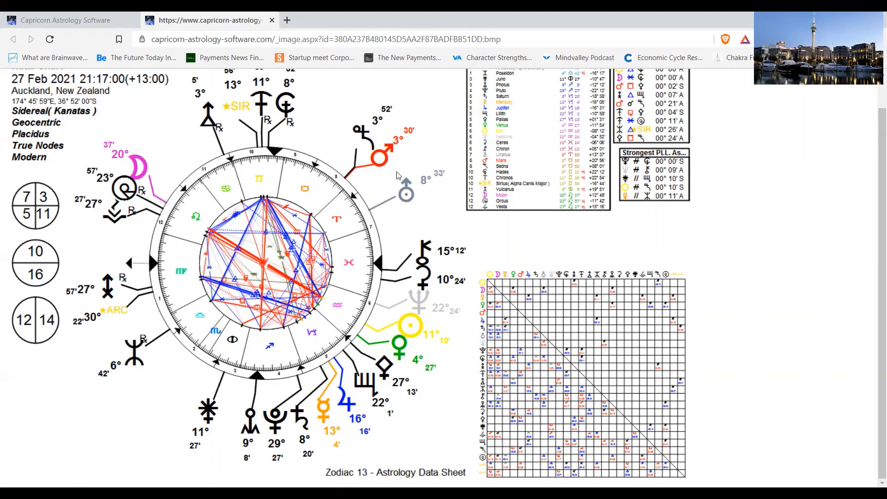
mouse_move(422, 212)
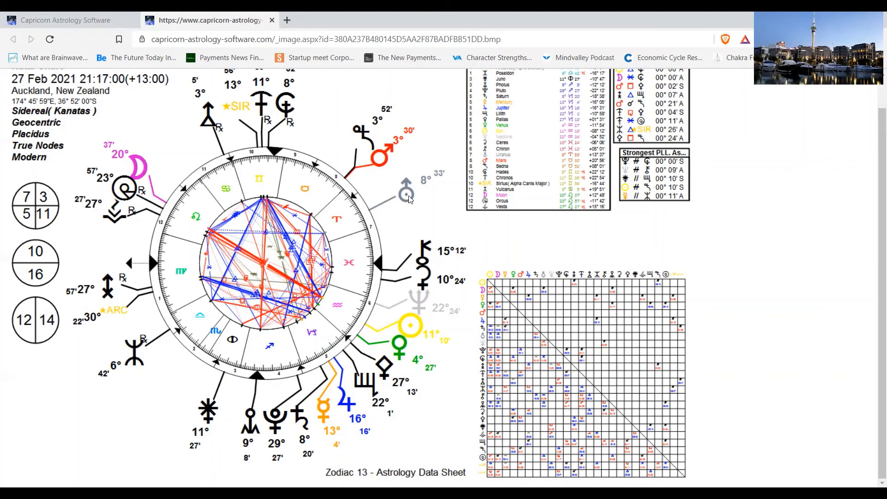
mouse_move(411, 210)
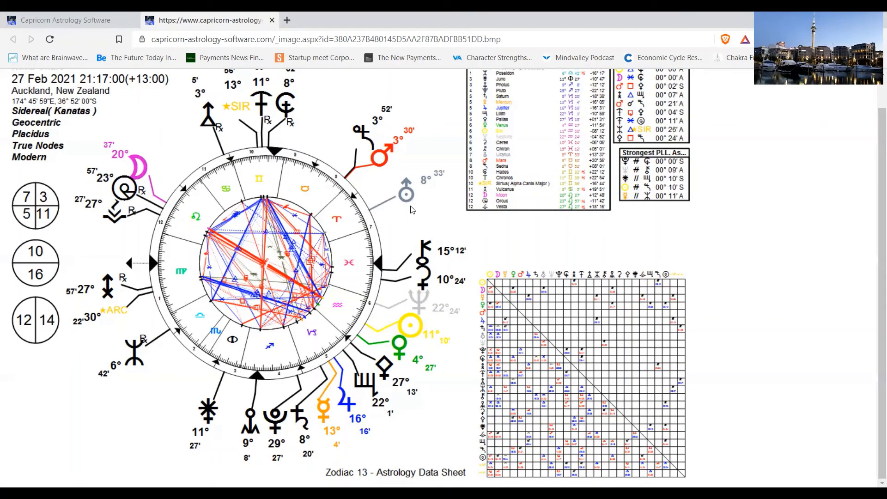
mouse_move(391, 317)
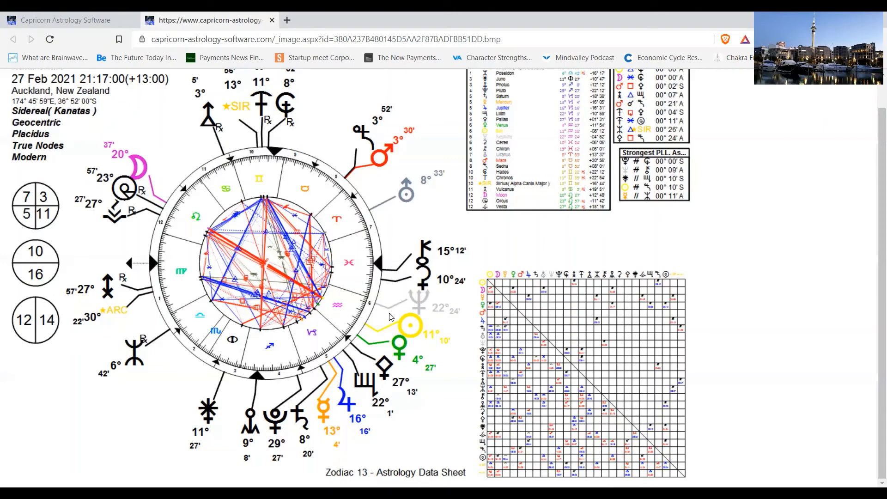
mouse_move(398, 312)
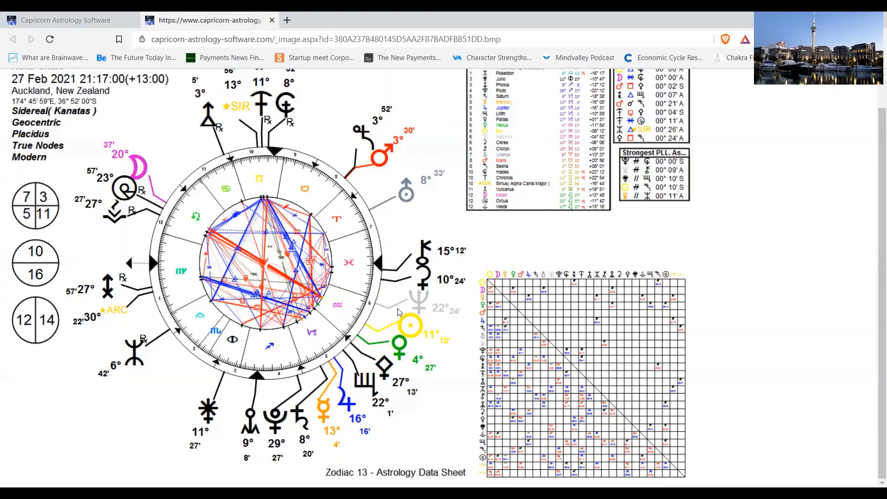
mouse_move(411, 328)
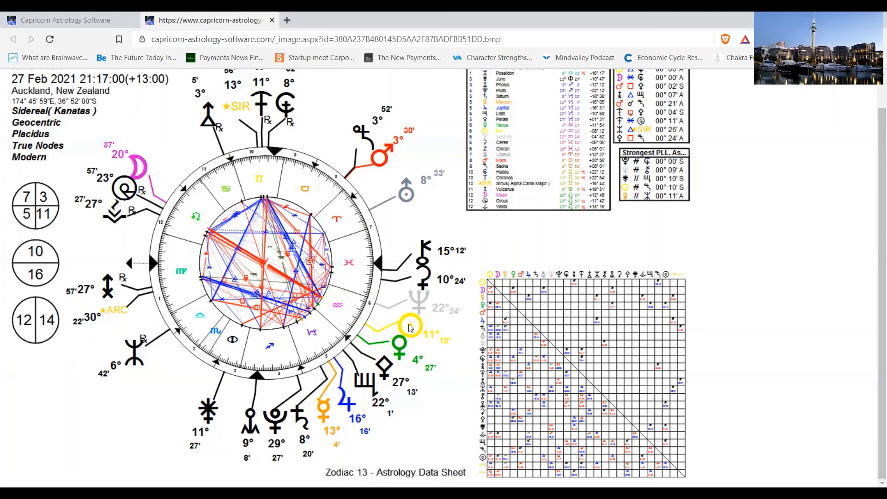
mouse_move(412, 321)
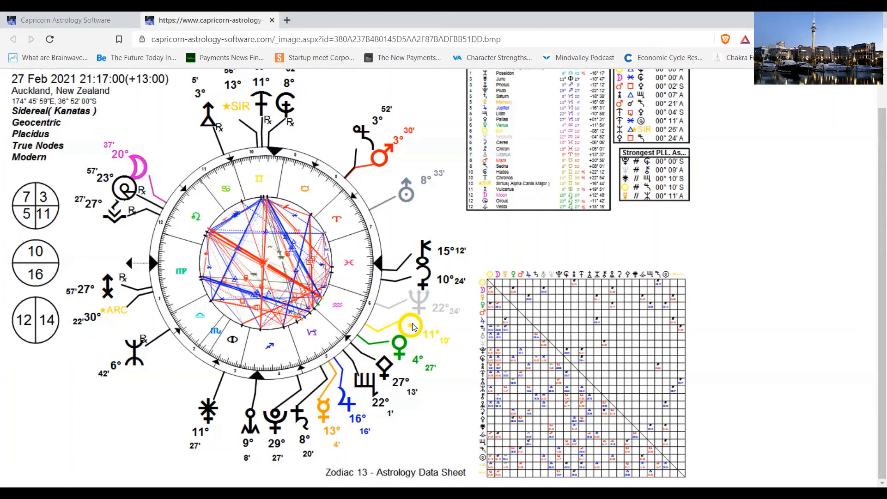
mouse_move(413, 323)
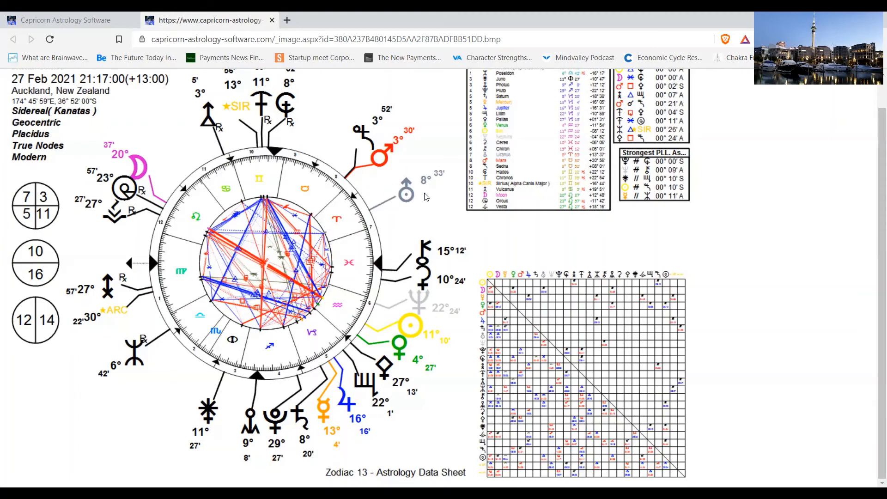
mouse_move(391, 310)
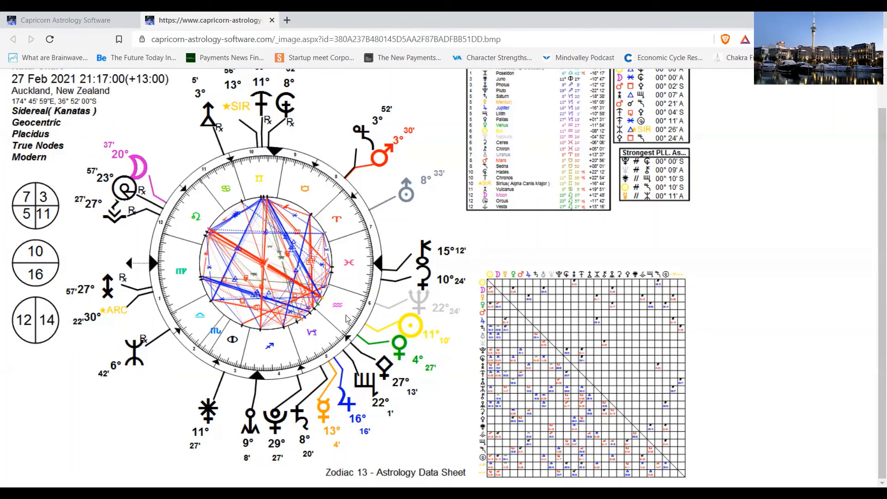
mouse_move(366, 313)
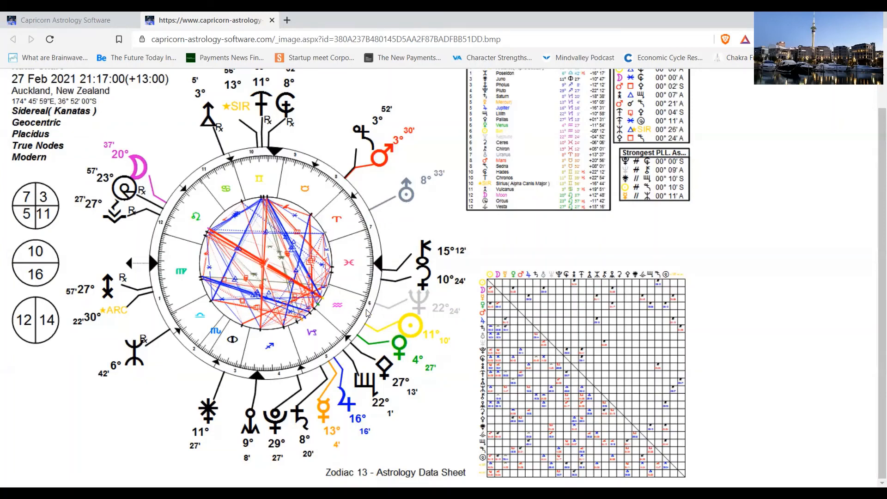
mouse_move(367, 304)
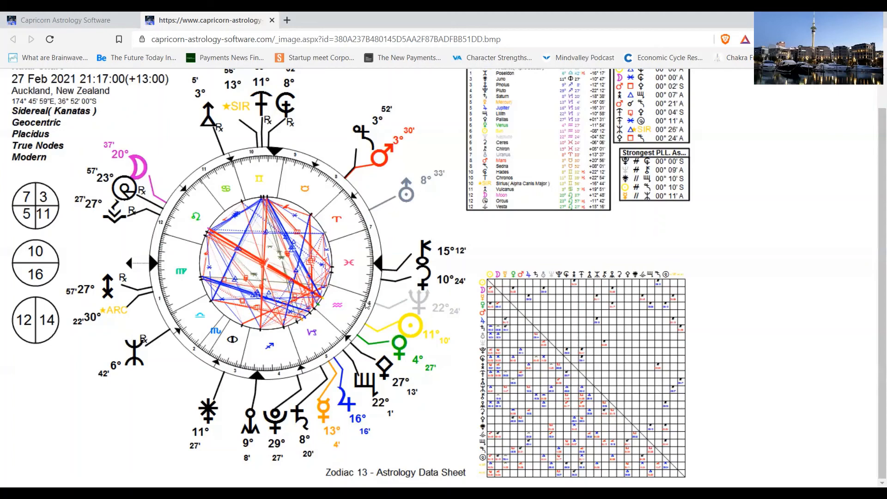
mouse_move(384, 211)
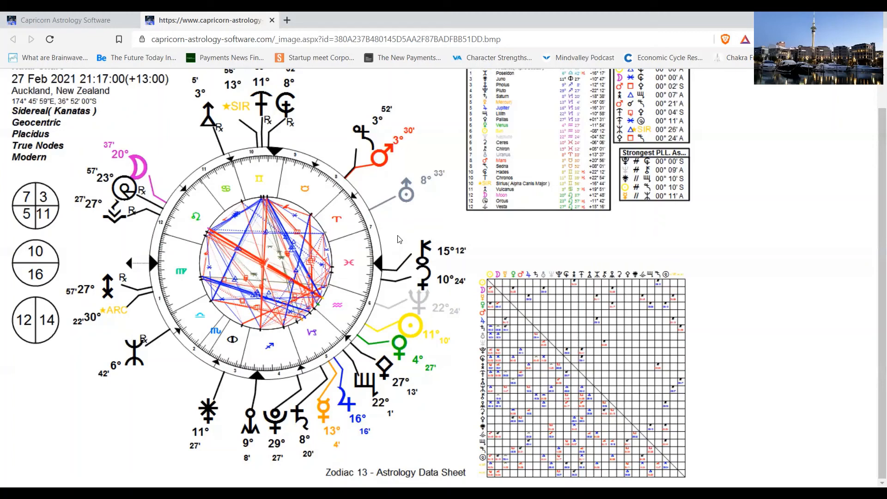
mouse_move(395, 235)
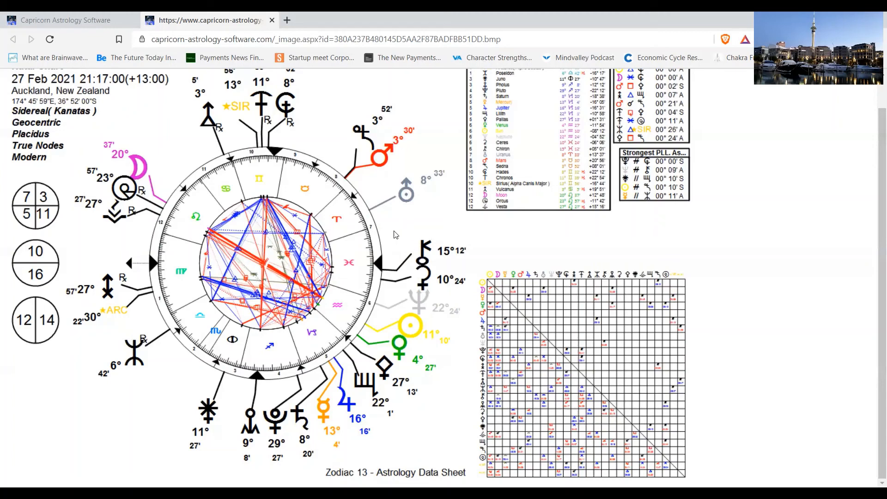
mouse_move(444, 251)
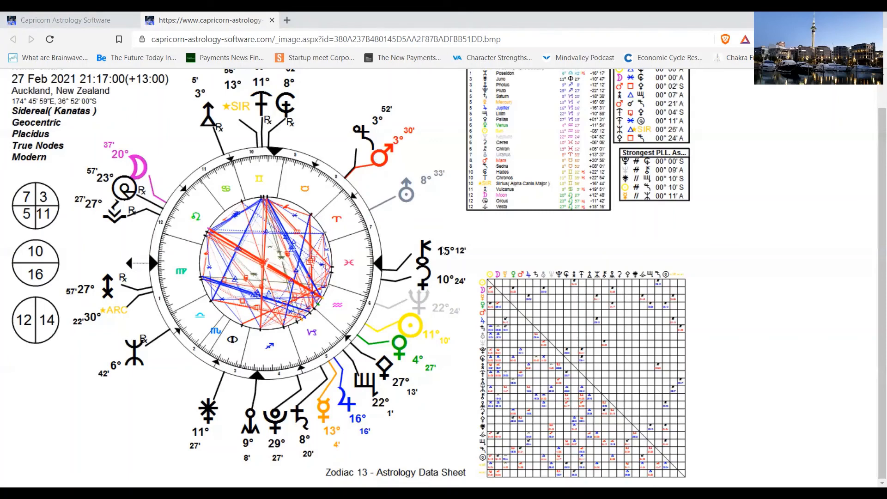
mouse_move(406, 215)
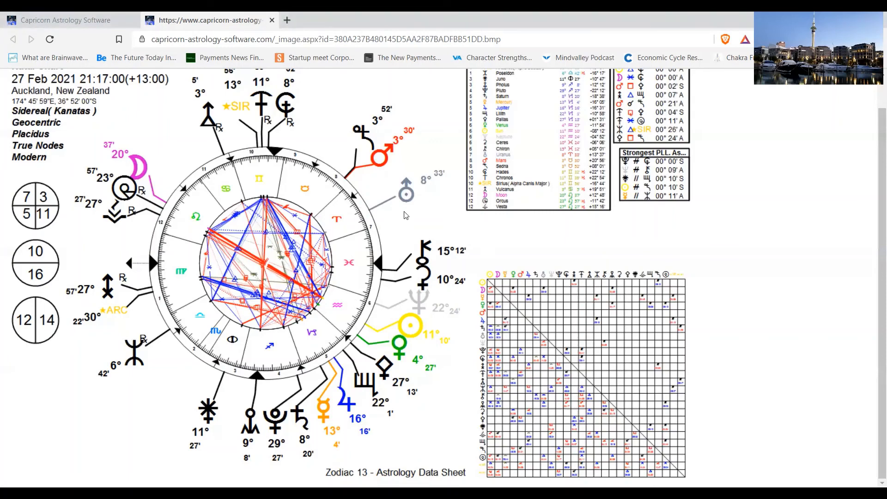
mouse_move(382, 188)
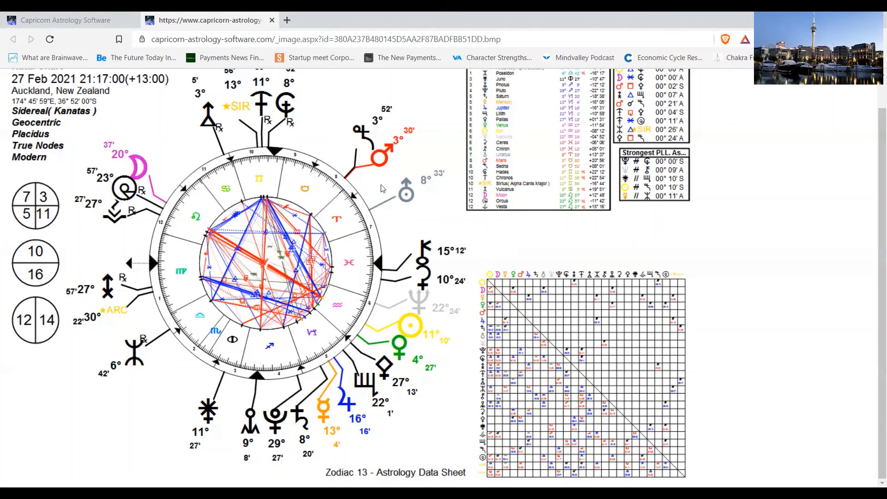
mouse_move(381, 204)
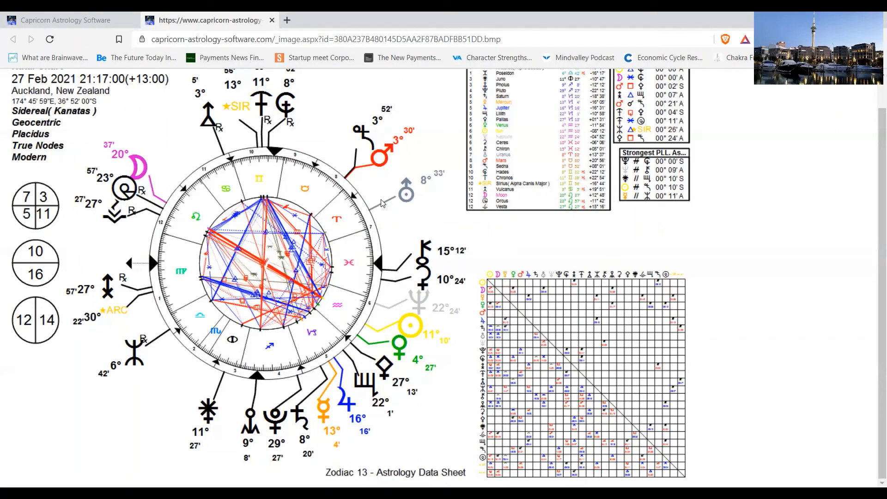
mouse_move(400, 303)
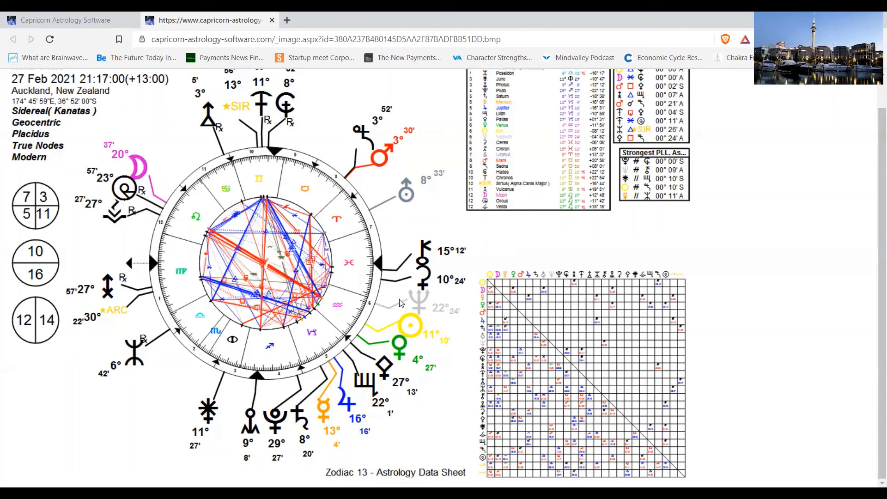
mouse_move(403, 244)
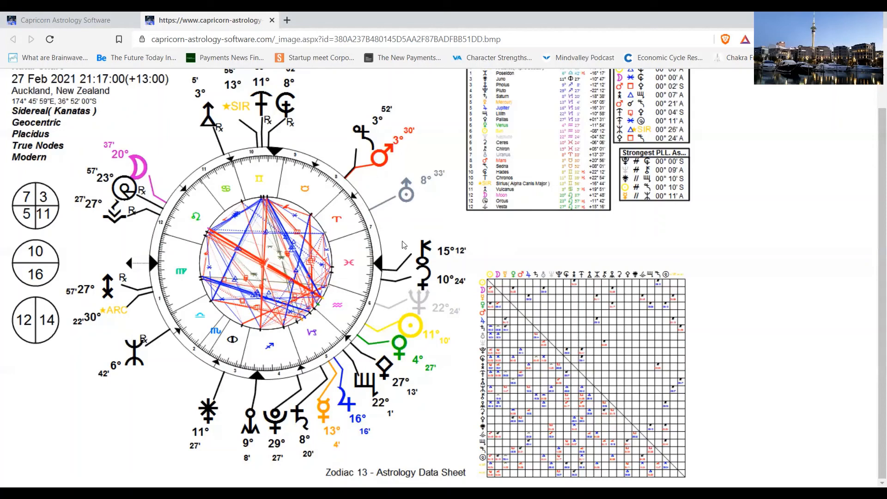
mouse_move(397, 265)
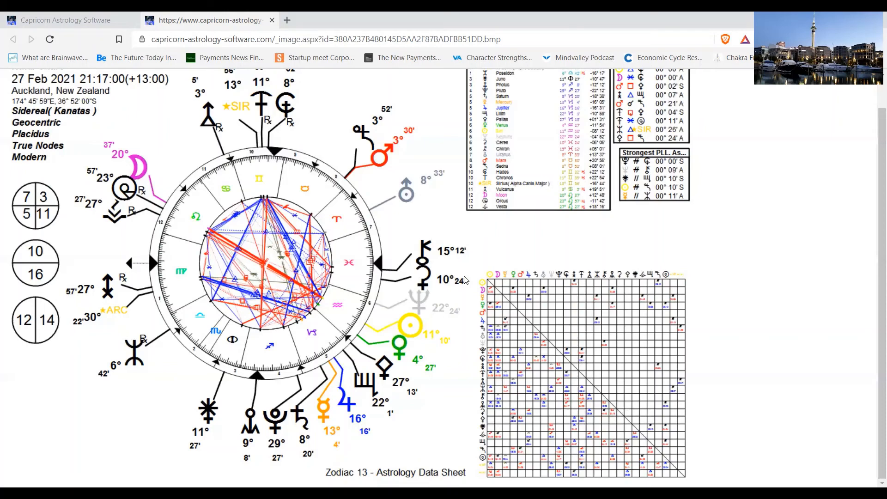
mouse_move(419, 310)
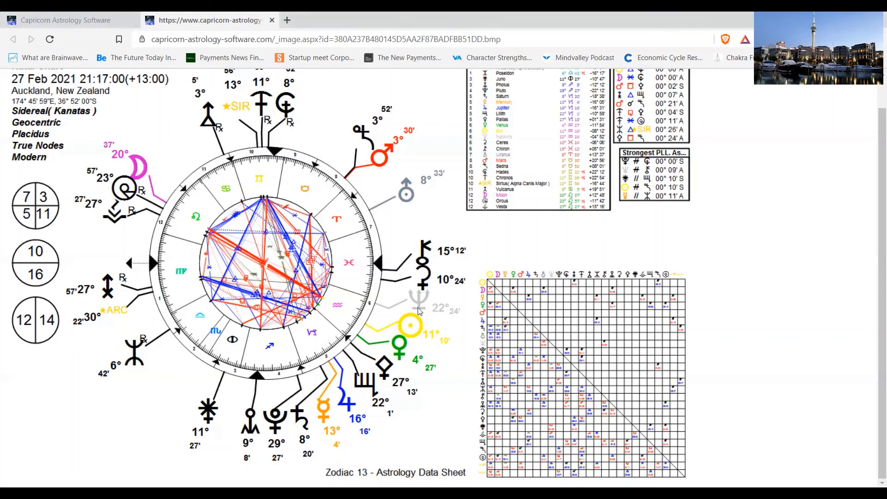
mouse_move(413, 315)
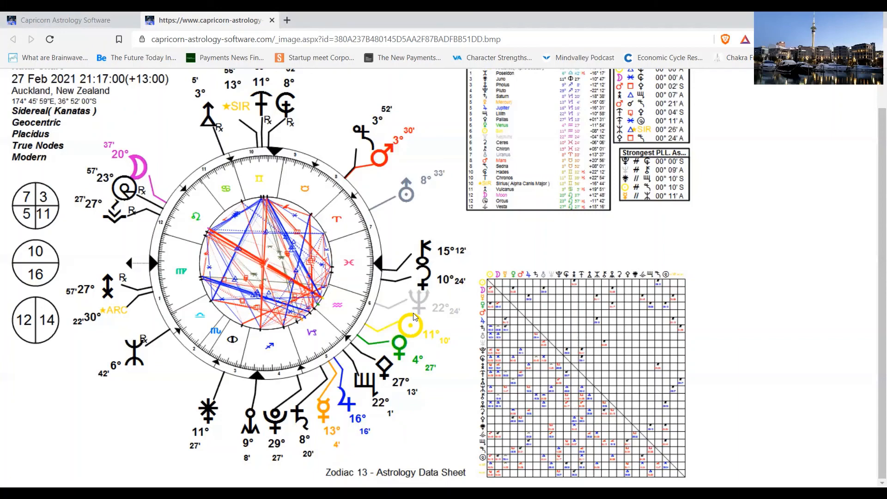
mouse_move(526, 305)
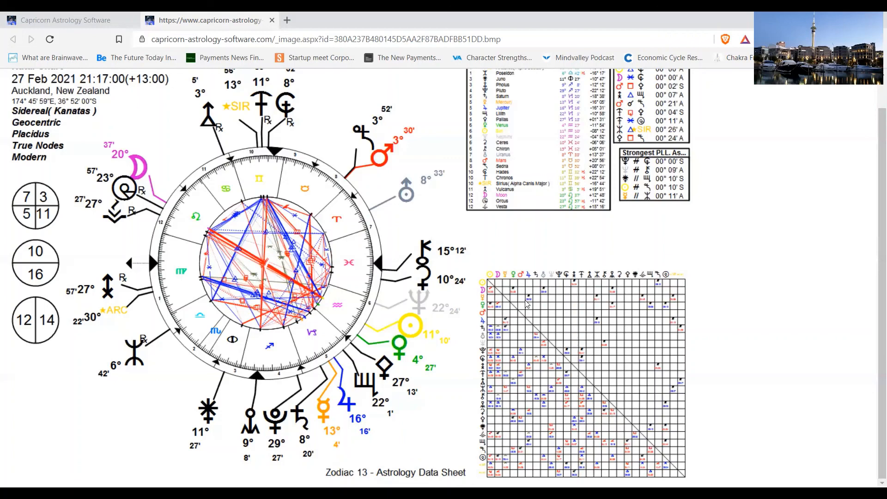
mouse_move(156, 182)
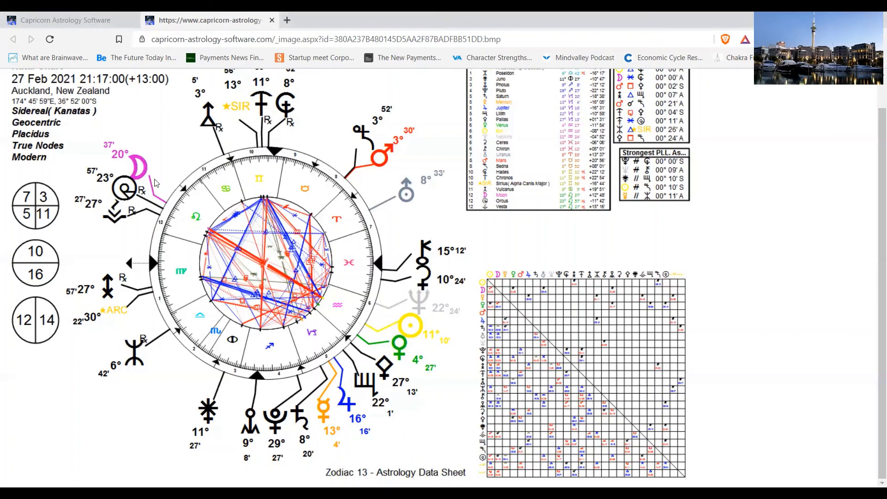
mouse_move(415, 362)
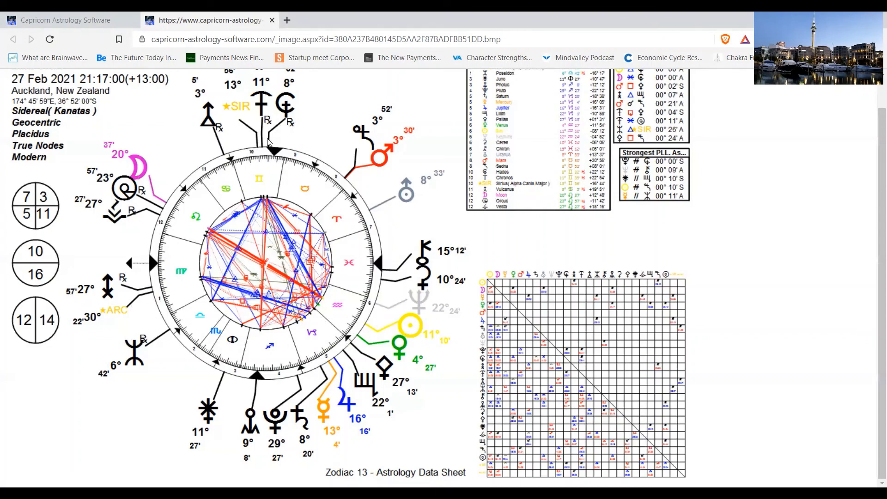
mouse_move(141, 202)
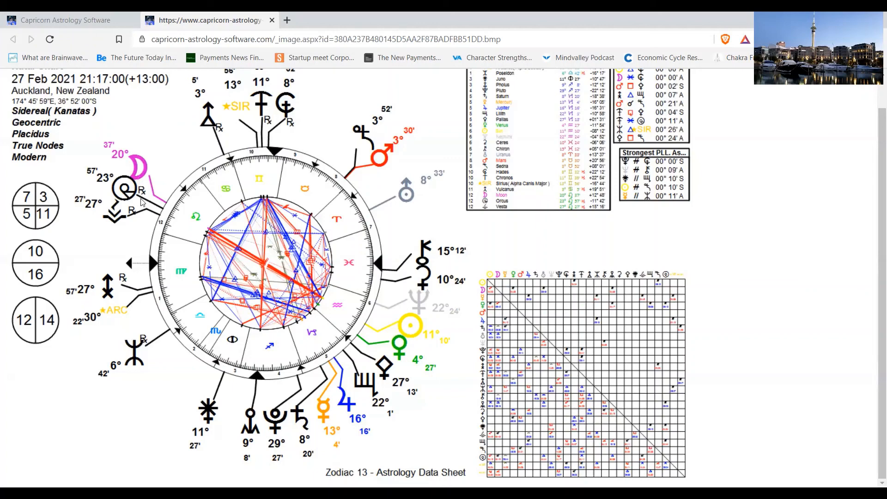
mouse_move(119, 188)
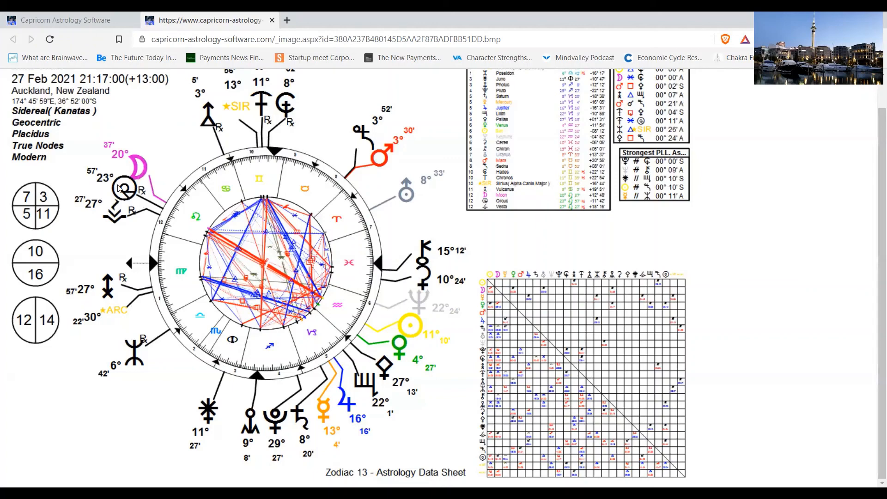
mouse_move(129, 217)
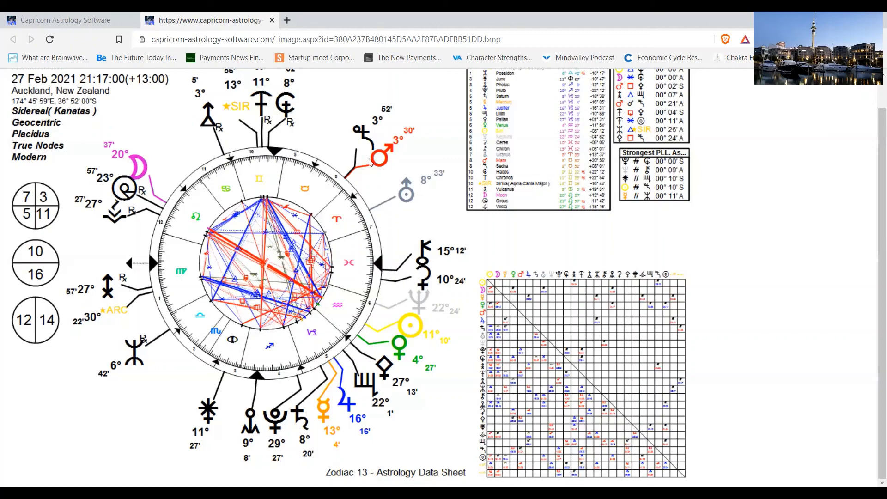
mouse_move(383, 159)
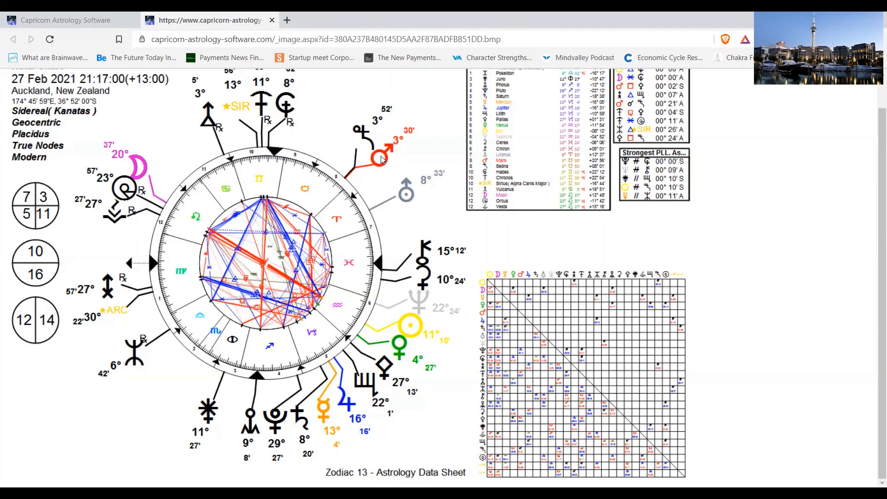
mouse_move(367, 180)
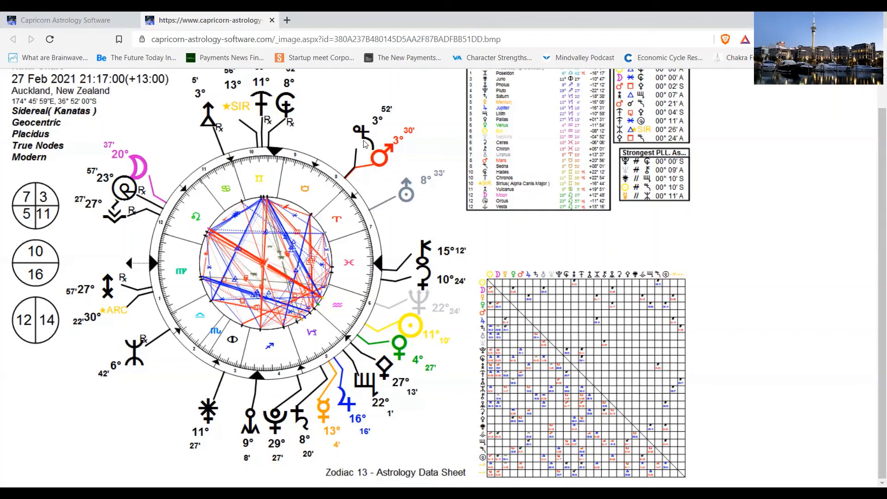
mouse_move(365, 157)
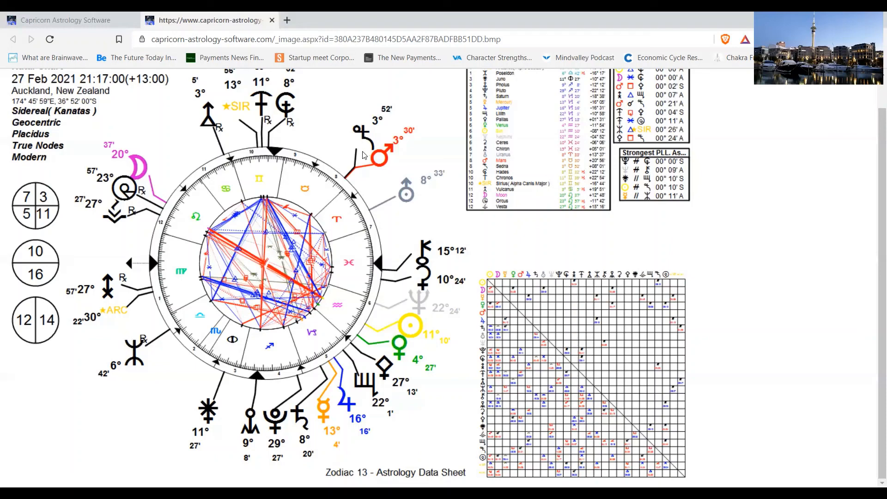
mouse_move(377, 166)
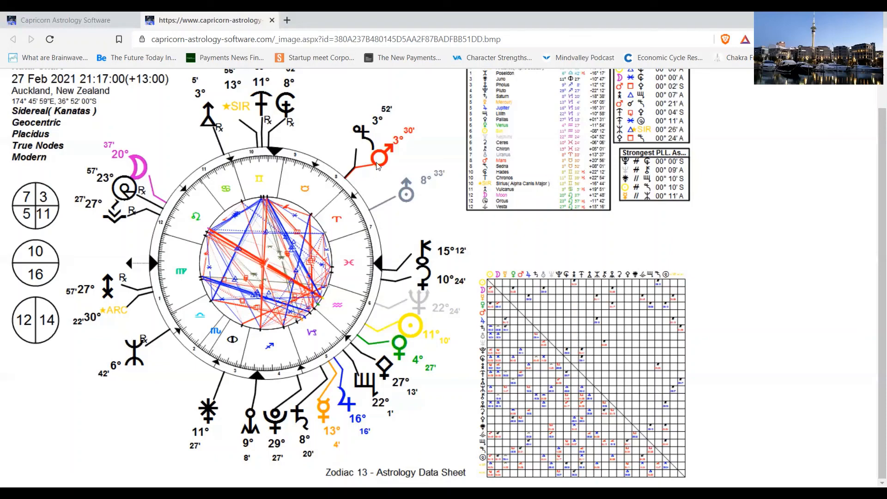
mouse_move(376, 179)
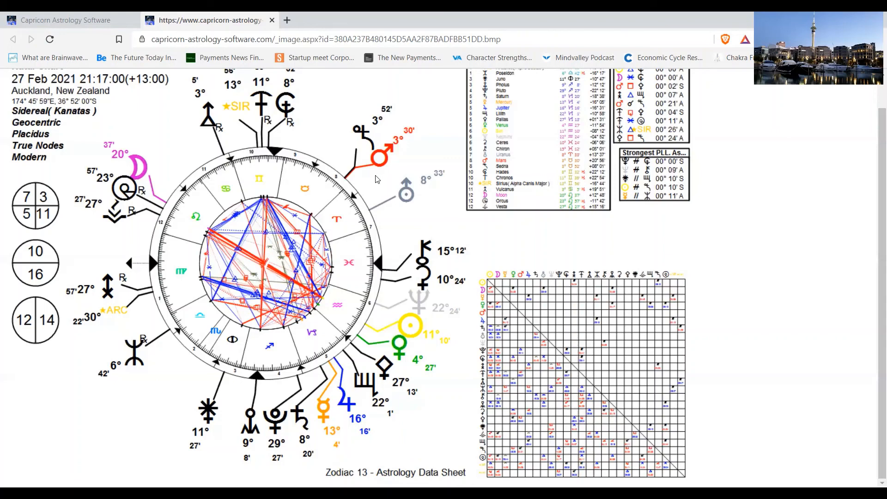
mouse_move(370, 160)
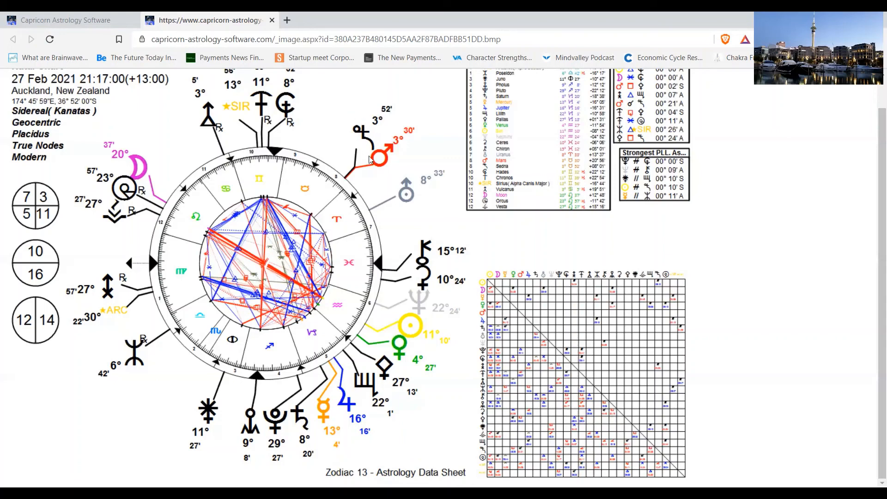
mouse_move(399, 149)
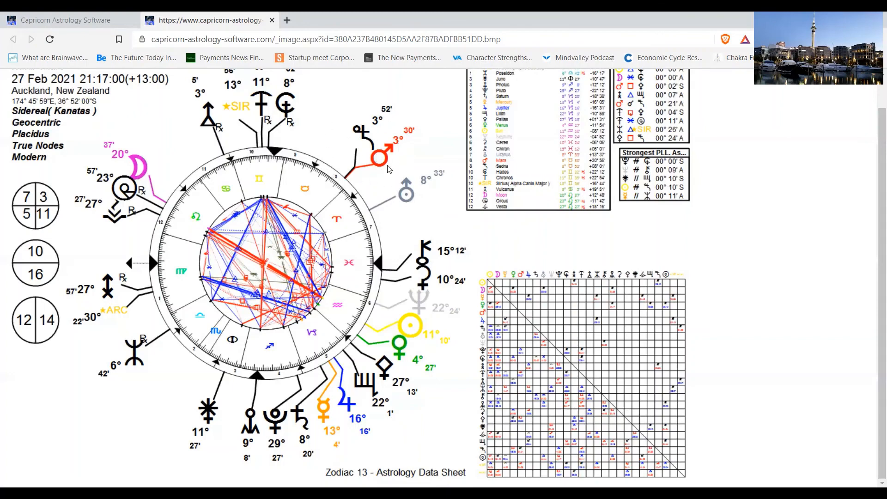
mouse_move(380, 193)
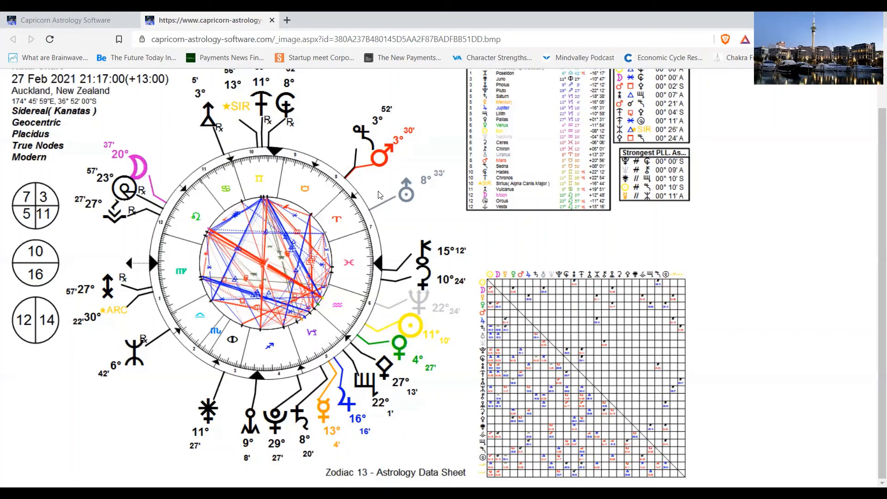
mouse_move(383, 191)
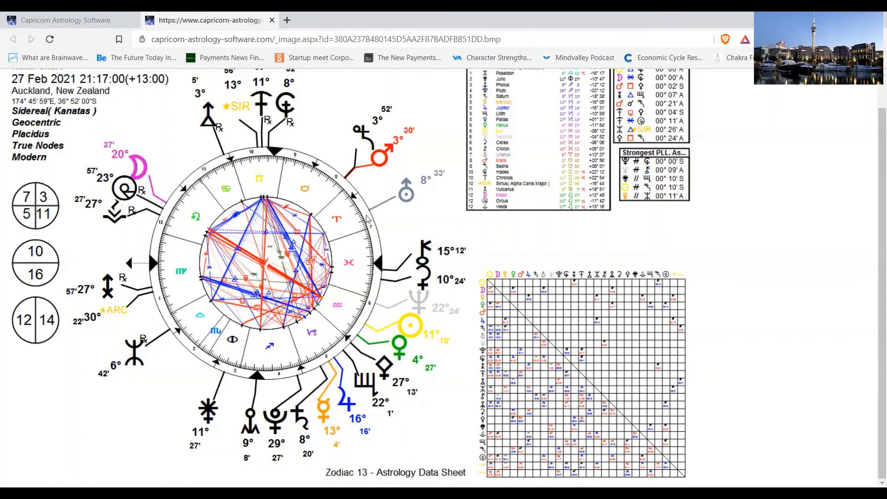
mouse_move(346, 232)
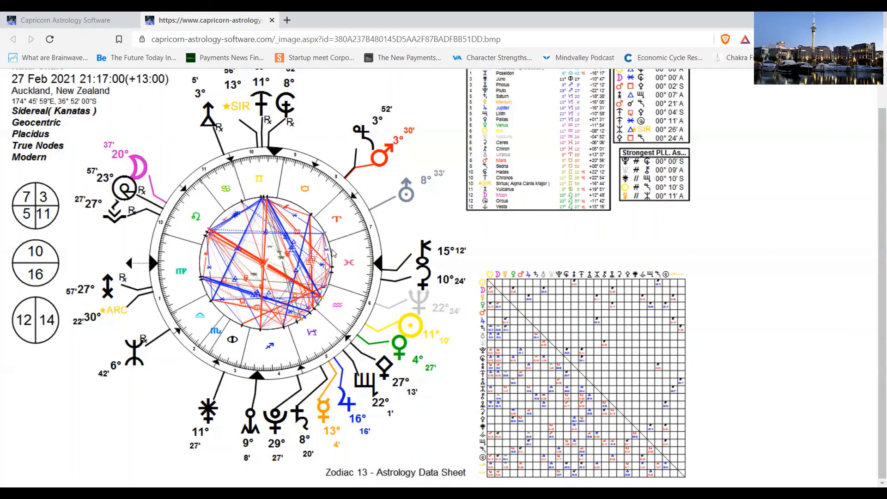
mouse_move(347, 314)
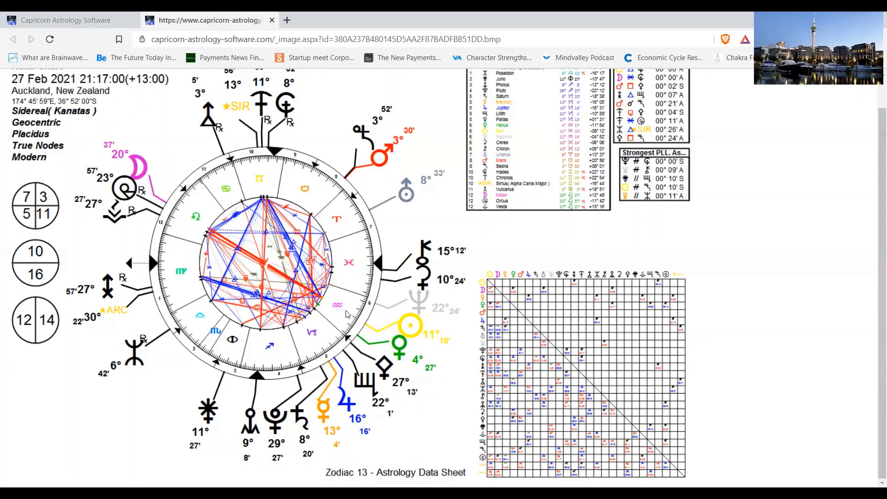
mouse_move(349, 305)
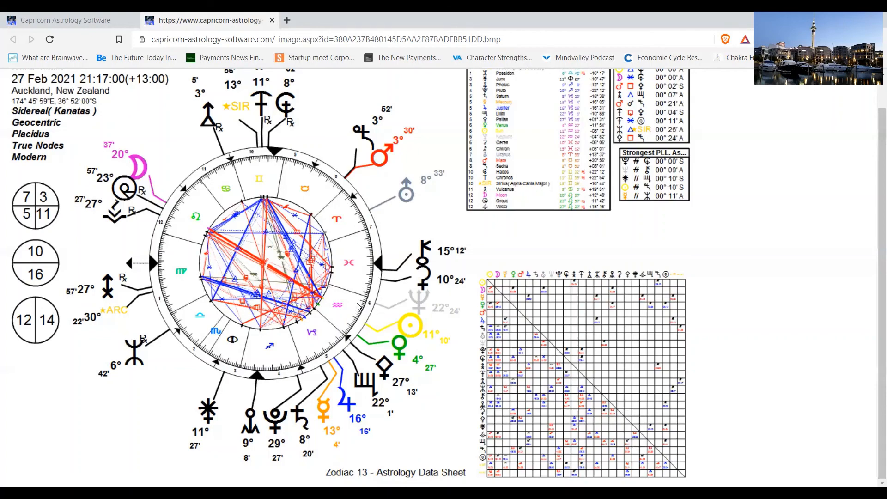
mouse_move(357, 306)
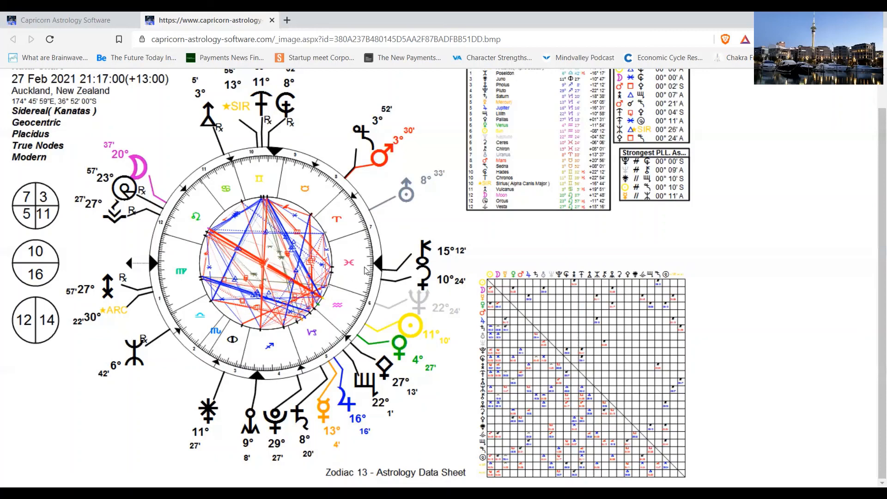
mouse_move(364, 284)
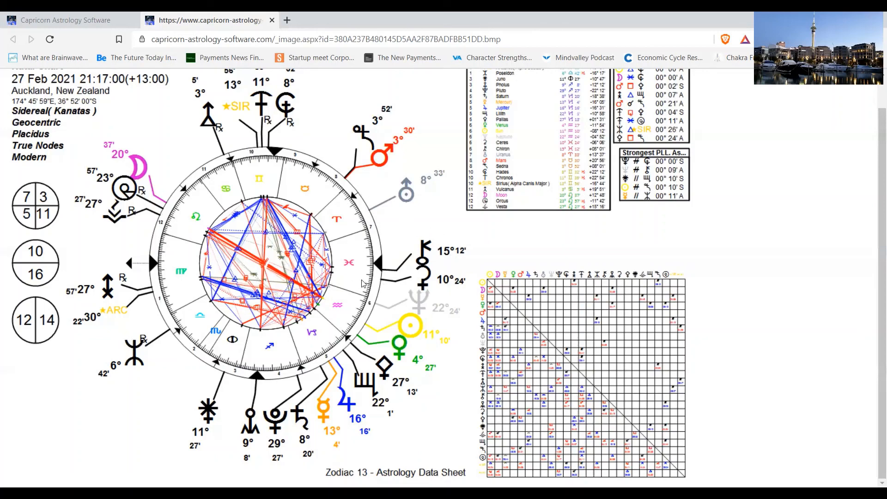
mouse_move(349, 273)
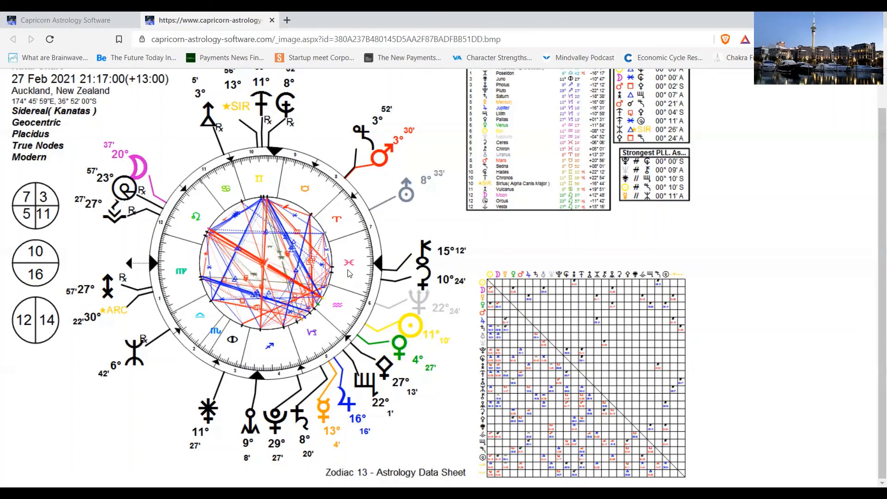
mouse_move(311, 207)
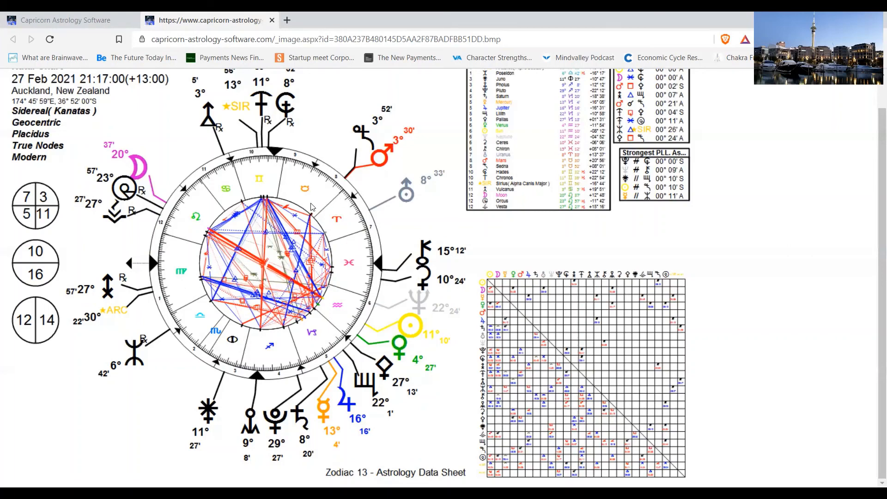